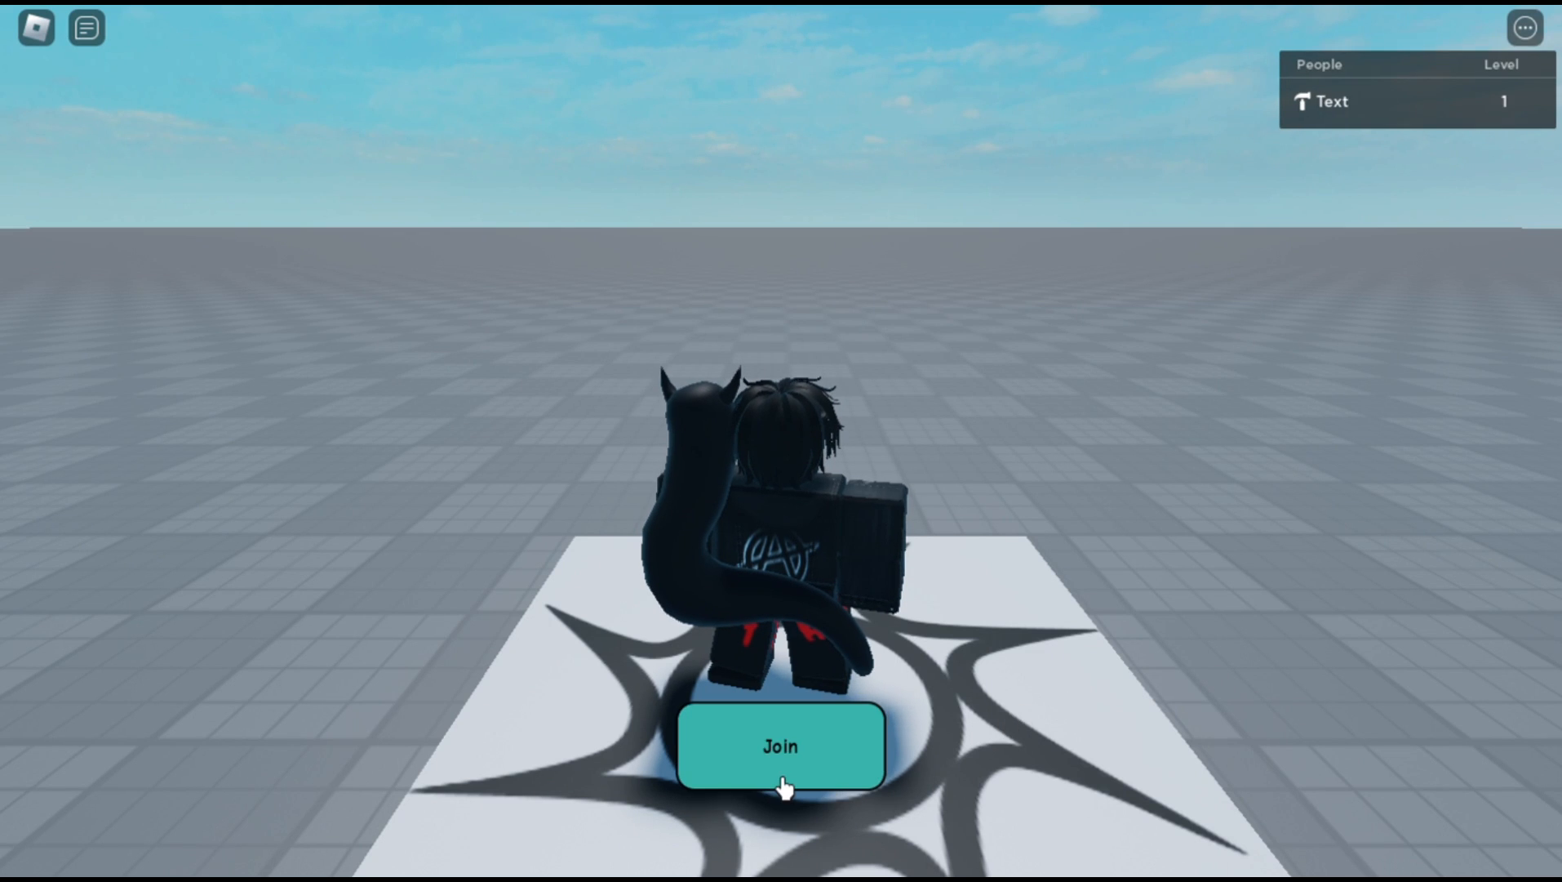
Step: Join the 1v1 matchmaking queue so the Join button switches to Leave
{"action": "left_click", "coordinate": [780, 746]}
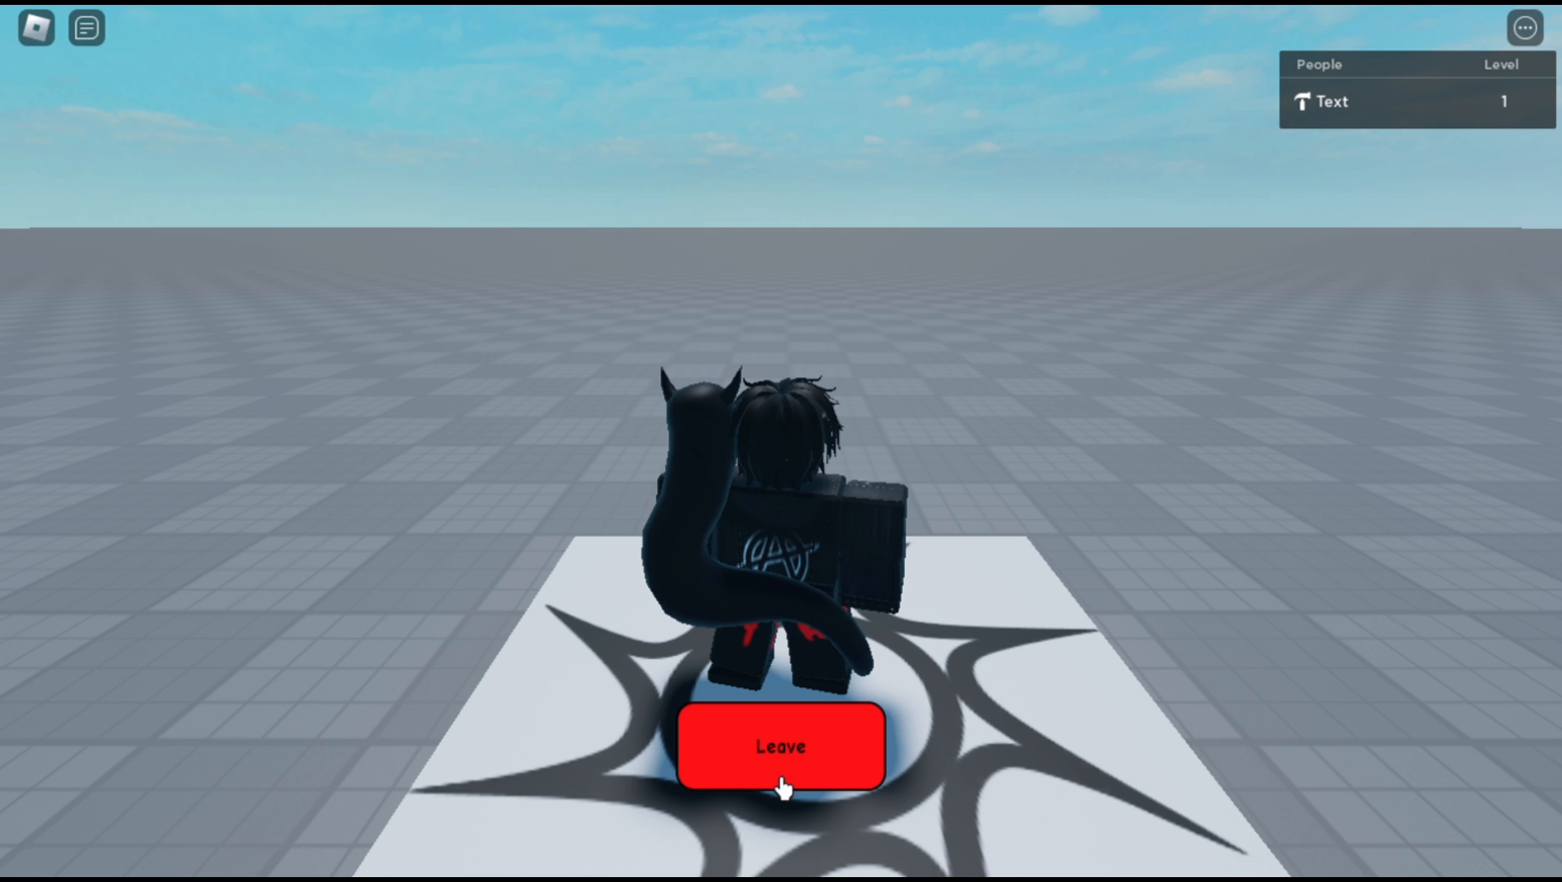
{"action": "mouse_move", "coordinate": [1145, 645]}
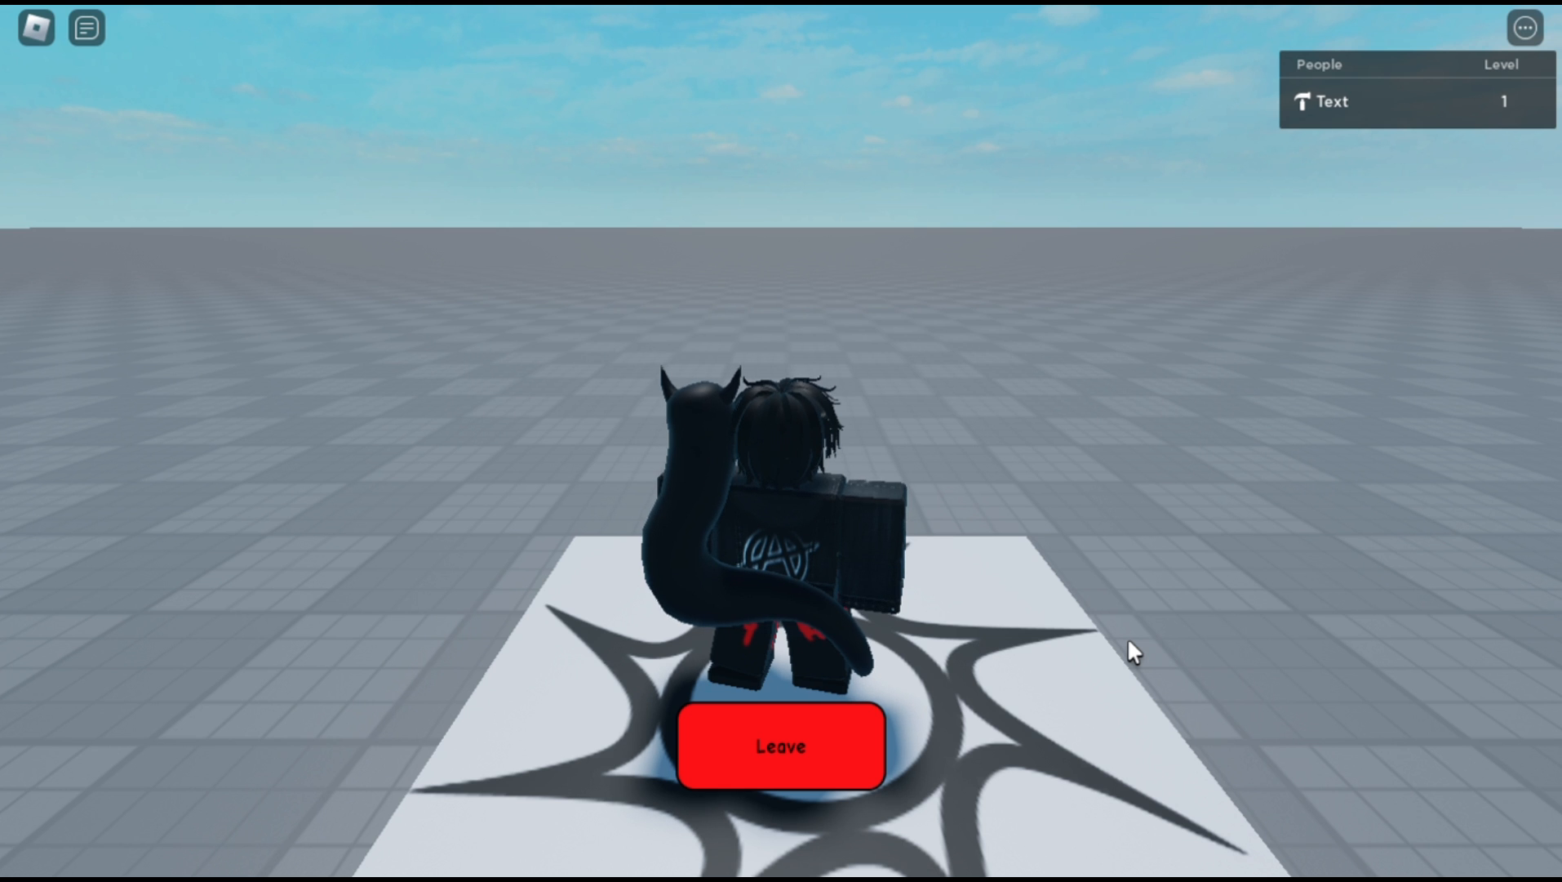
{"action": "left_click", "coordinate": [781, 745]}
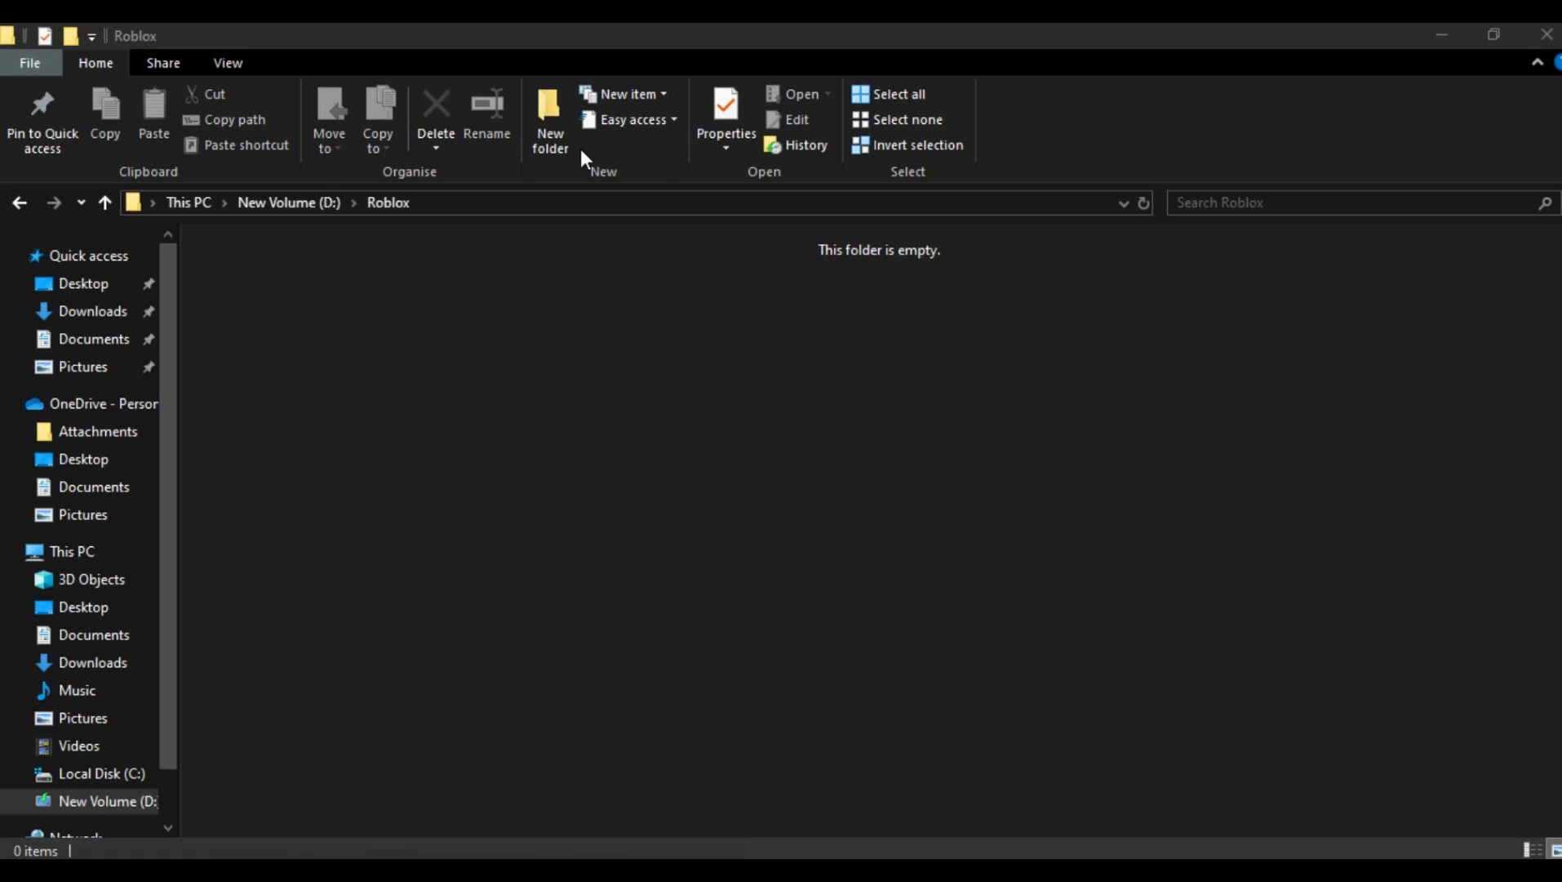
Step: Create a MemoryStore folder in D:\Roblox with a 1v1 Queue subfolder inside it
{"action": "left_click", "coordinate": [549, 119]}
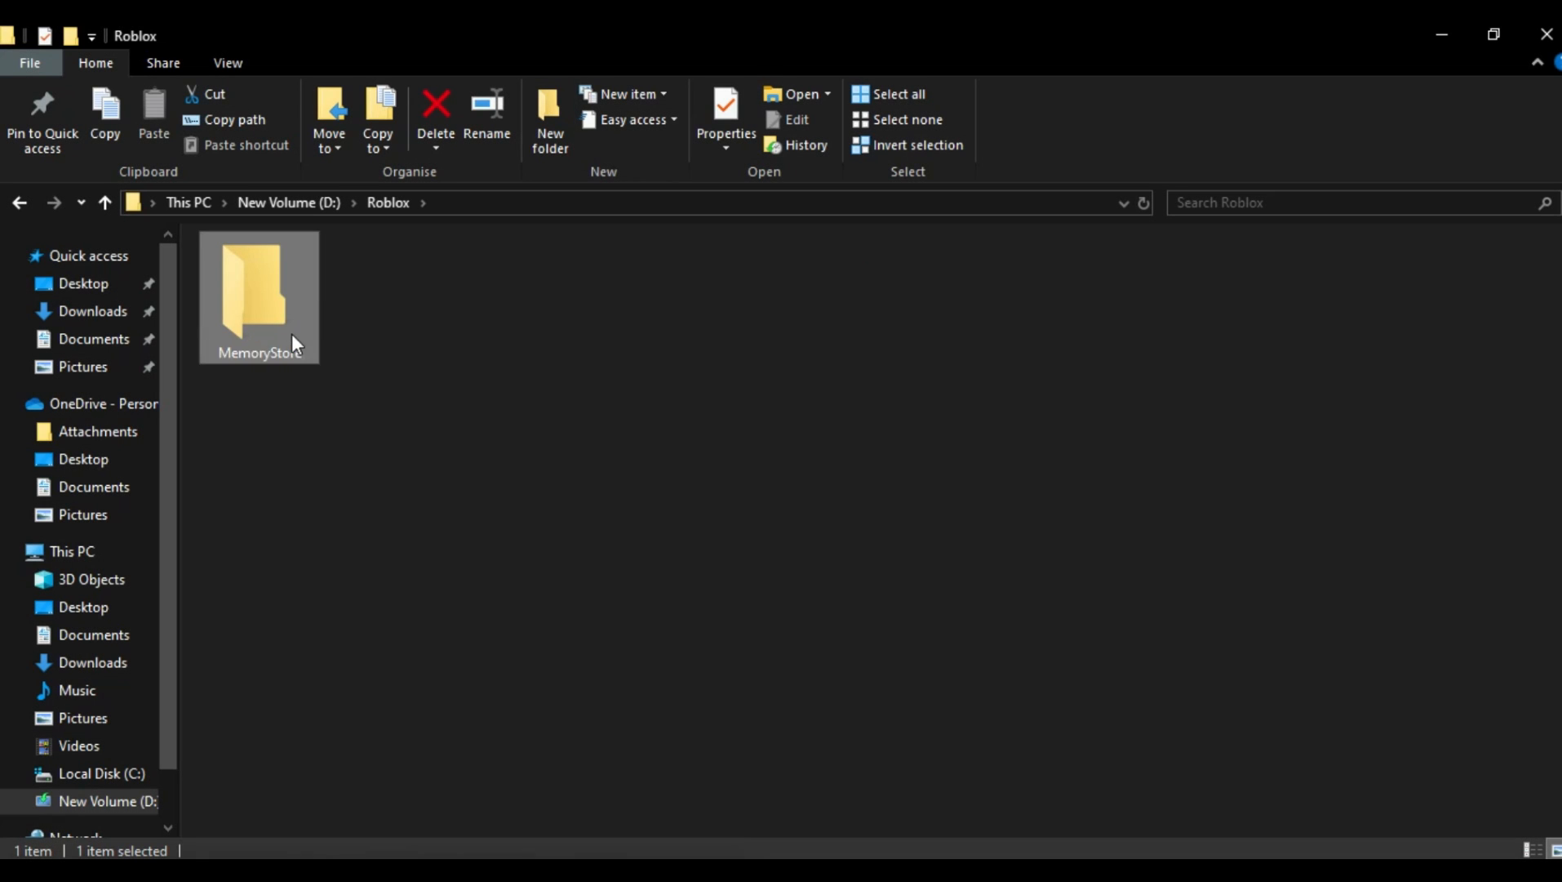
{"action": "double_click", "coordinate": [258, 289]}
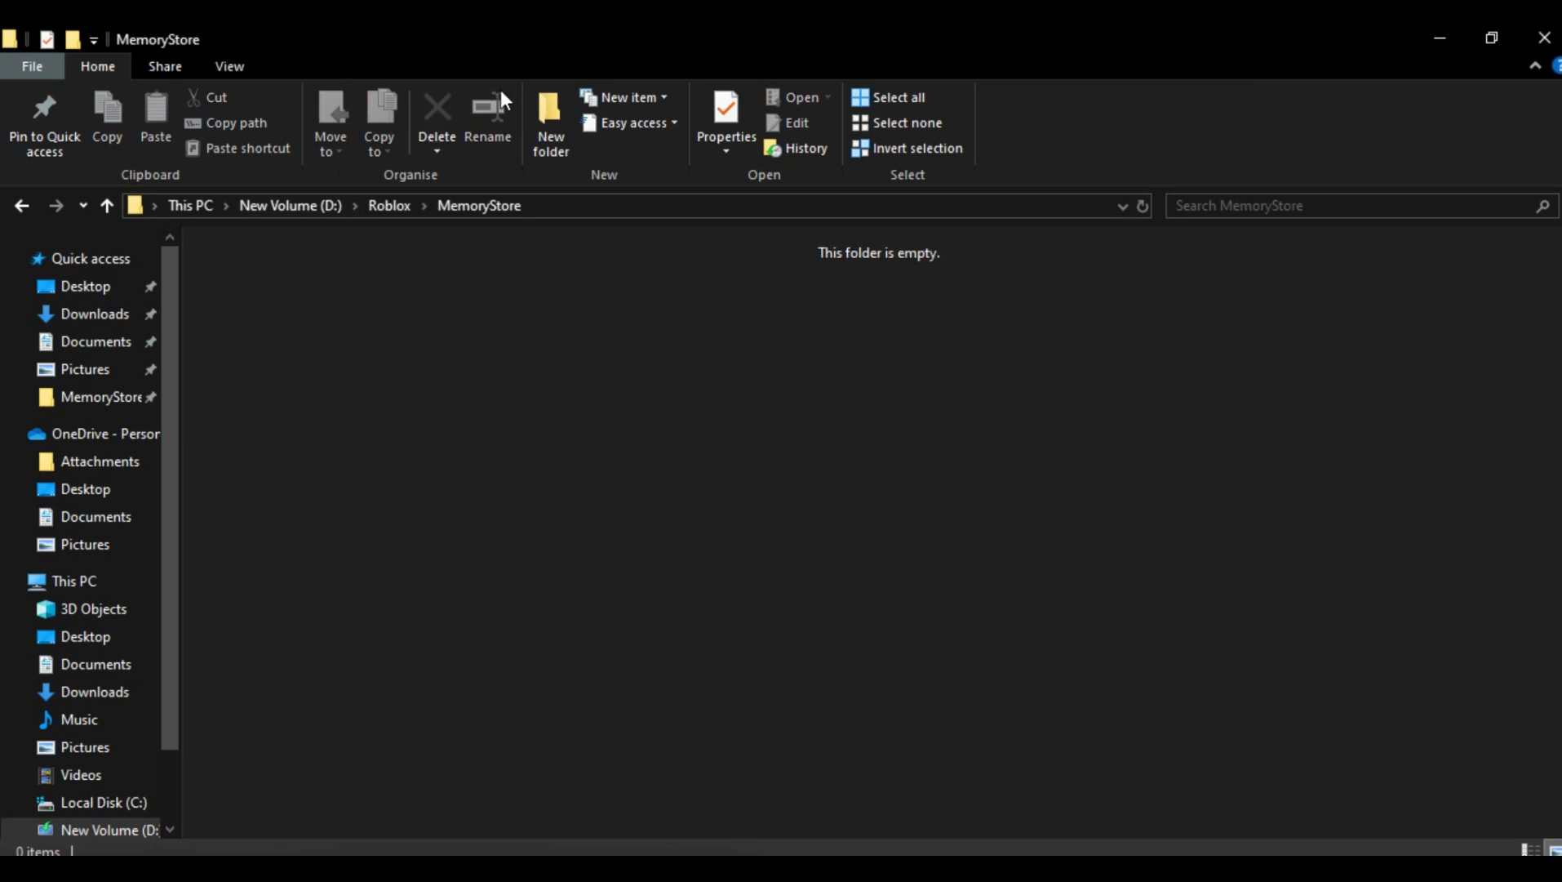
{"action": "left_click", "coordinate": [548, 118]}
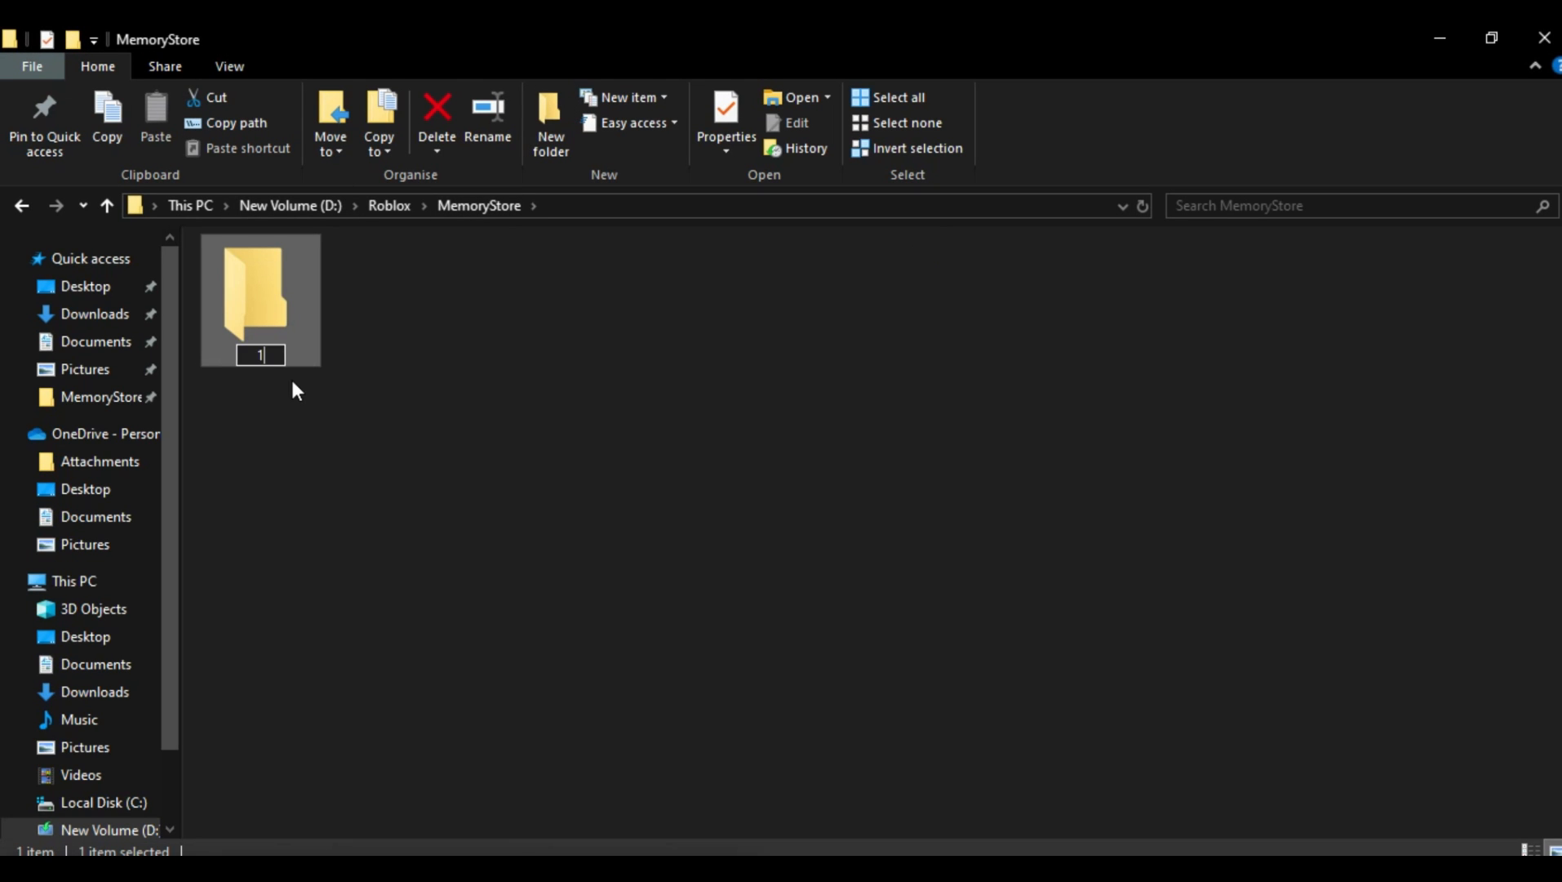
{"action": "type", "text": "v1 Quw"}
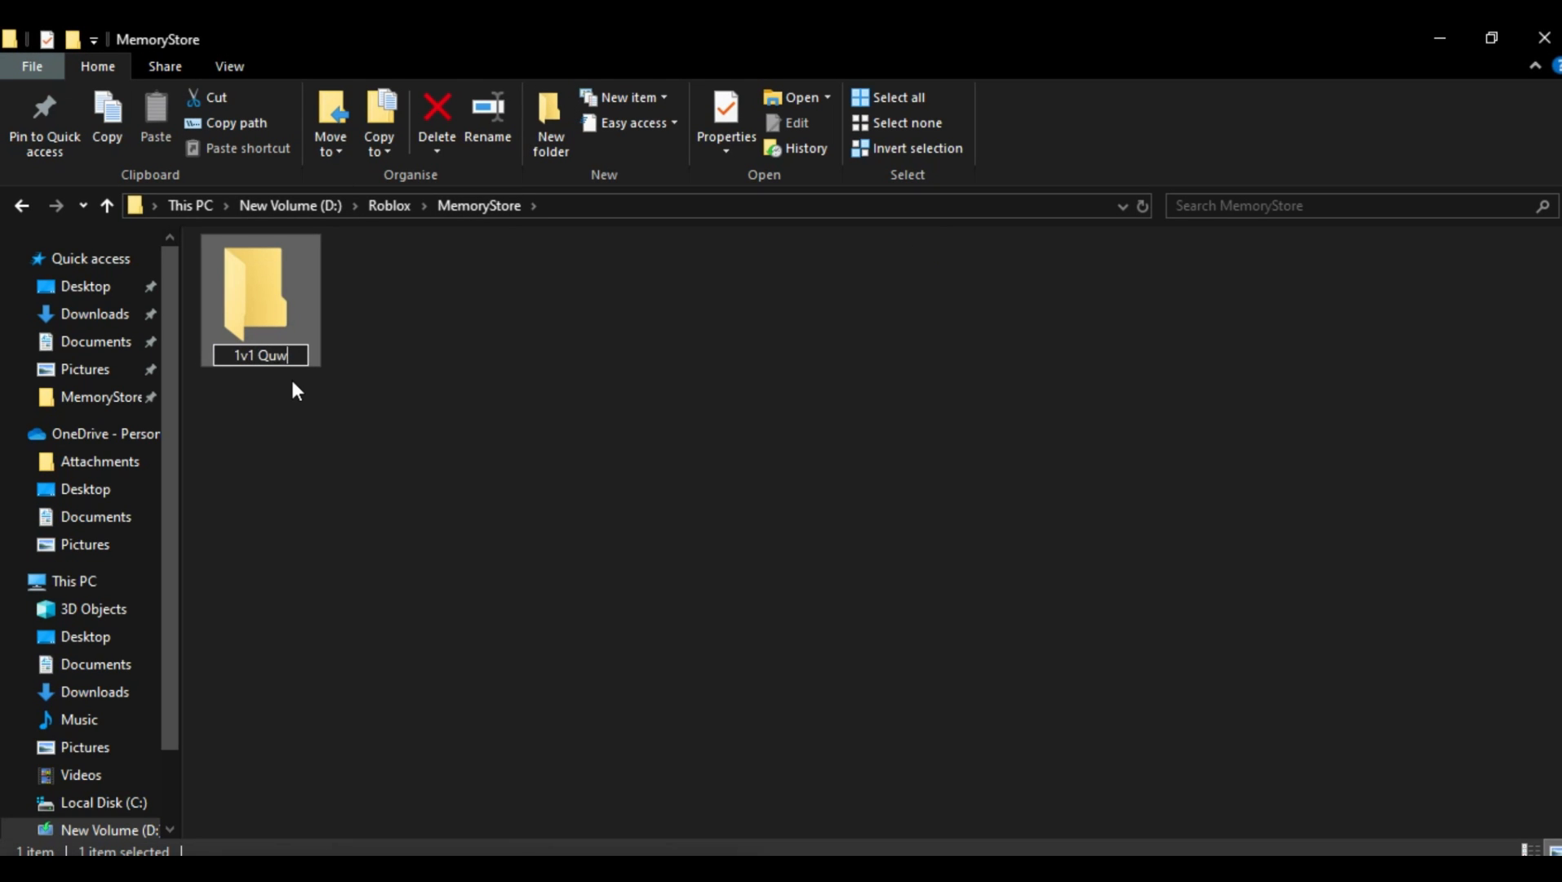
{"action": "type", "text": "eue"}
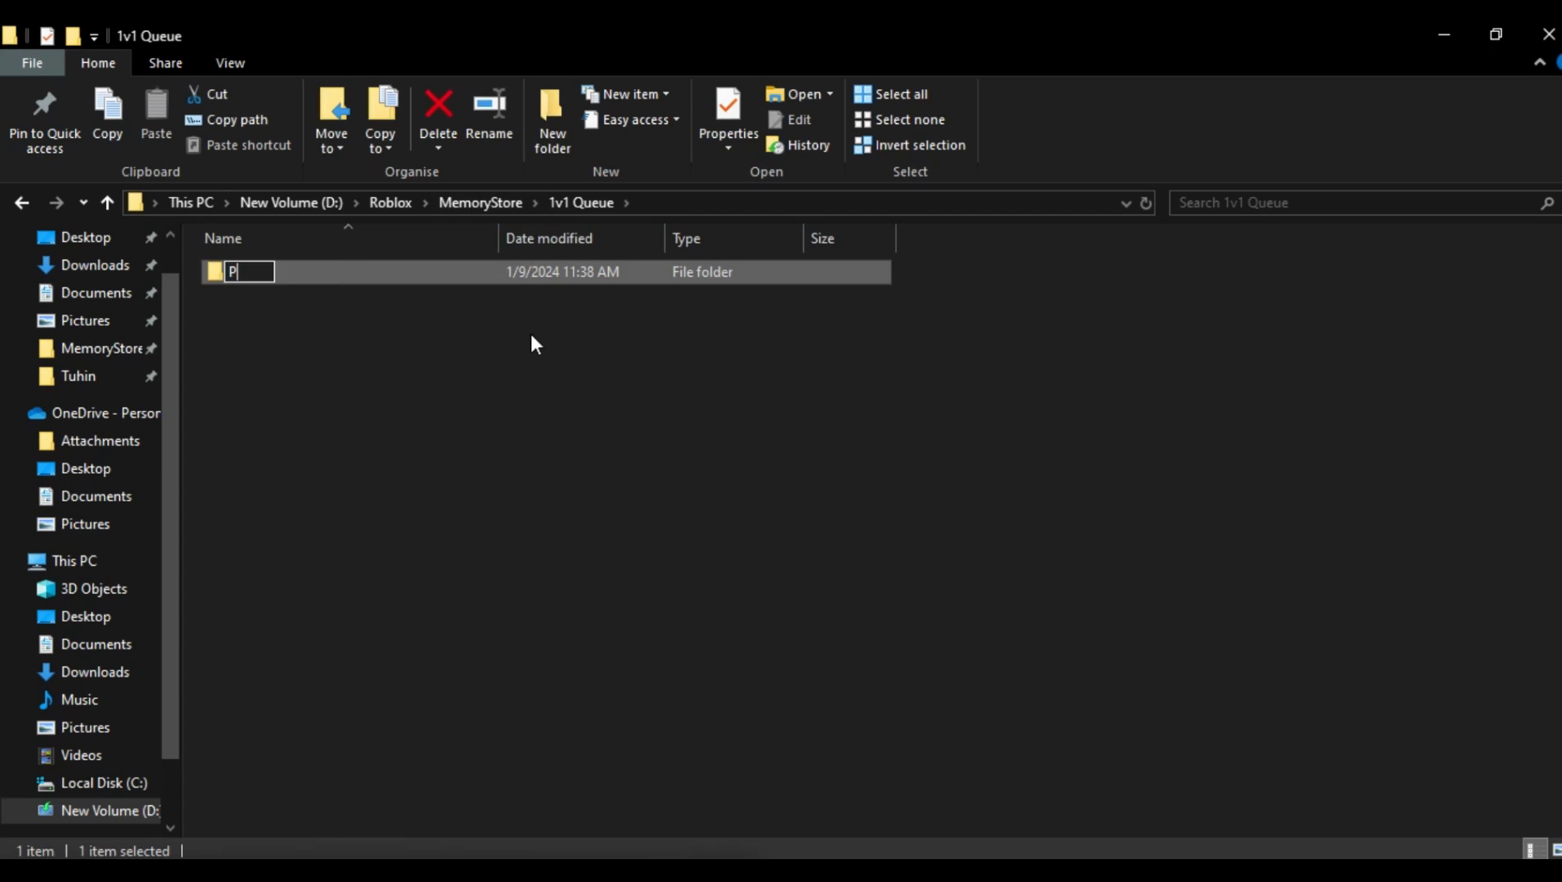
Step: Add a Player1Data subfolder holding a new text document, then reopen MemoryStore
{"action": "type", "text": "layer1"}
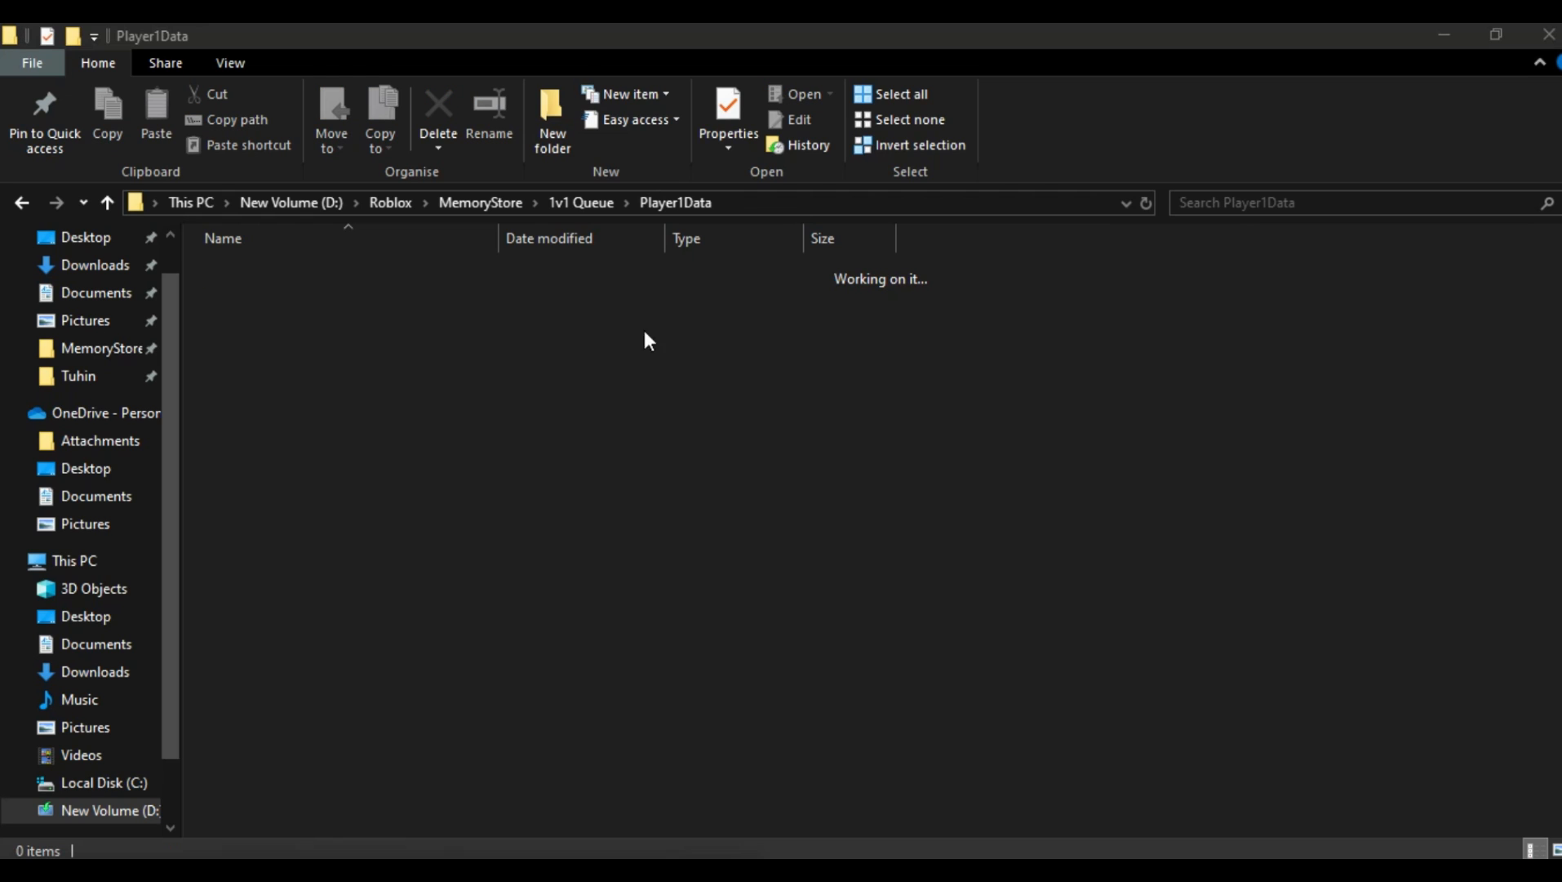
{"action": "left_click", "coordinate": [627, 93]}
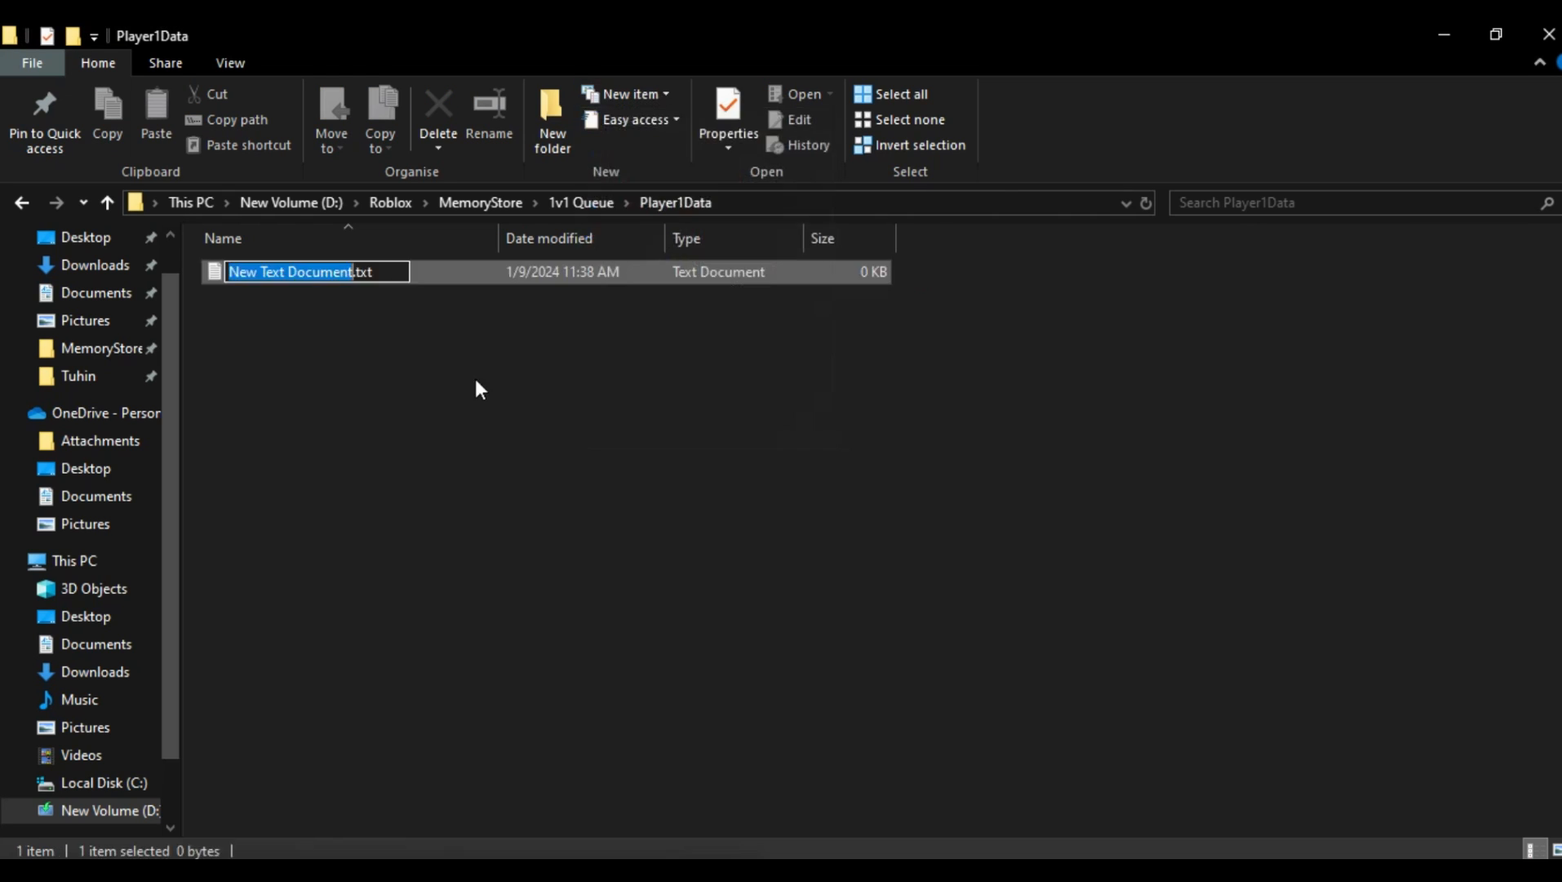
{"action": "type", "text": "Player ID = 6432465876"}
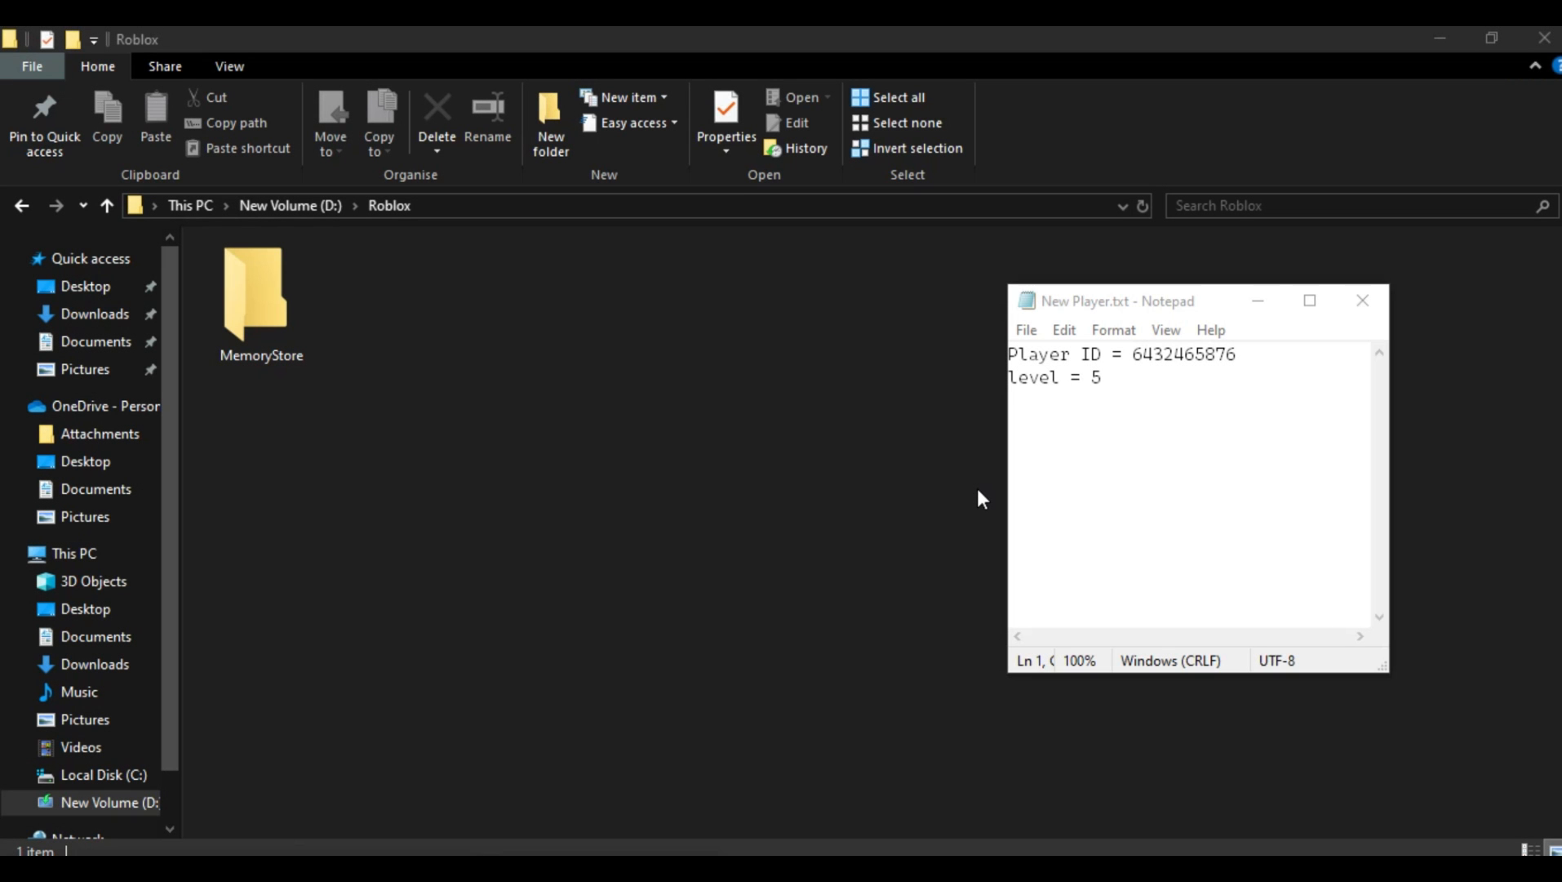
{"action": "mouse_move", "coordinate": [413, 351]}
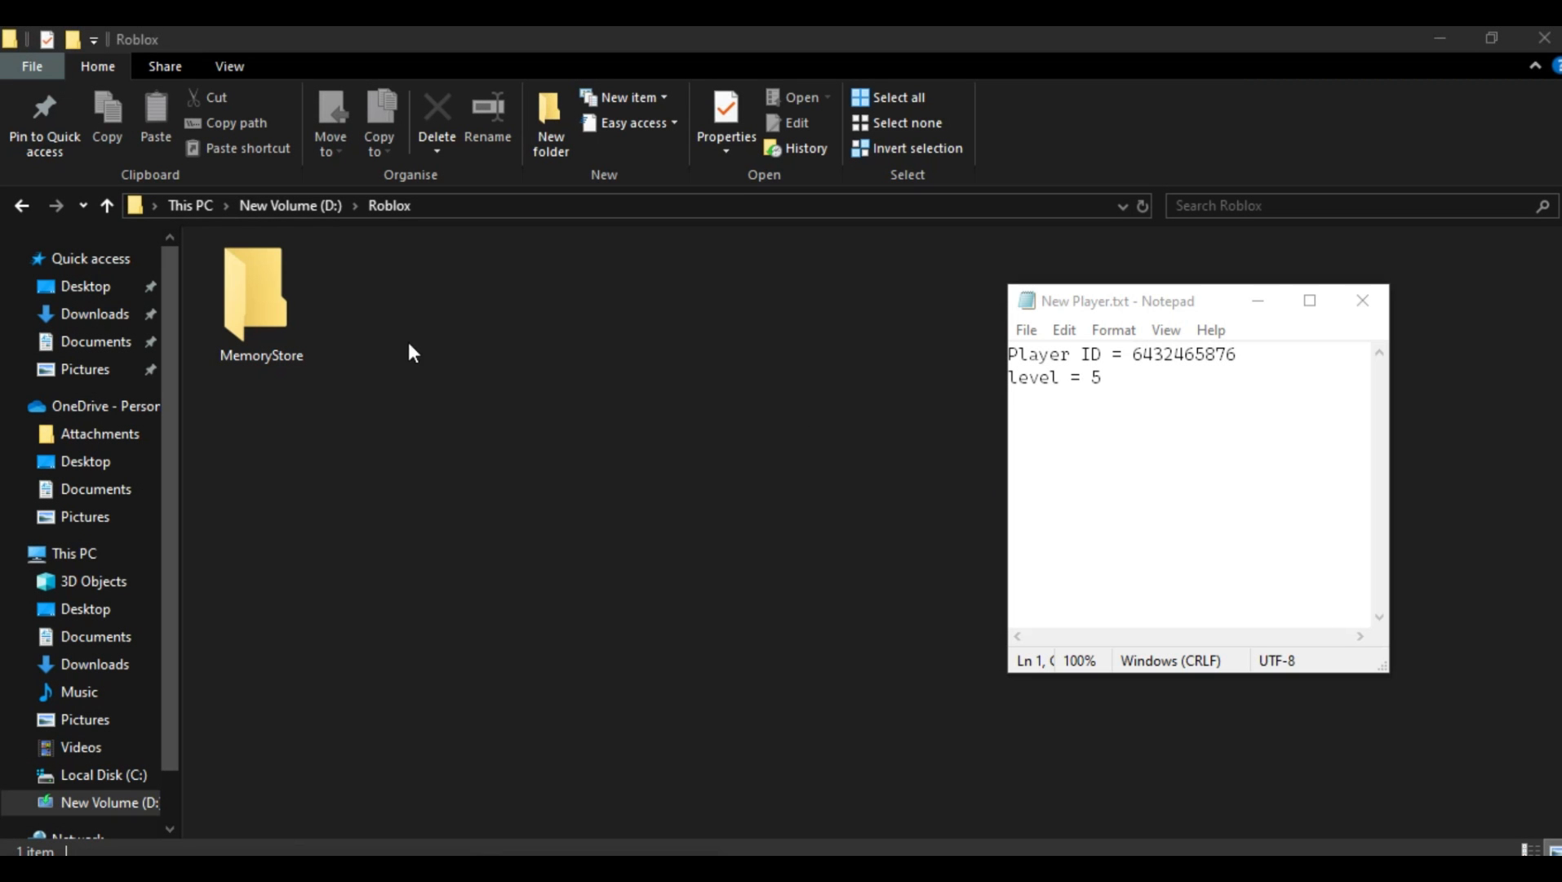
{"action": "double_click", "coordinate": [254, 289]}
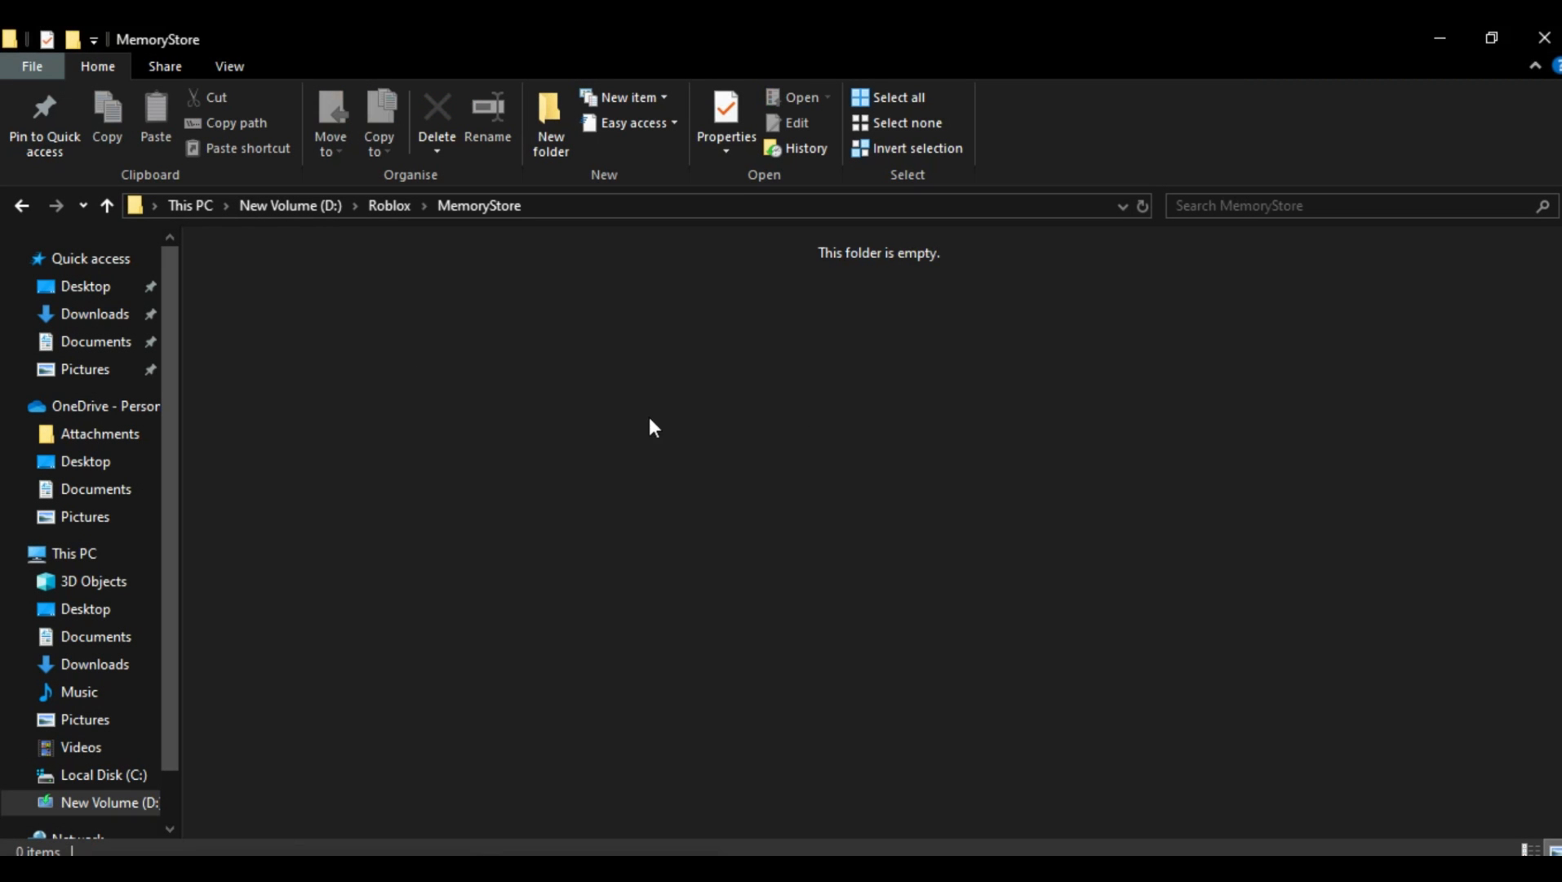
{"action": "mouse_move", "coordinate": [527, 426]}
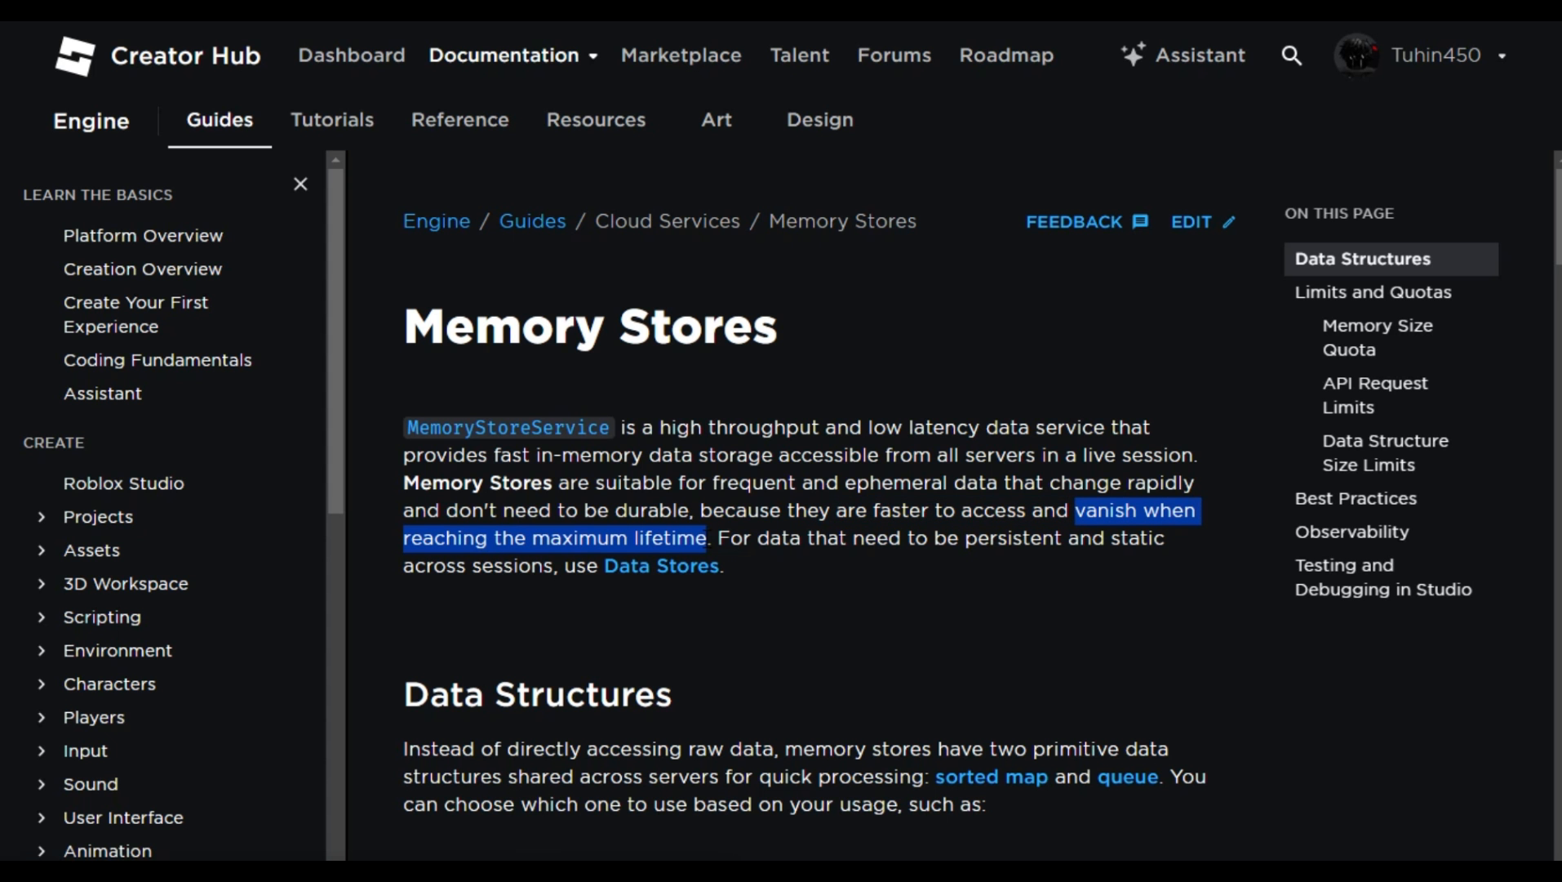
{"action": "mouse_move", "coordinate": [691, 561]}
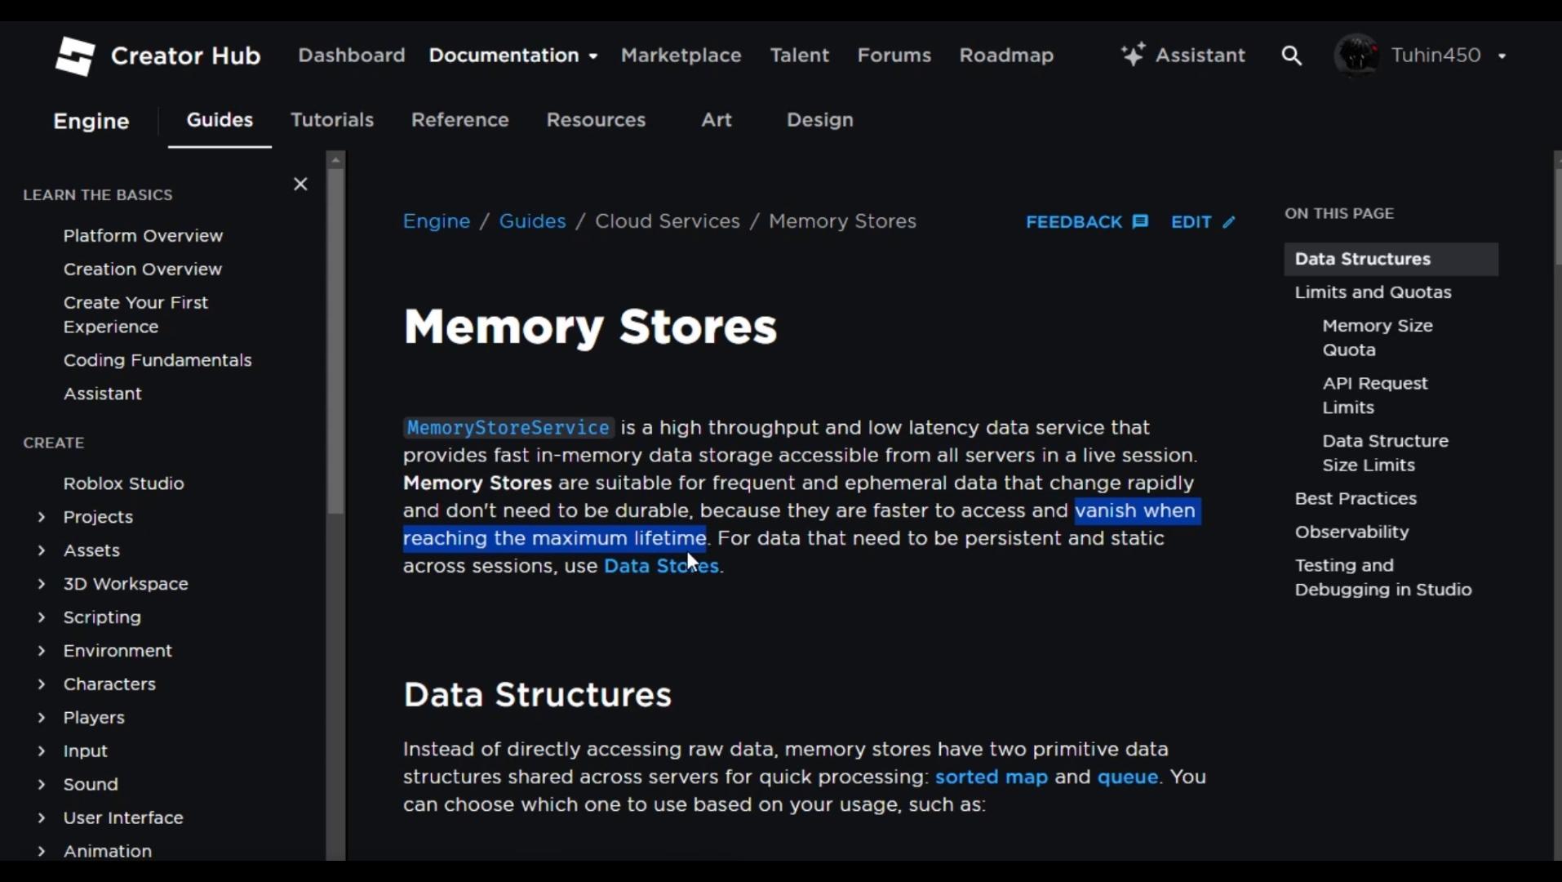
{"action": "mouse_move", "coordinate": [691, 558]}
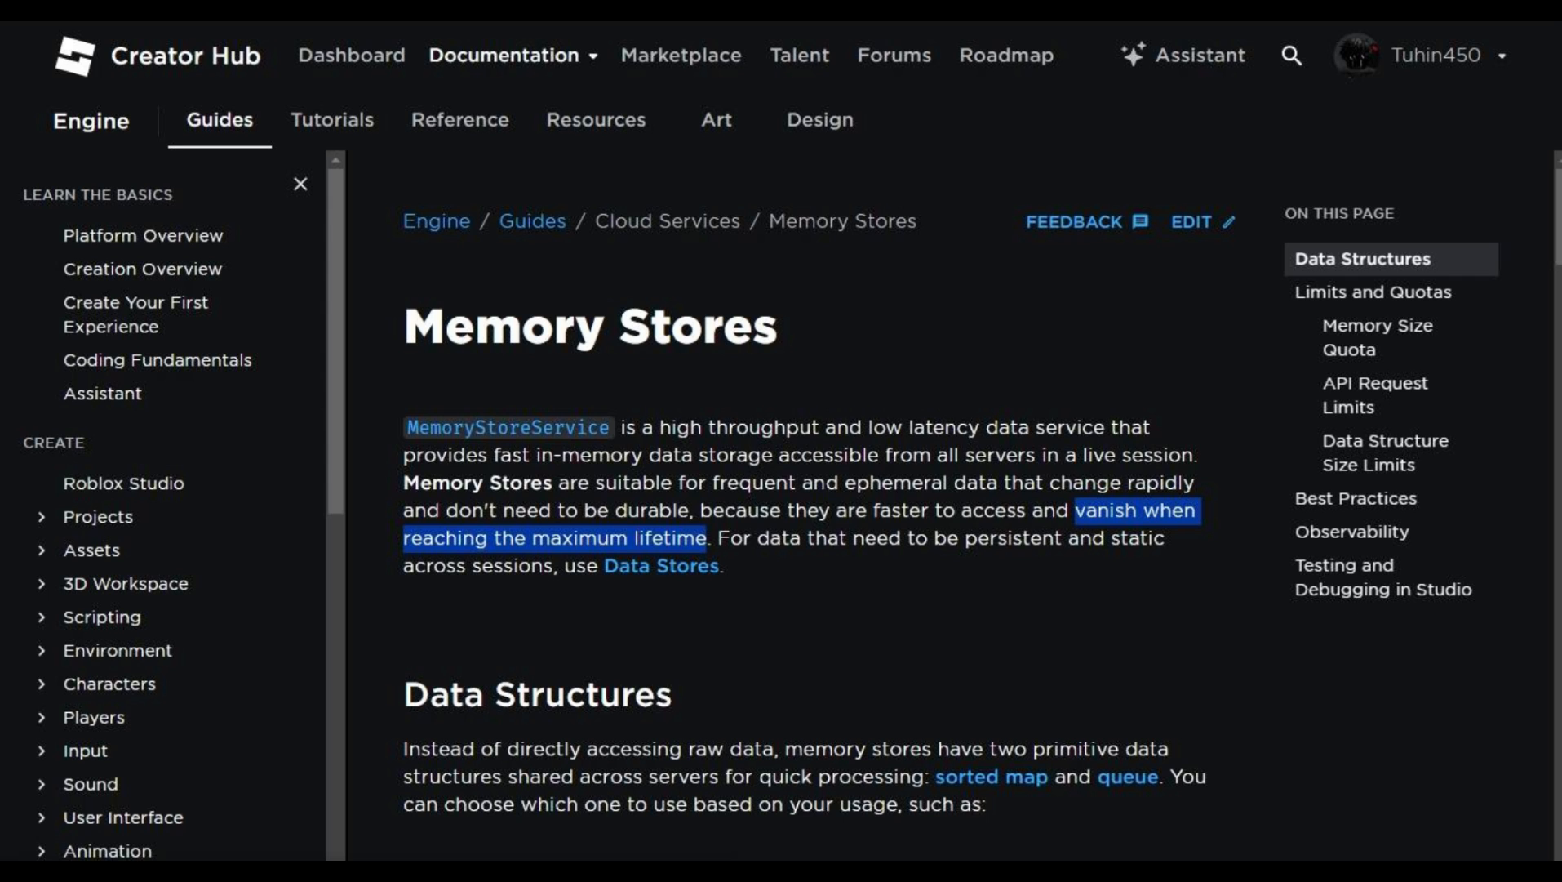
{"action": "scroll", "scroll_direction": "down", "scroll_amount": 3}
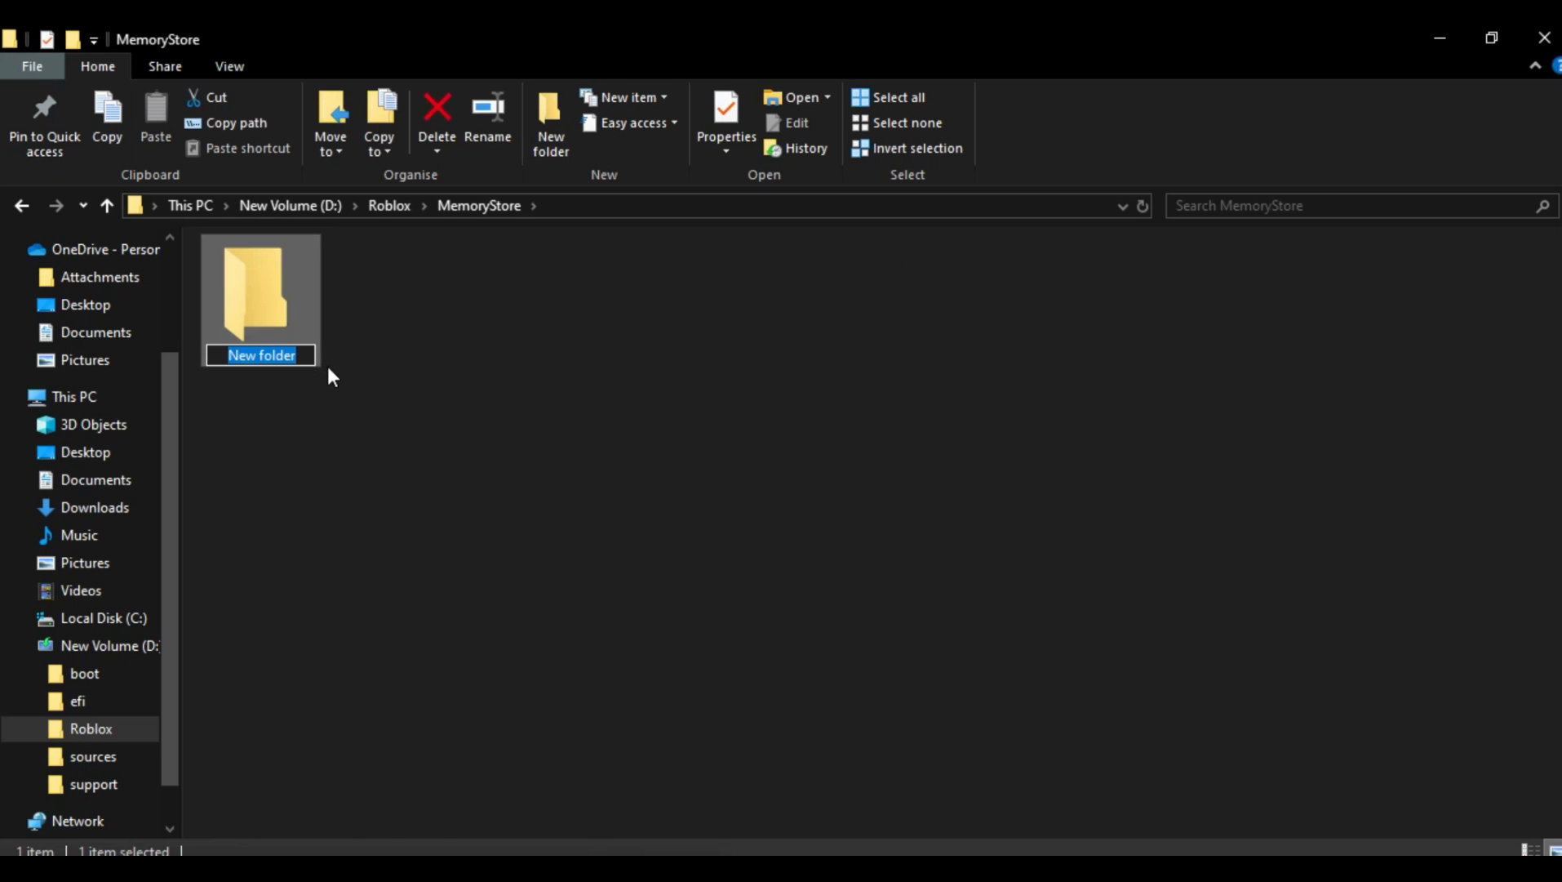
Step: Inside 1v1 Queue, create a player data folder holding two new text documents
{"action": "type", "text": "1v1 Q"}
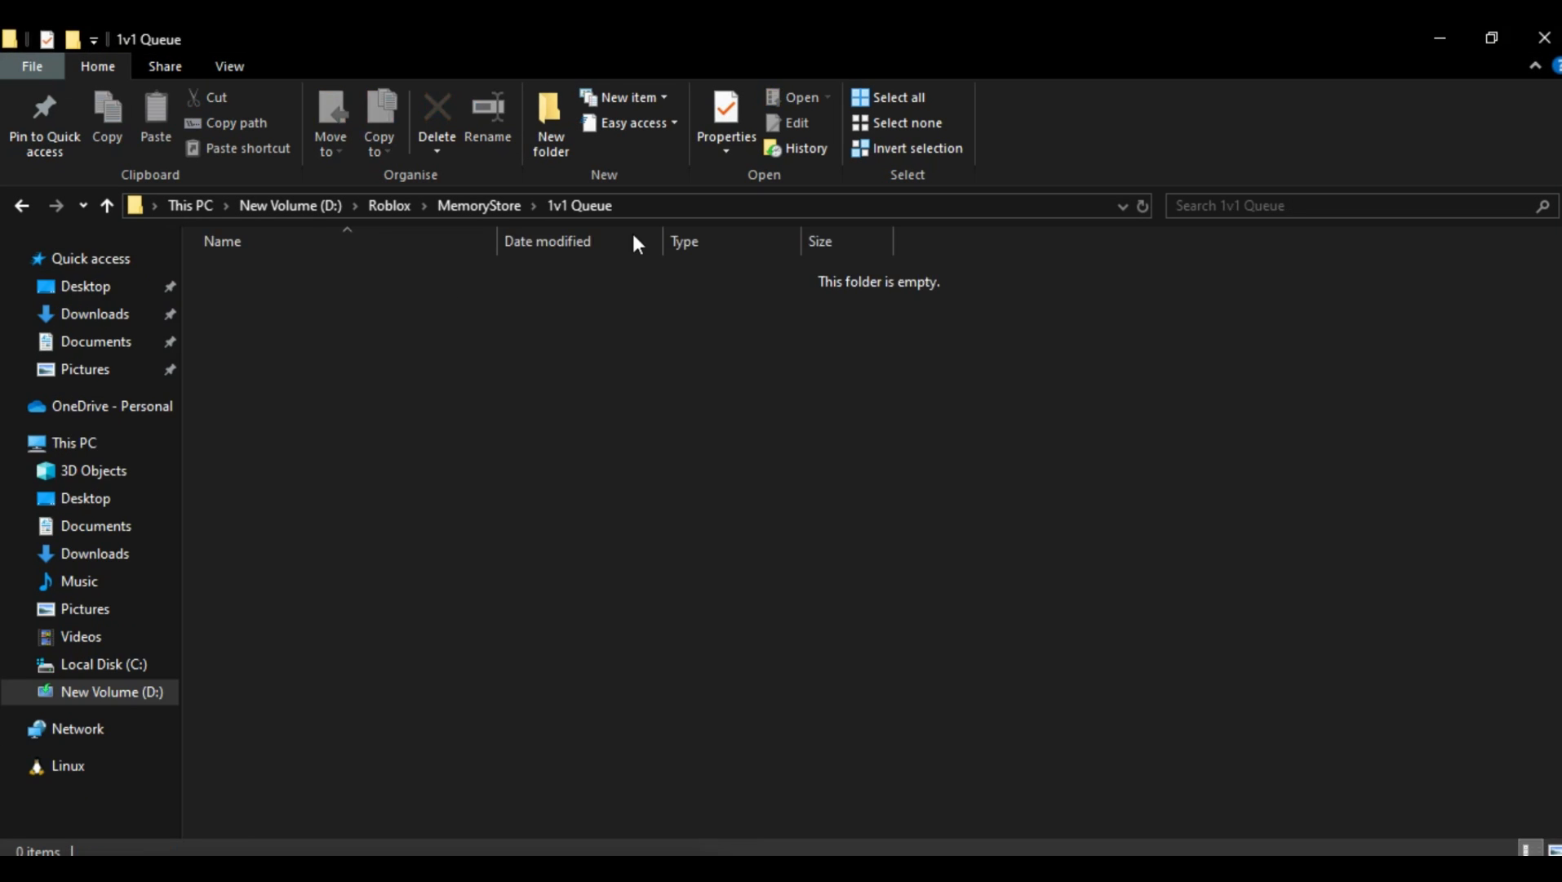
{"action": "left_click", "coordinate": [550, 120]}
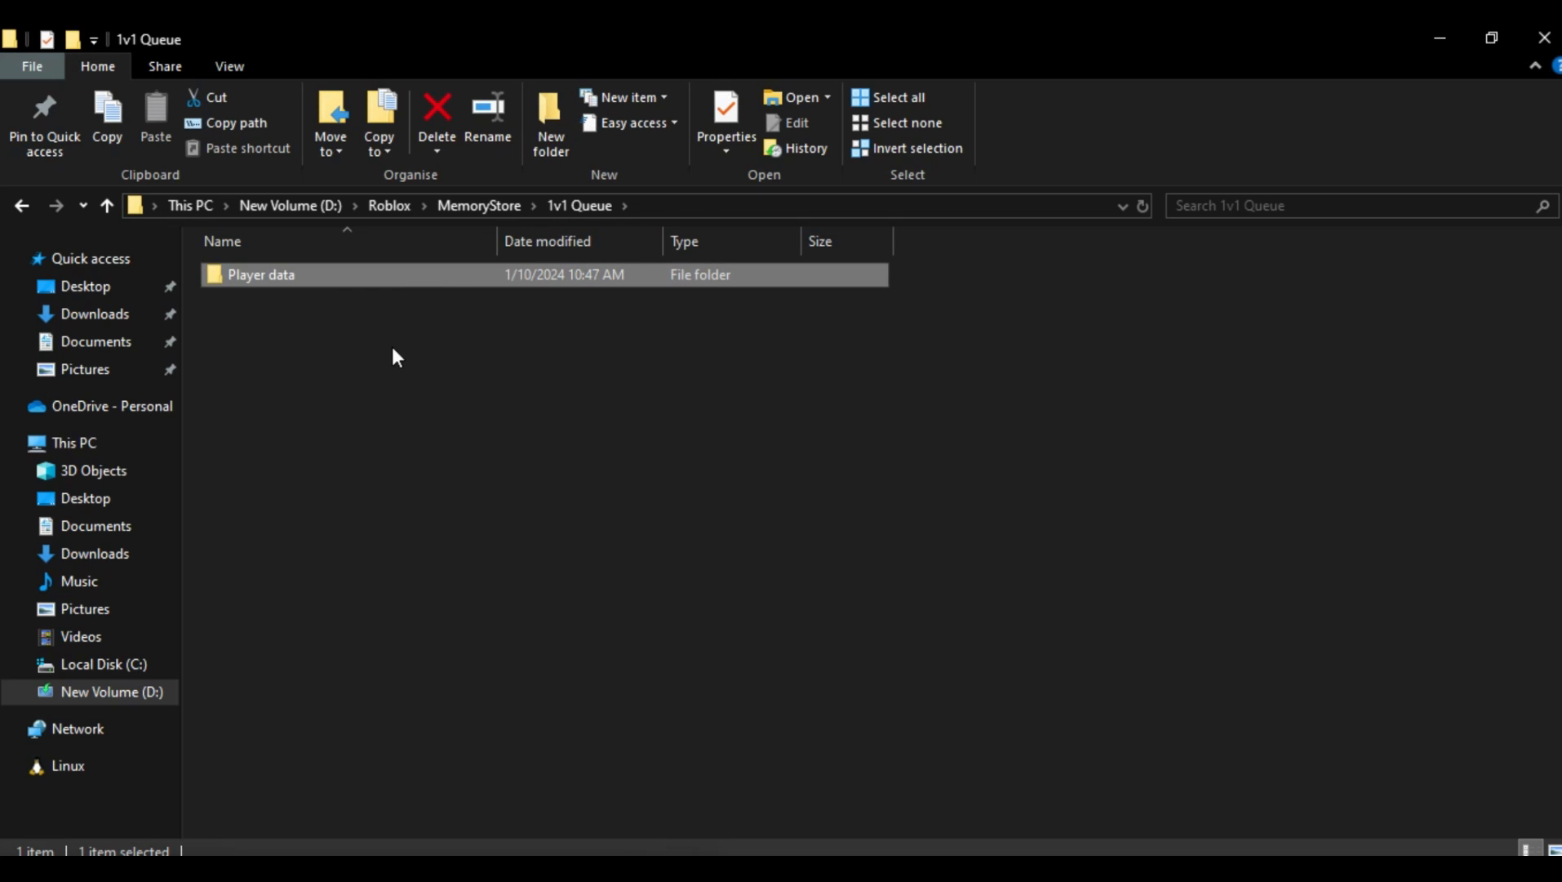
{"action": "left_click", "coordinate": [622, 96]}
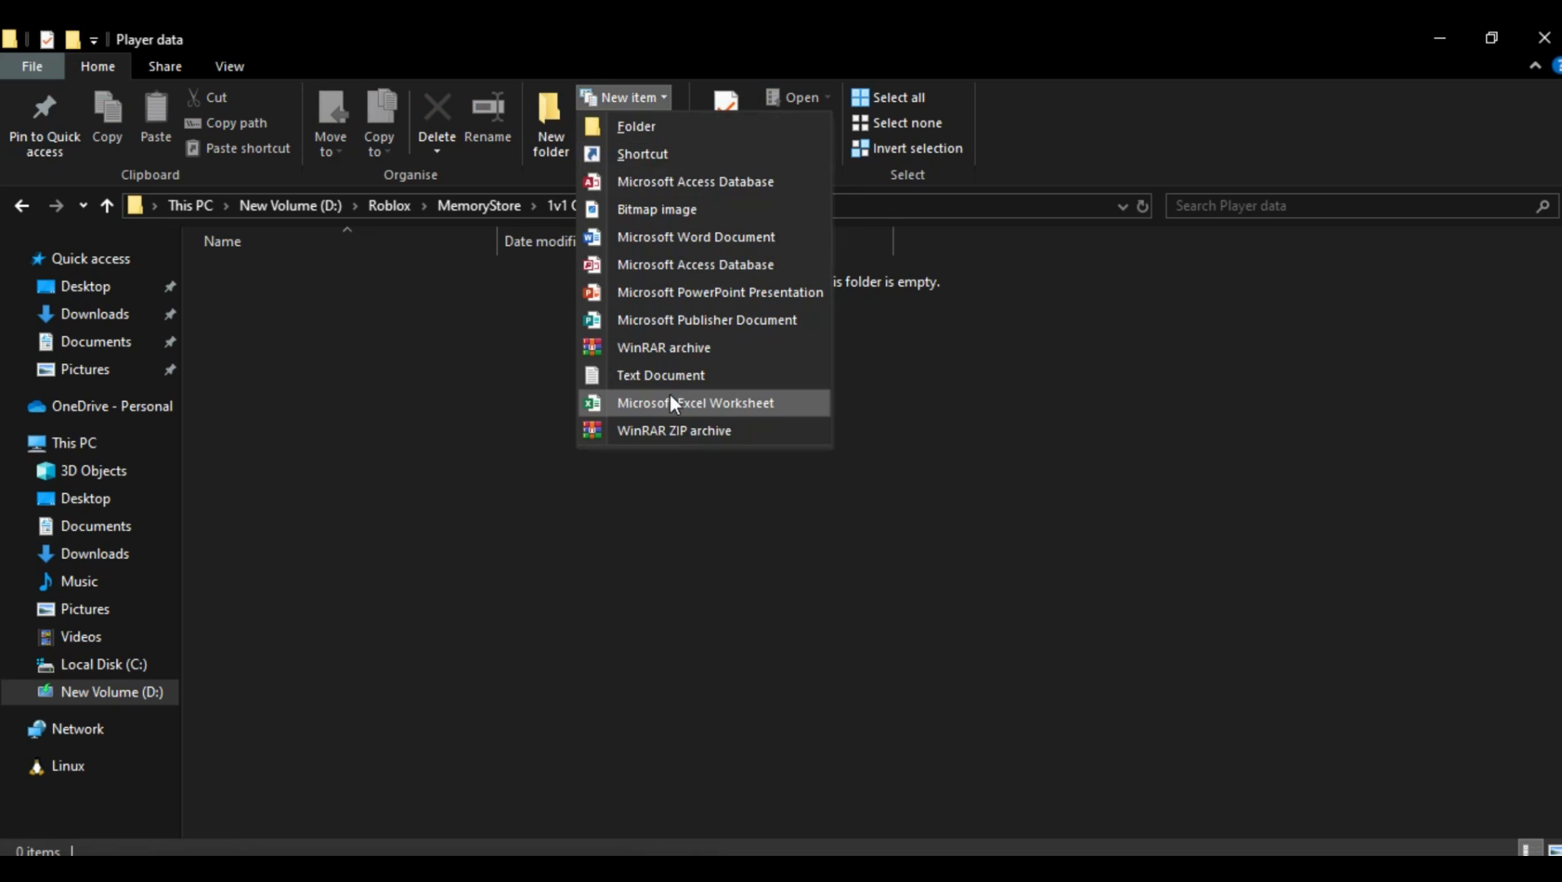
{"action": "left_click", "coordinate": [659, 374]}
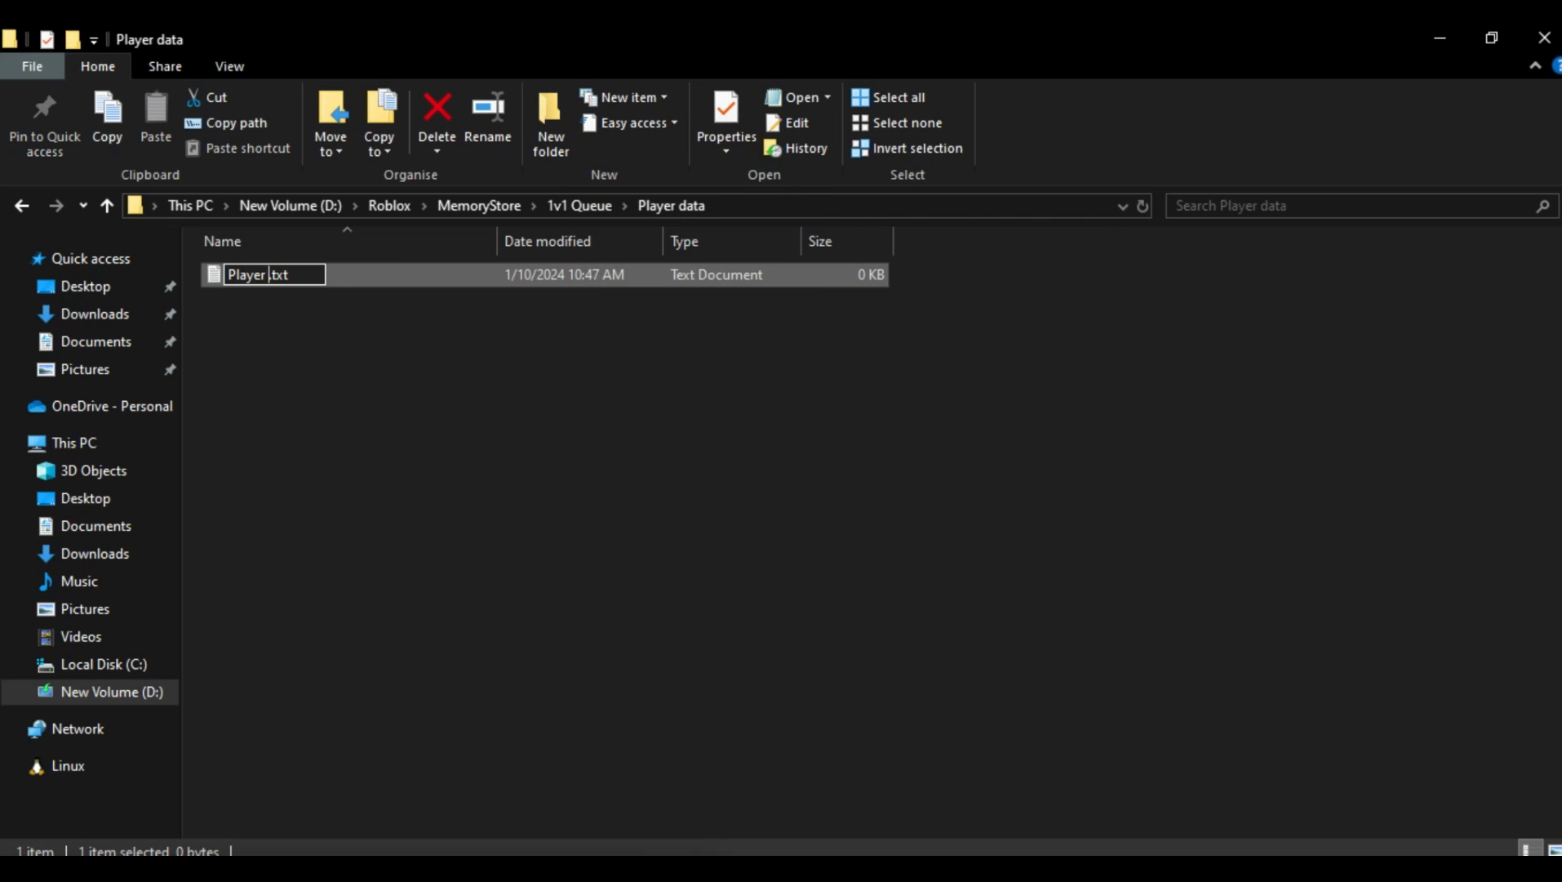
{"action": "left_click", "coordinate": [624, 96]}
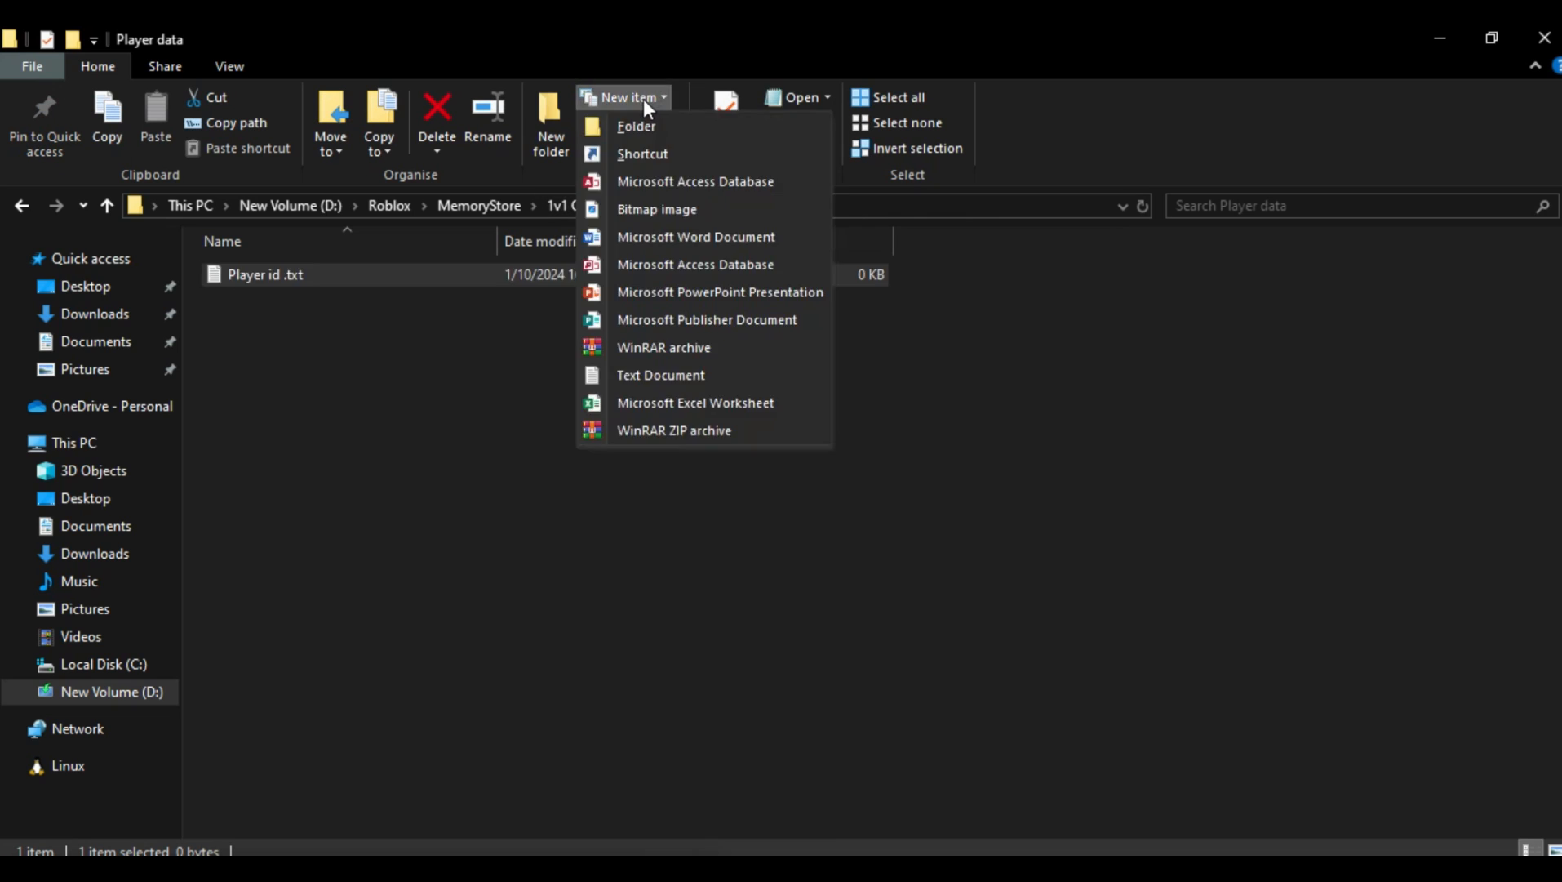
{"action": "left_click", "coordinate": [660, 374]}
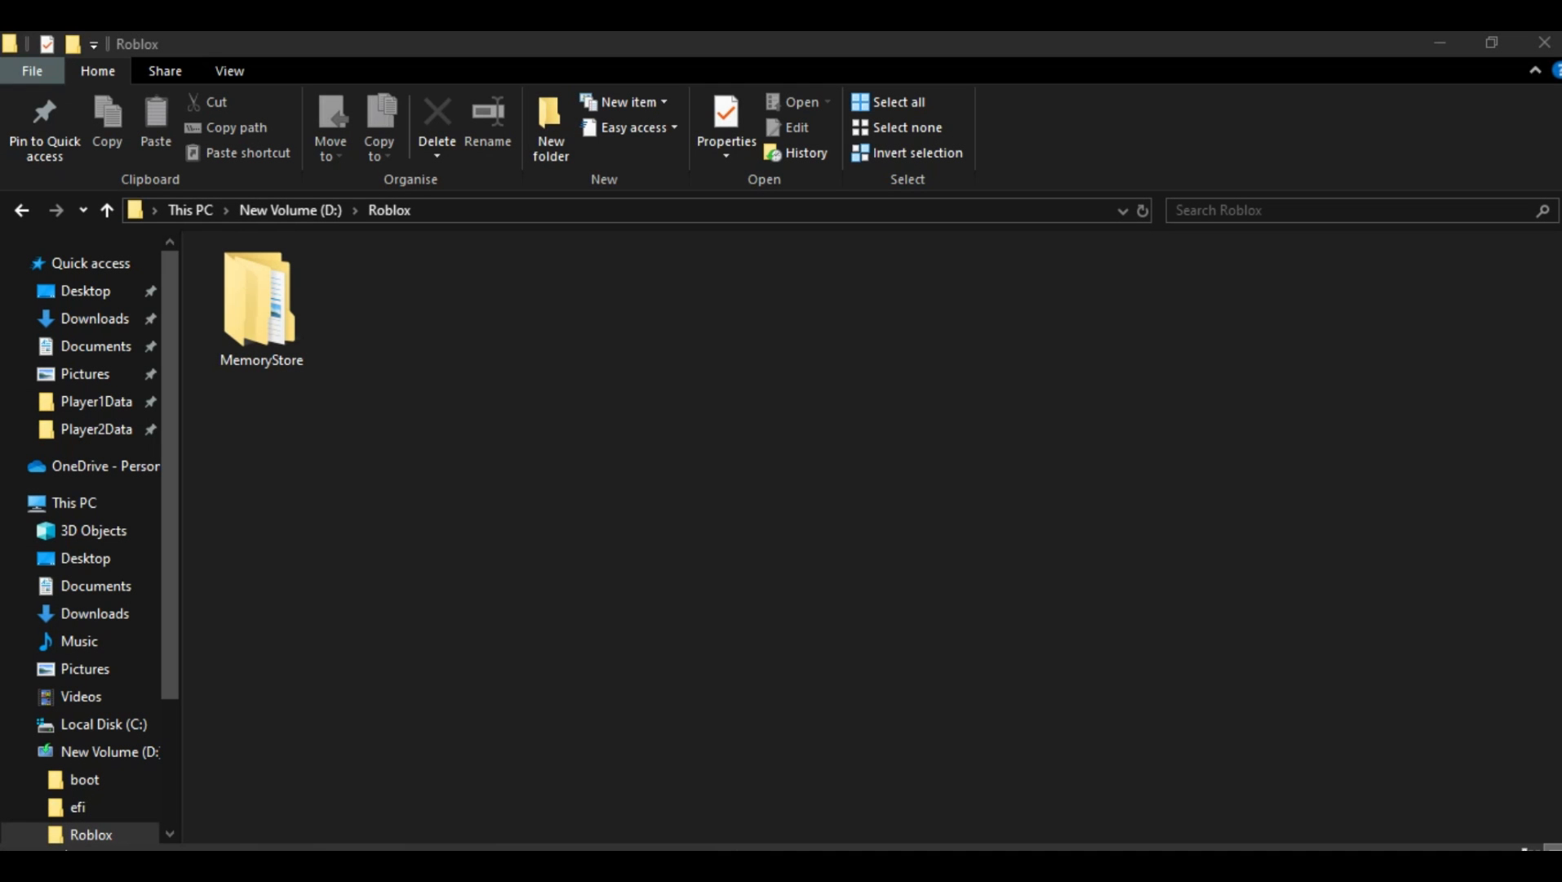
Step: Browse through MemoryStore to read Level.txt and look into the Player2Data folder
{"action": "double_click", "coordinate": [259, 294]}
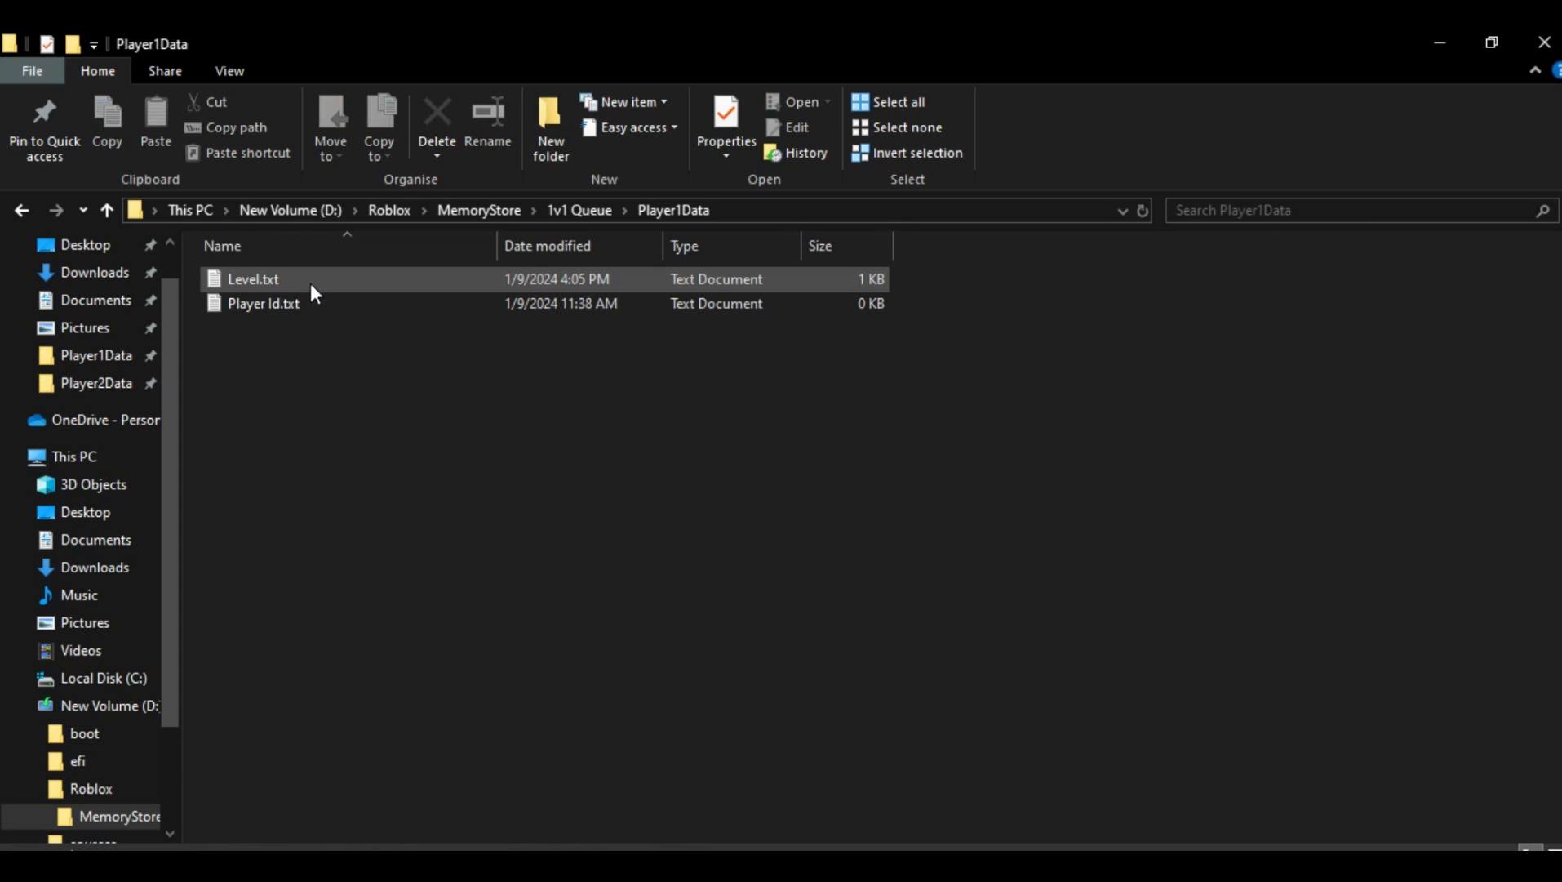
{"action": "double_click", "coordinate": [252, 280]}
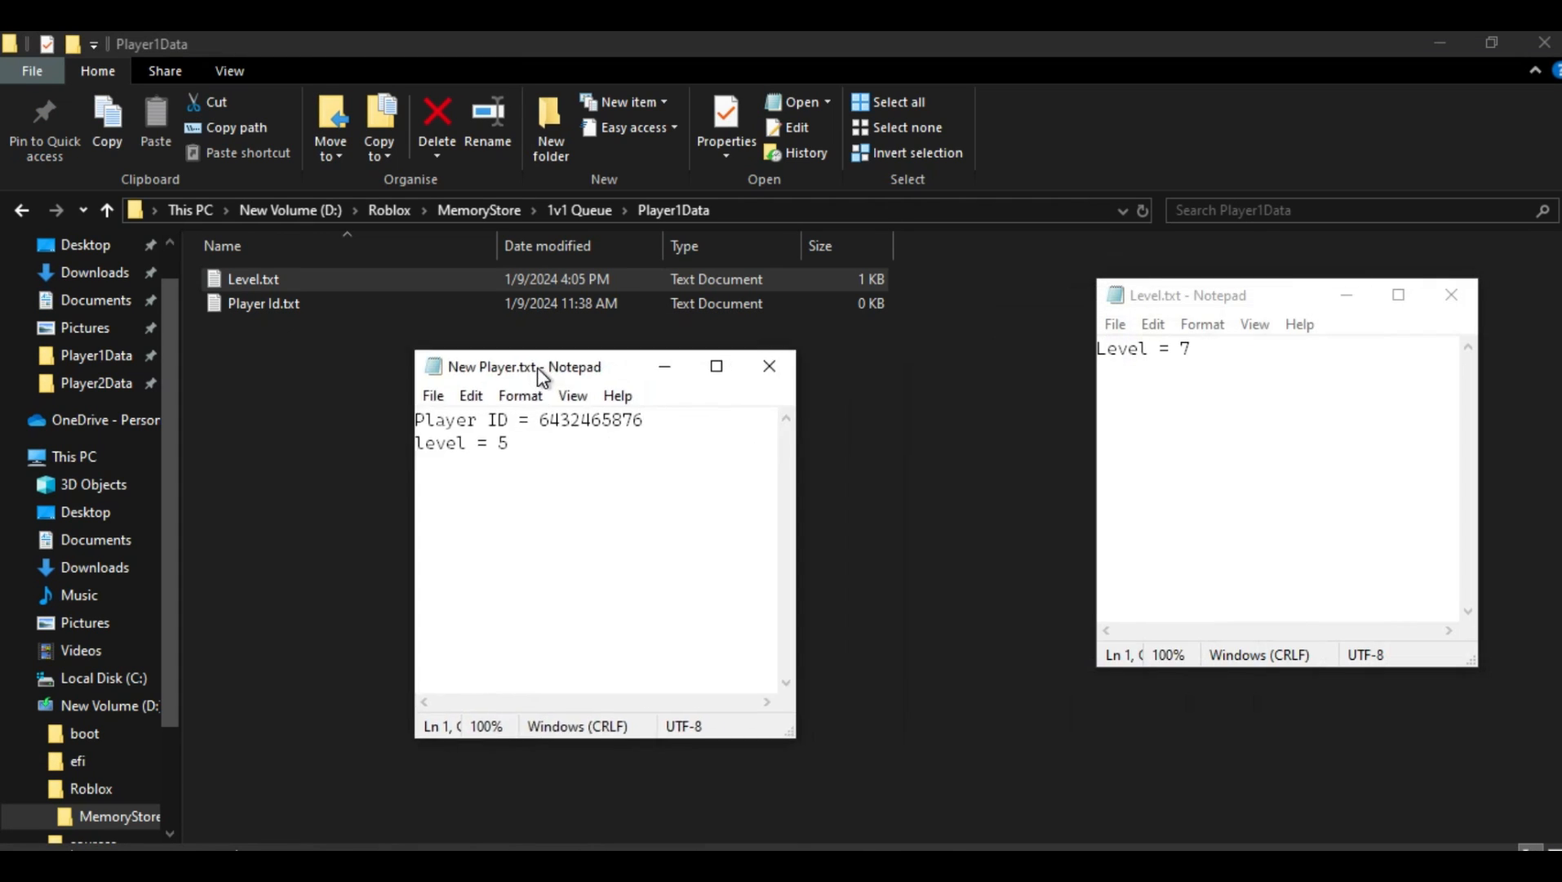
{"action": "left_click", "coordinate": [1450, 296]}
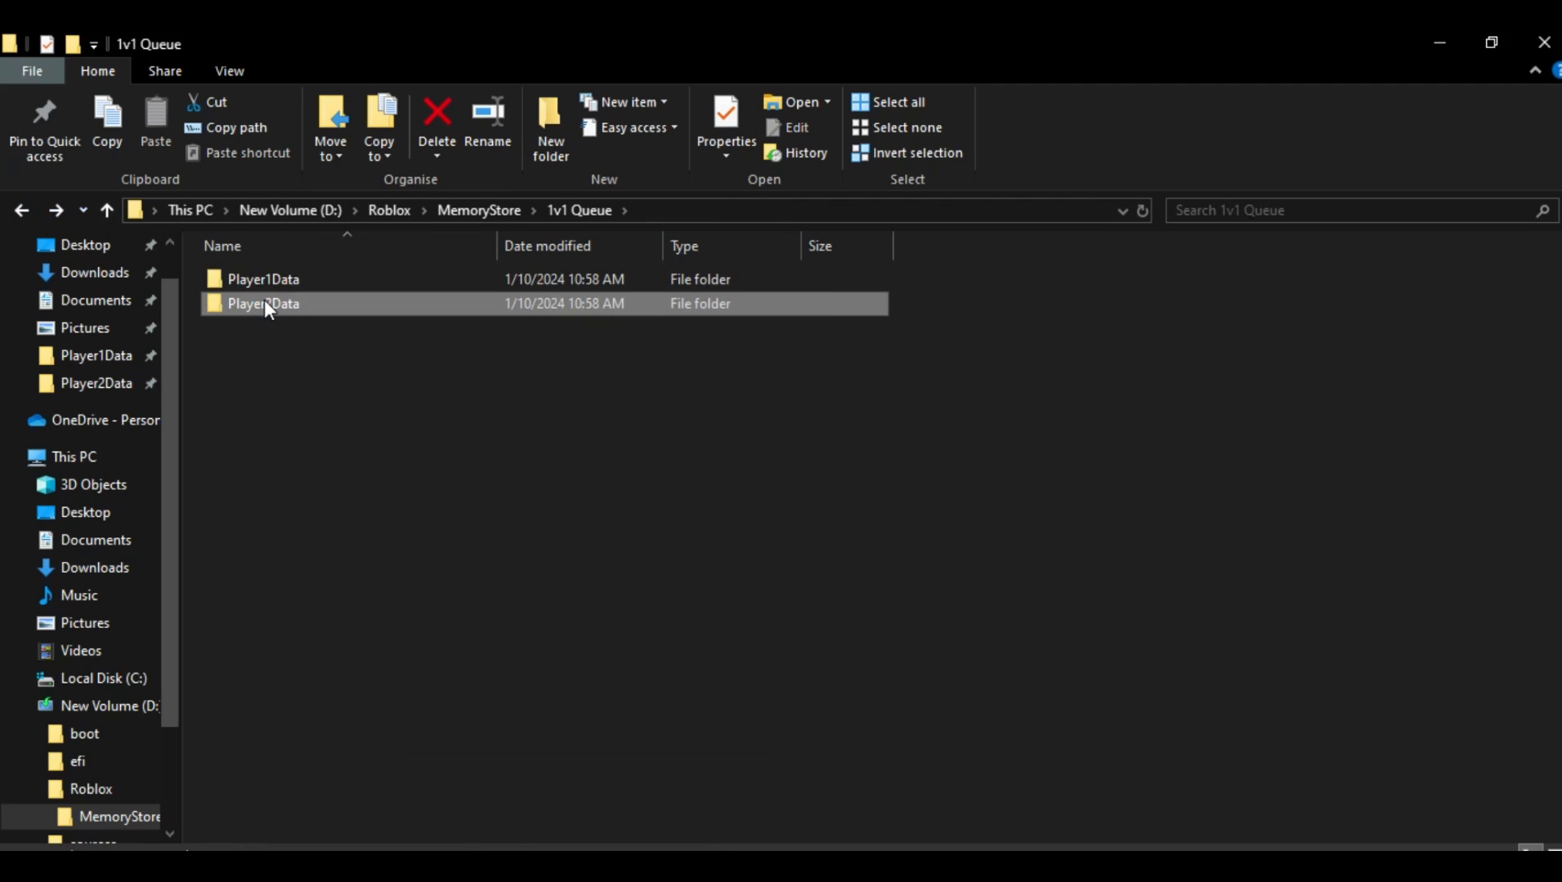
{"action": "double_click", "coordinate": [263, 302]}
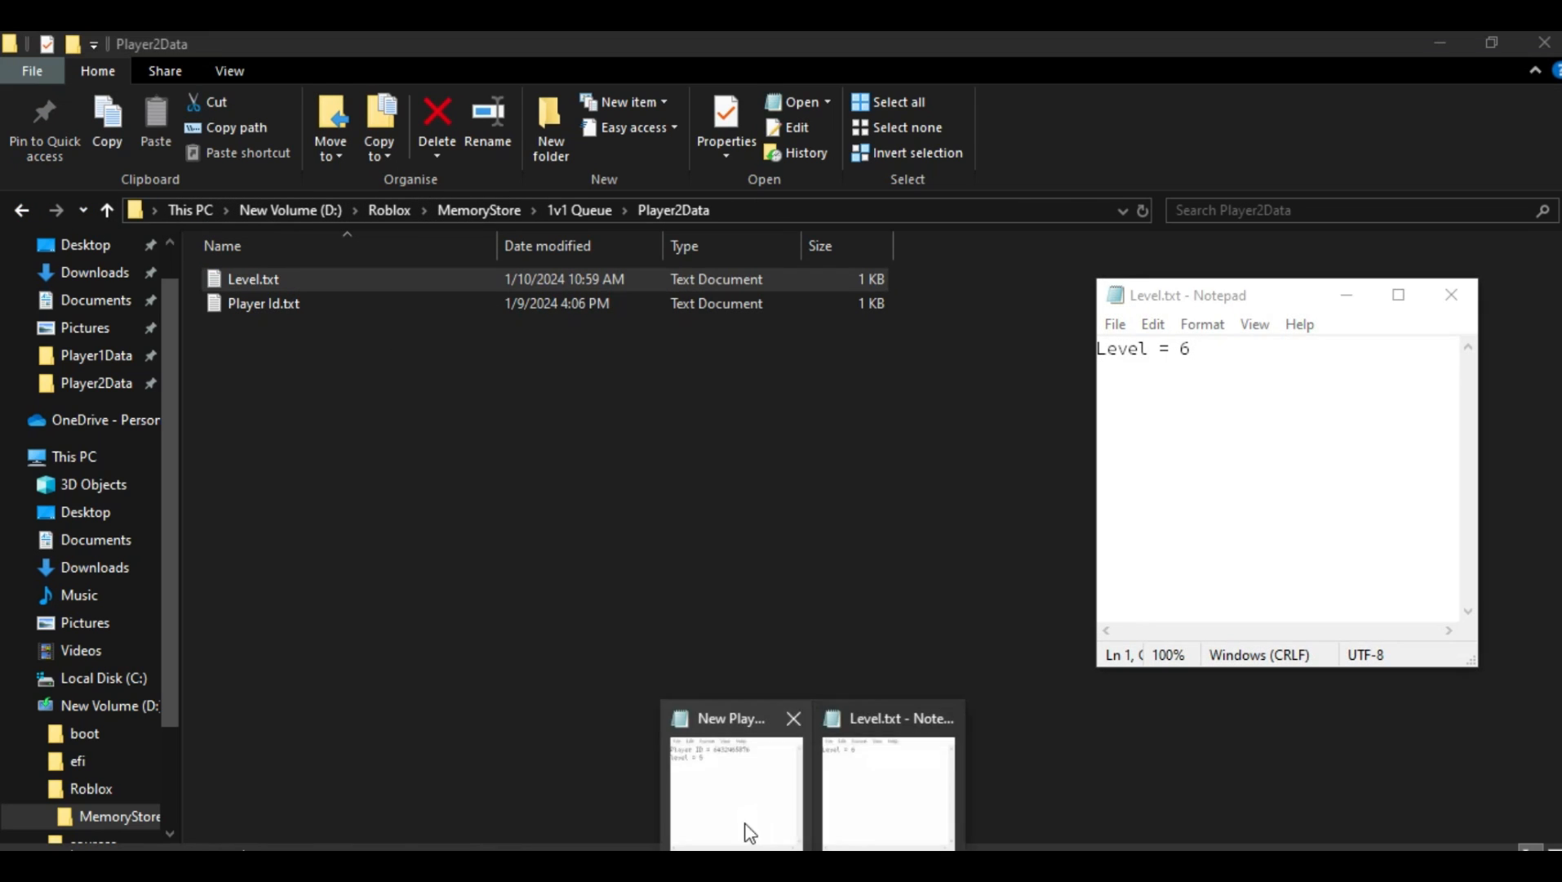
{"action": "left_click", "coordinate": [735, 787]}
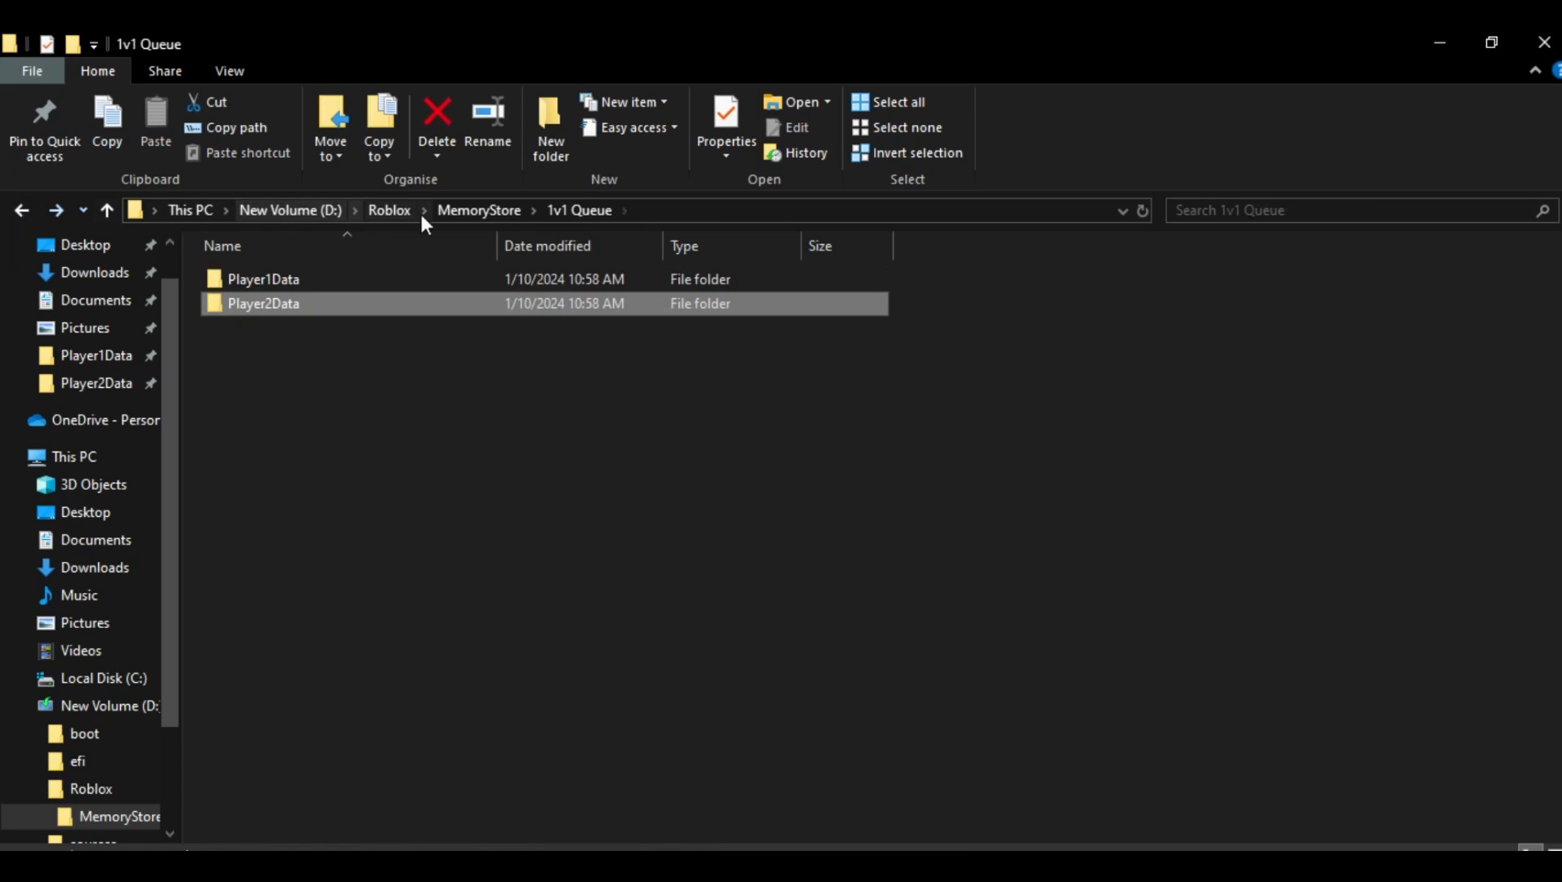
Step: Create a Player3Data folder and view its Level file reading Level = 5
{"action": "left_click", "coordinate": [549, 126]}
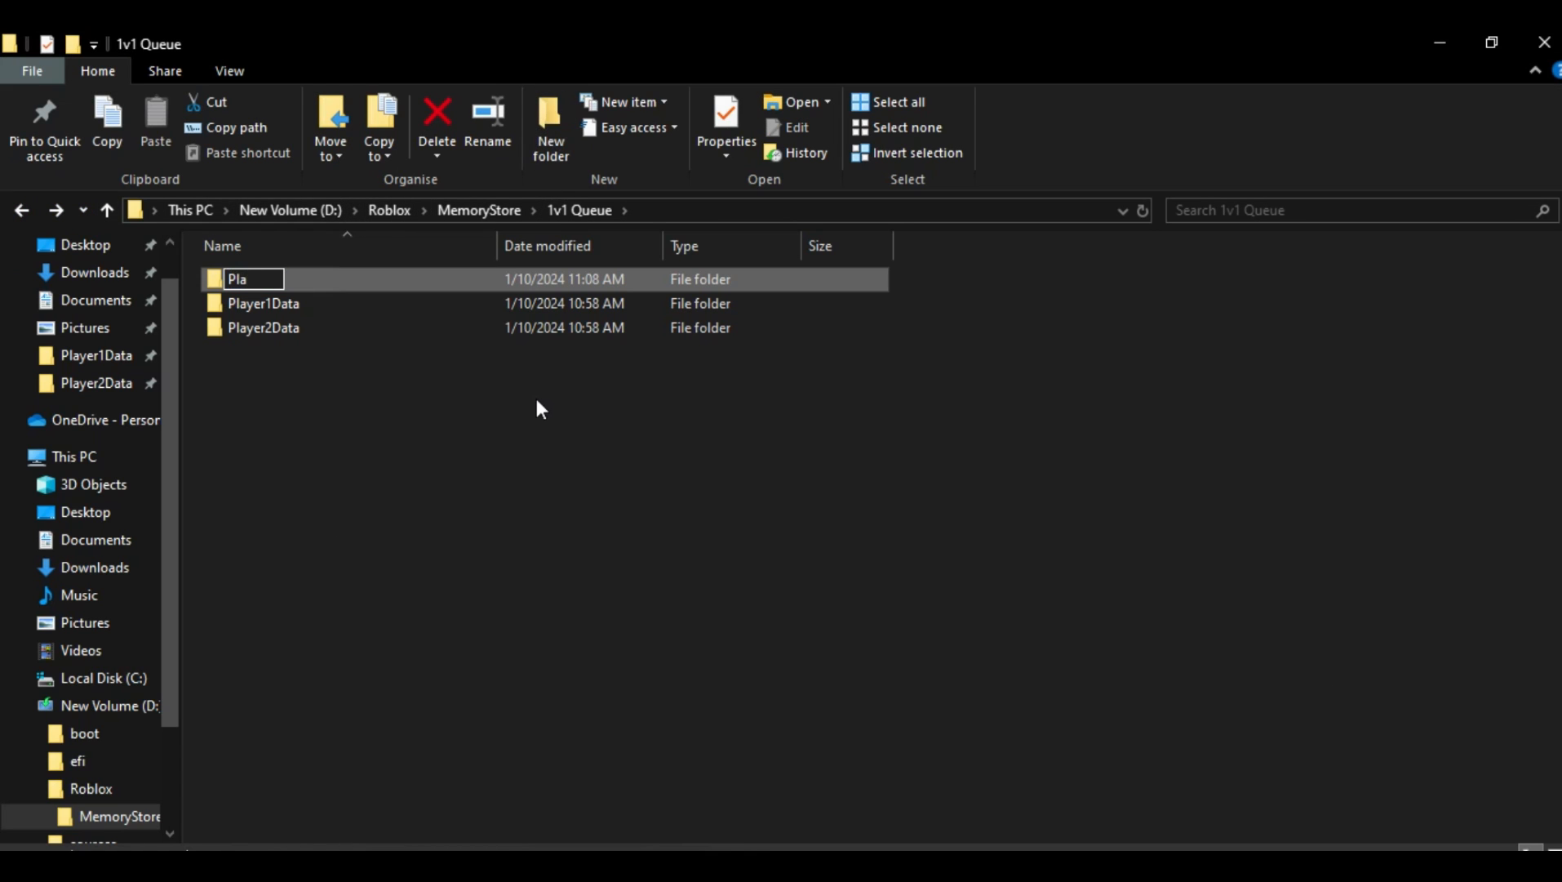
{"action": "type", "text": "Player3Data"}
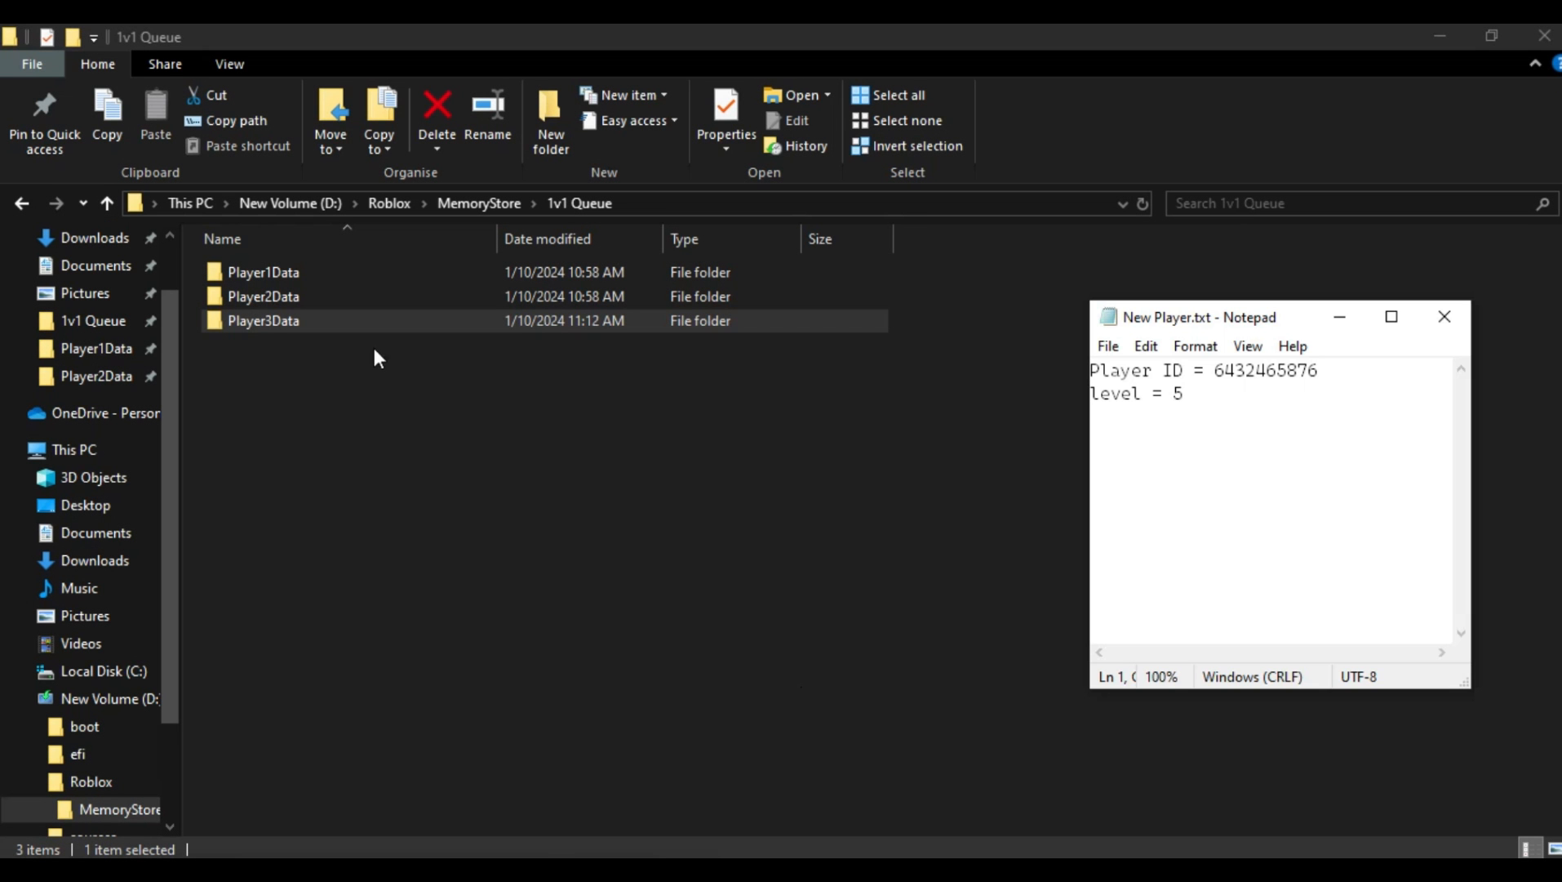
{"action": "double_click", "coordinate": [263, 320]}
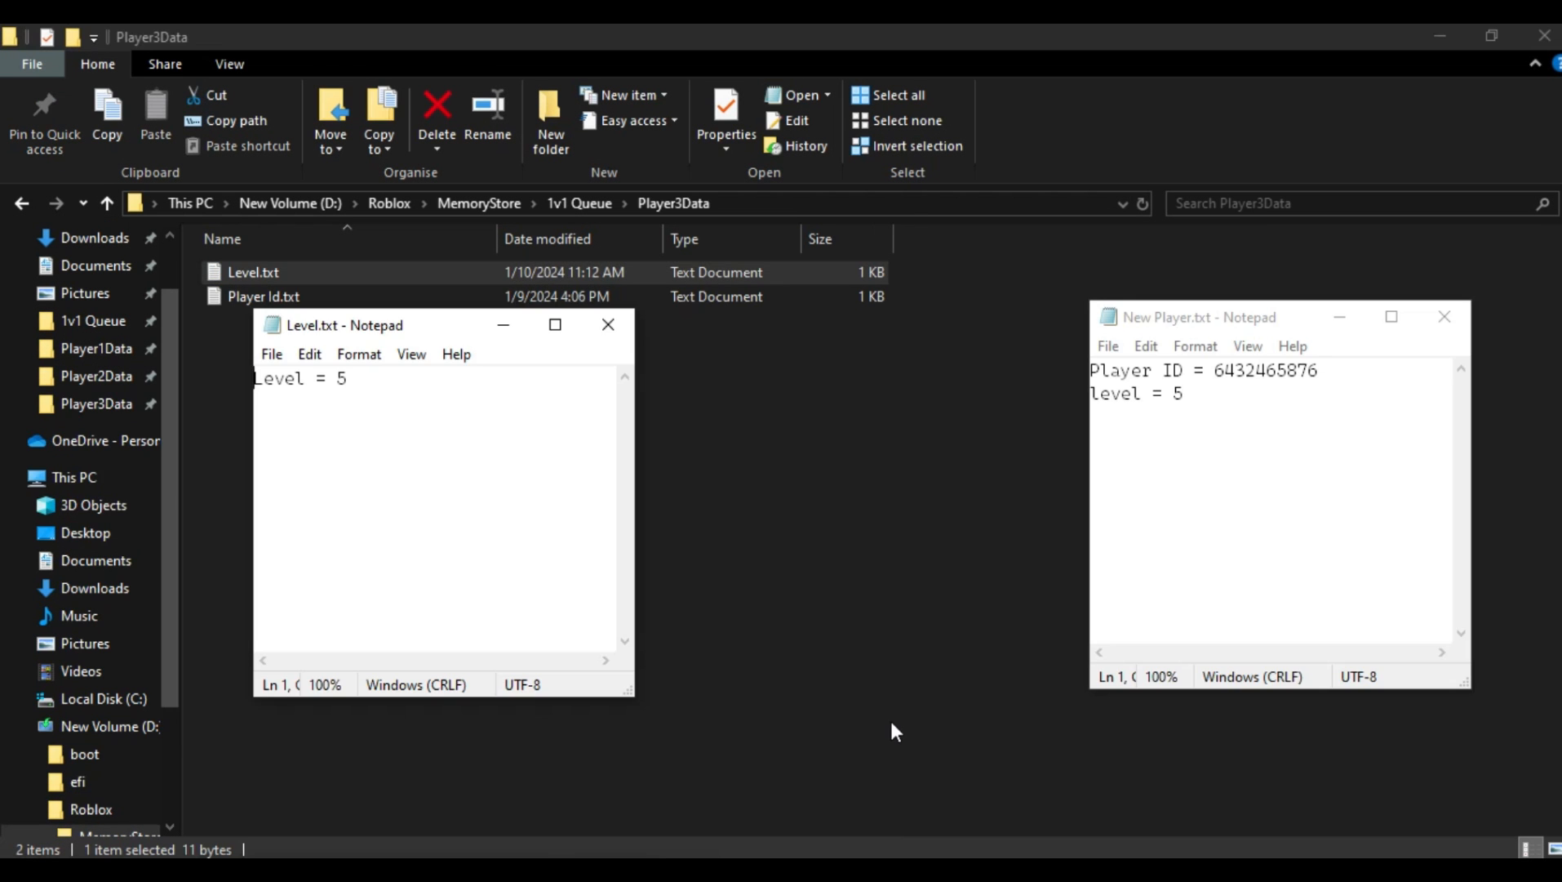
{"action": "left_click", "coordinate": [1443, 315]}
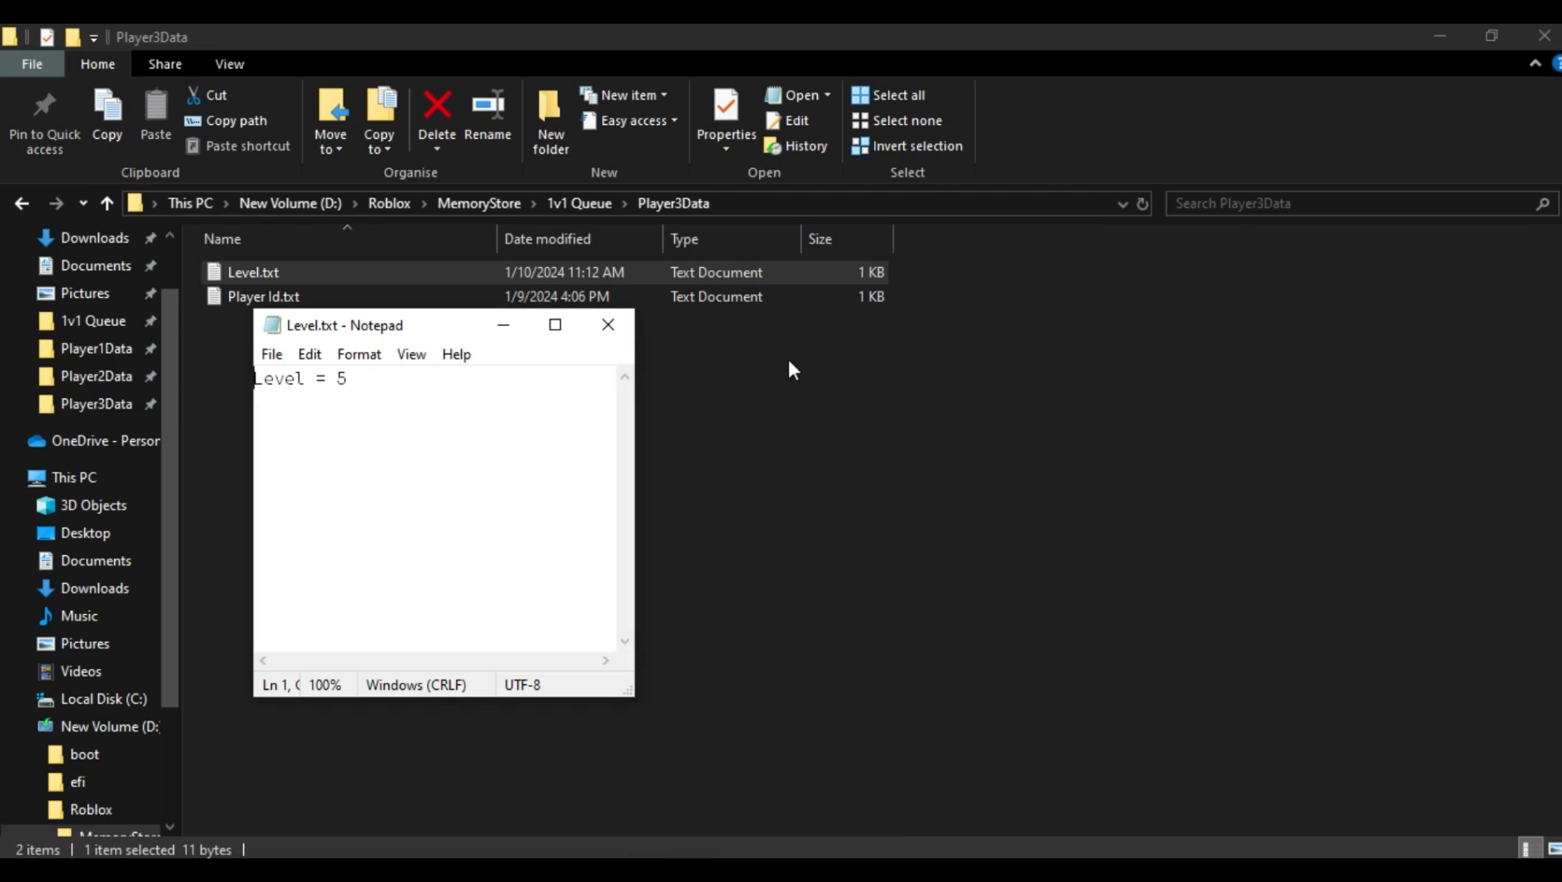
{"action": "left_click", "coordinate": [108, 203]}
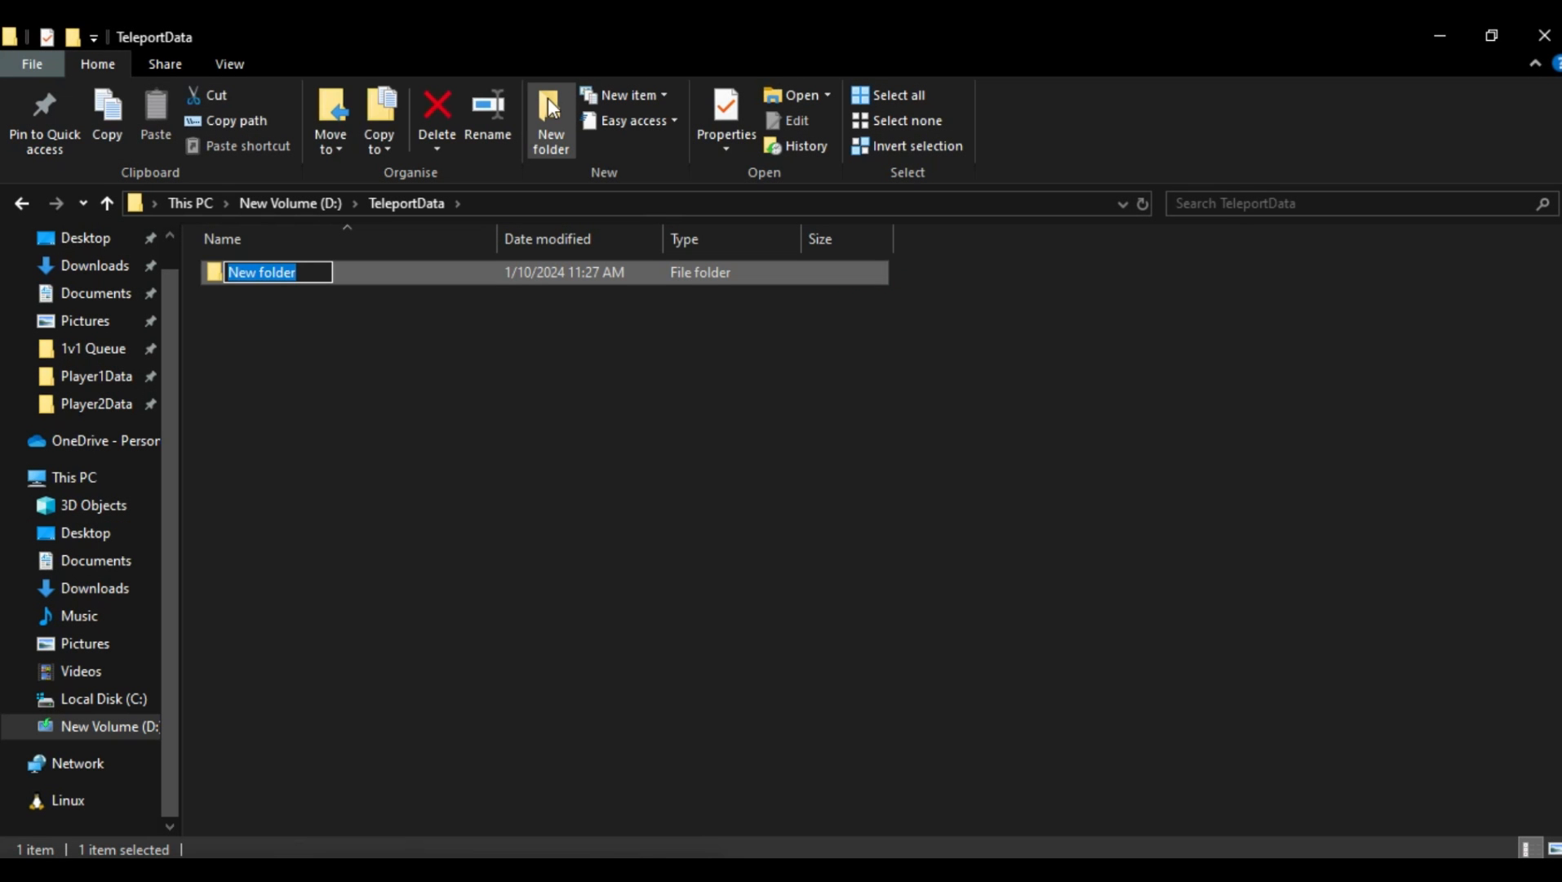
Step: Name the folder TeleportData and add Player1UserId, Player2UserId and ReserveServerAccess text files
{"action": "type", "text": "TeleportDat"}
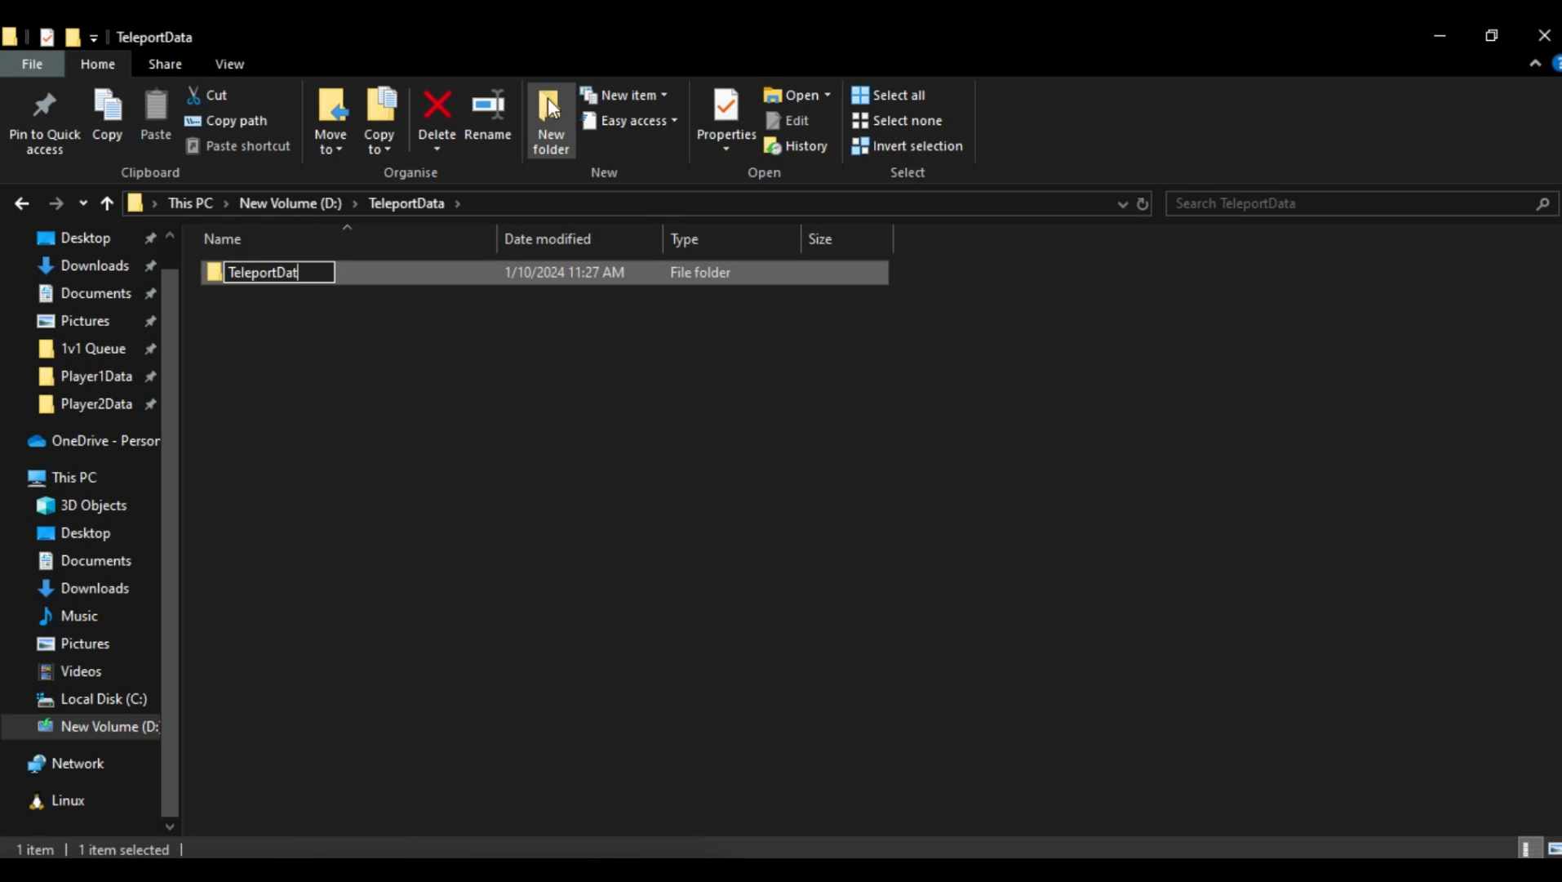
{"action": "left_click", "coordinate": [622, 94]}
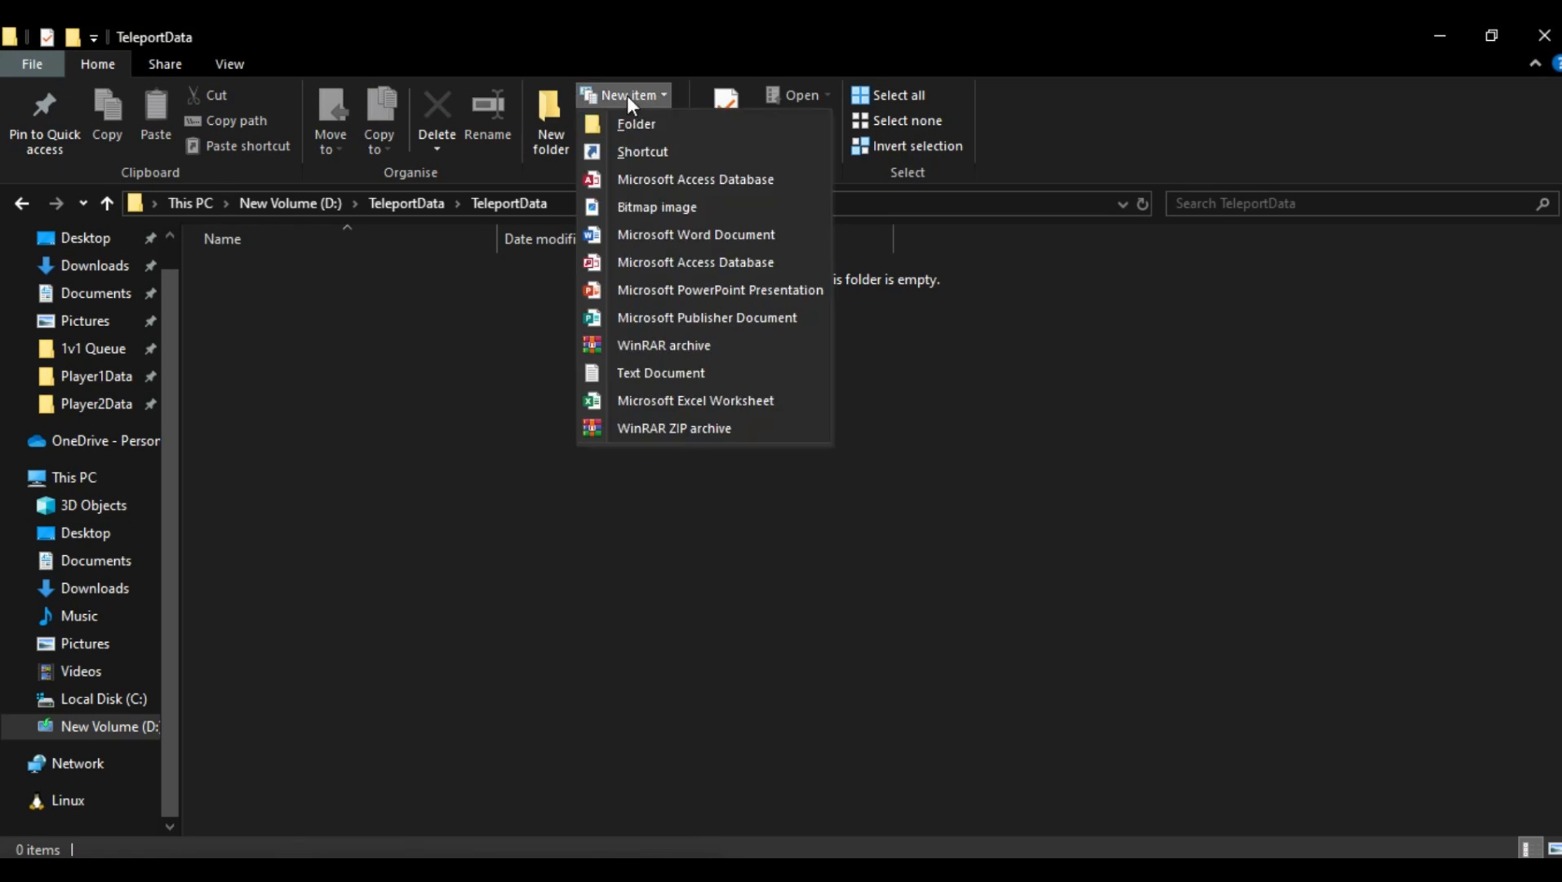
{"action": "left_click", "coordinate": [659, 372]}
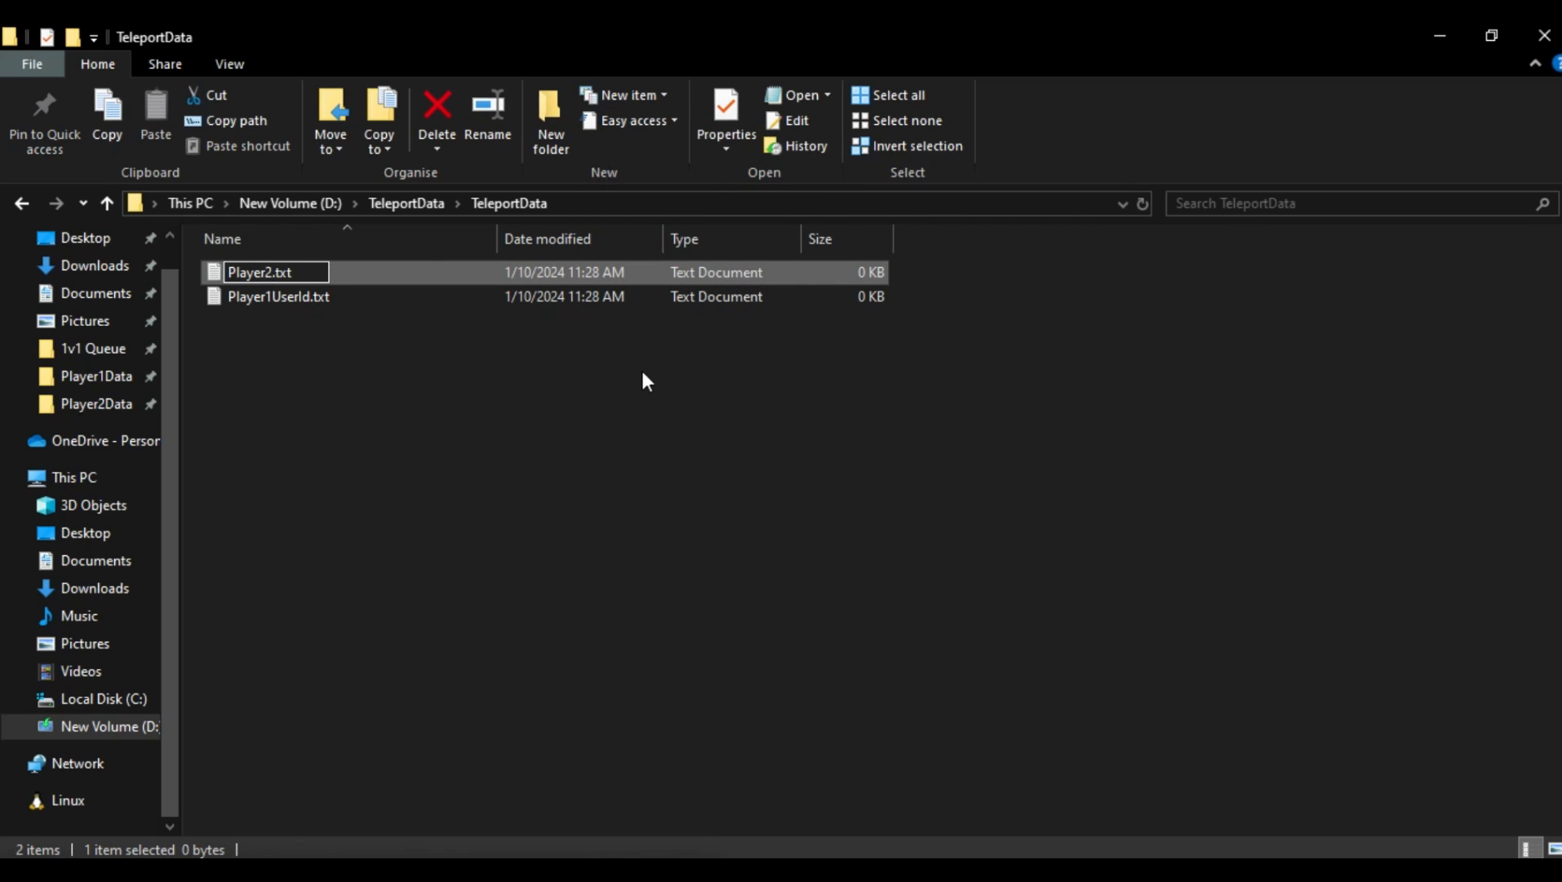
{"action": "left_click", "coordinate": [624, 95]}
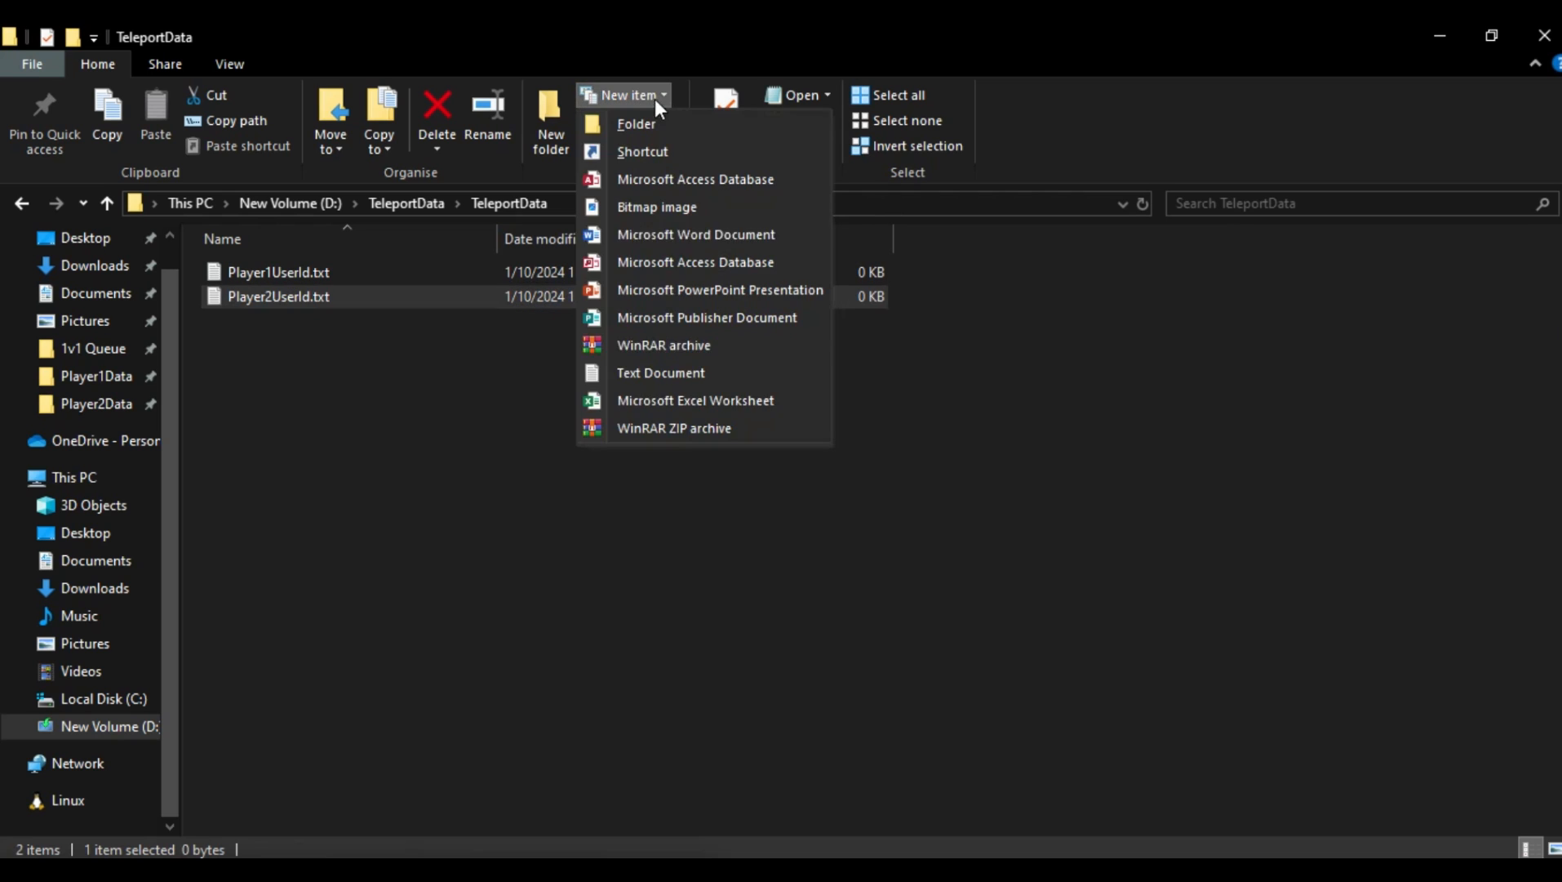
{"action": "left_click", "coordinate": [659, 373]}
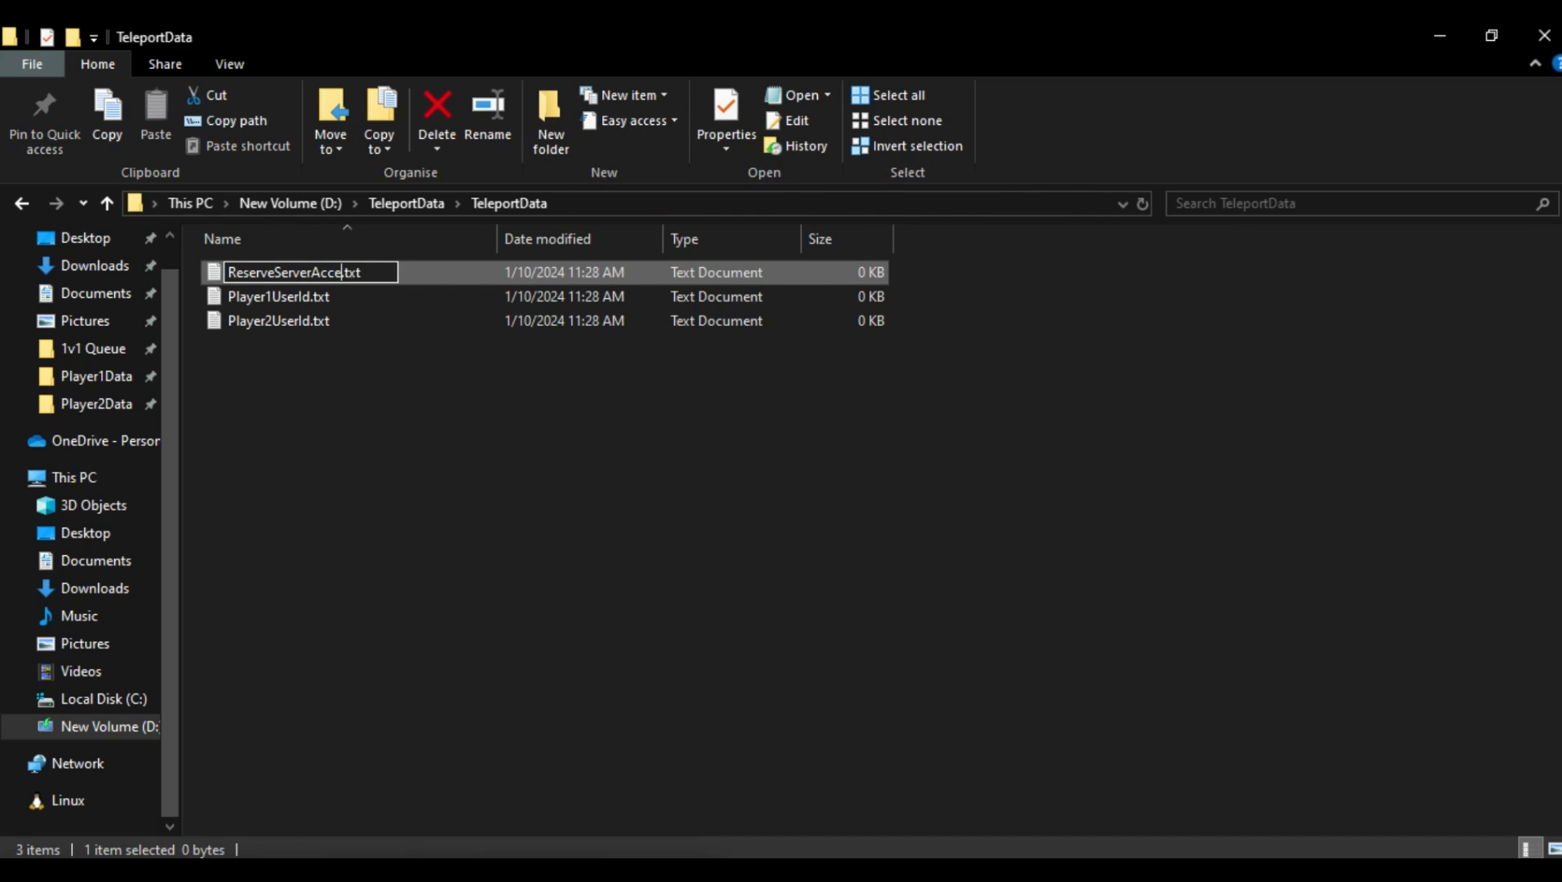
{"action": "key", "text": "Return"}
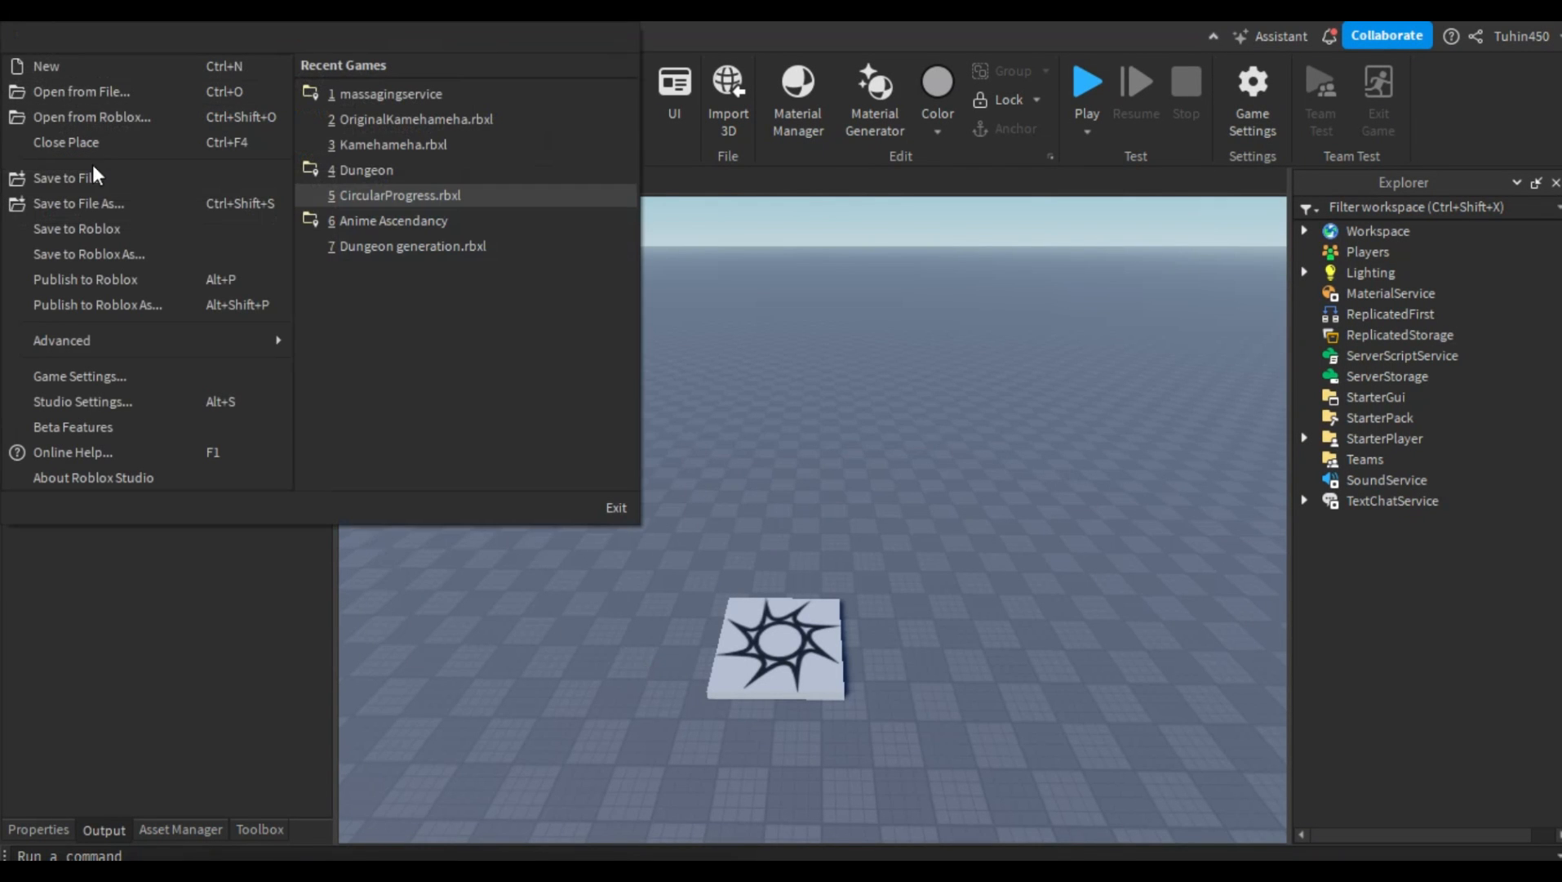
Step: Publish the place to Roblox as a new game named Cross server matchmaking
{"action": "left_click", "coordinate": [85, 279]}
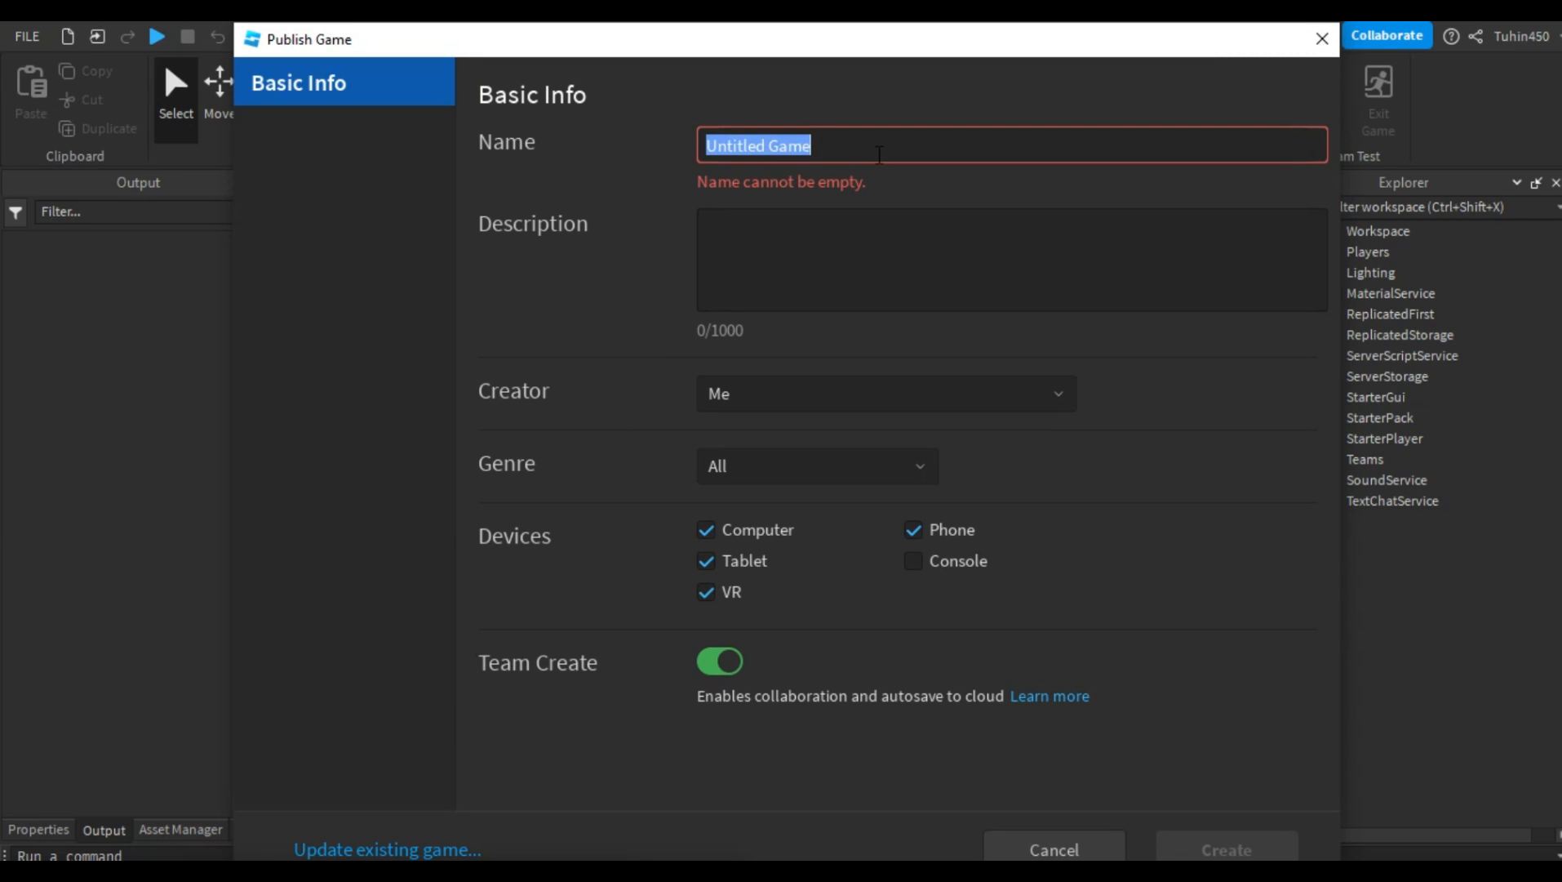
{"action": "type", "text": "Cross s"}
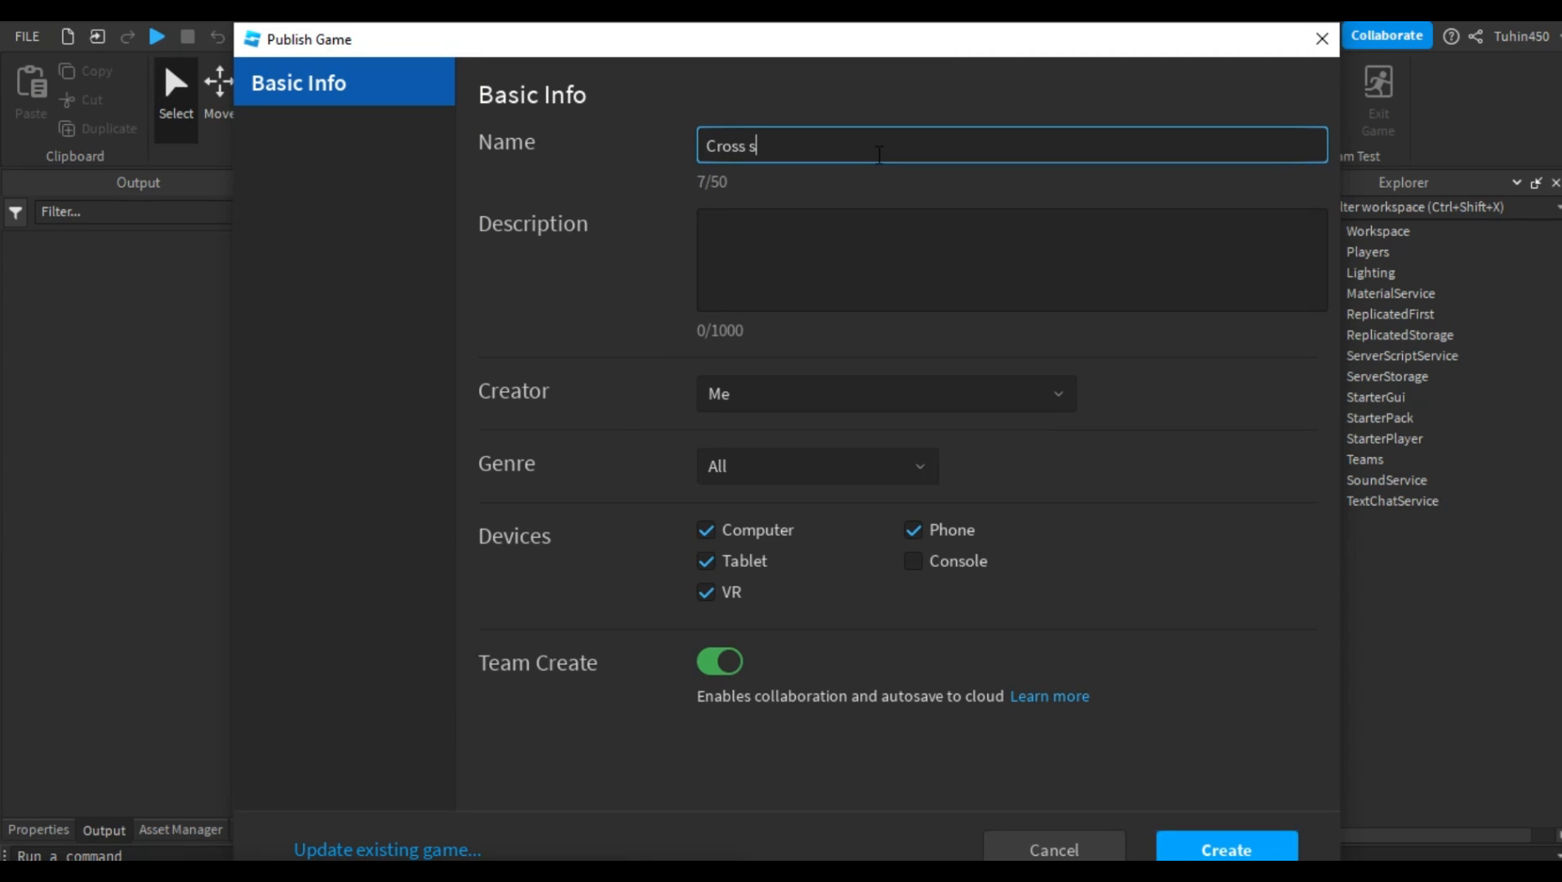
{"action": "type", "text": "erver ma"}
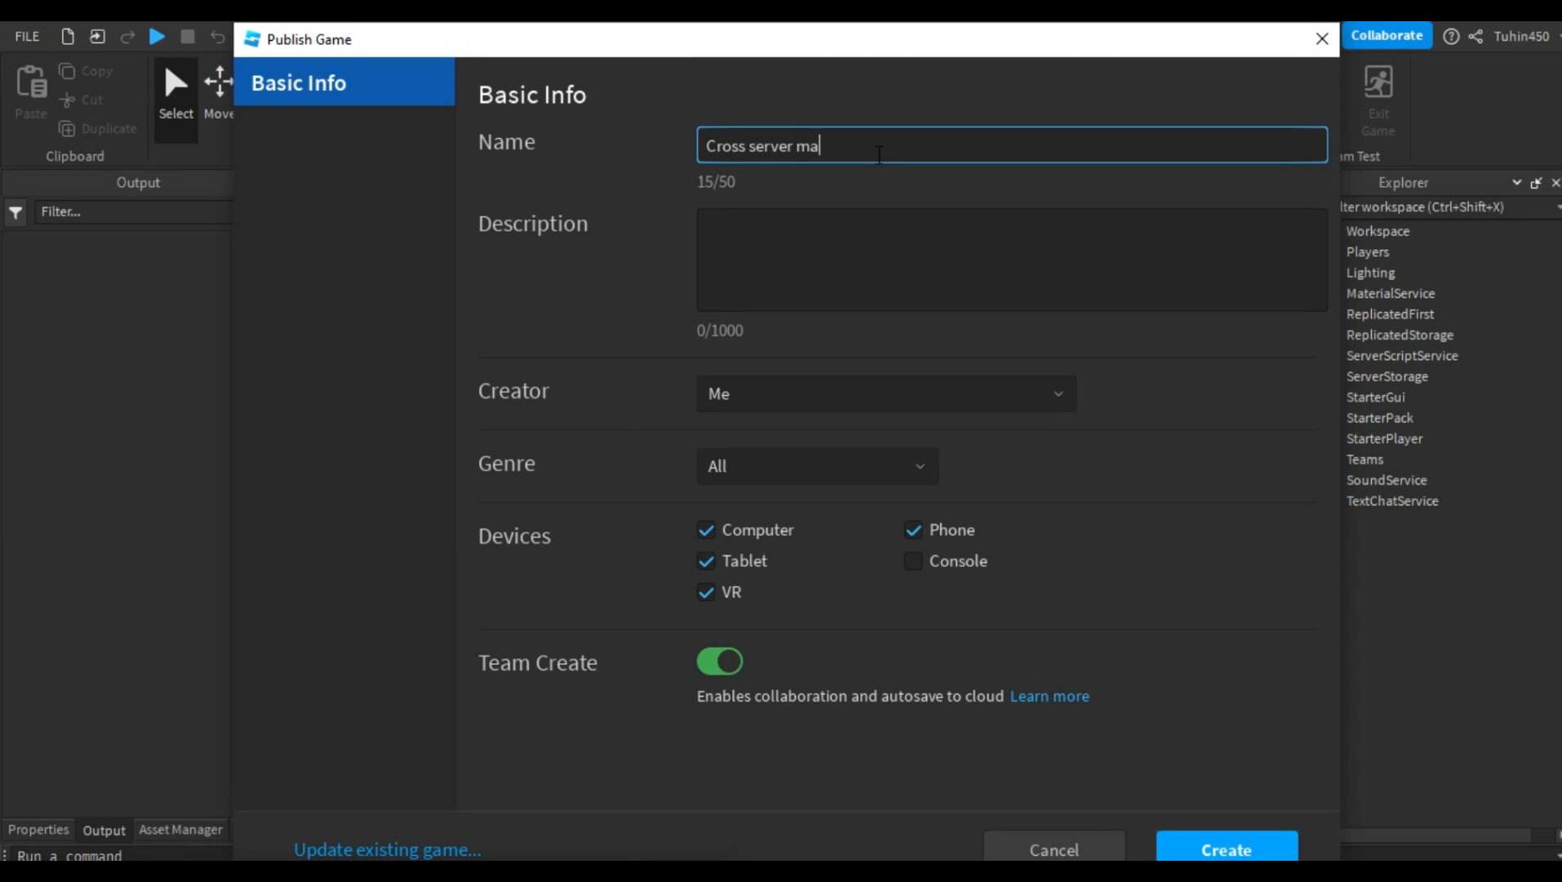
{"action": "type", "text": "tchmaki"}
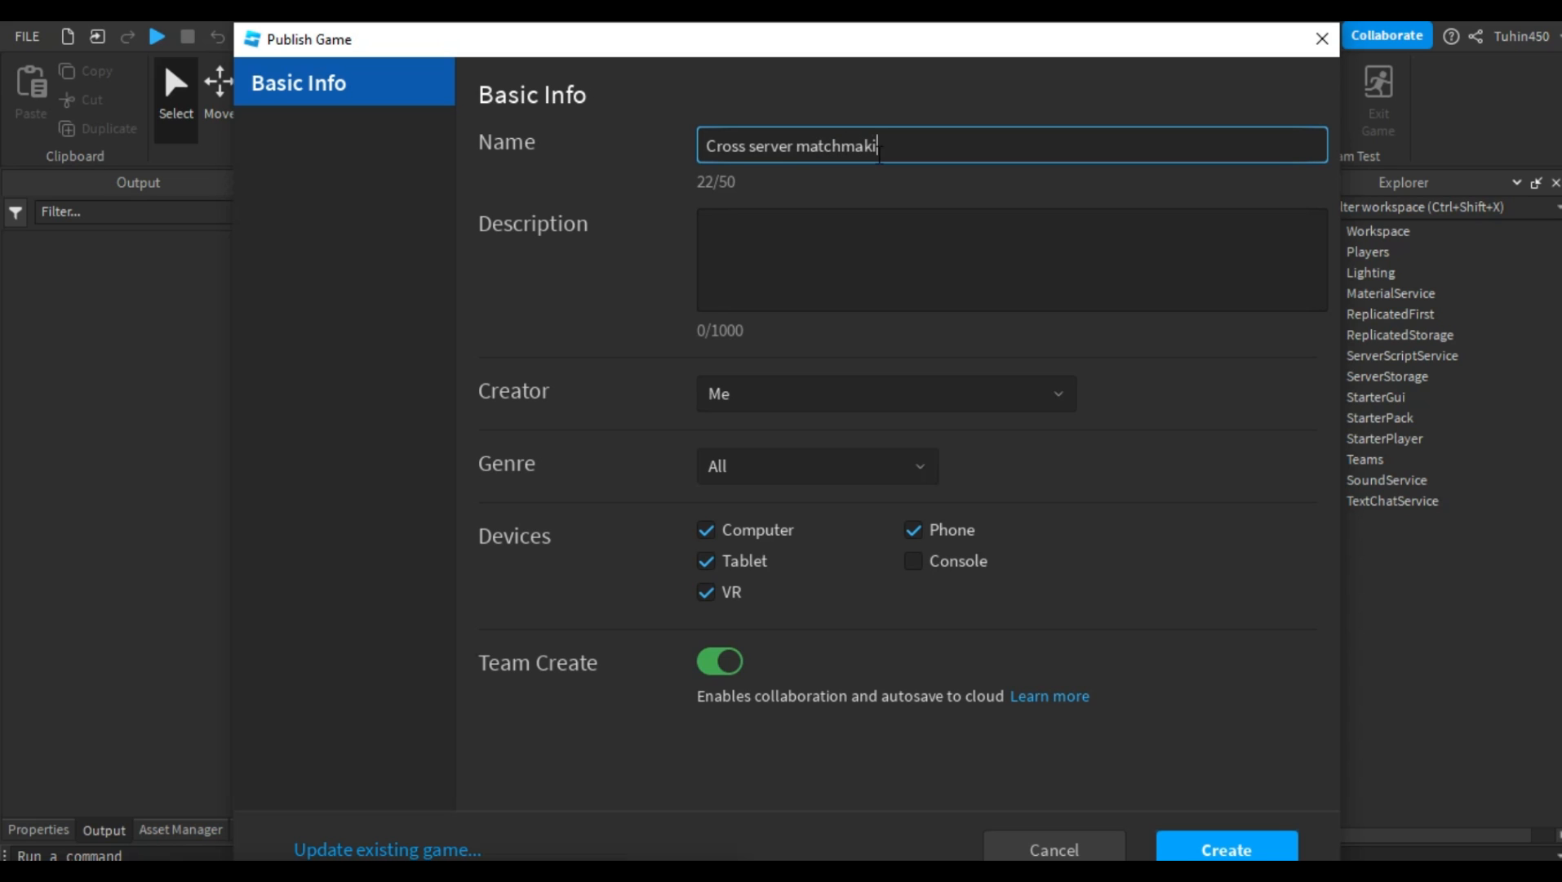
{"action": "type", "text": "ng"}
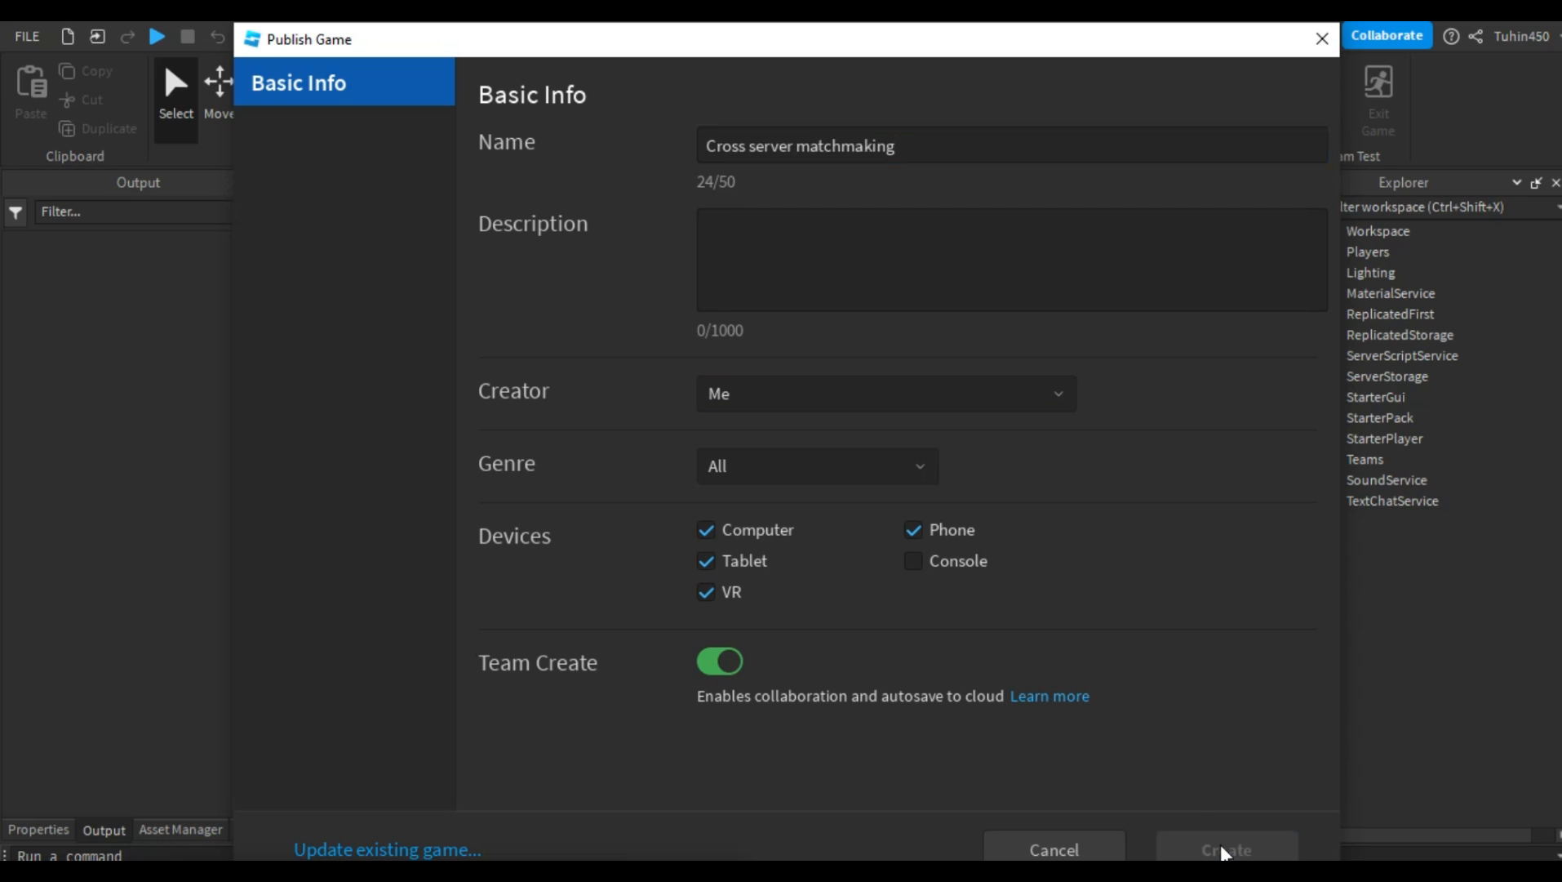
{"action": "left_click", "coordinate": [1225, 849]}
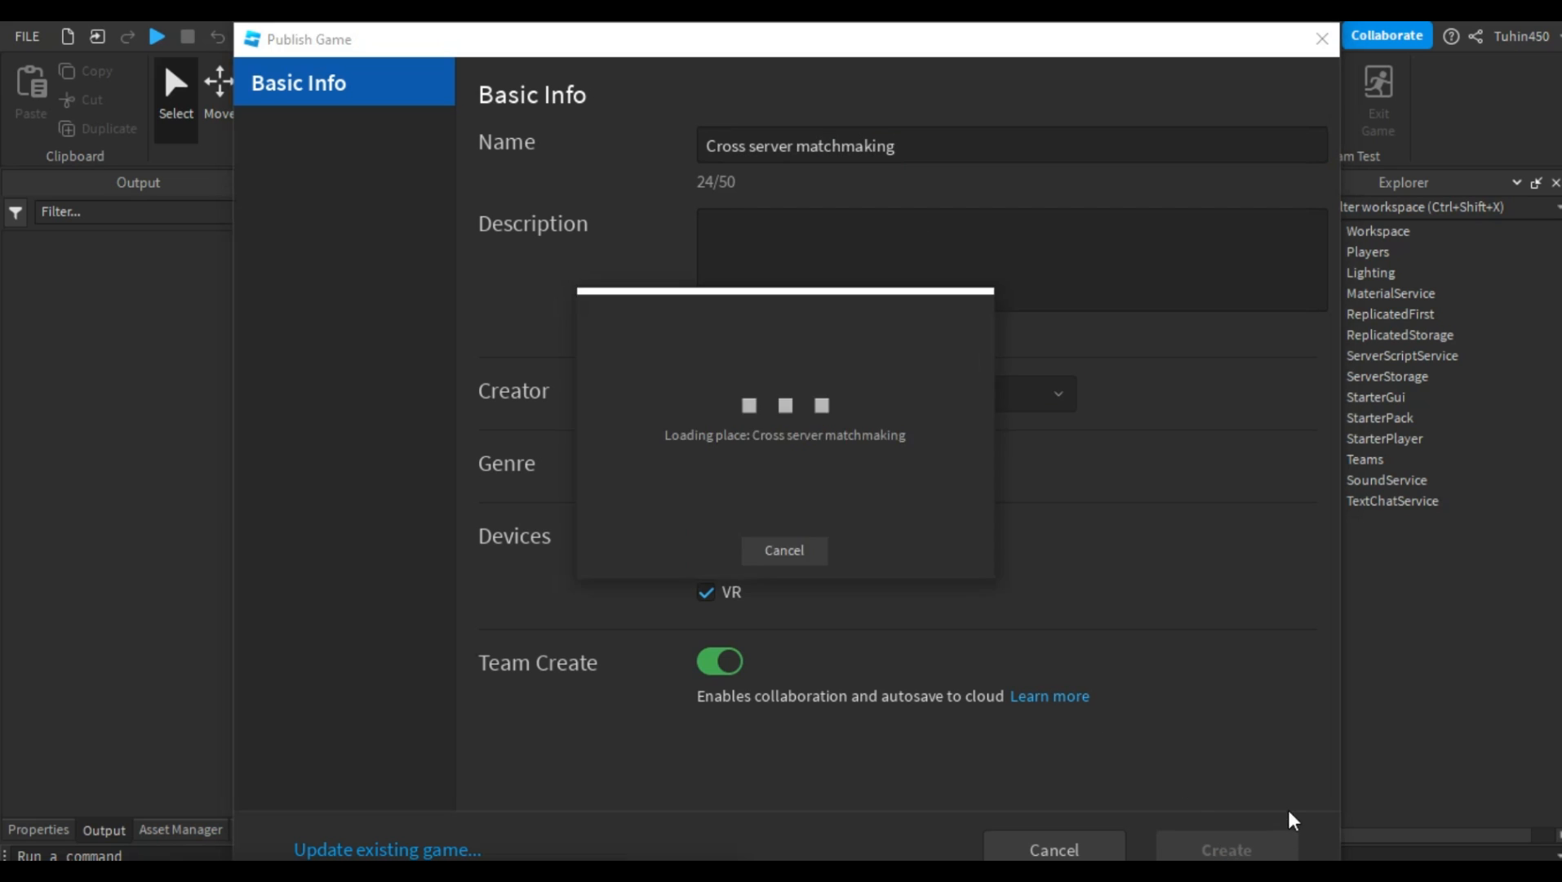
{"action": "left_click", "coordinate": [1226, 849]}
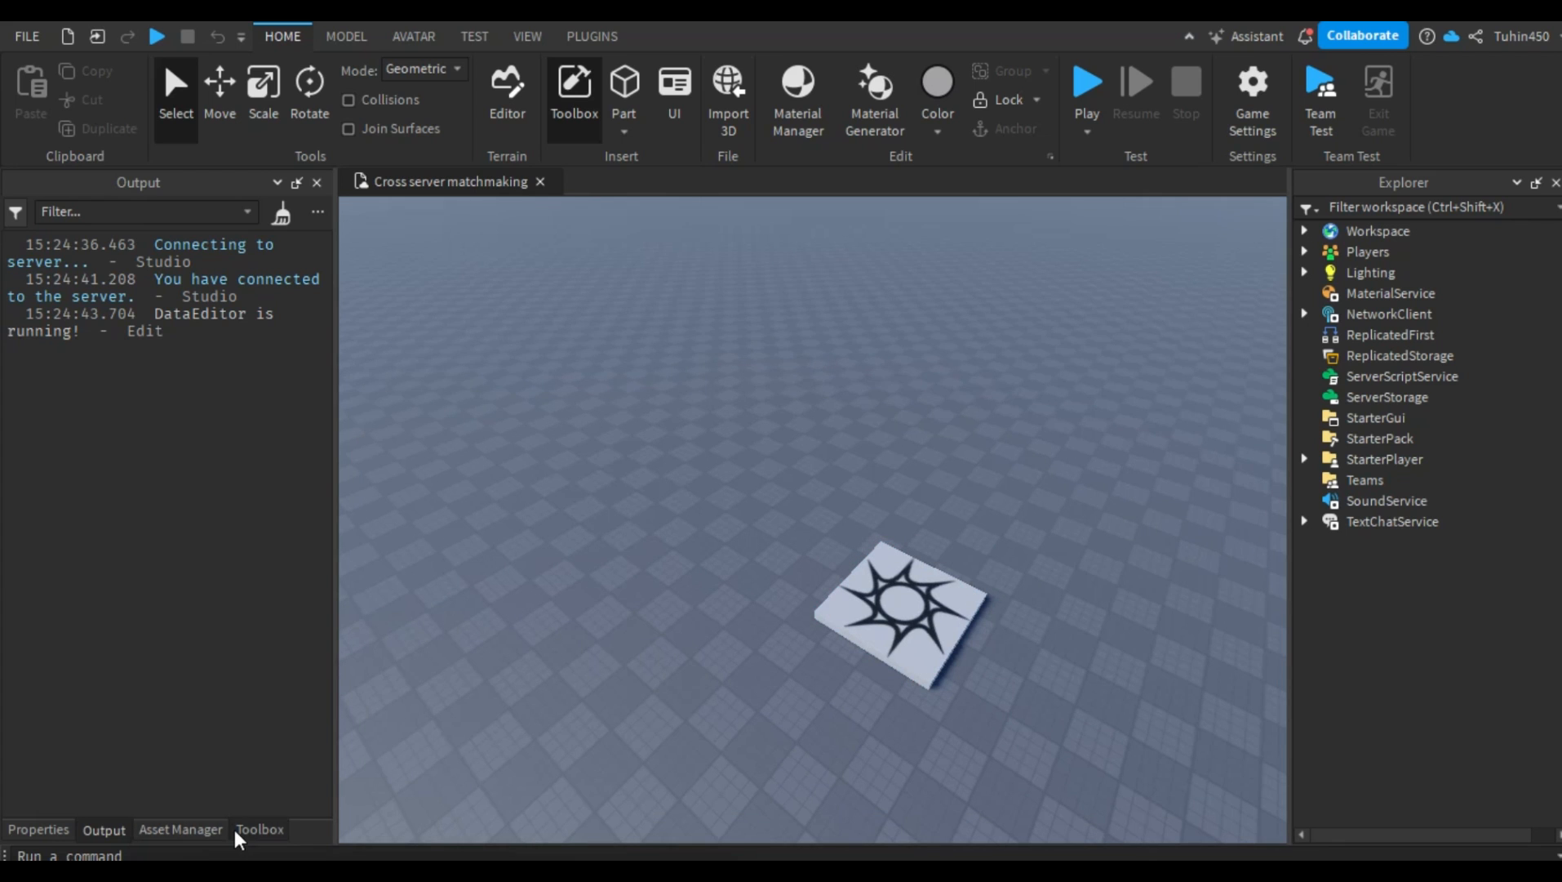
Step: Rename the game's start place to World in the Asset Manager places list
{"action": "left_click", "coordinate": [180, 829]}
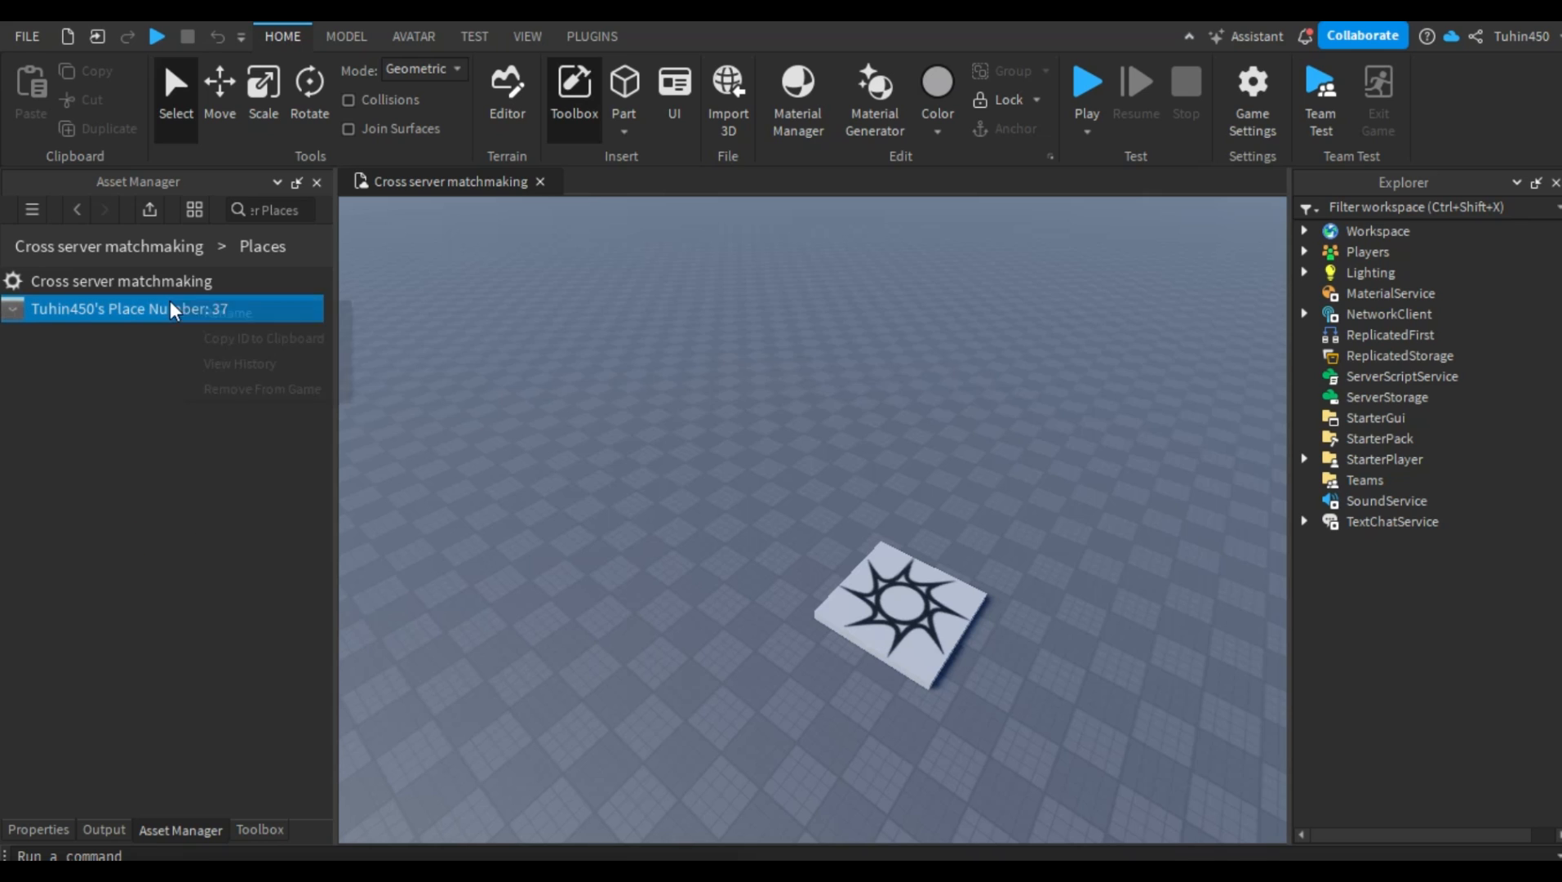
{"action": "double_click", "coordinate": [129, 309]}
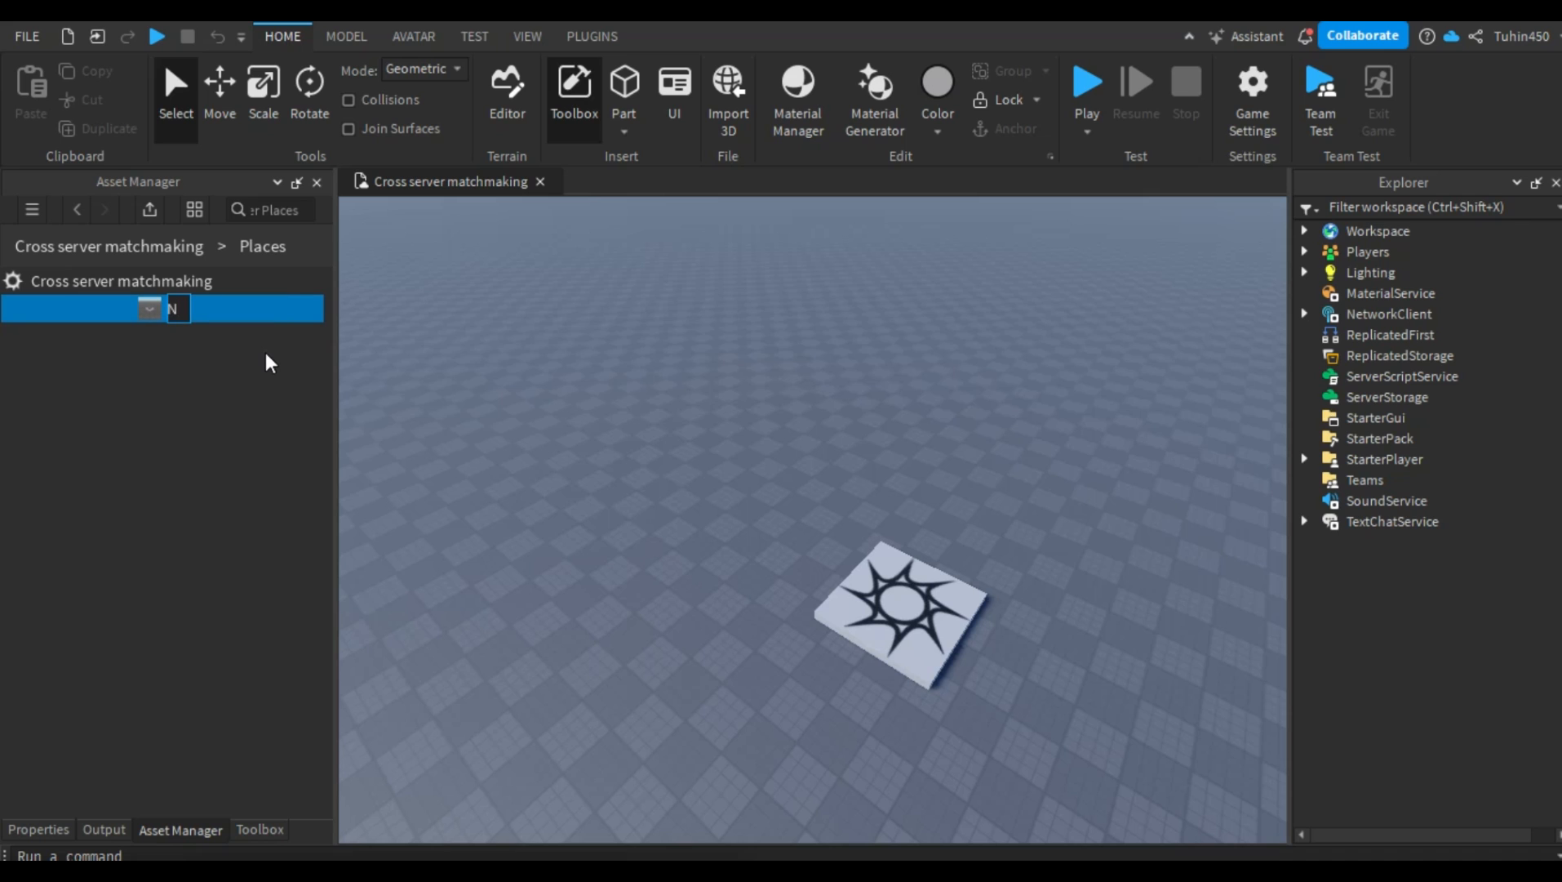
{"action": "type", "text": "World"}
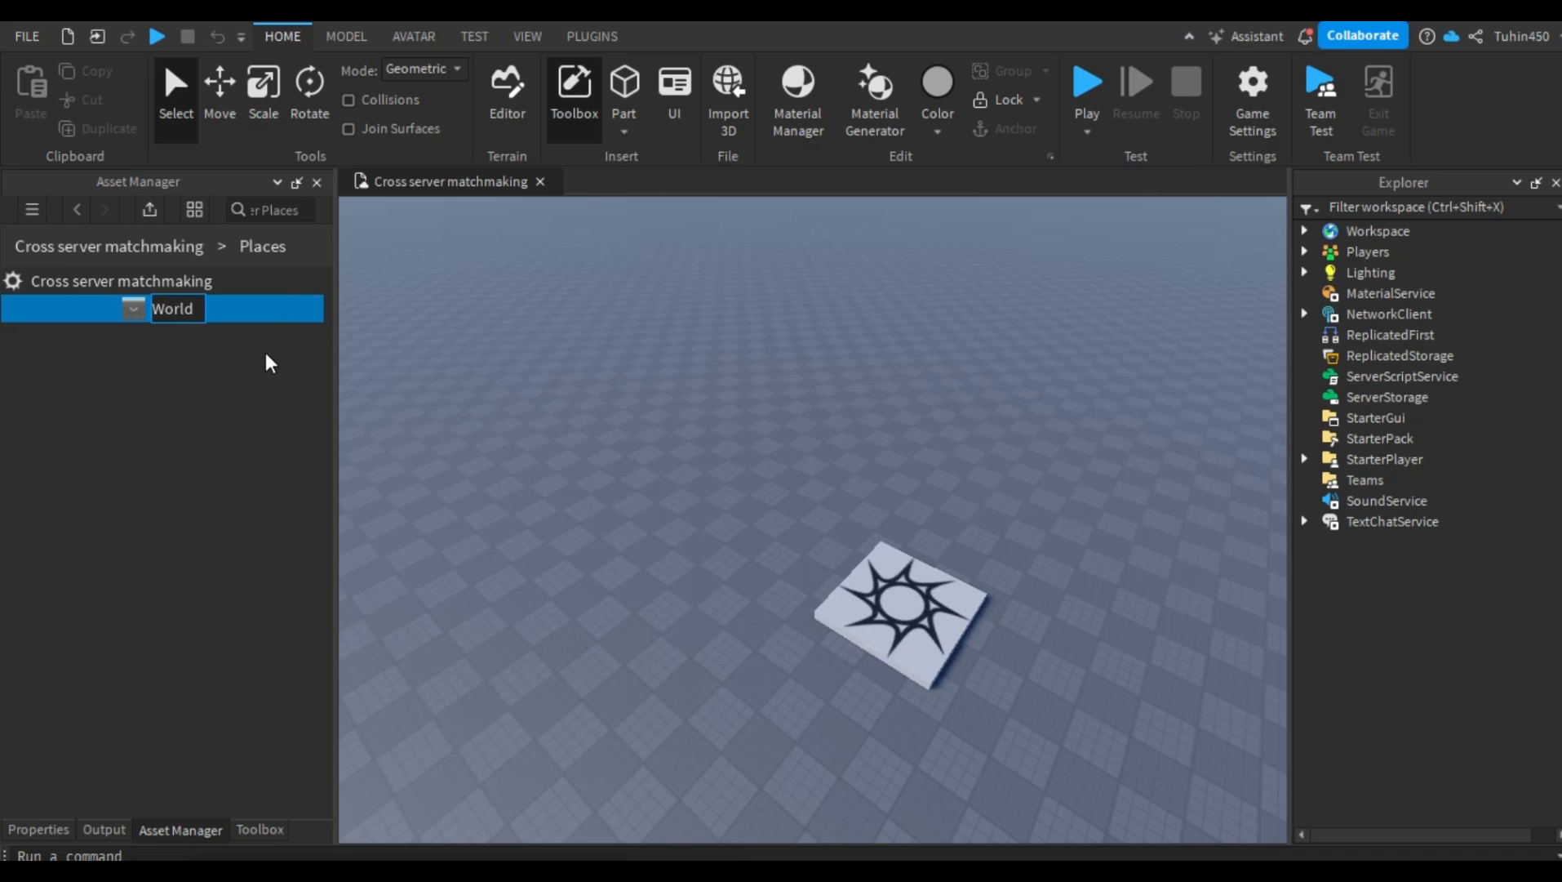
{"action": "left_click", "coordinate": [103, 829]}
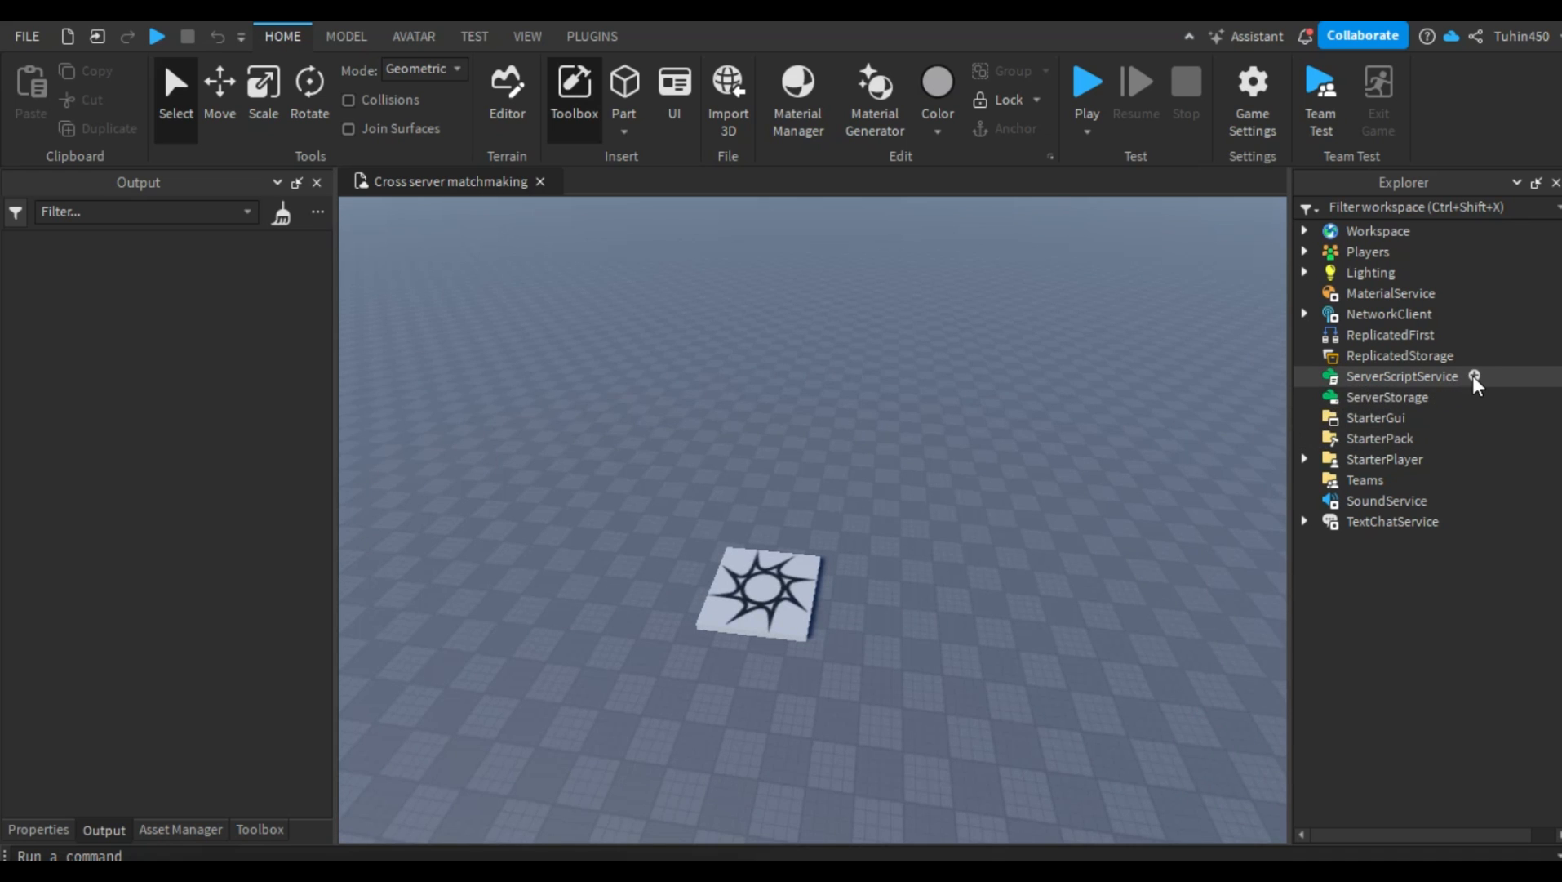
Step: Add a server Script getting ReplicatedStorage, MemoryStore, Messaging, Http and Teleport services and a Queuestore
{"action": "left_click", "coordinate": [1476, 377]}
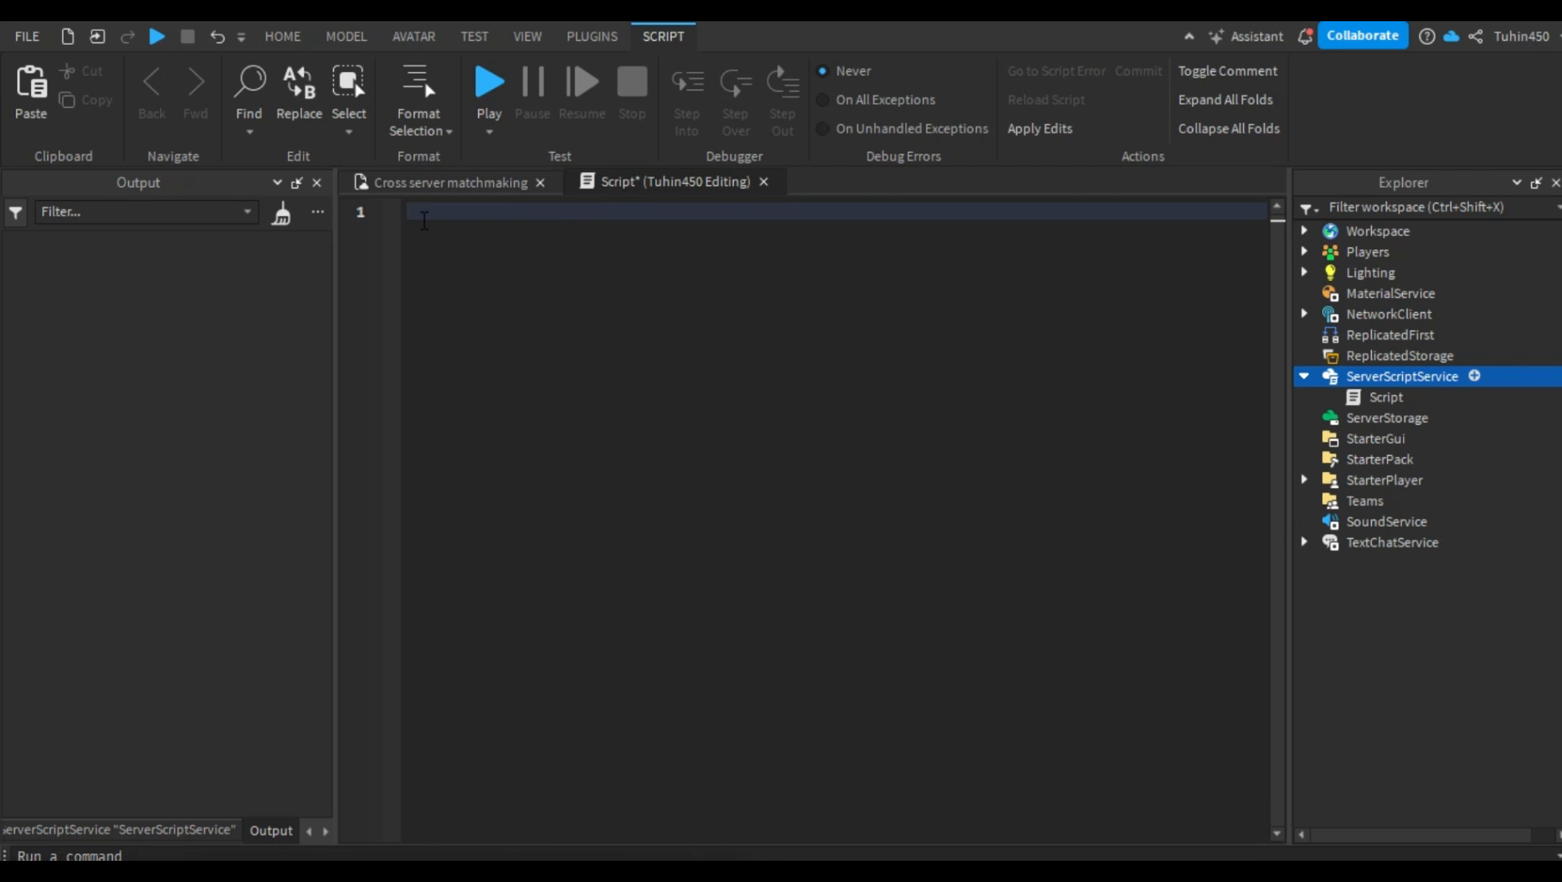
{"action": "type", "text": "local ReplicatedStorage = game:GetService(\"ReplicatedStorage"}
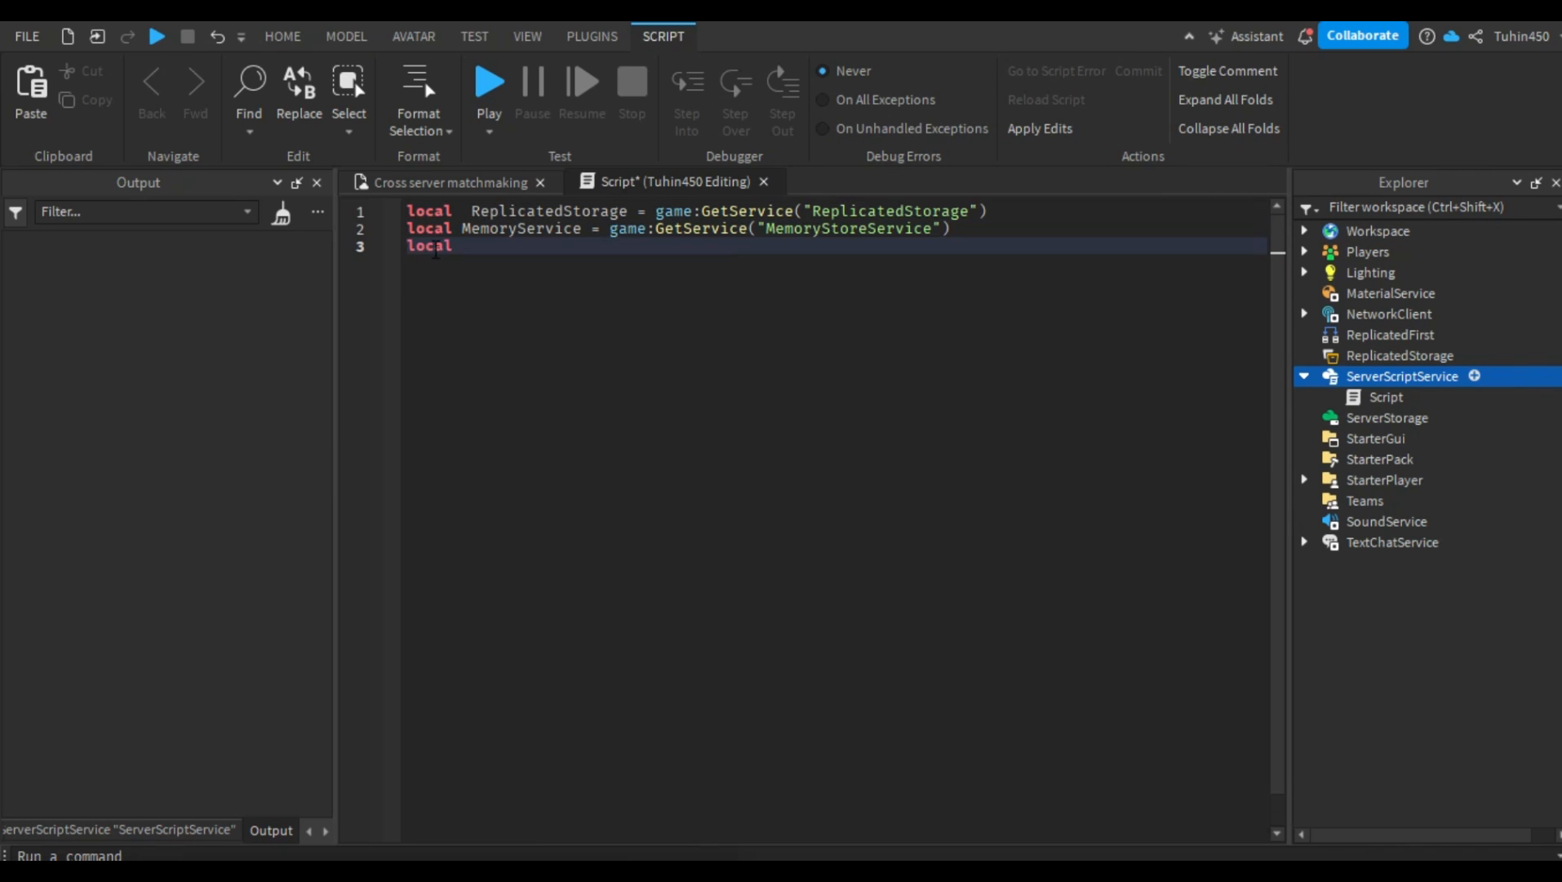
{"action": "type", "text": "MessagingService = game:GetService(\"MessagingService"}
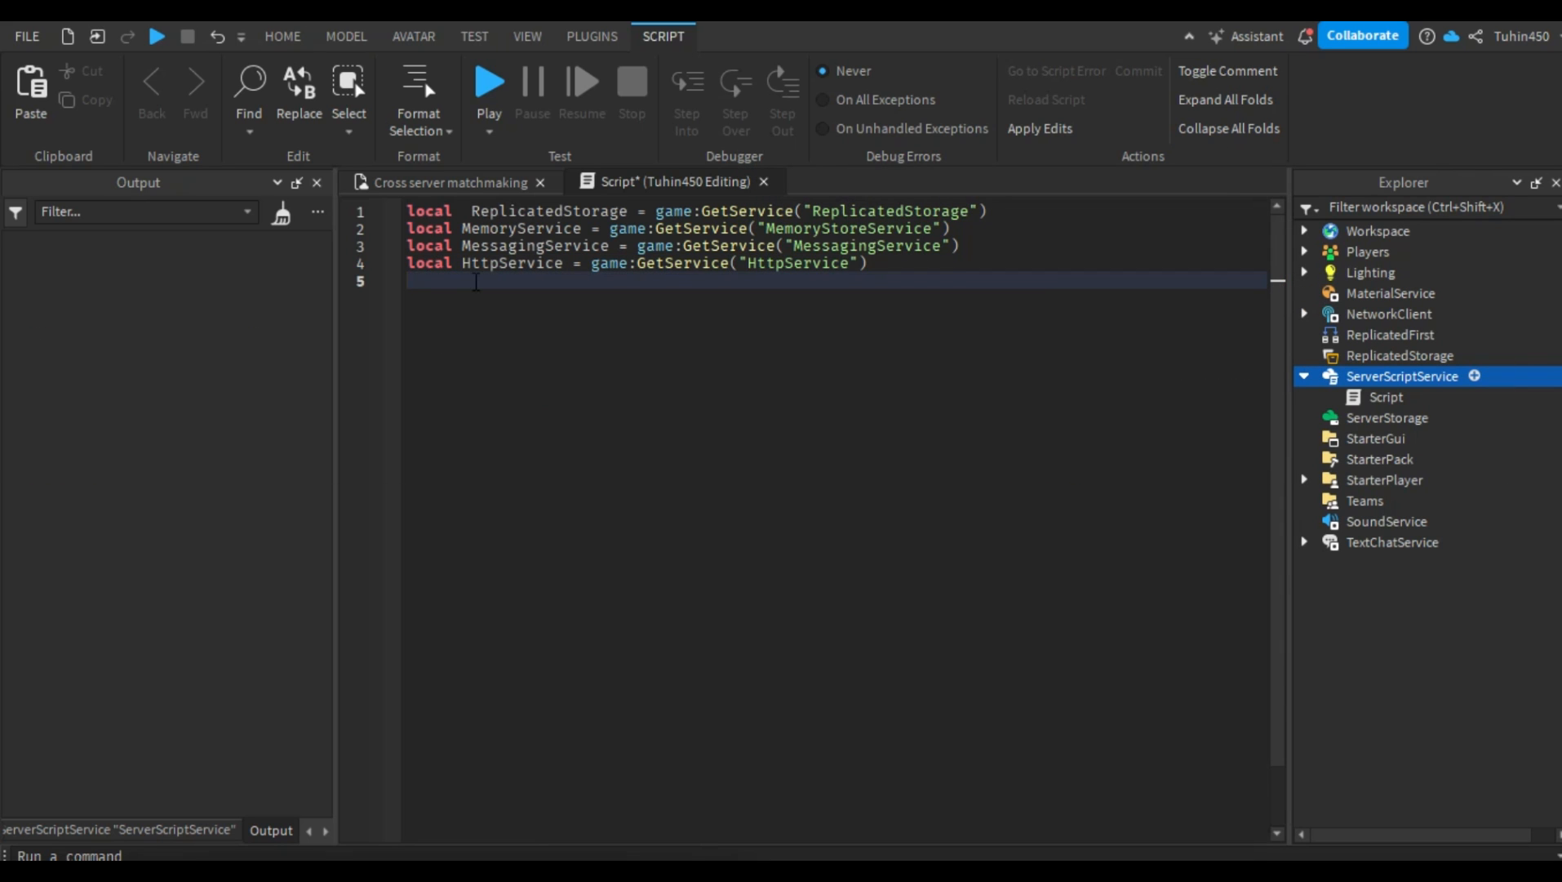
{"action": "type", "text": "local TeleportService = game:GetService(\"TeleportService"}
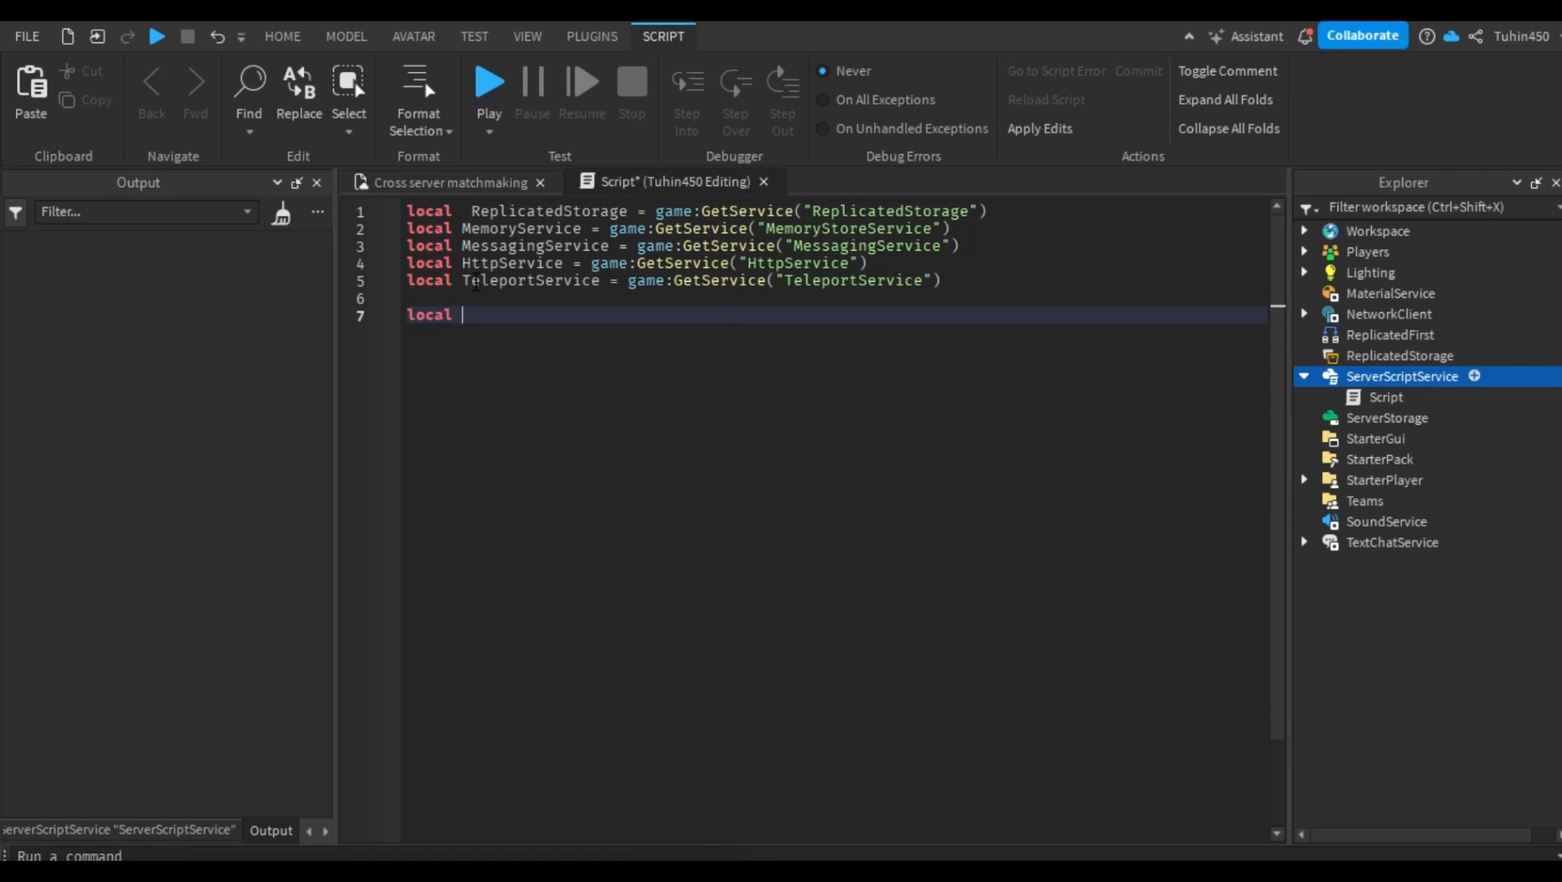
{"action": "type", "text": "Queuest"}
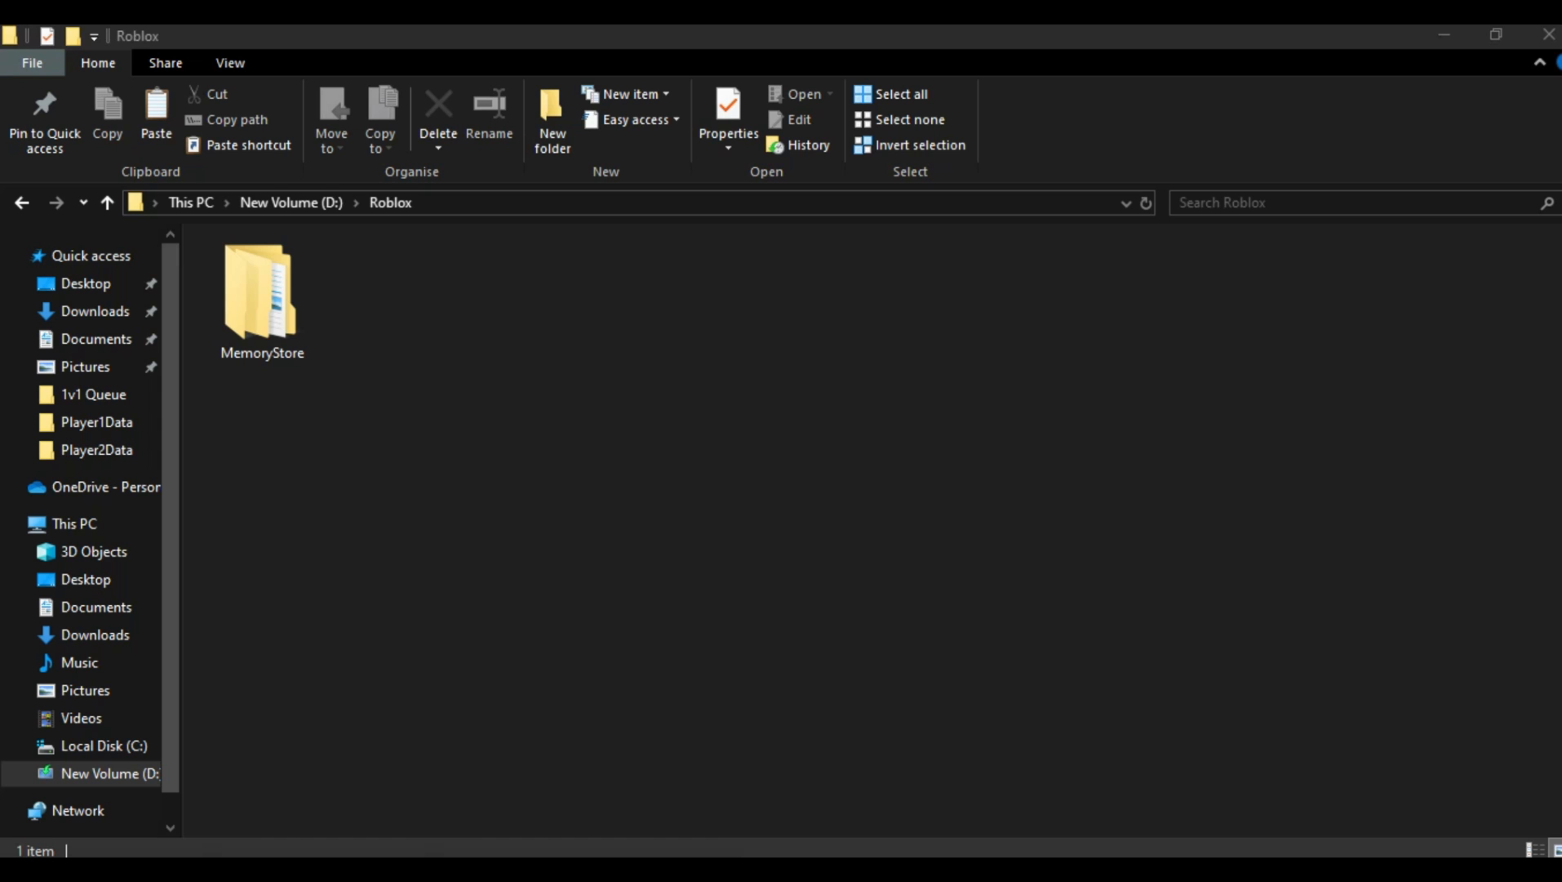
Step: Open the MemoryStore folder in D:\Roblox
{"action": "left_click", "coordinate": [259, 289]}
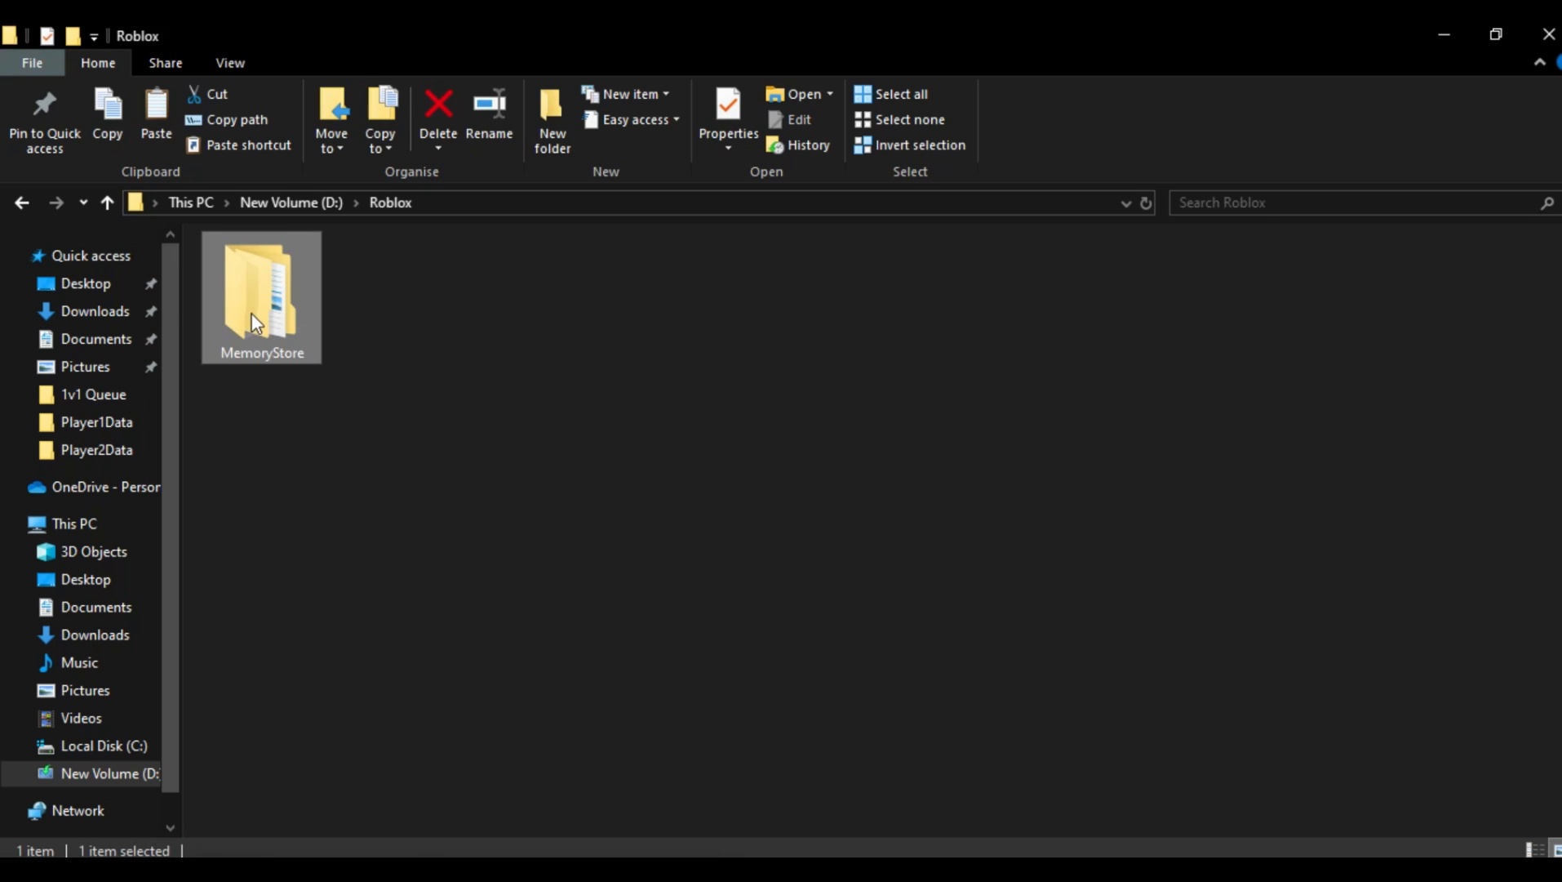
{"action": "double_click", "coordinate": [261, 289]}
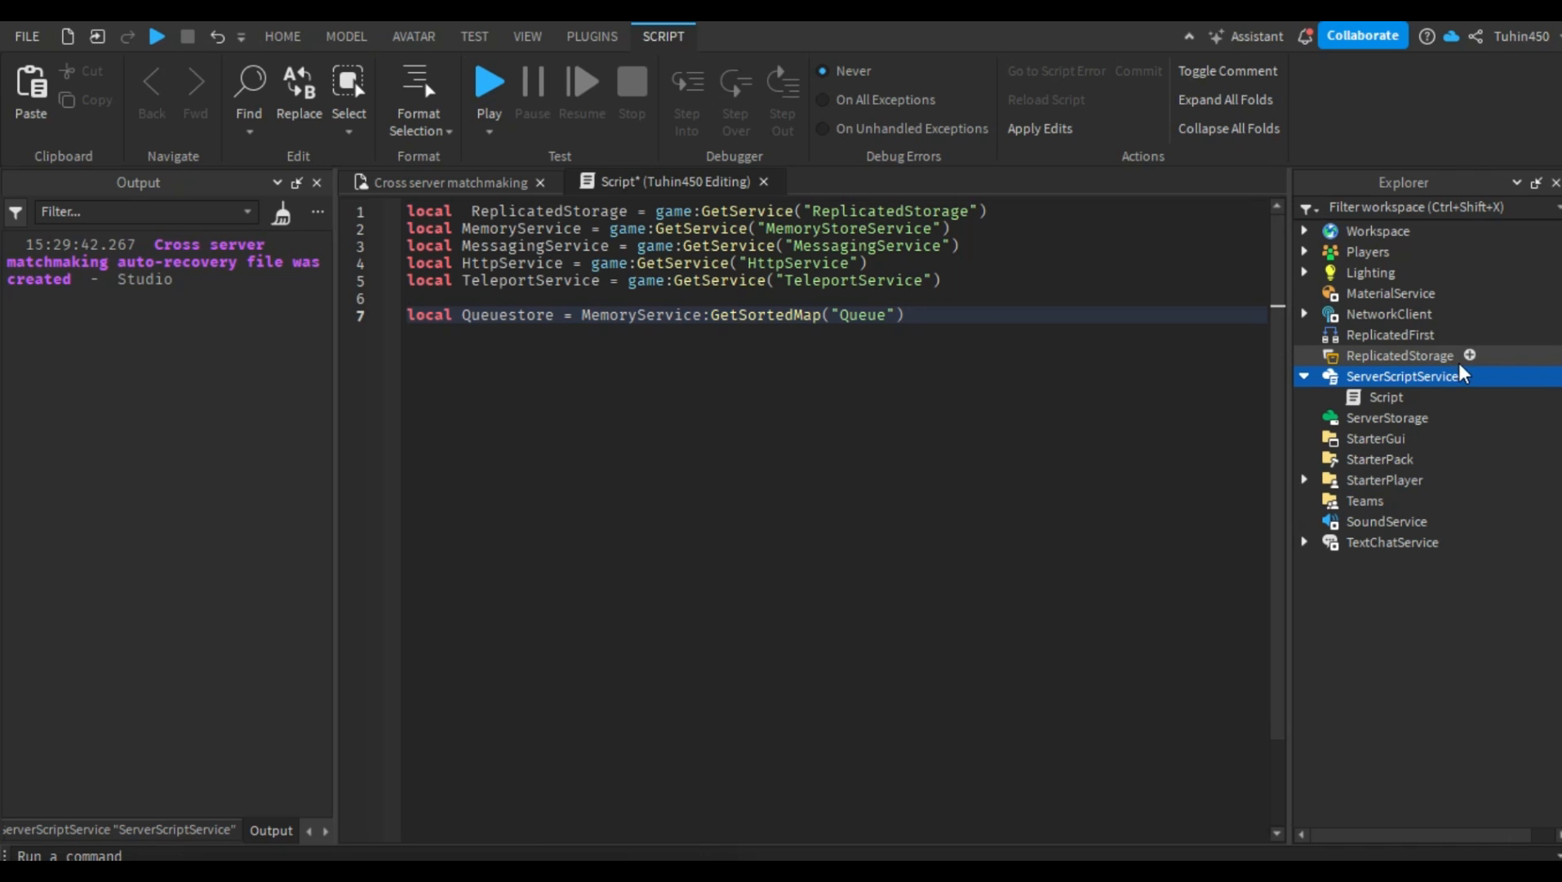
Step: Reference the Join, Leave and Teleport events from ReplicatedStorage in the server script
{"action": "left_click", "coordinate": [1470, 355]}
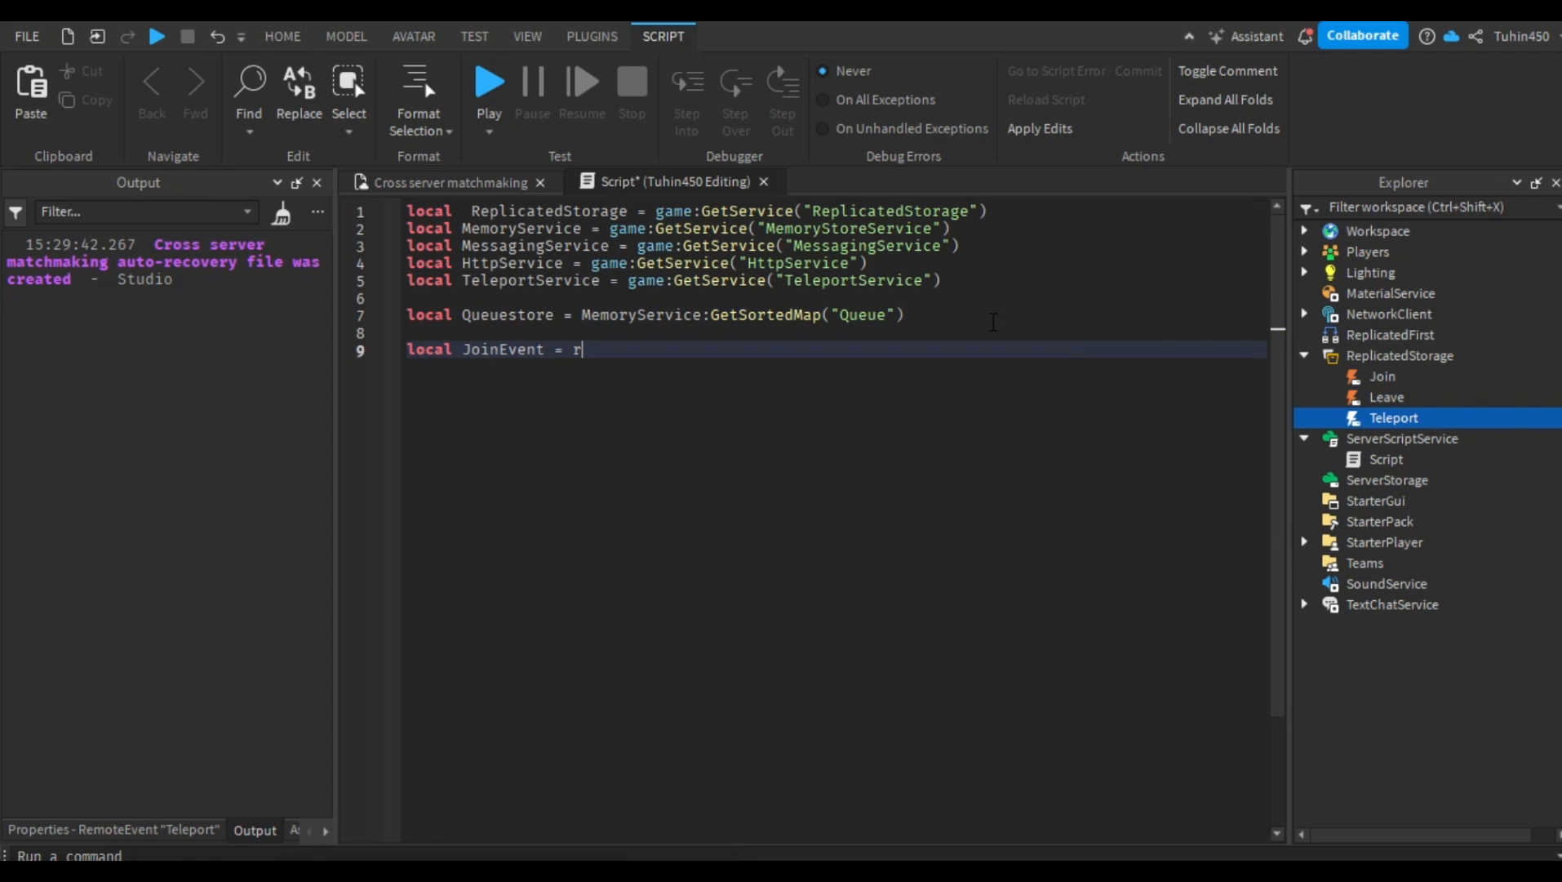
{"action": "type", "text": "eplicatedStorage:FindFirstChild(\"Join\")"}
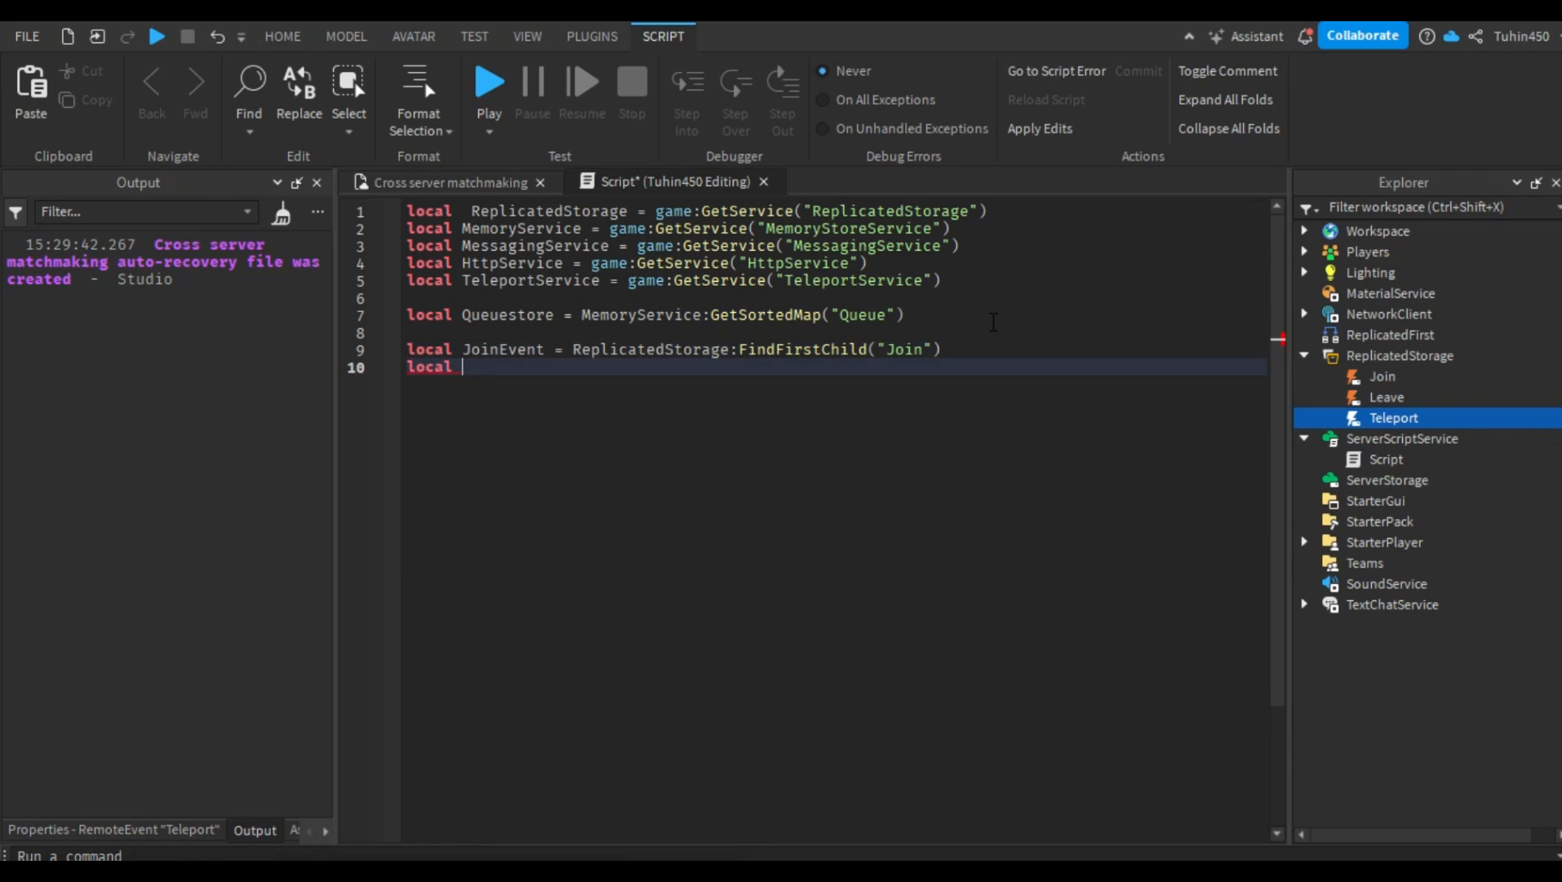
{"action": "type", "text": "LeaveEvent = ReplicatedStorage:FindFirstChild(\"leave\")"}
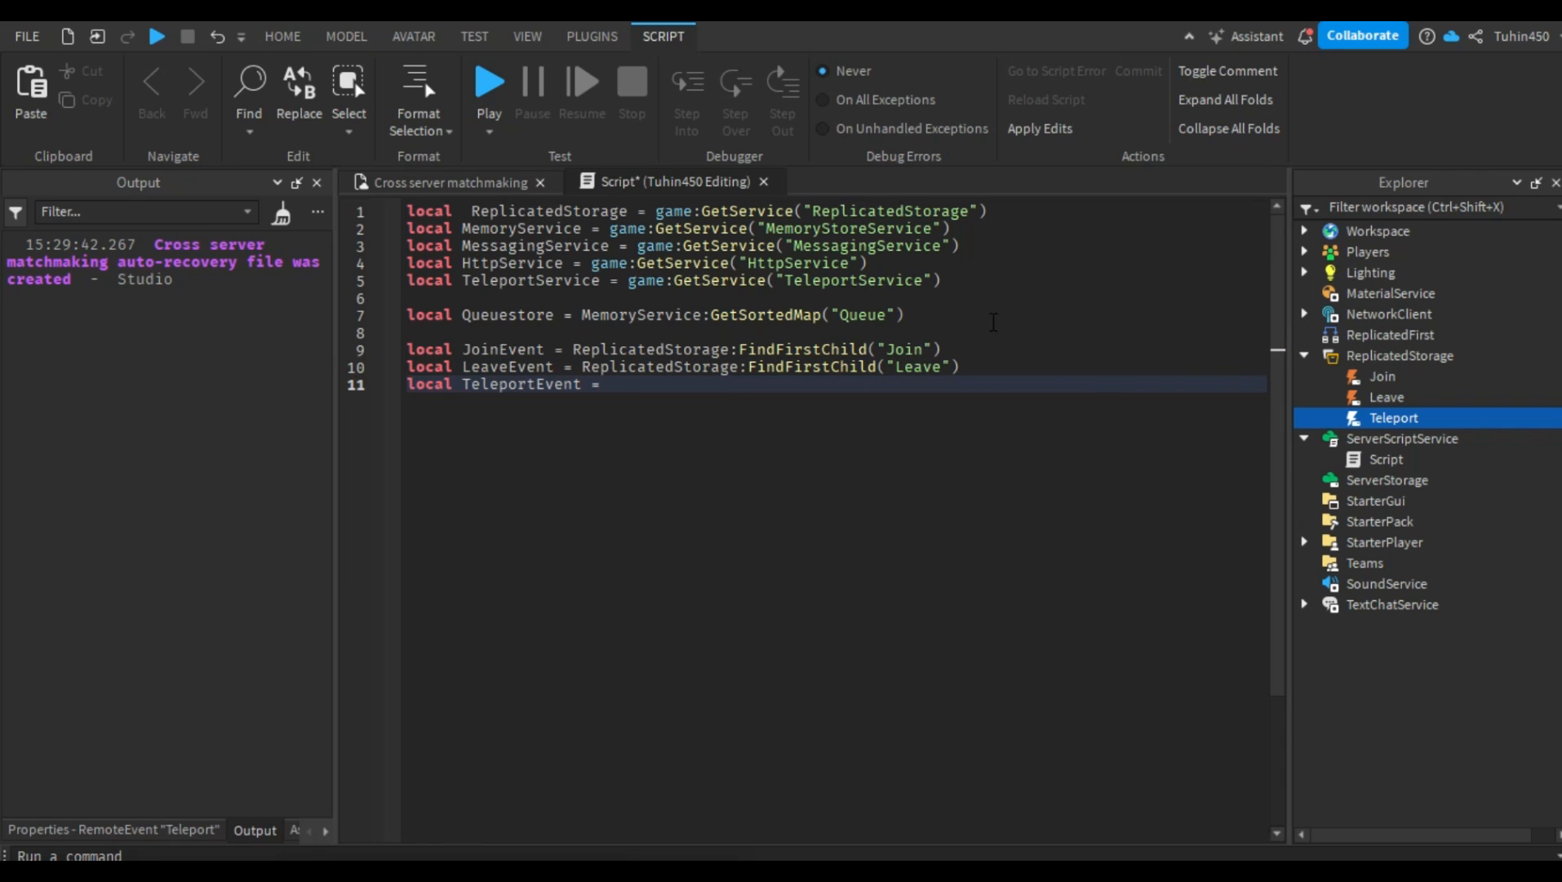
{"action": "type", "text": "ReplicatedStorage:FindFirstChild(\"Teleport\")"}
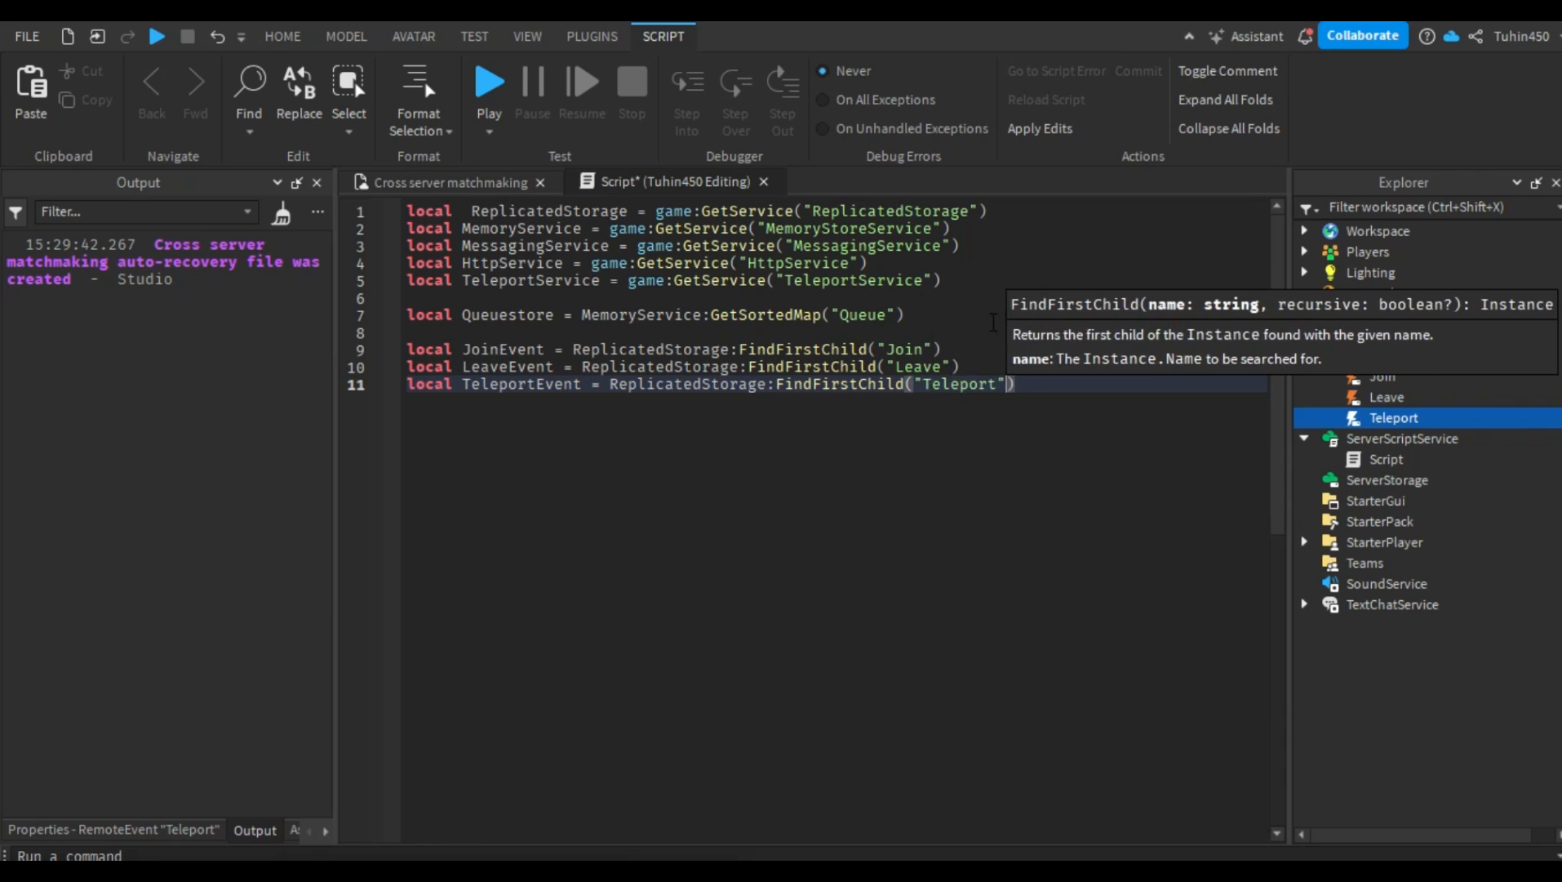
Step: Connect Players.PlayerAdded to create a leaderstats folder with a Level value for each player
{"action": "type", "text": "game.Players."}
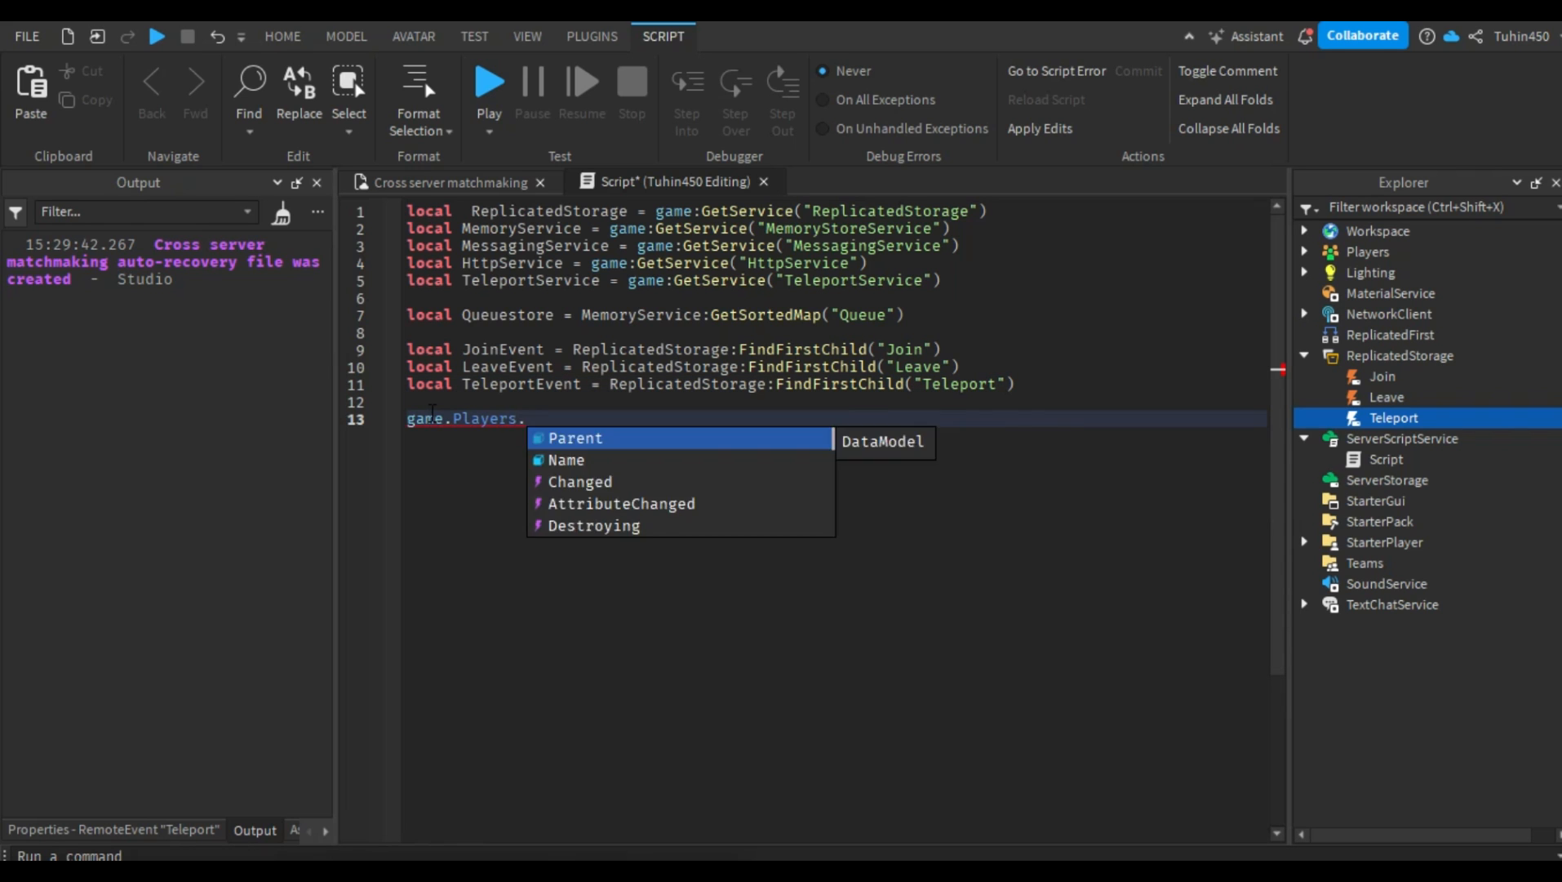
{"action": "type", "text": "PlayerAdded:Connect(function()"}
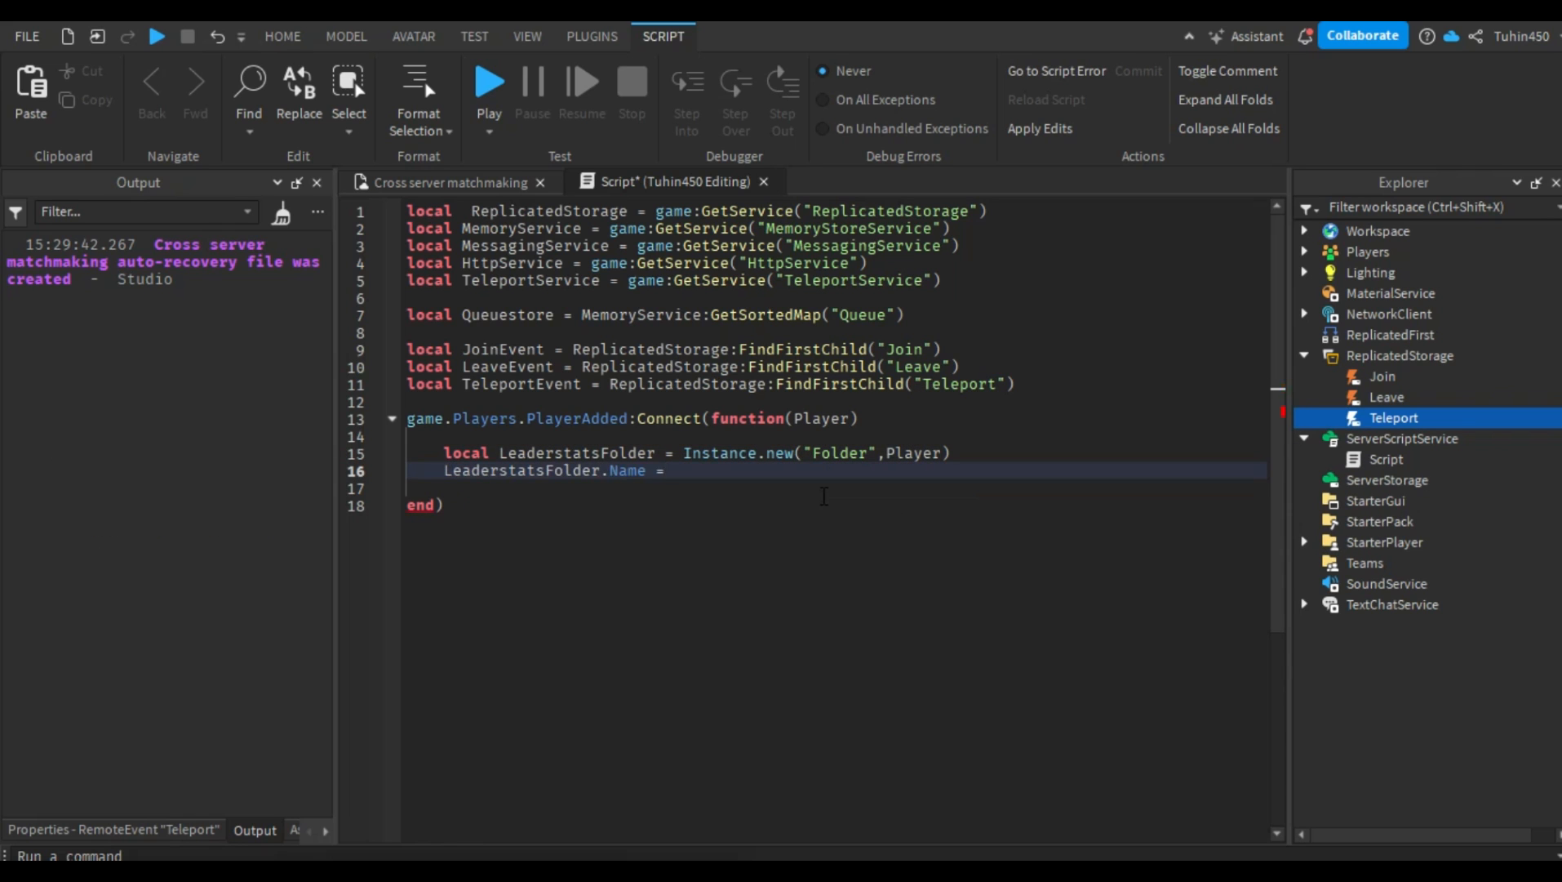
{"action": "type", "text": "\"leaderstats\""}
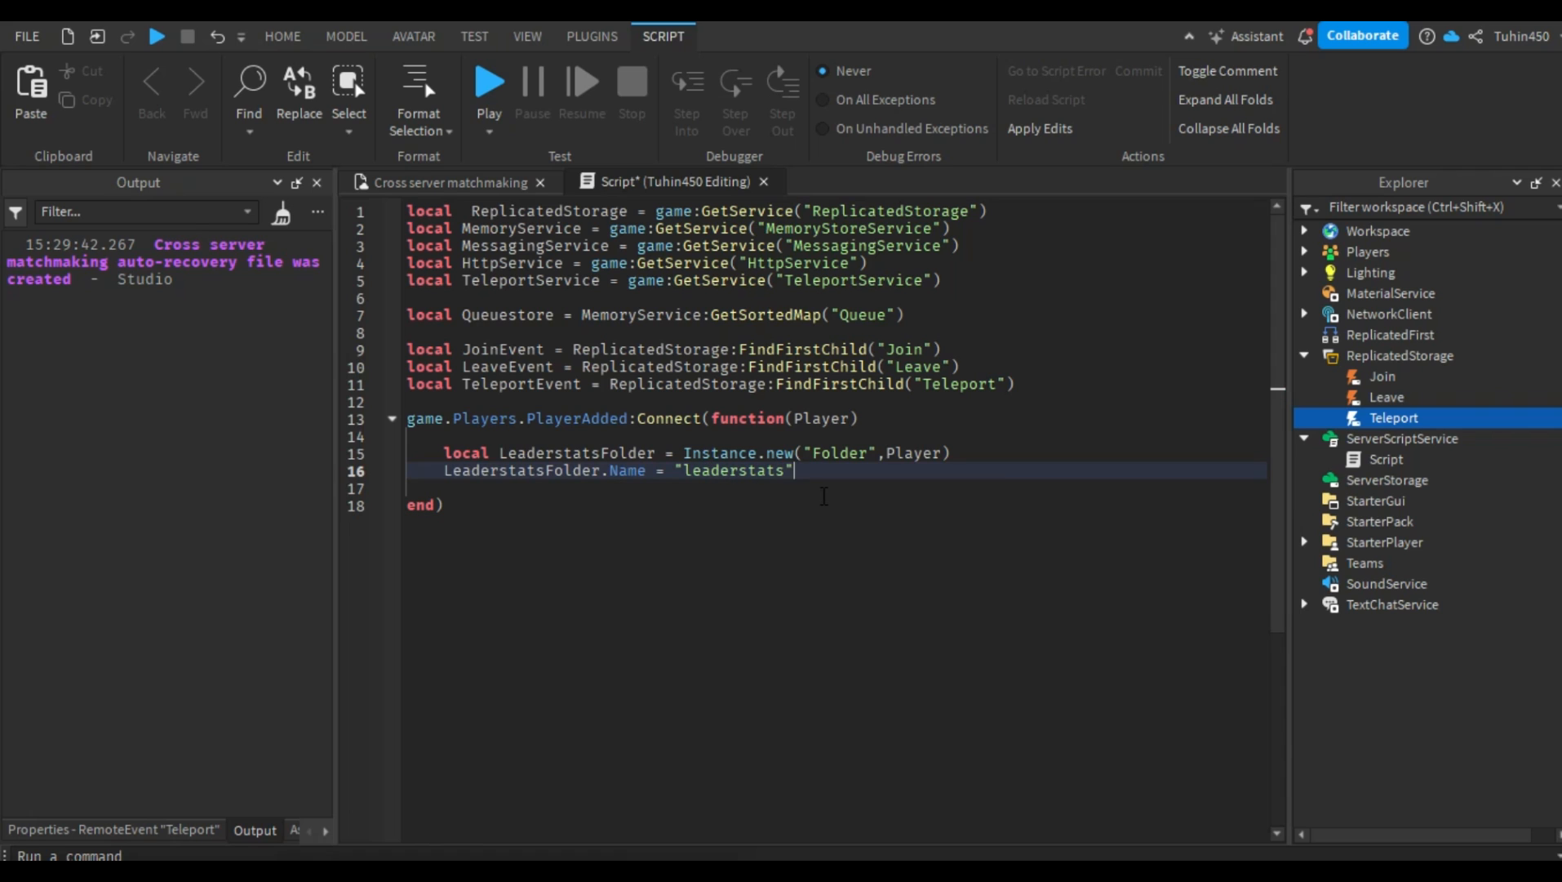
{"action": "type", "text": "local Level"}
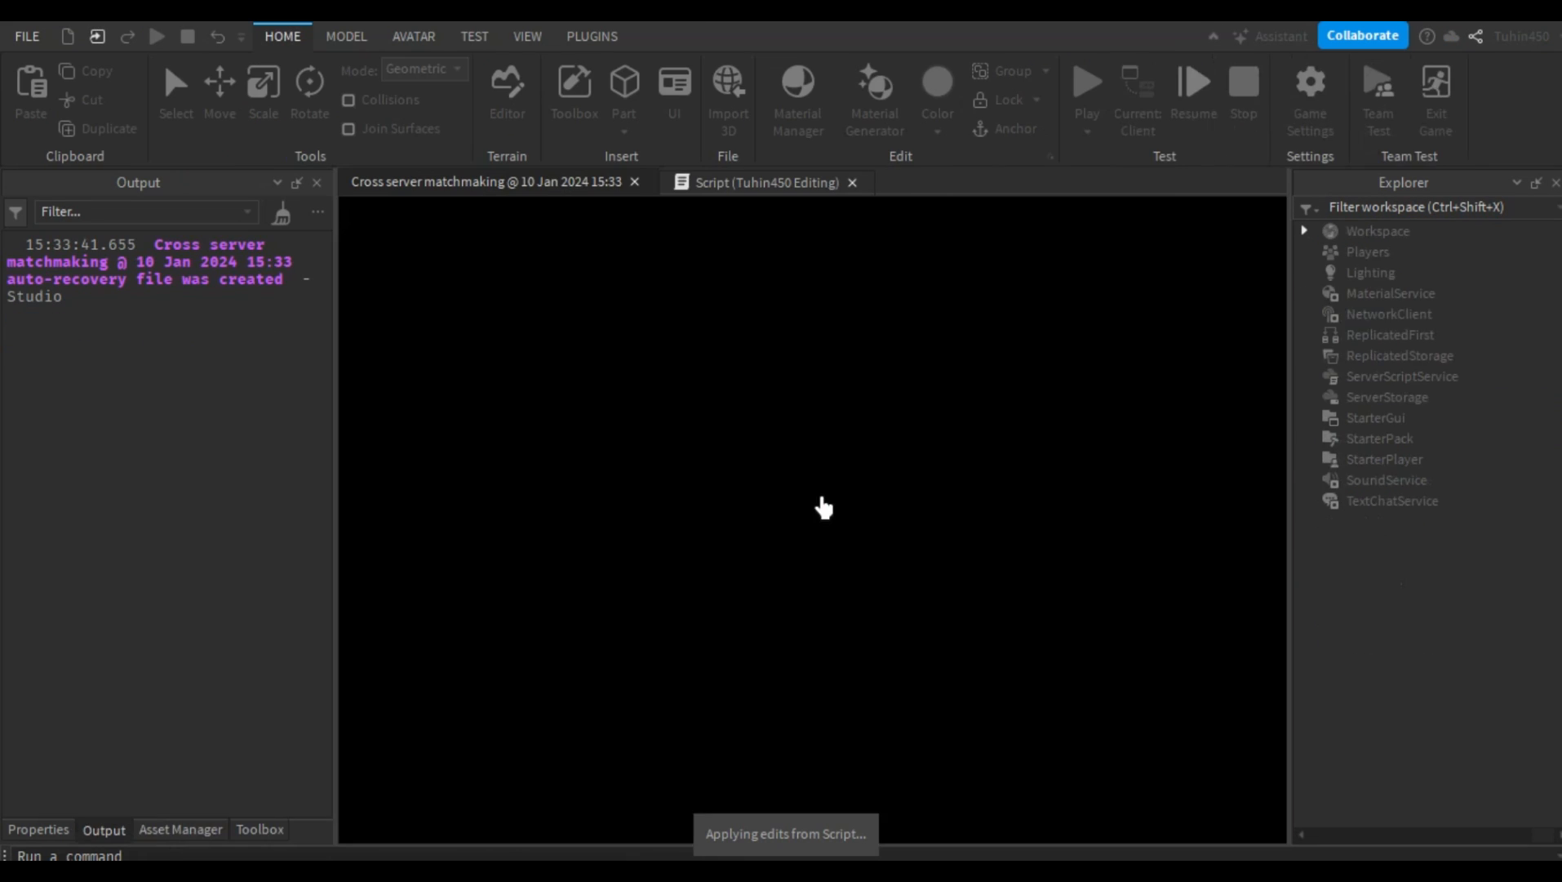
Step: Insert a LocalScript under the ScreenGui and reference ReplicatedStorage in it
{"action": "left_click", "coordinate": [1086, 80]}
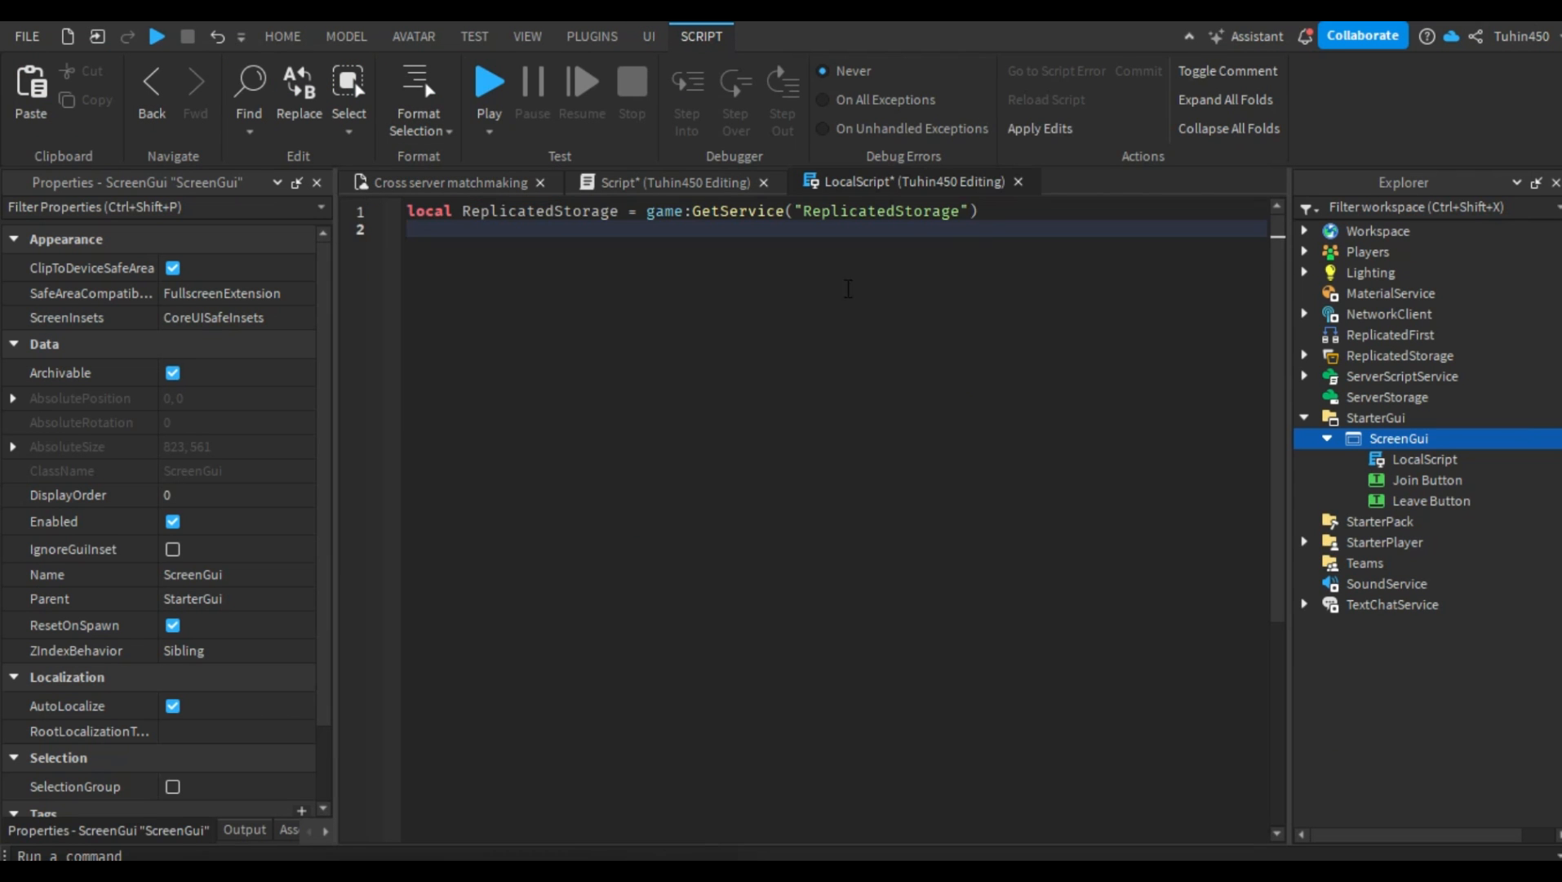
Step: Reference the Join, Leave and Teleport events in the LocalScript
{"action": "type", "text": "local JoinEvent ="}
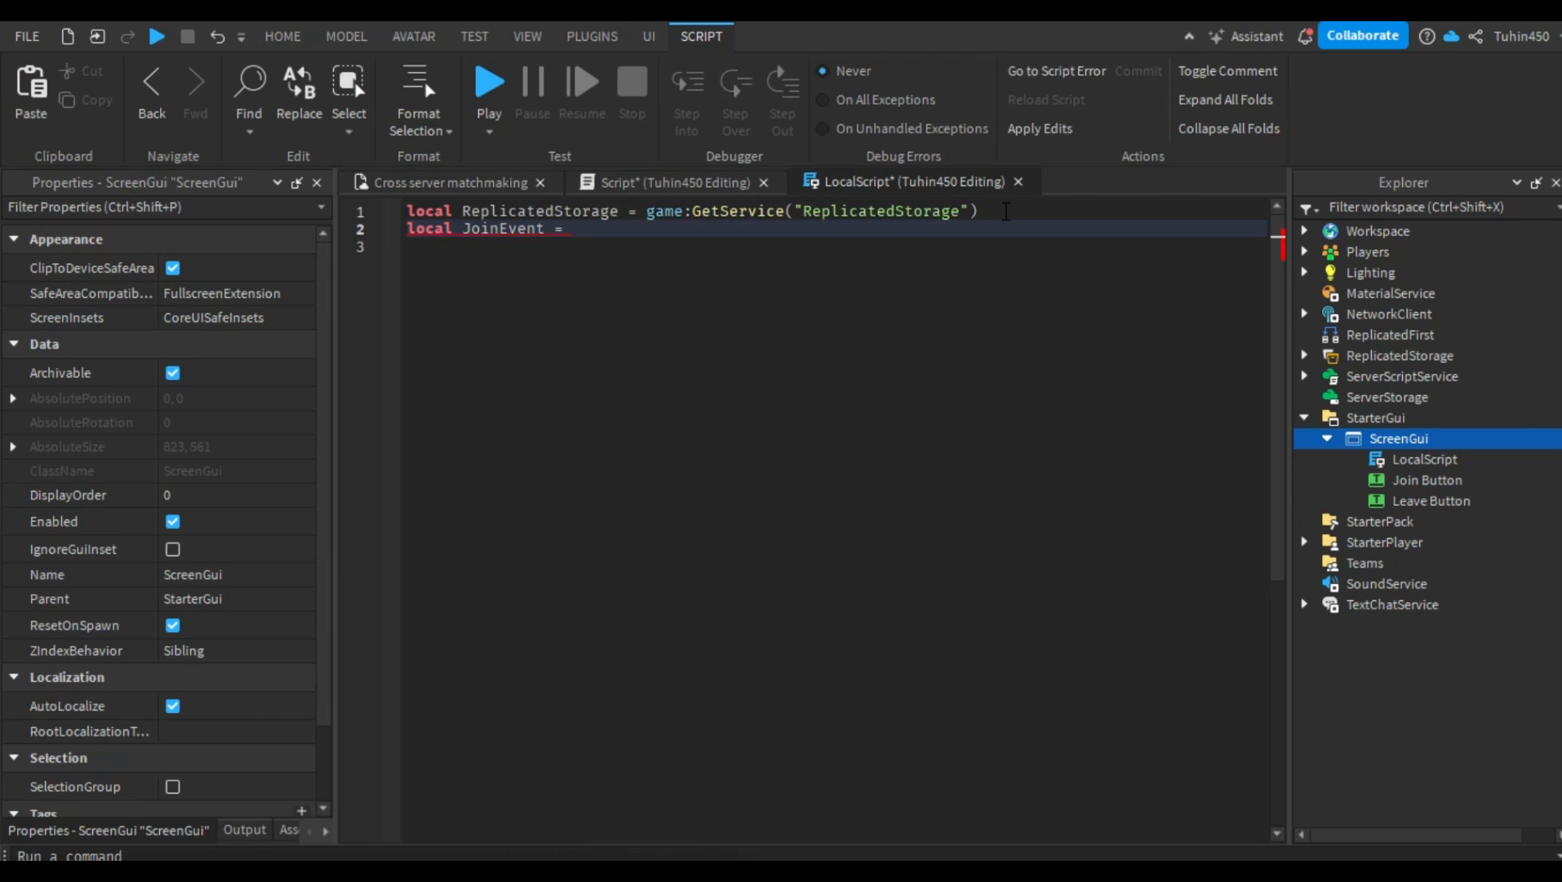
{"action": "type", "text": "ReplicatedStorage:FindFirstChild(\"Join\")"}
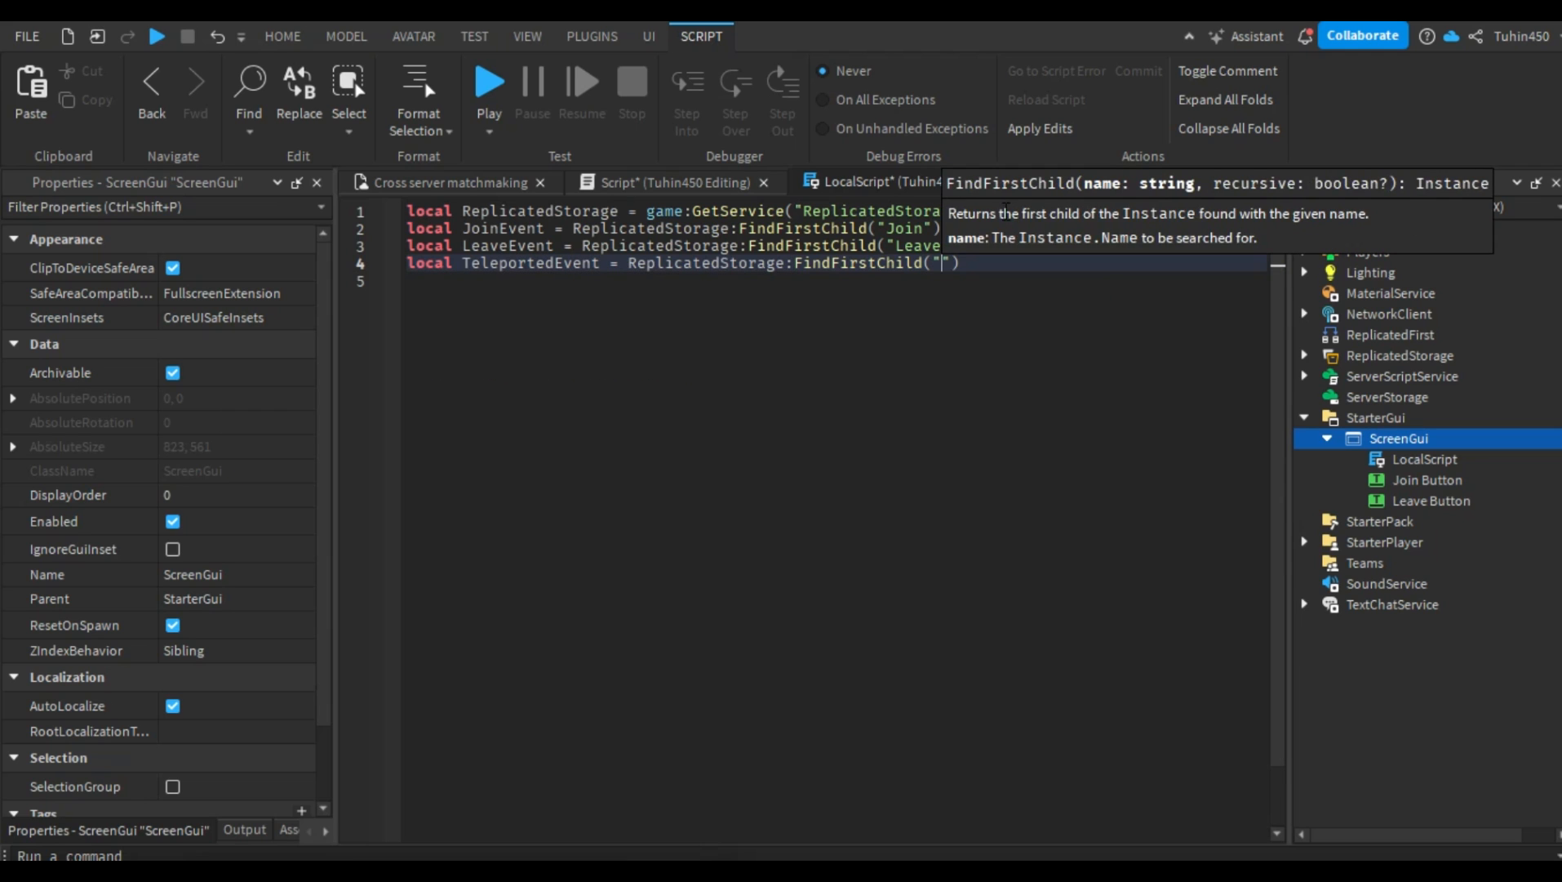
{"action": "type", "text": "Teleport\")"}
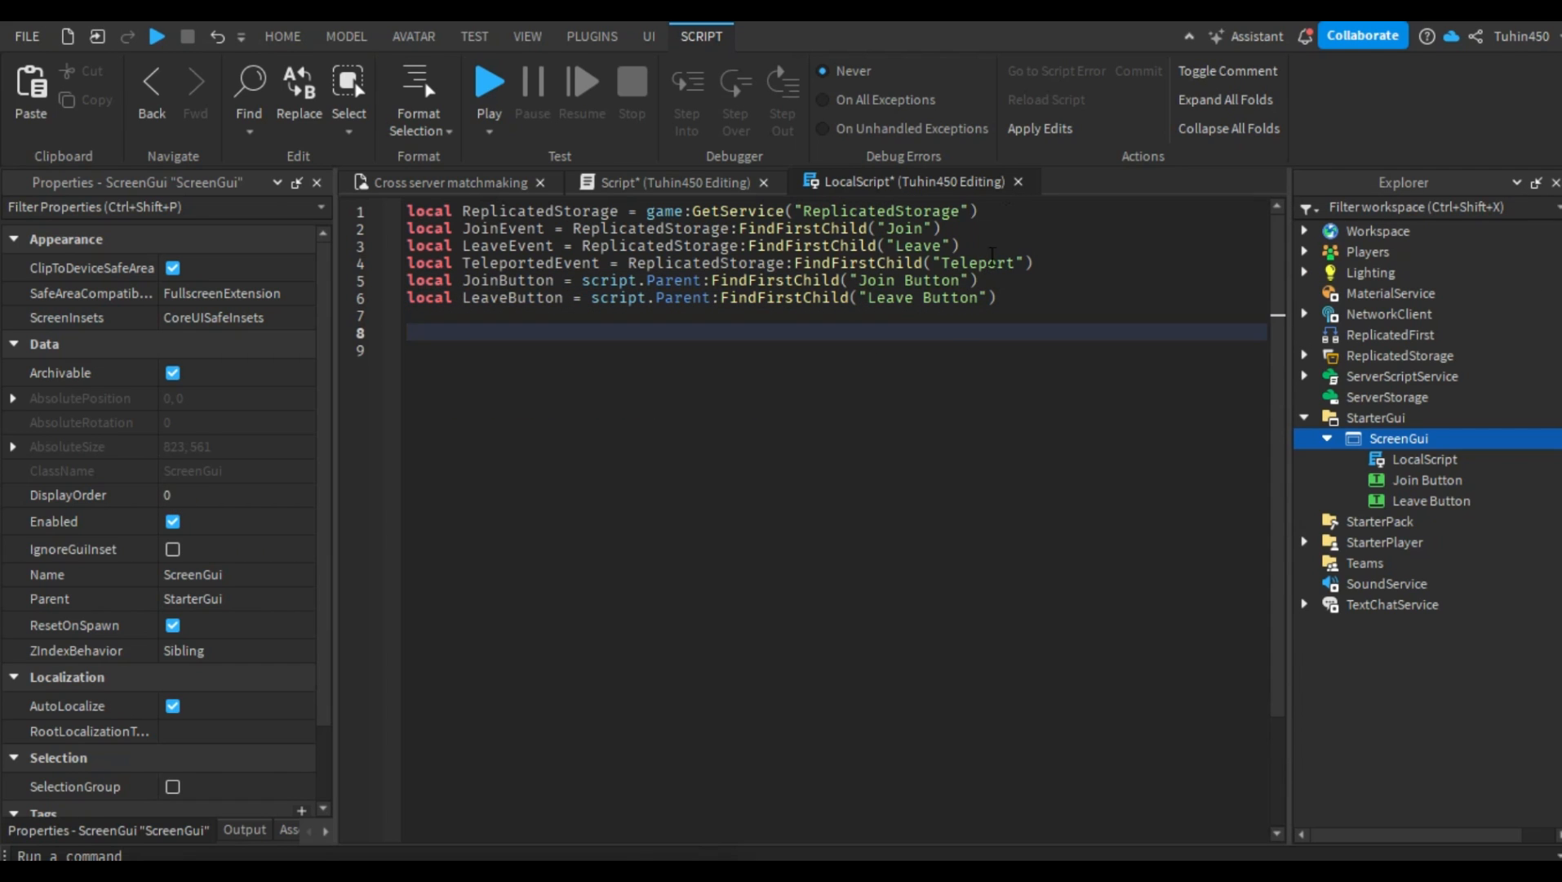
Step: Make JoinButton.Activated fire the Join event, hide Join and show Leave, returning to the server script
{"action": "type", "text": "JoinButton.Activated:Connect(function("}
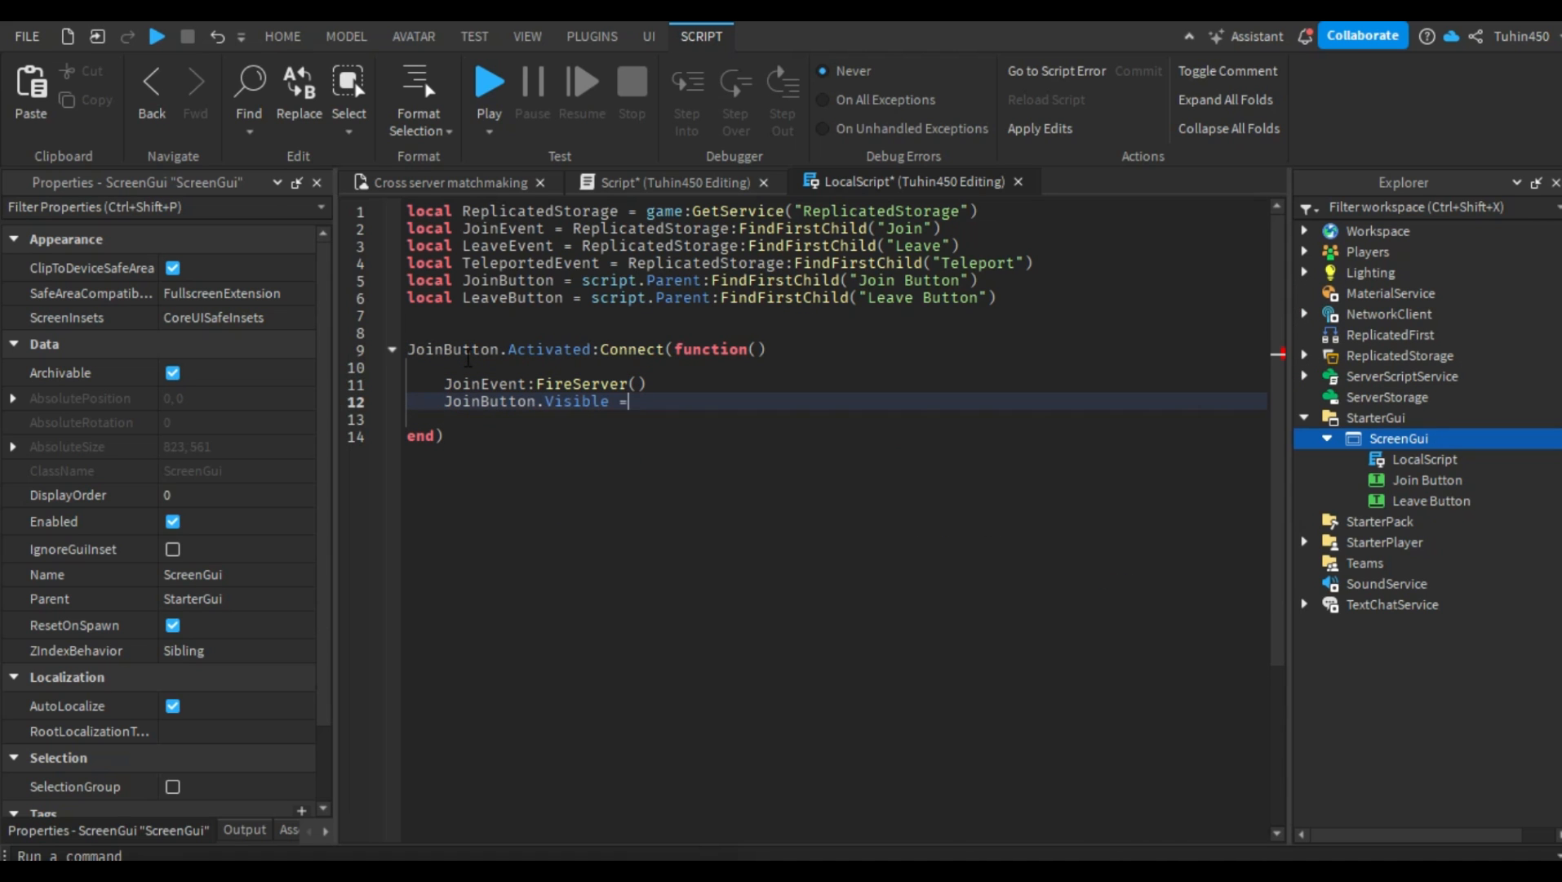
{"action": "type", "text": "false"}
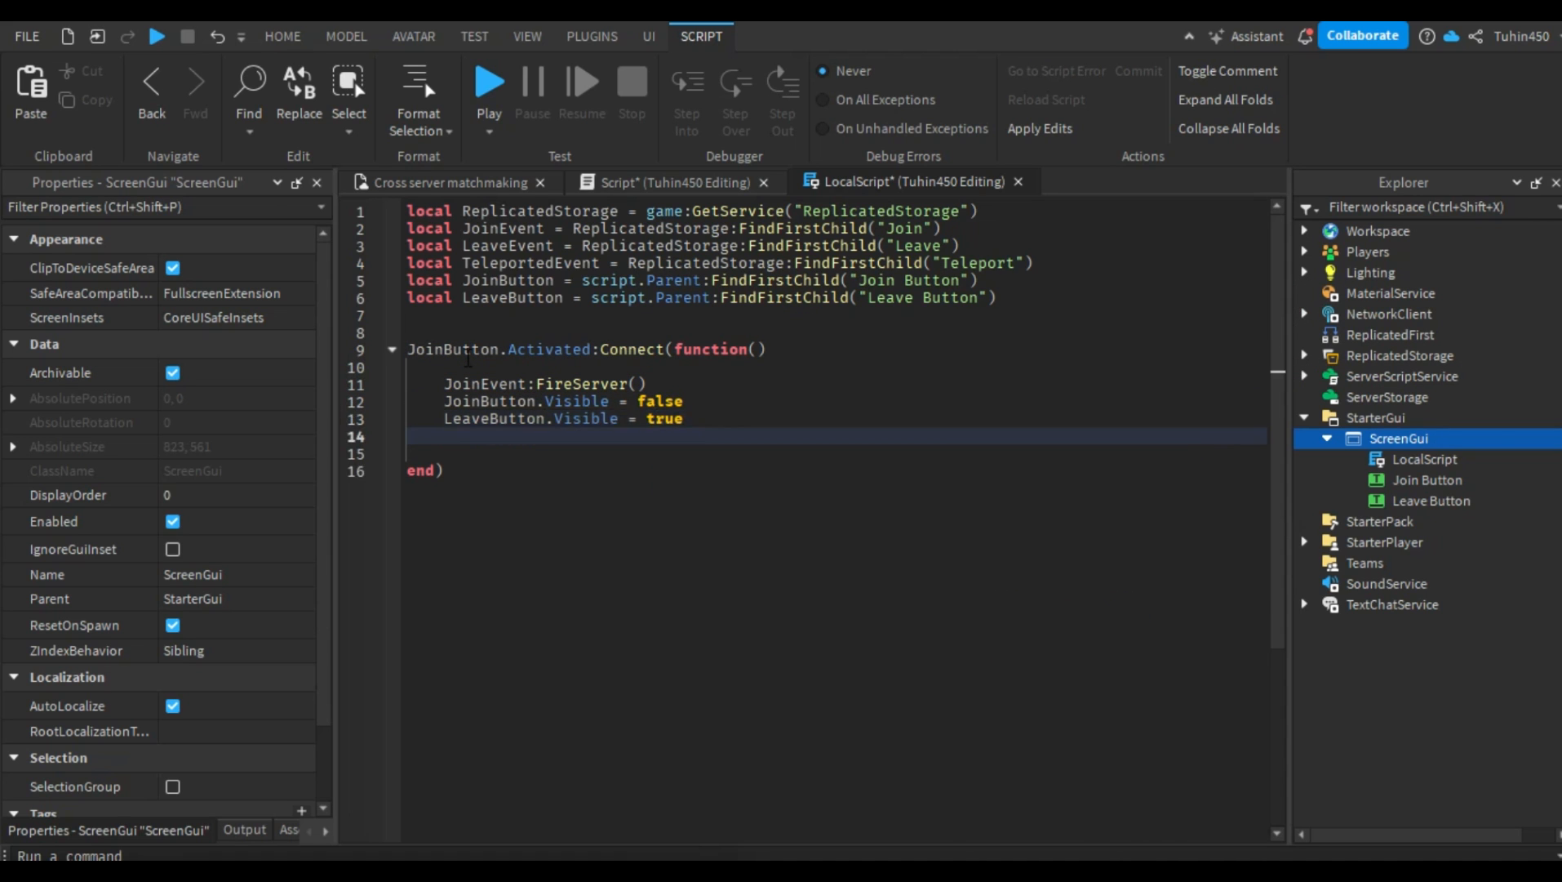
{"action": "left_click", "coordinate": [103, 826]}
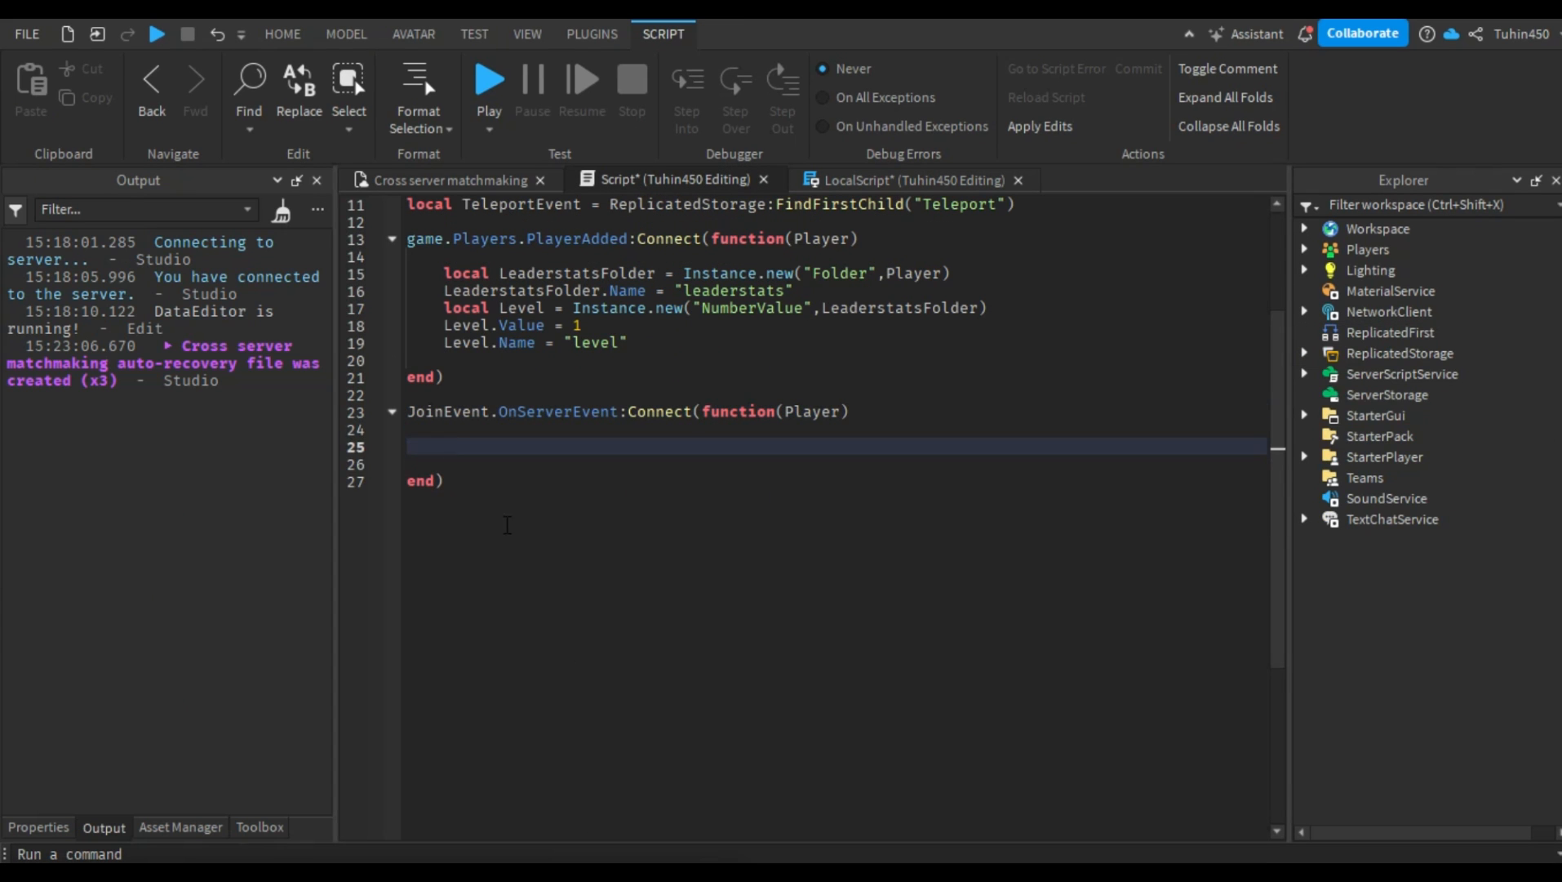
Step: Store PlayerID and PlayerLevel, pcall Queuestore:GetAsync on the 1v1 queue, and check Success with Result == nil
{"action": "type", "text": "local PlayerID = Player.UserId"}
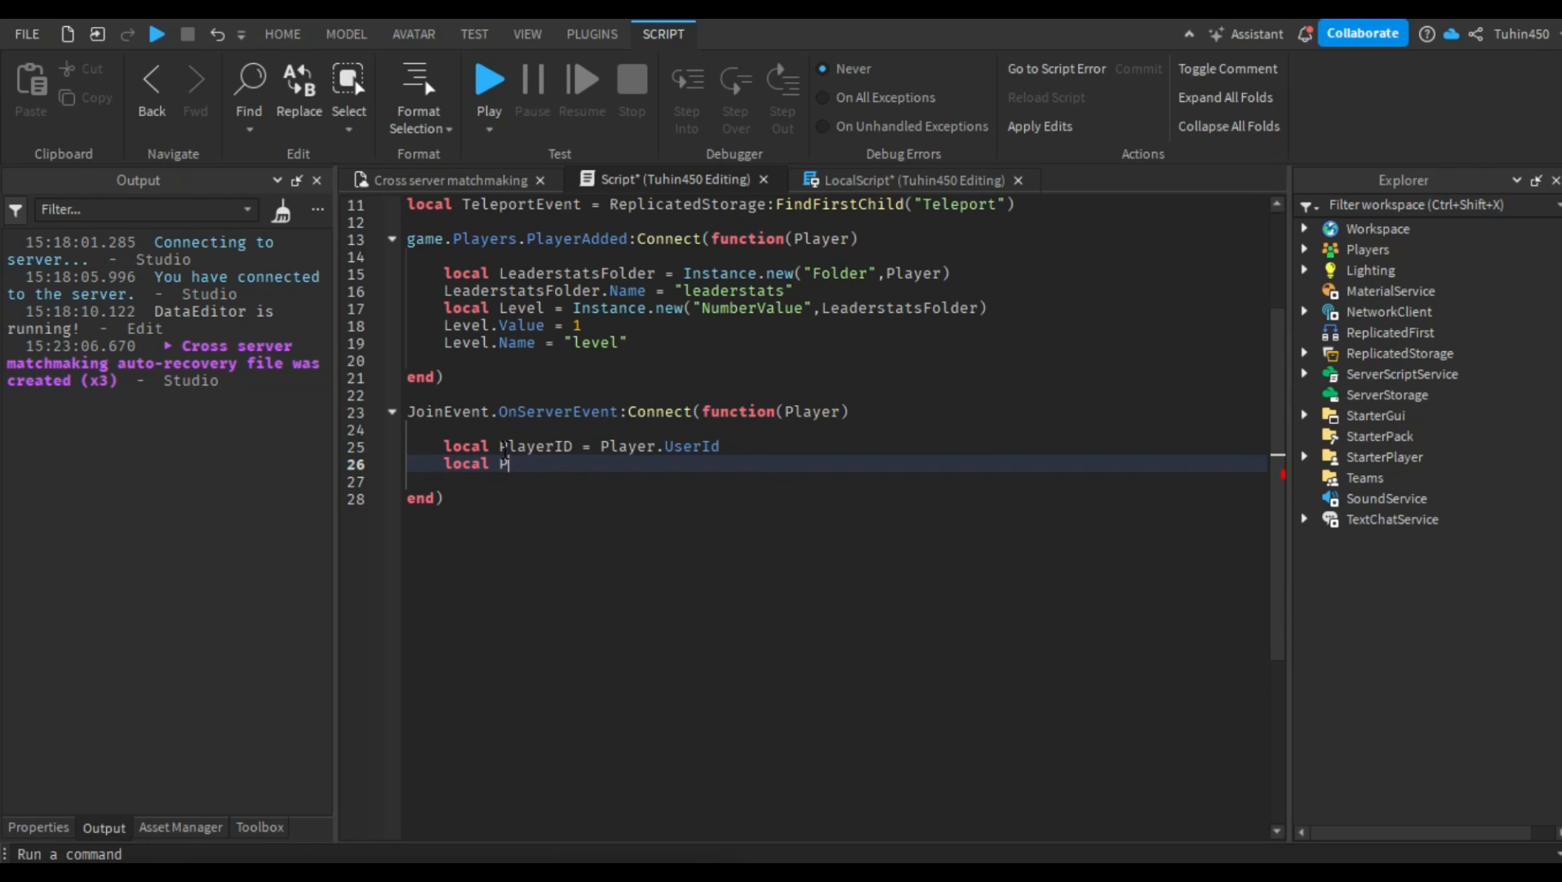
{"action": "type", "text": "layerLevel = Player:FindFirstChild(\"\")"}
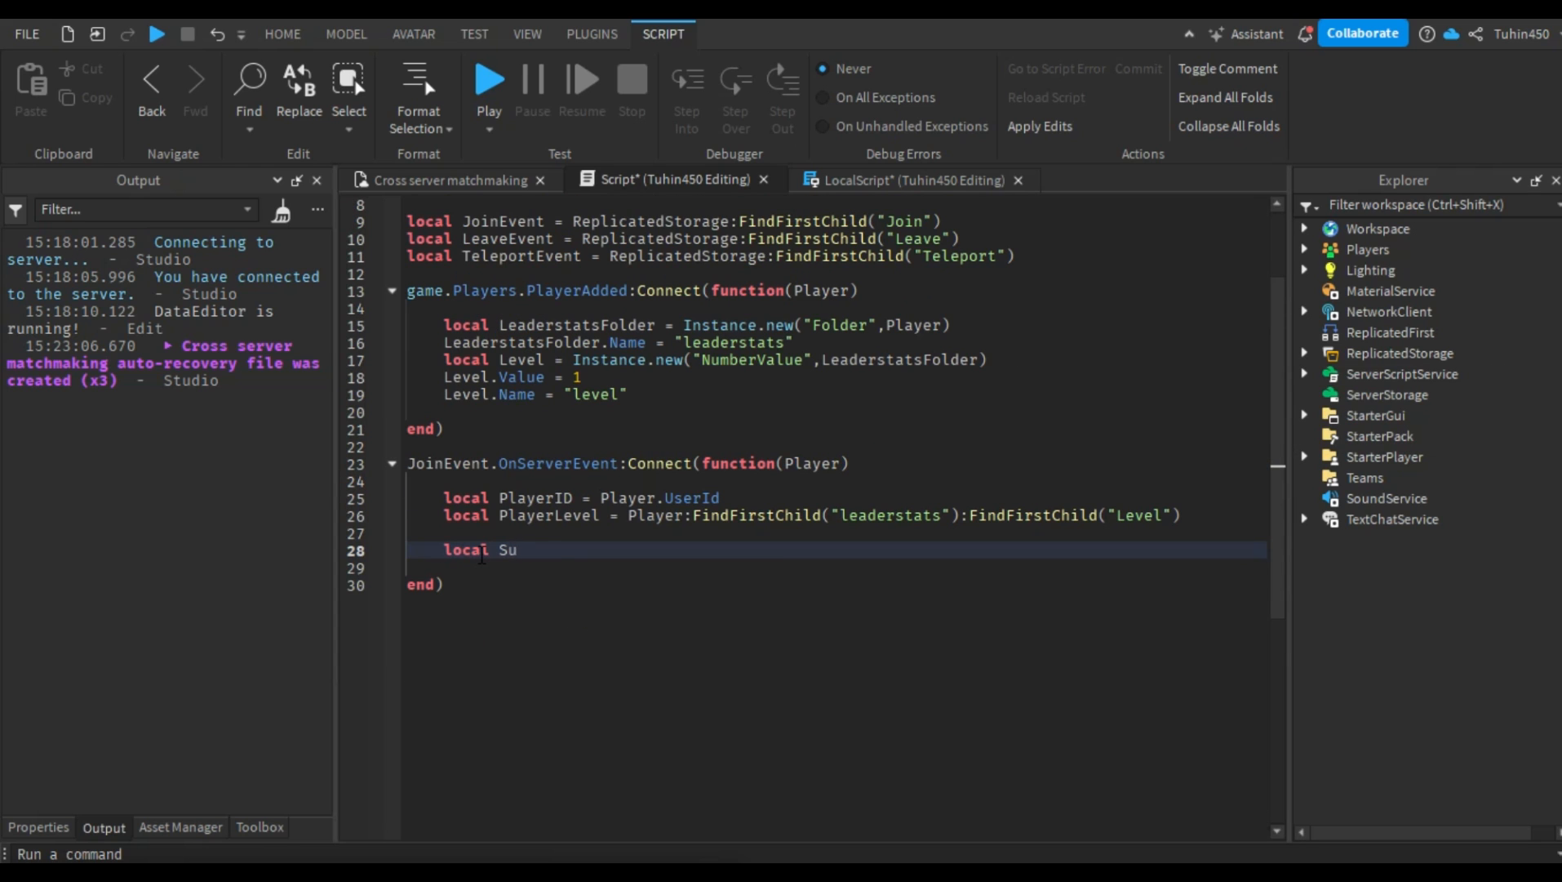
{"action": "type", "text": "ccess, Result = pcall(function("}
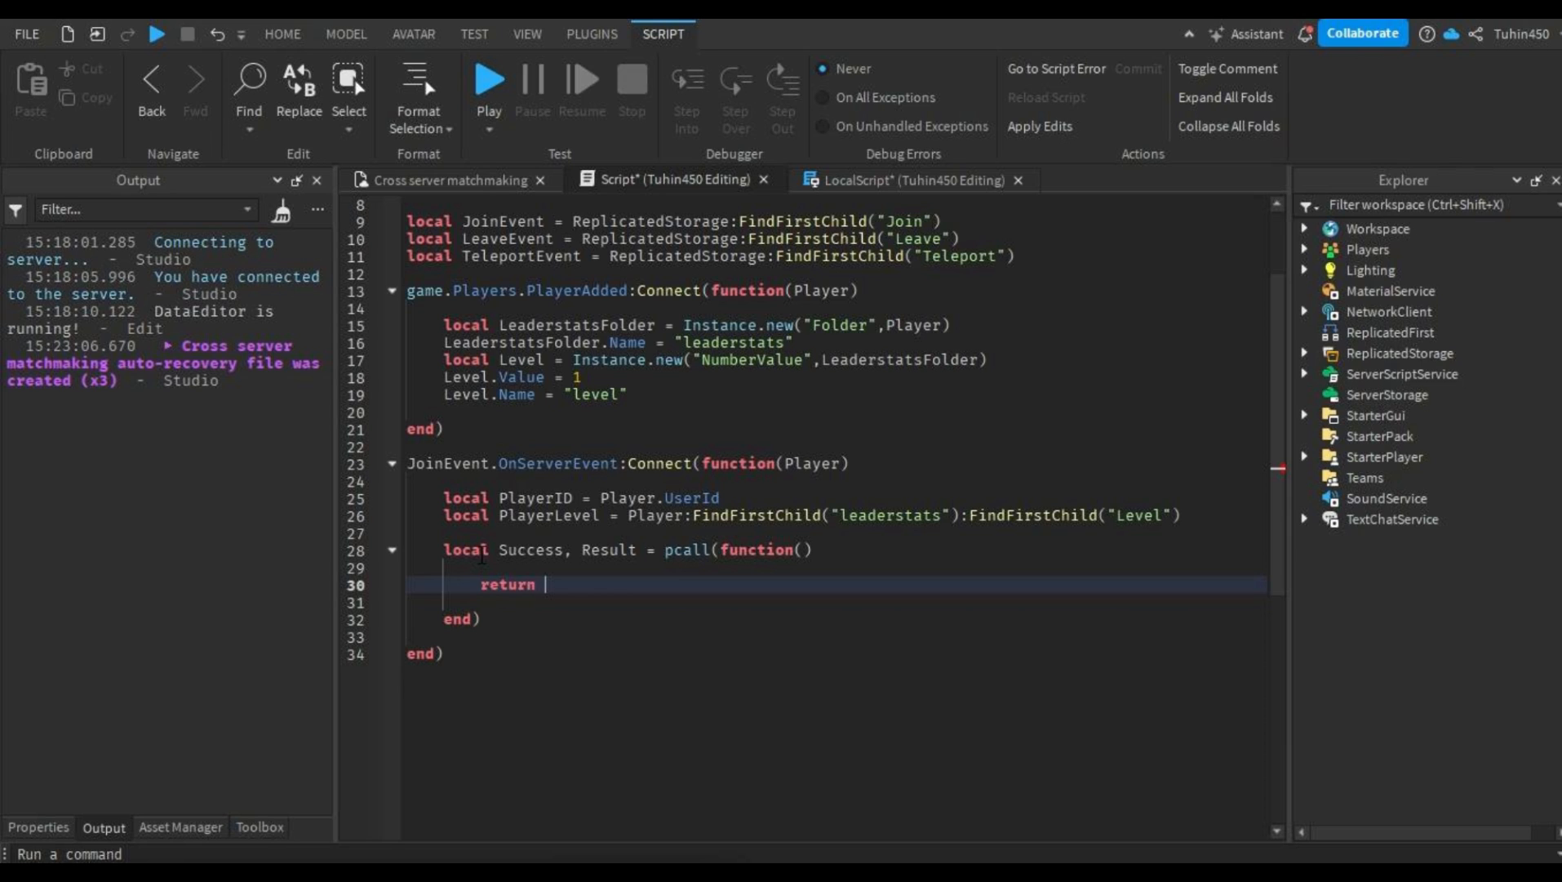
{"action": "type", "text": "qu"}
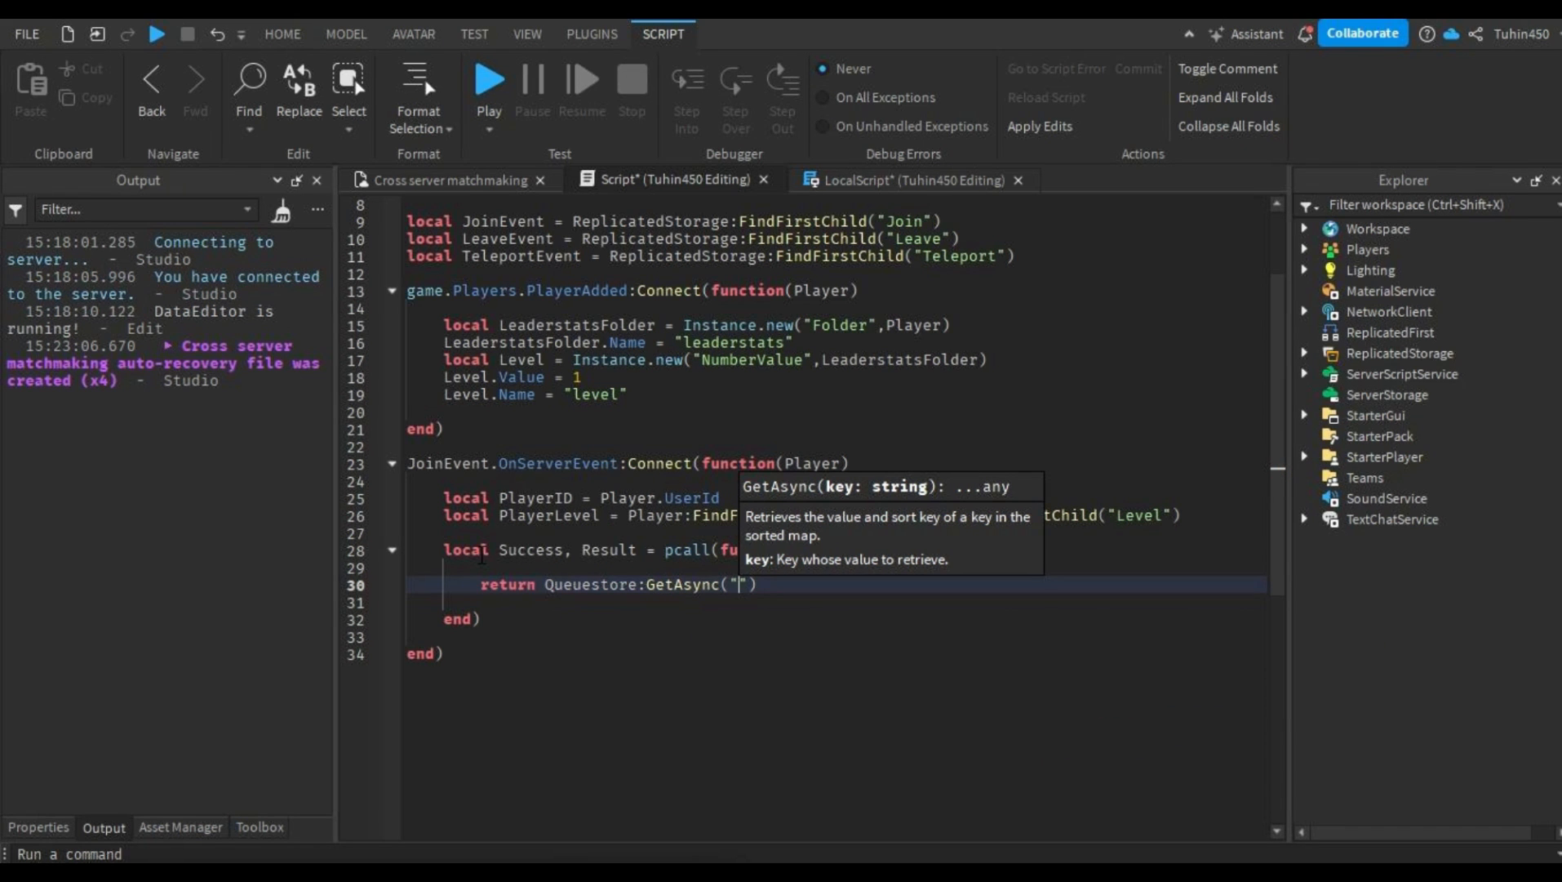
{"action": "type", "text": "1v1"}
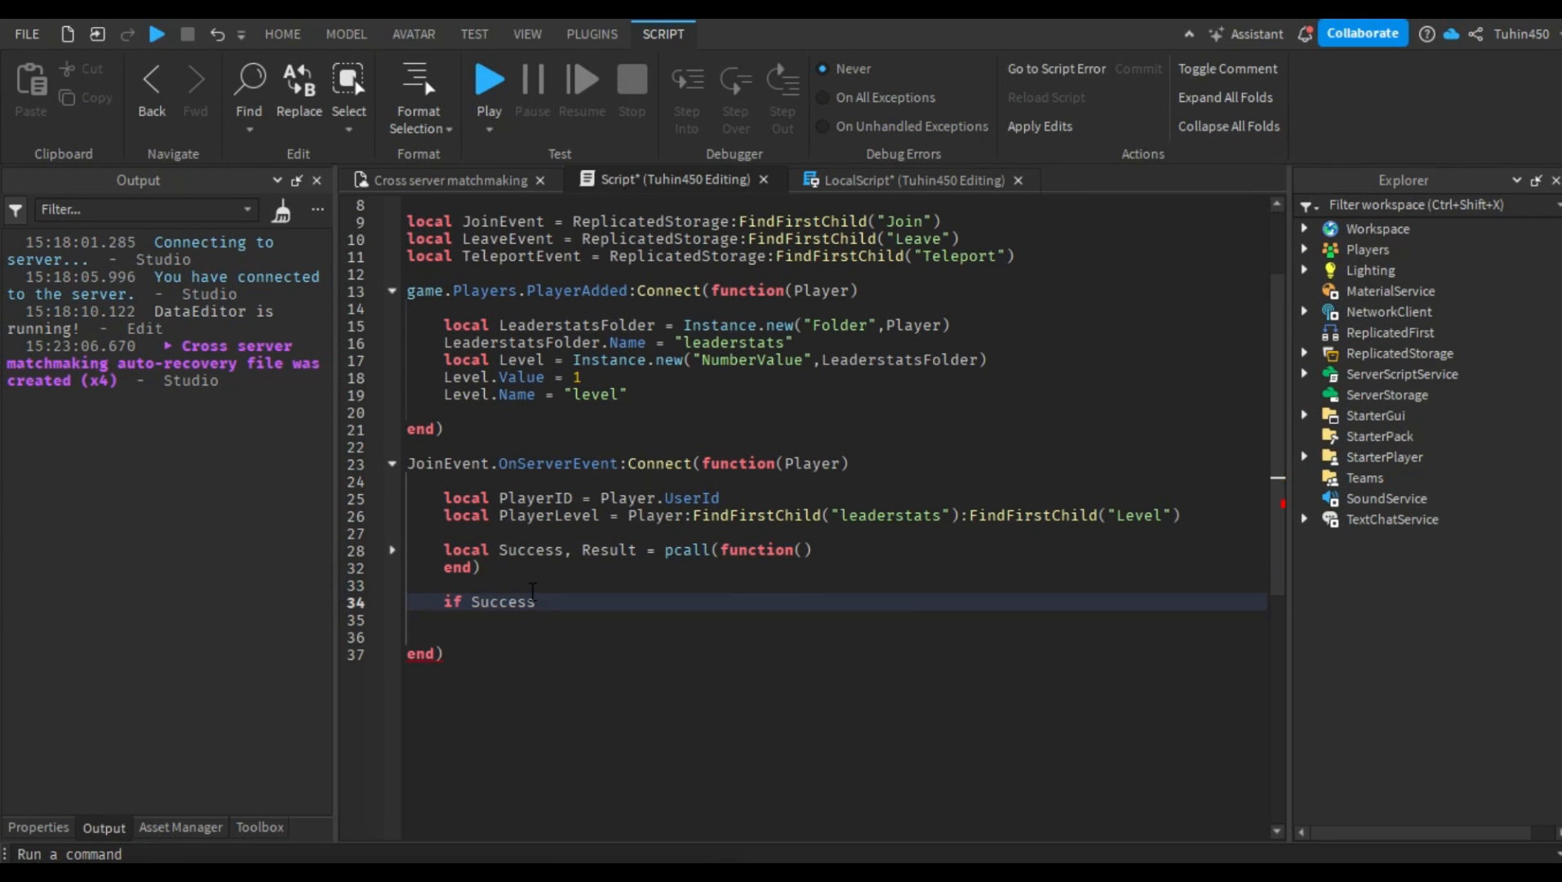
{"action": "type", "text": "and Result == nil then"}
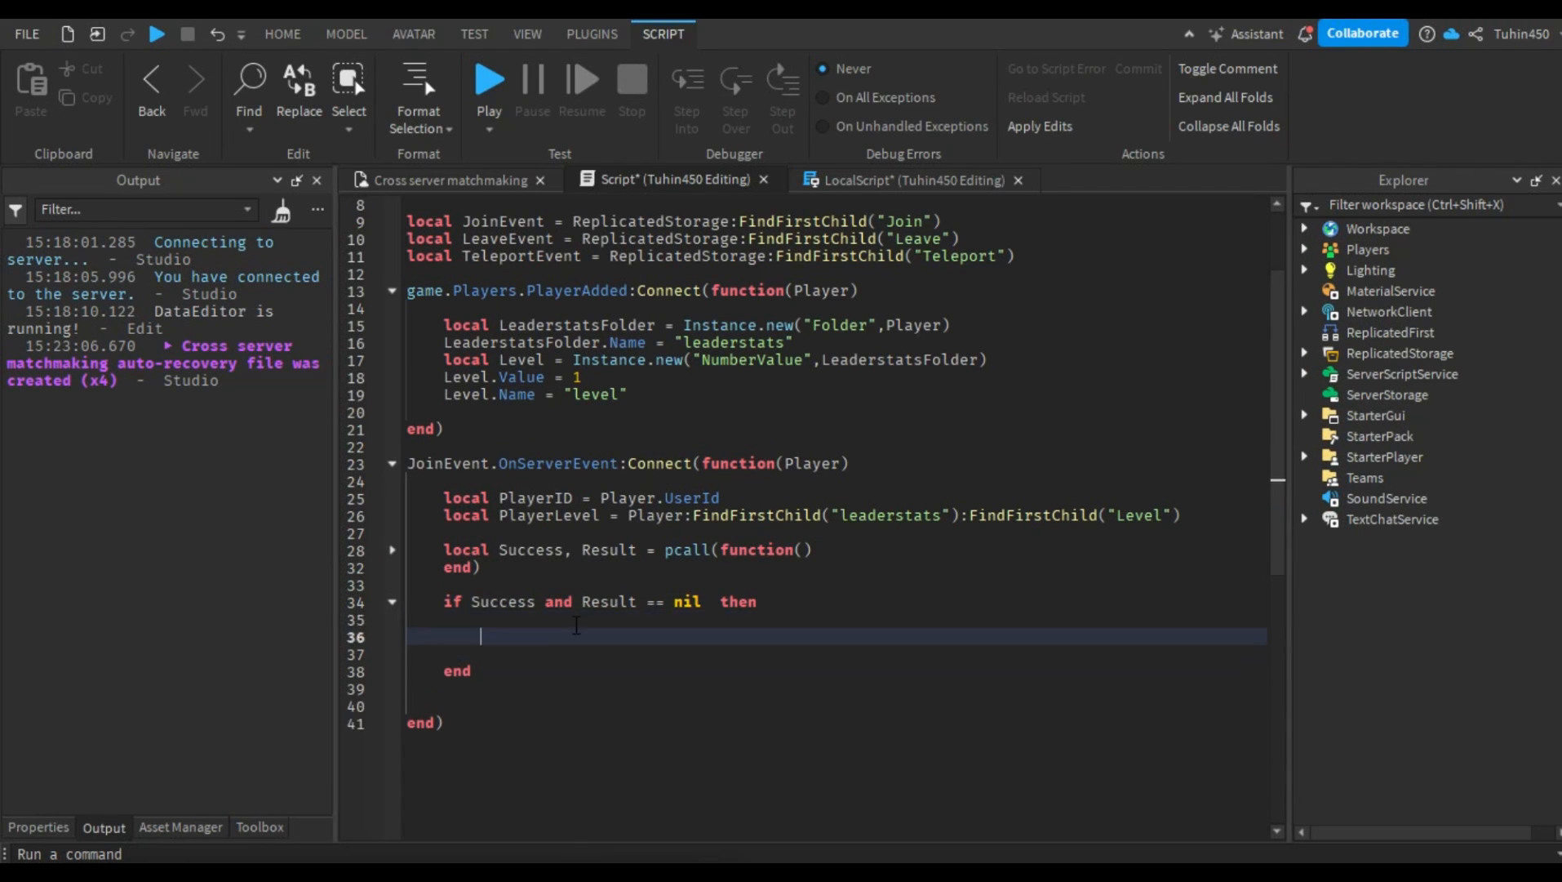
Step: Build local Data = { PlayerID = { ID = PlayerID, Level = PlayerLevel } } and fold the table
{"action": "type", "text": "local Data = {"}
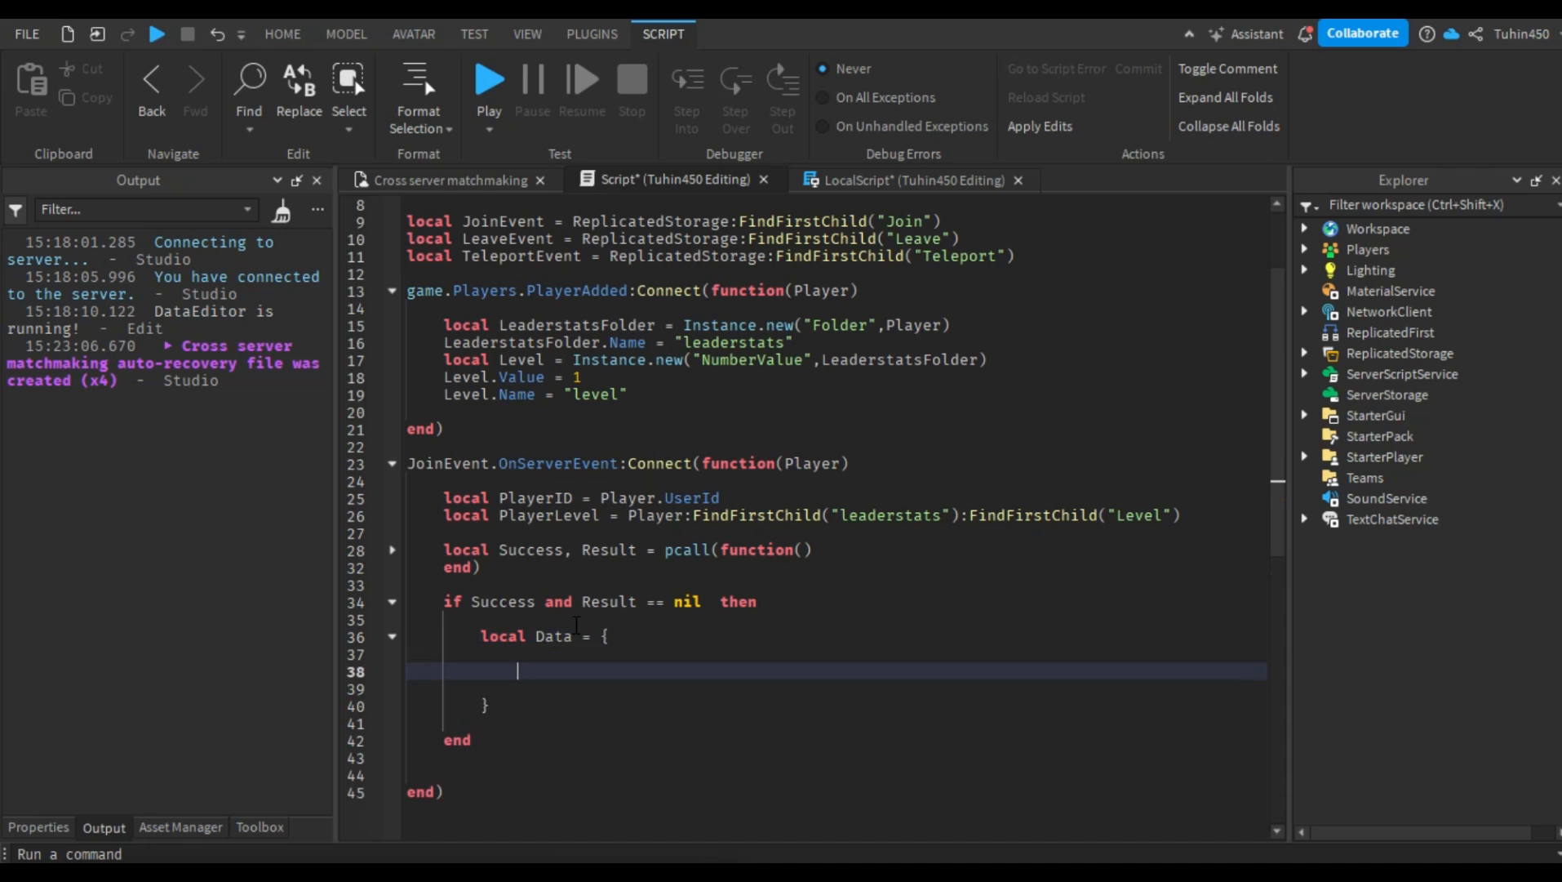
{"action": "type", "text": "PlayerID = {}"}
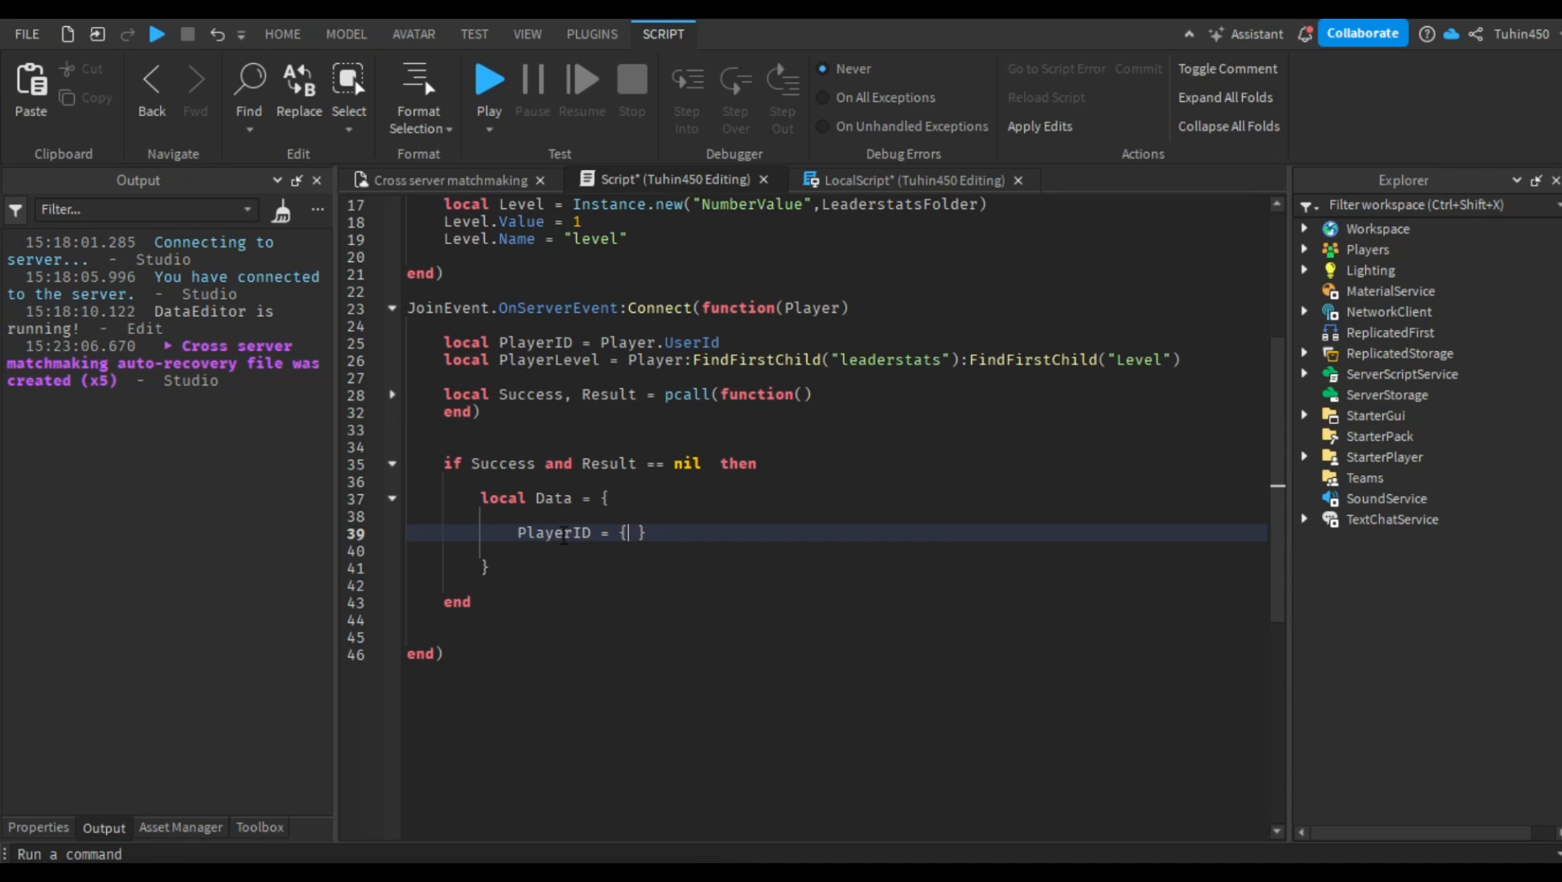
{"action": "type", "text": "ID = PlayerID , Level = PlayerLevel"}
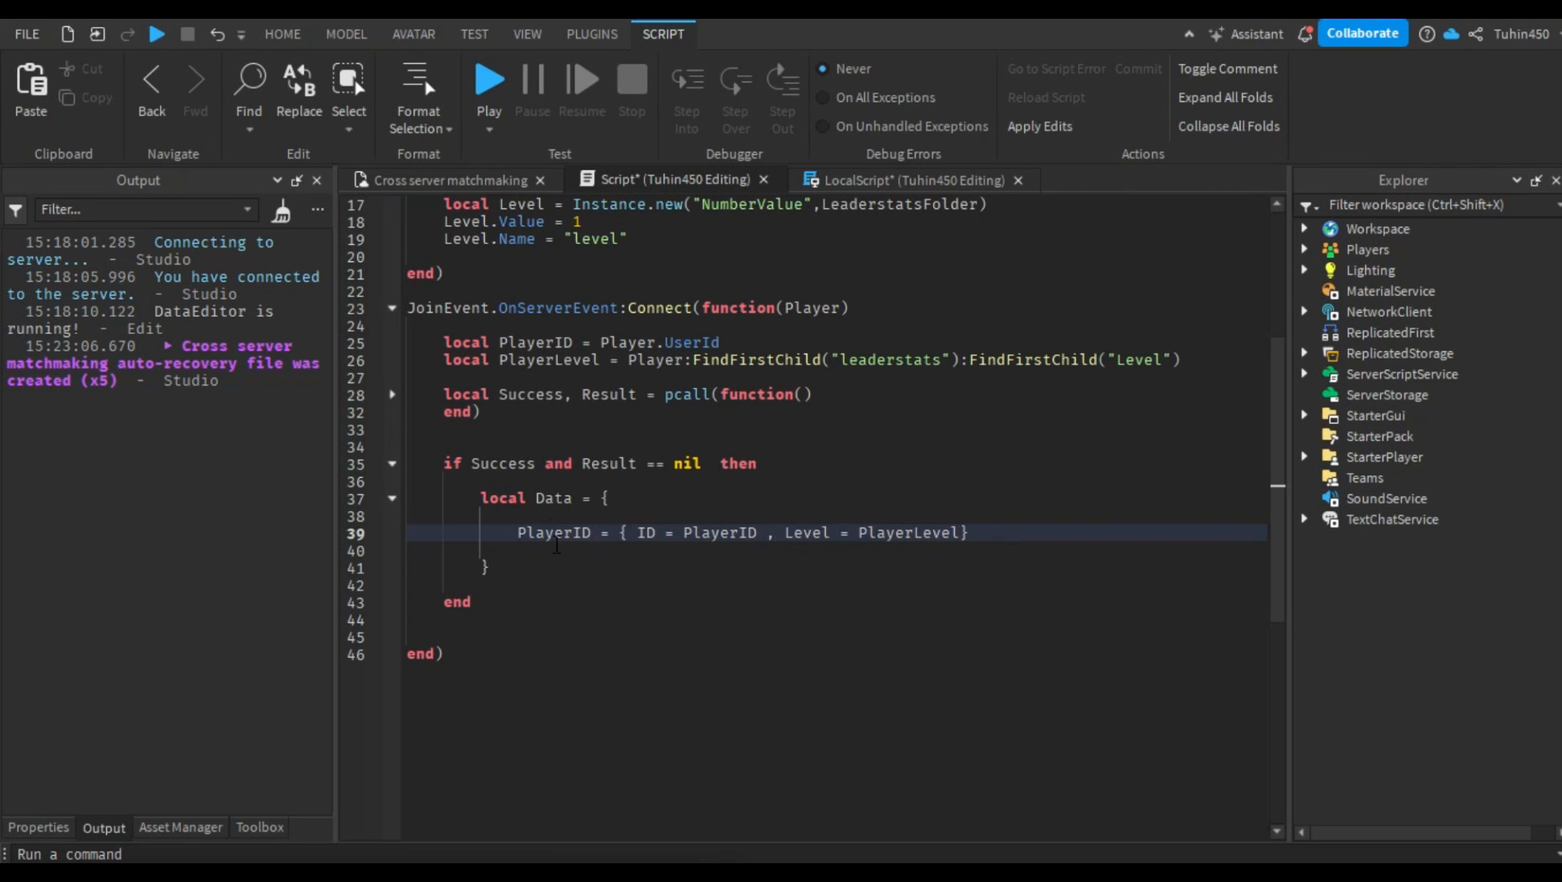
{"action": "double_click", "coordinate": [552, 532]}
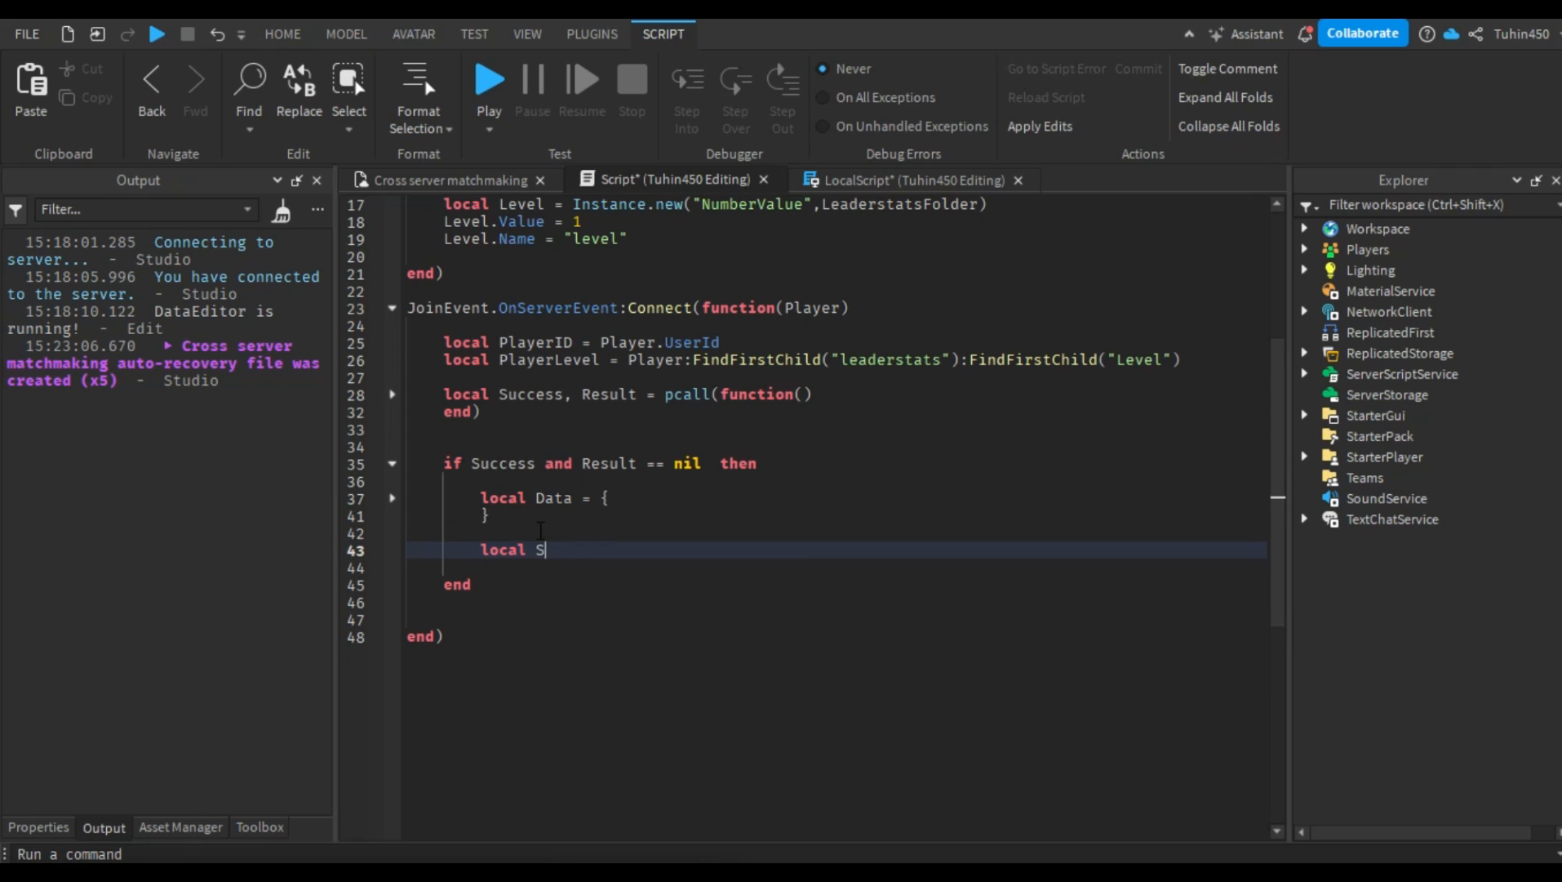
Step: Wrap Queuestore:SetAsync(Data) with a 24*60 Duration in a pcall returning SettingSuccess and Error
{"action": "type", "text": "ettingSuccess , Error"}
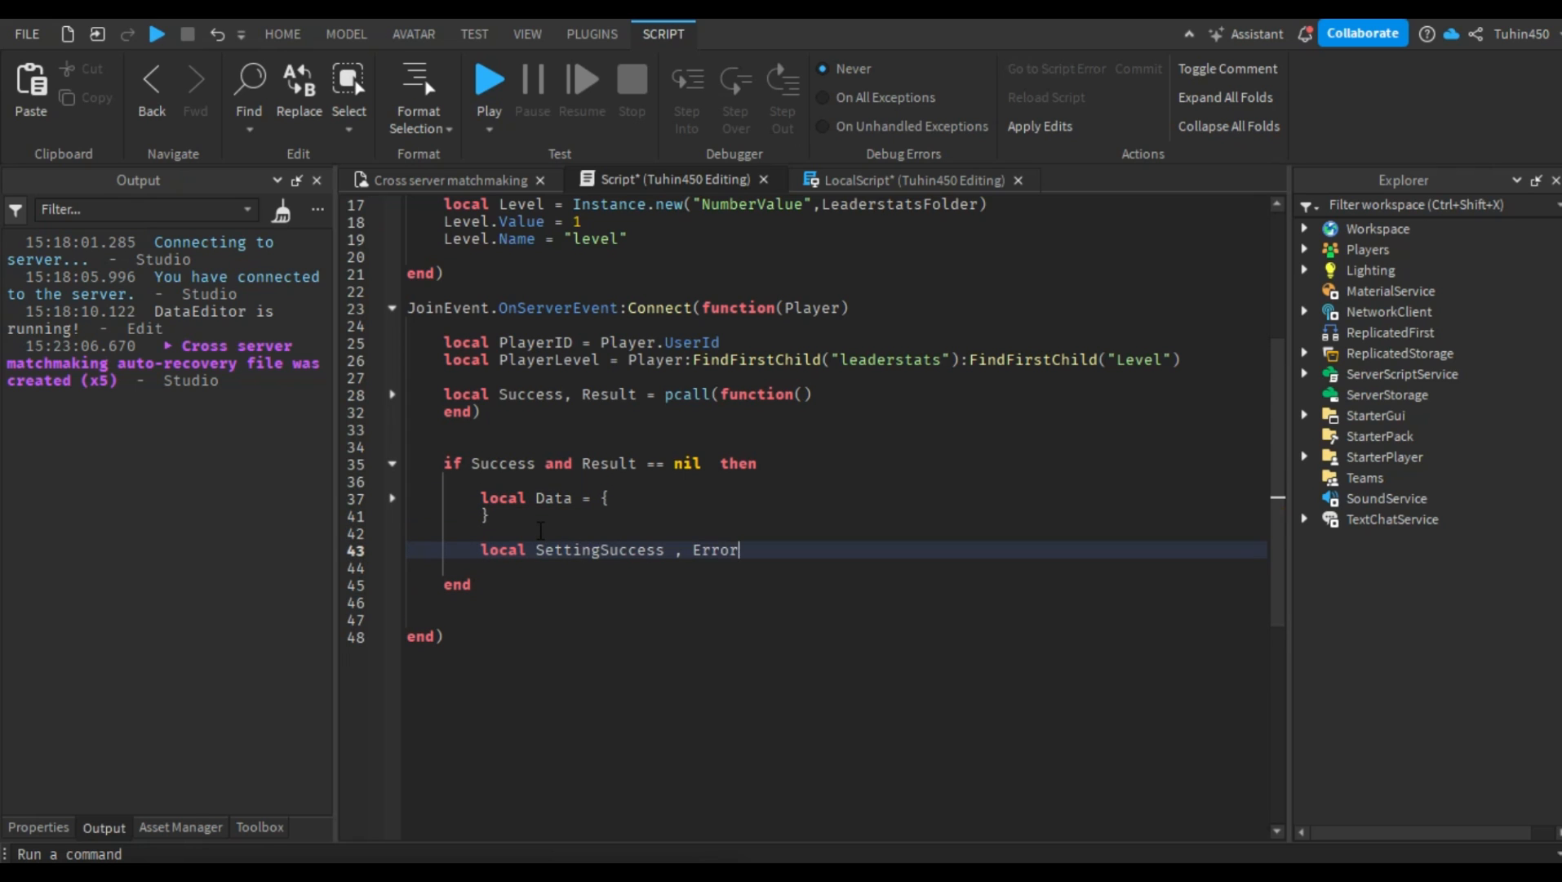
{"action": "type", "text": "= pcall(function()"}
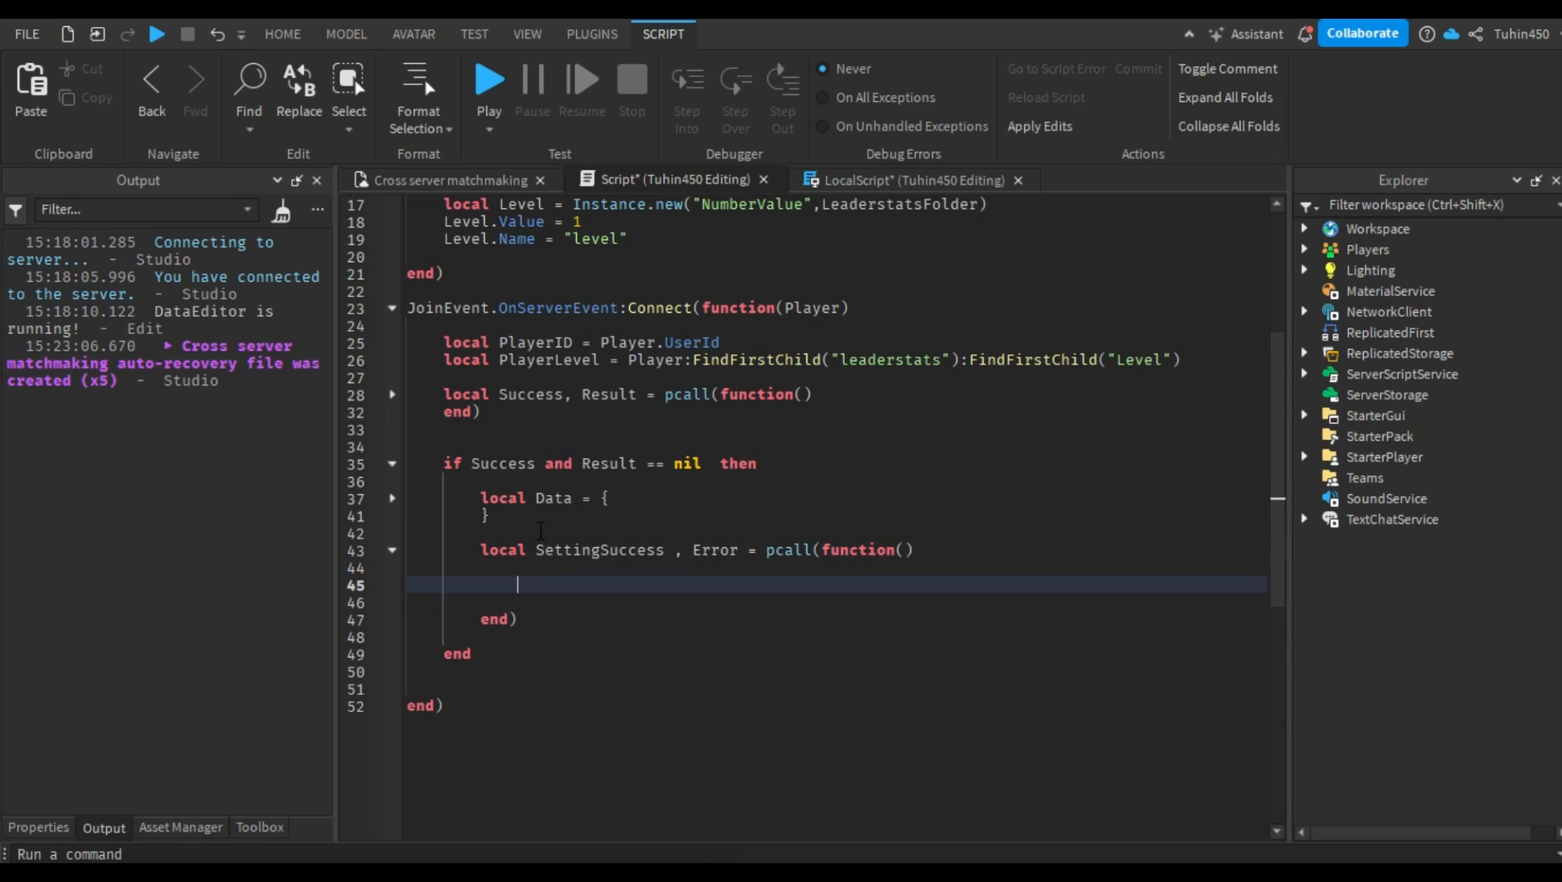
{"action": "type", "text": "Queuestore:seta"}
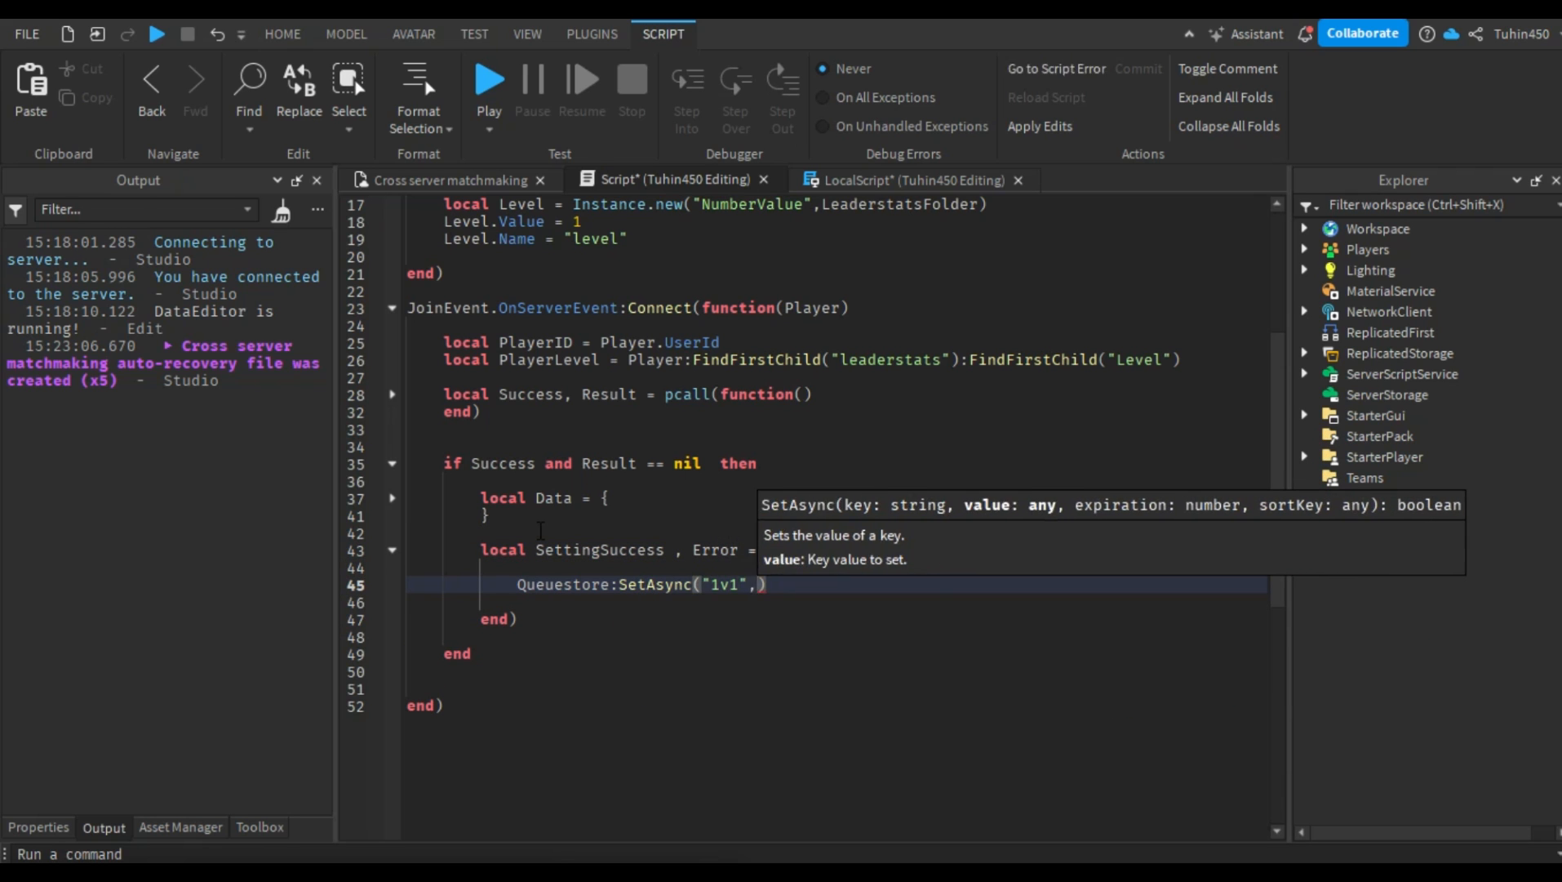
{"action": "type", "text": "Data,"}
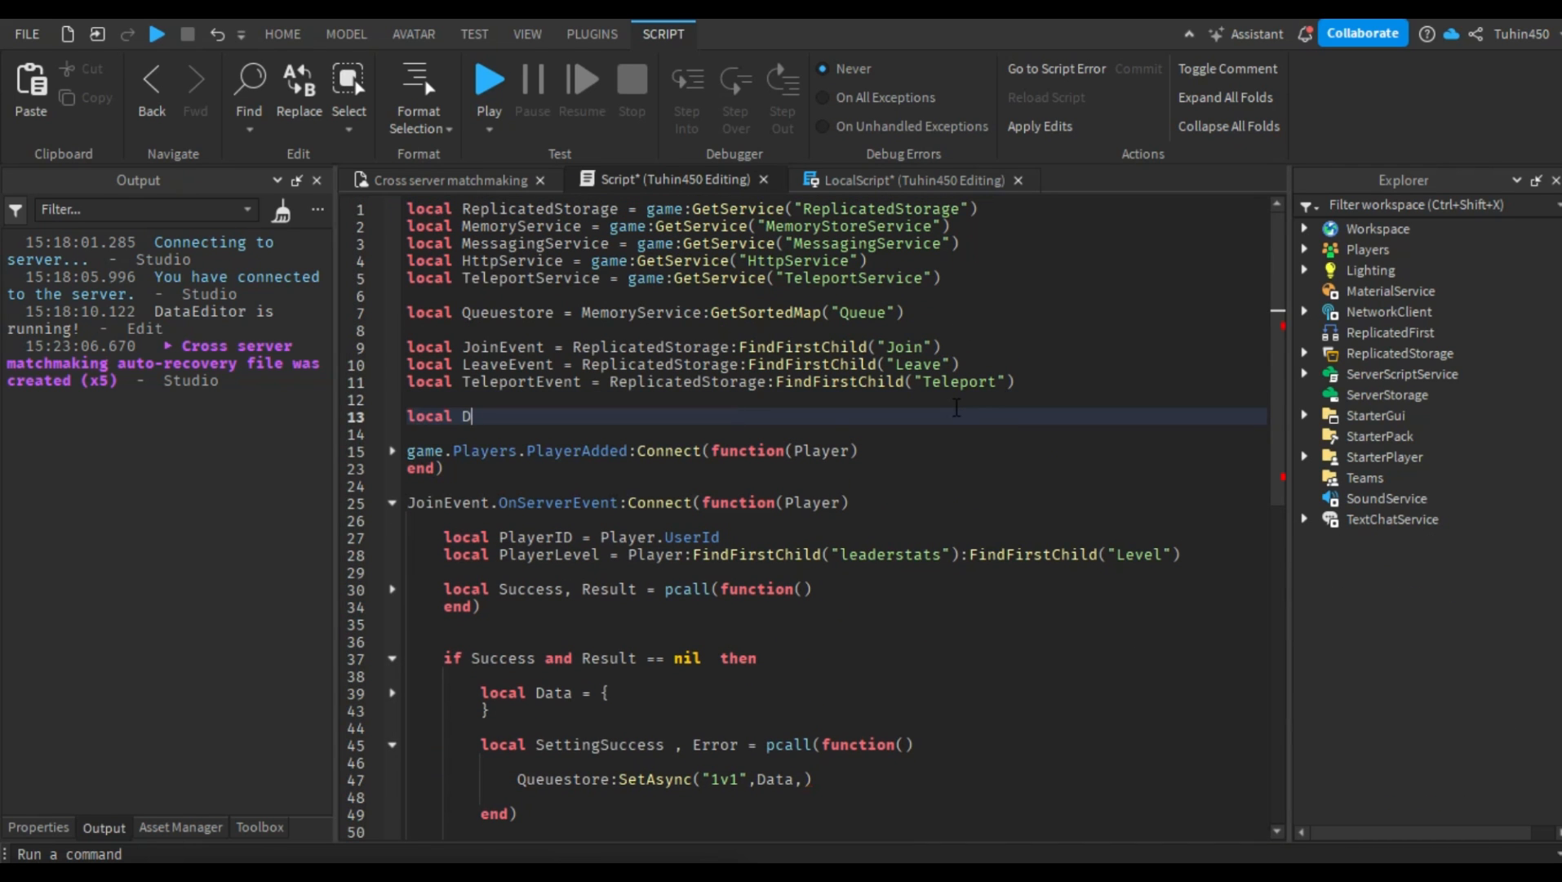
{"action": "type", "text": "uration = 24*60"}
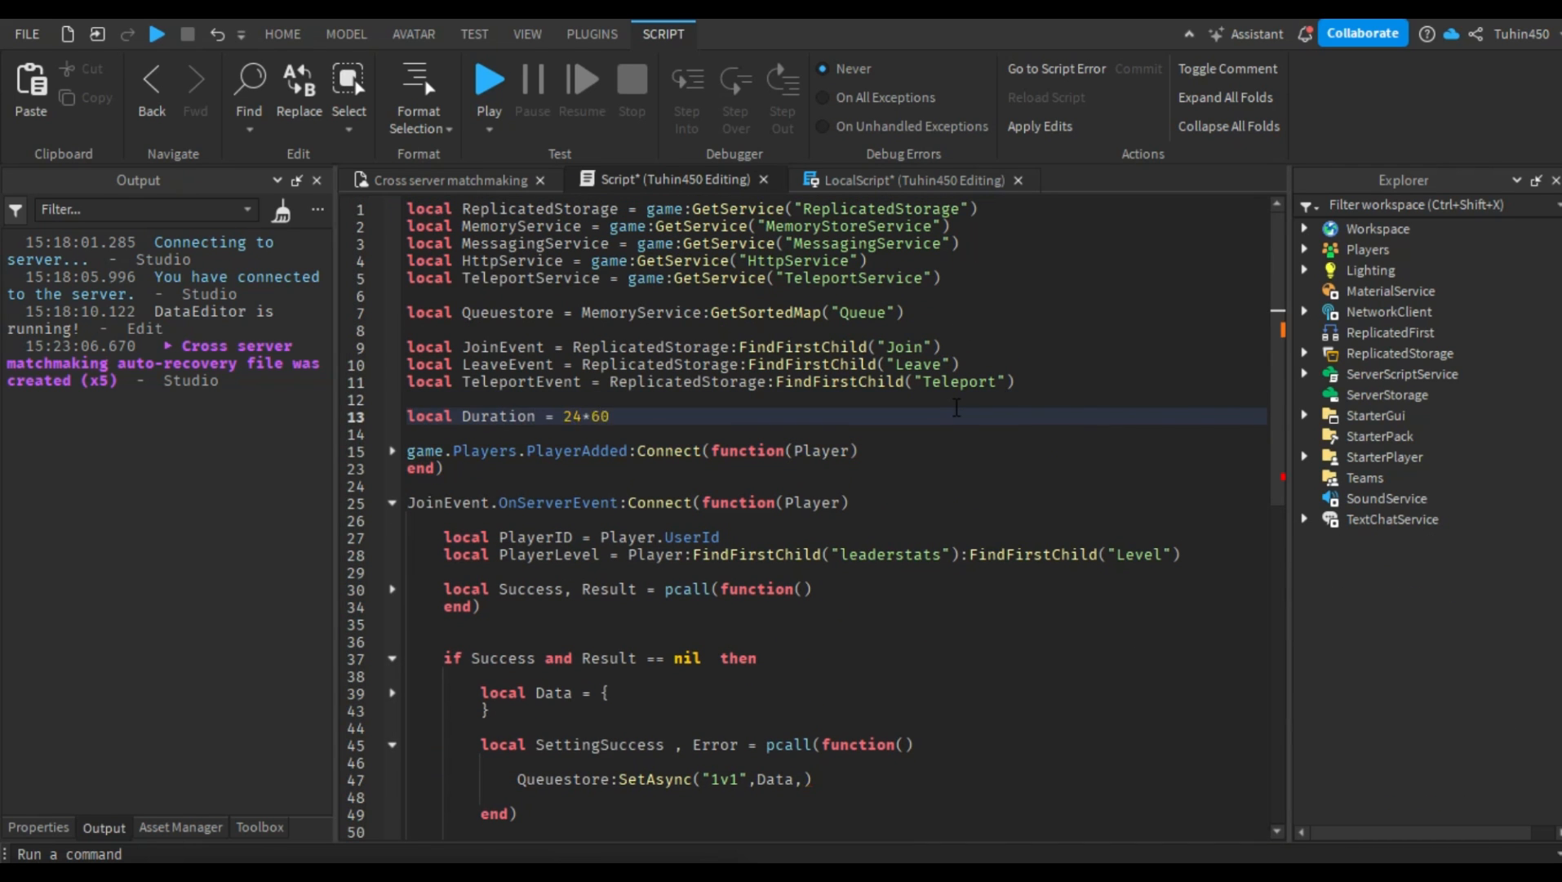
{"action": "type", "text": "Duration"}
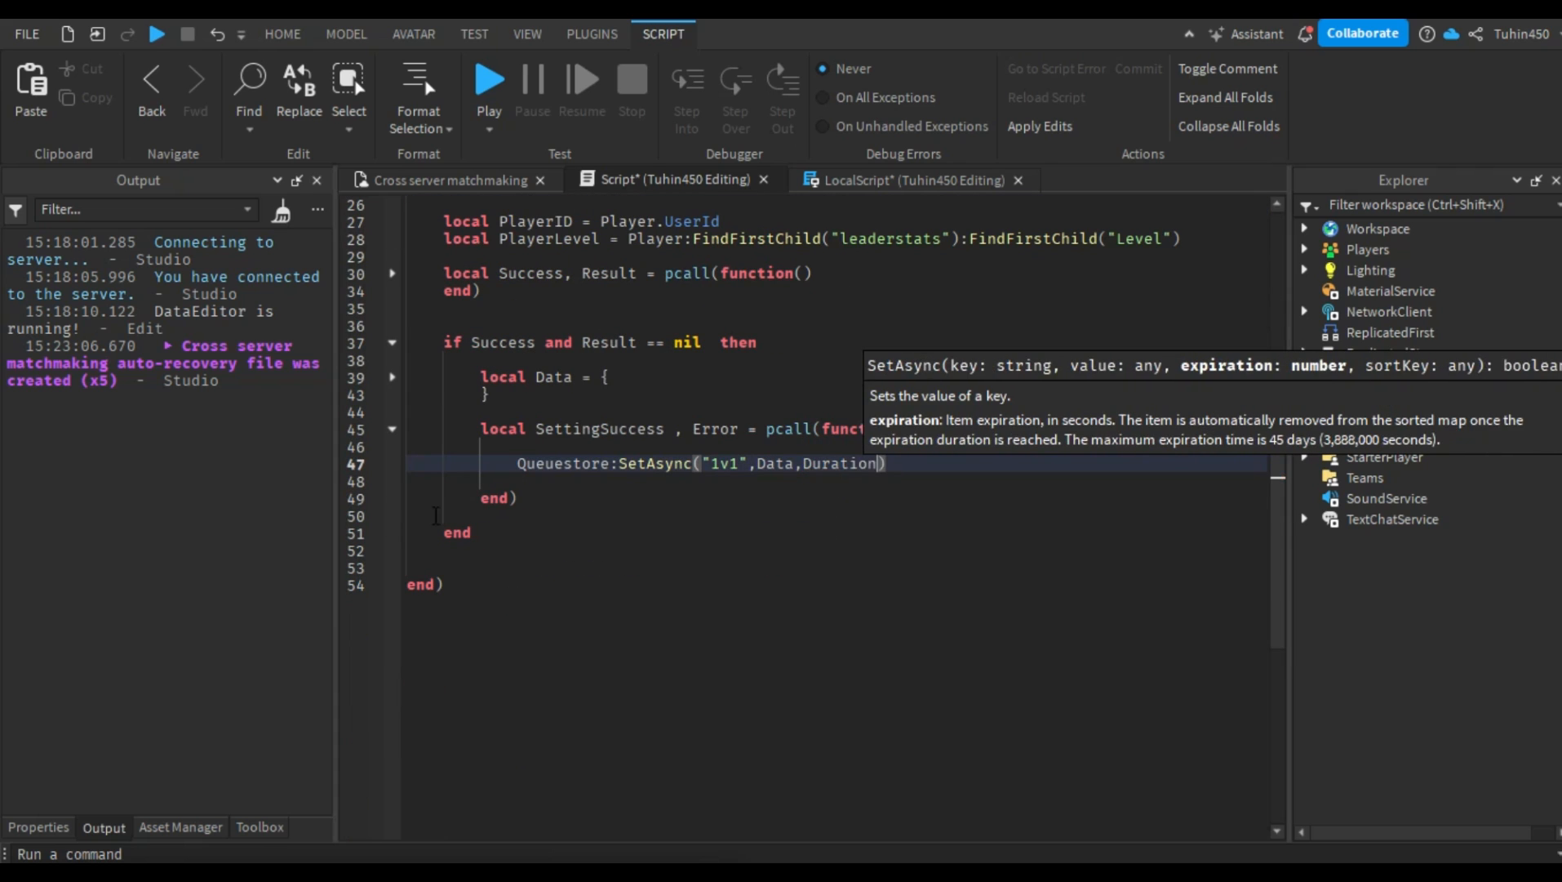
Step: Print 'Successfully Updated' or an error on SettingSuccess, then start the elseif Success branch
{"action": "type", "text": "if settingS"}
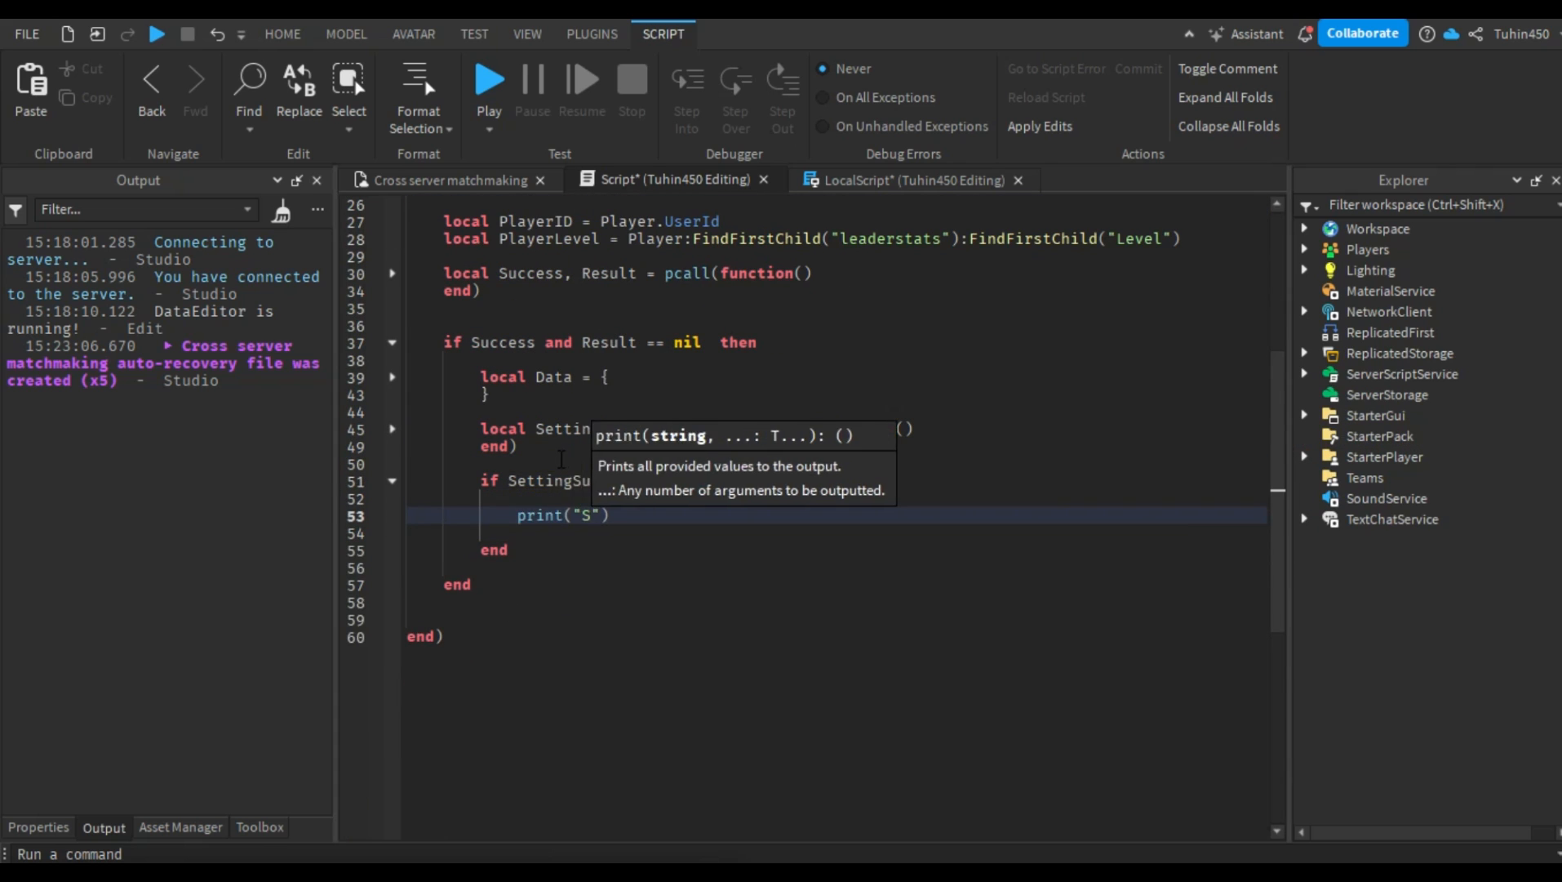
{"action": "type", "text": "uccessfully Updated the Queue"}
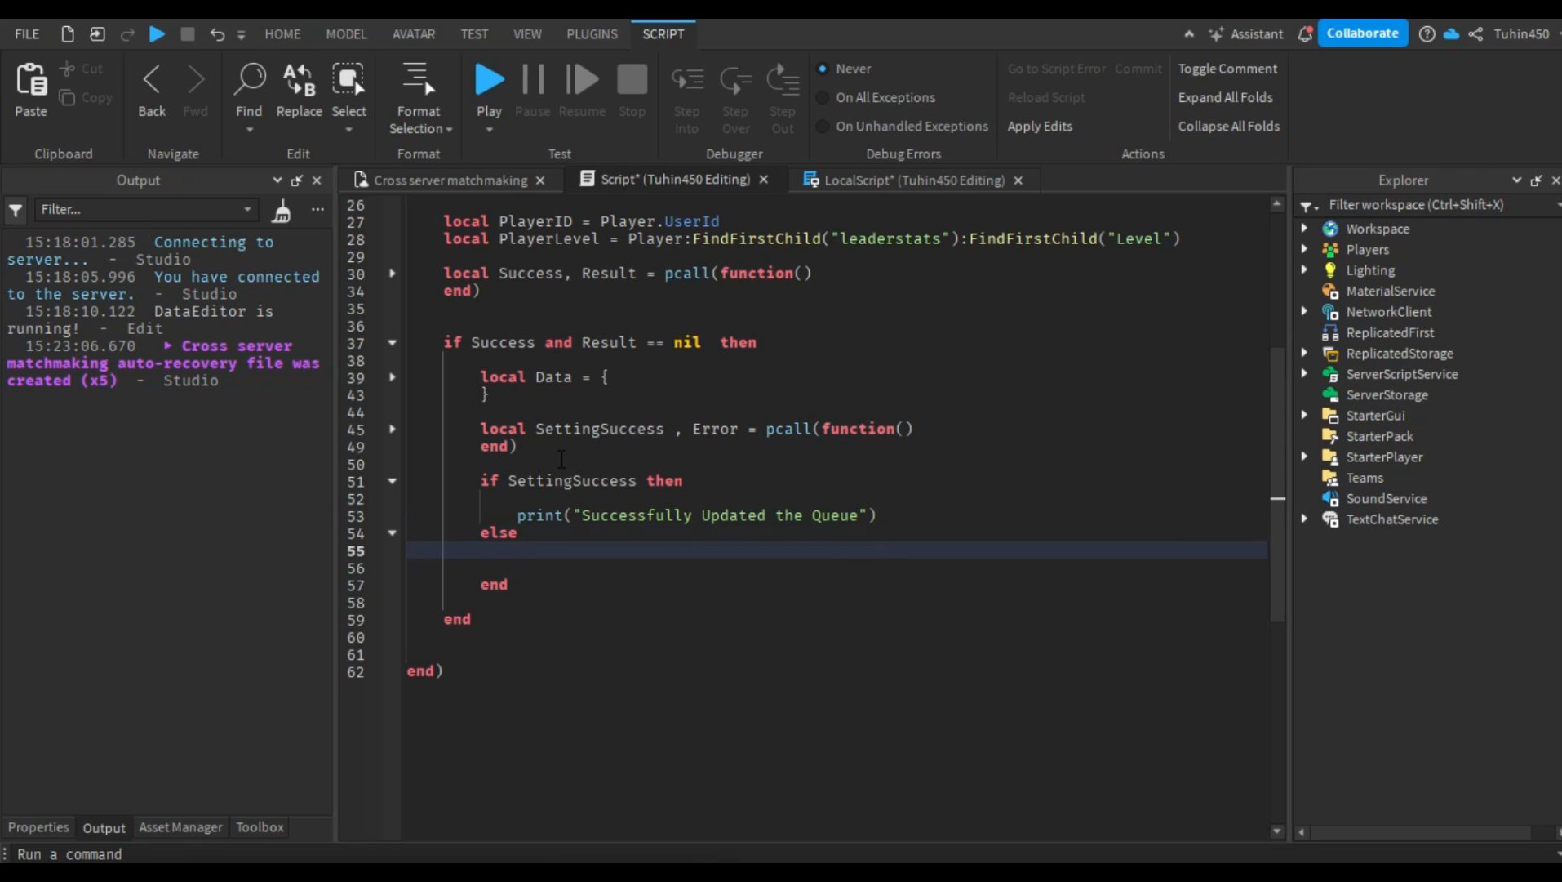
{"action": "type", "text": "print(\"ERRO\")"}
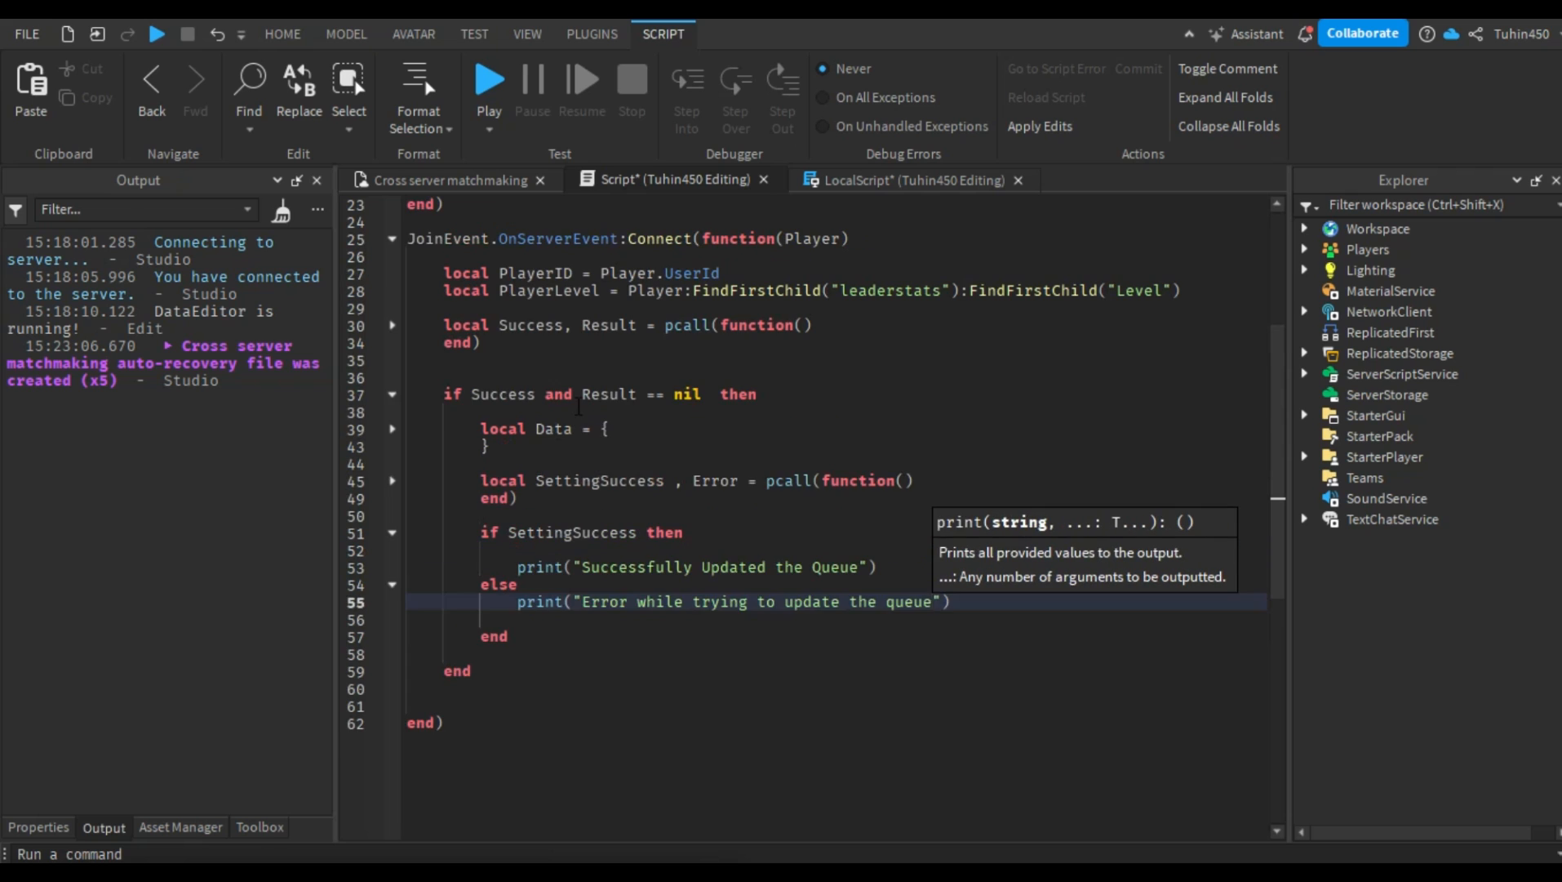
{"action": "type", "text": "print(\"No \")"}
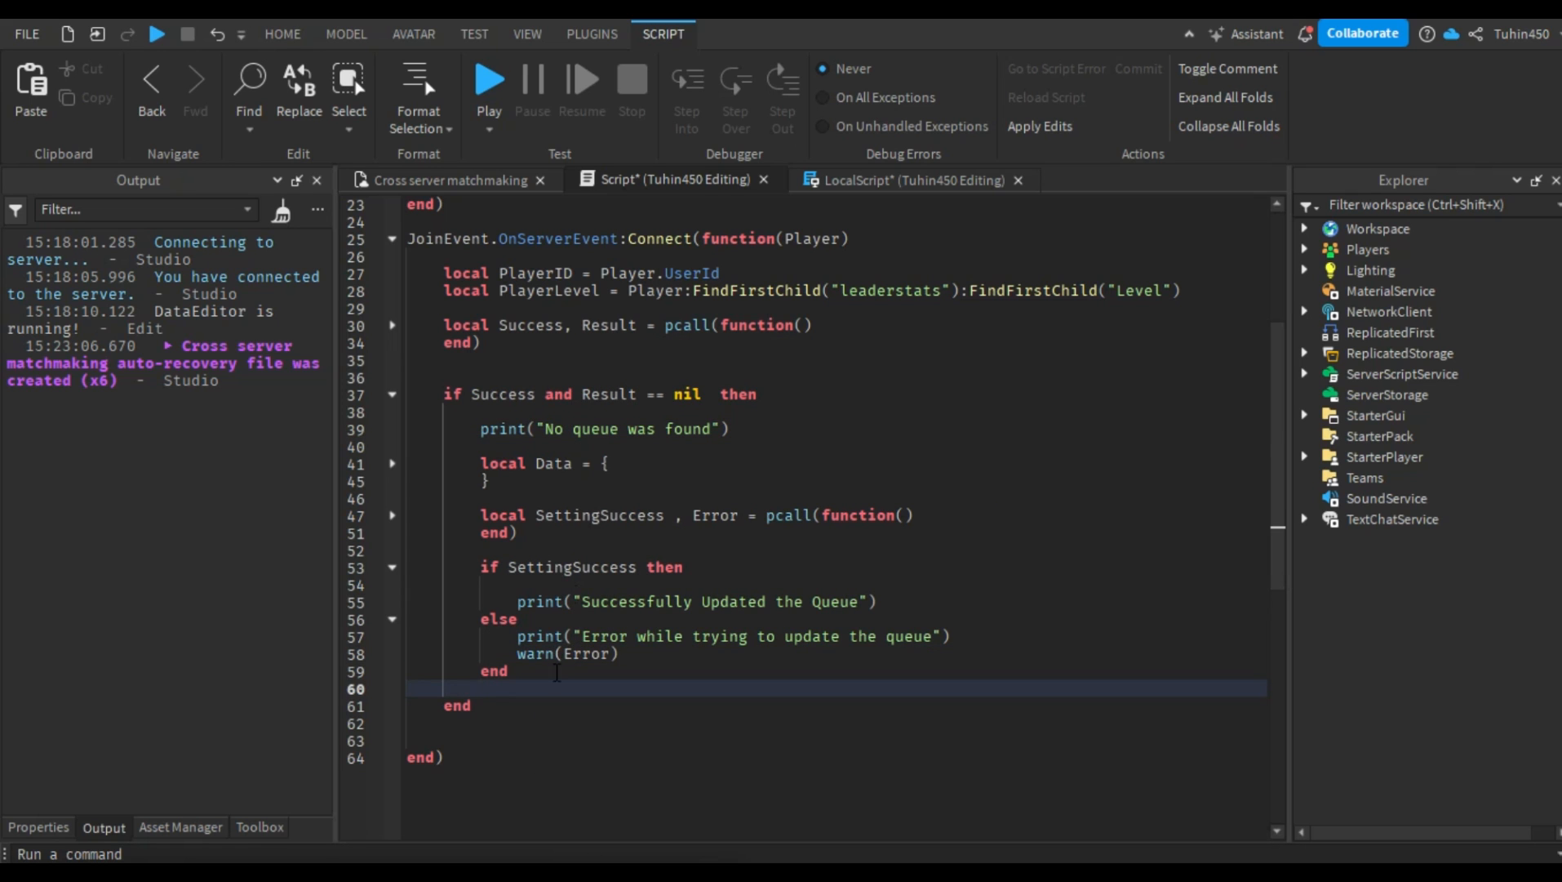
{"action": "type", "text": "elseif succ then"}
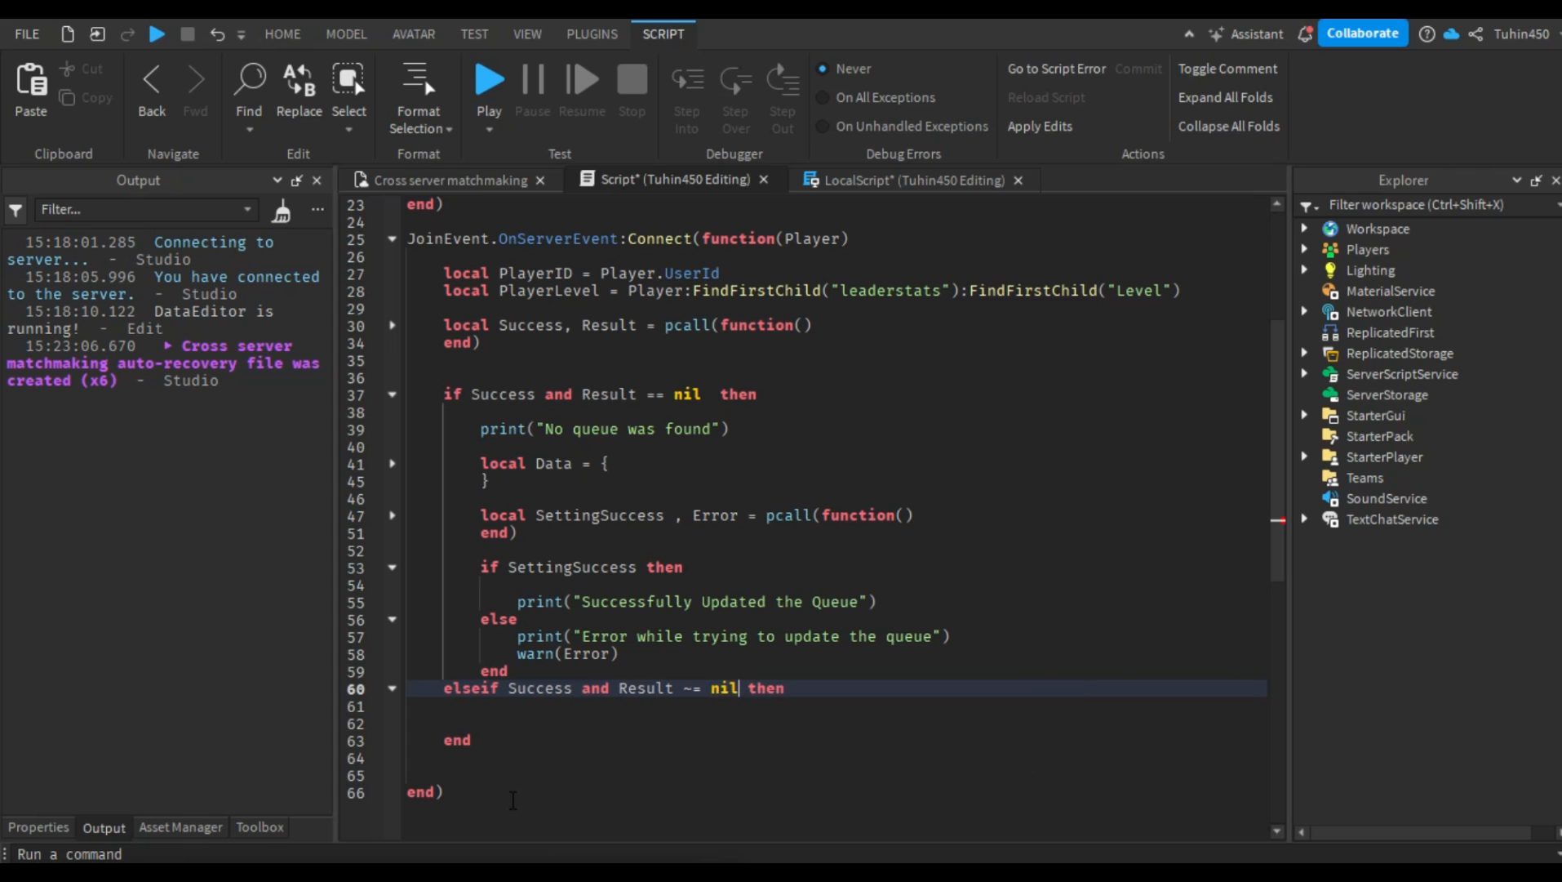
{"action": "left_click", "coordinate": [483, 705]}
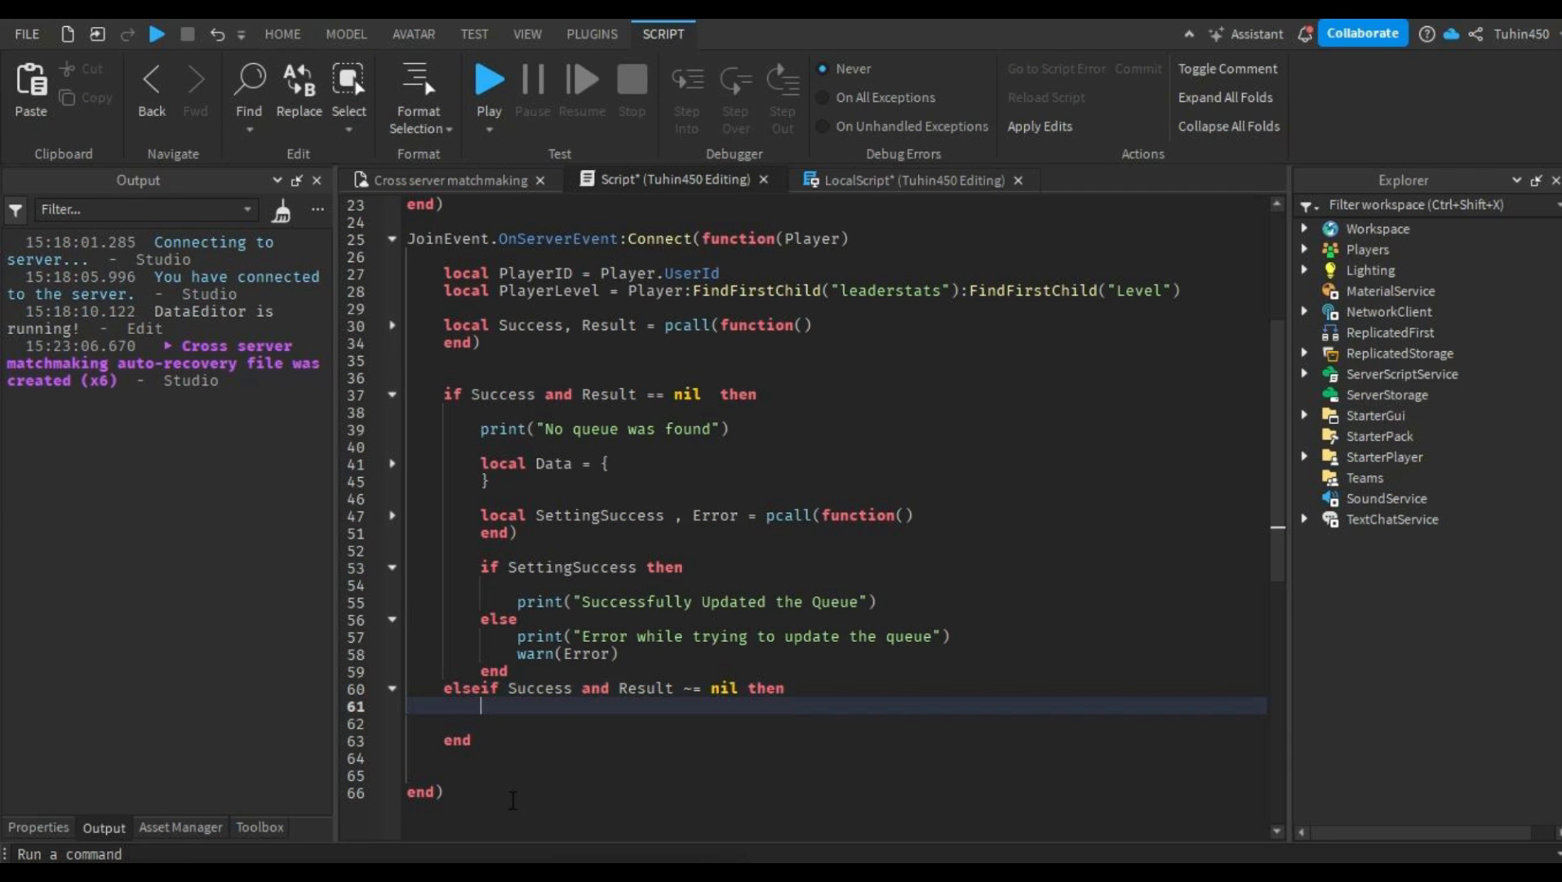
{"action": "key", "text": "enter"}
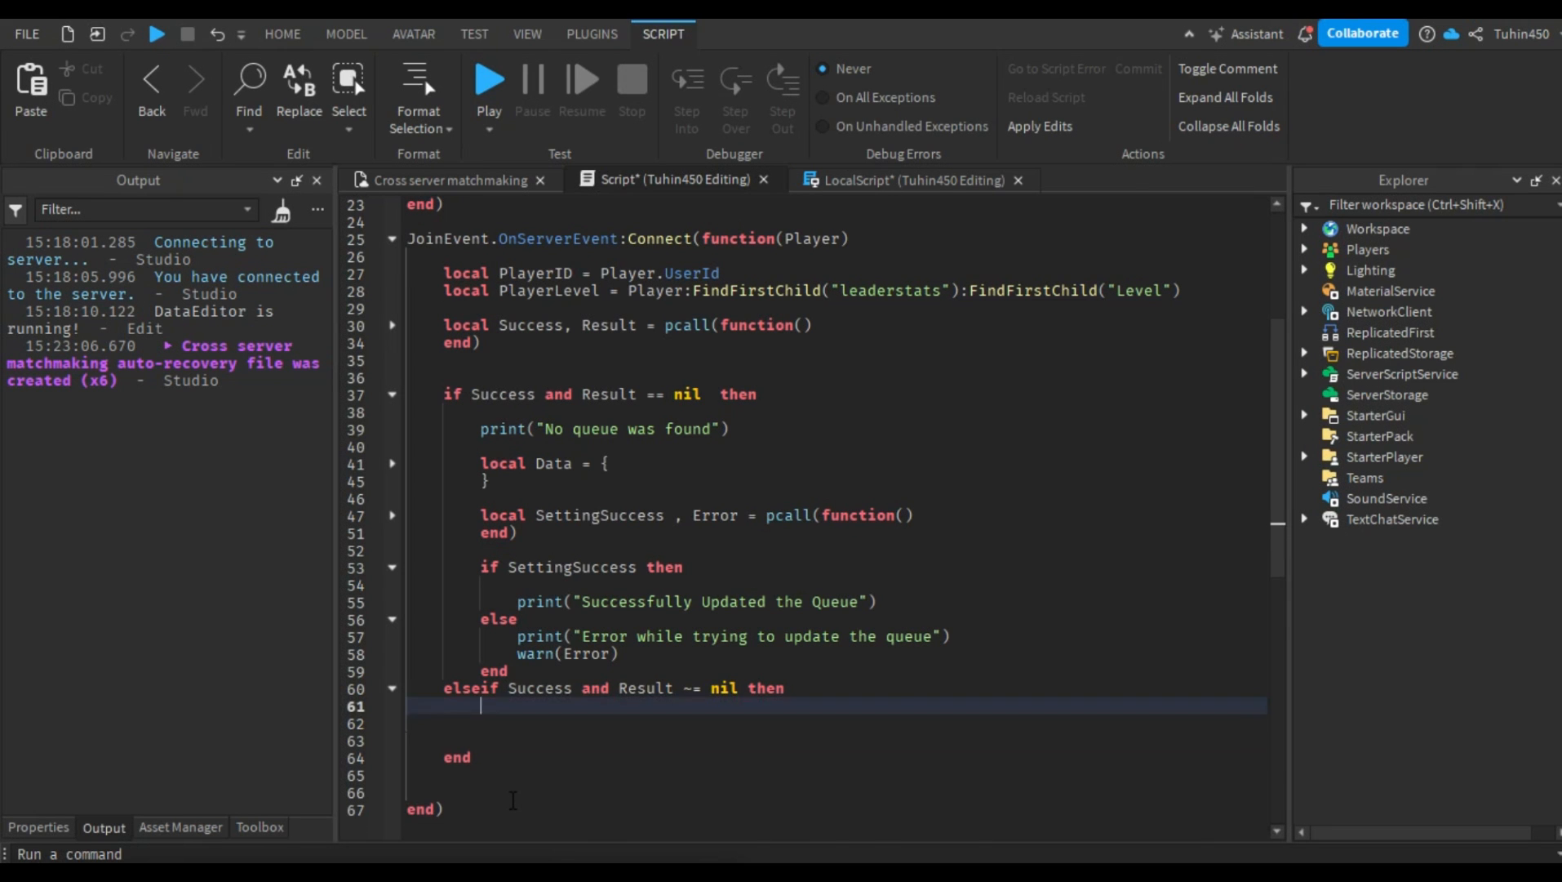
Step: Loop pairs(Result) for data['Level'] == PlayerLevel, table.remove the match, and declare local MatchedPlayer
{"action": "type", "text": "for i,"}
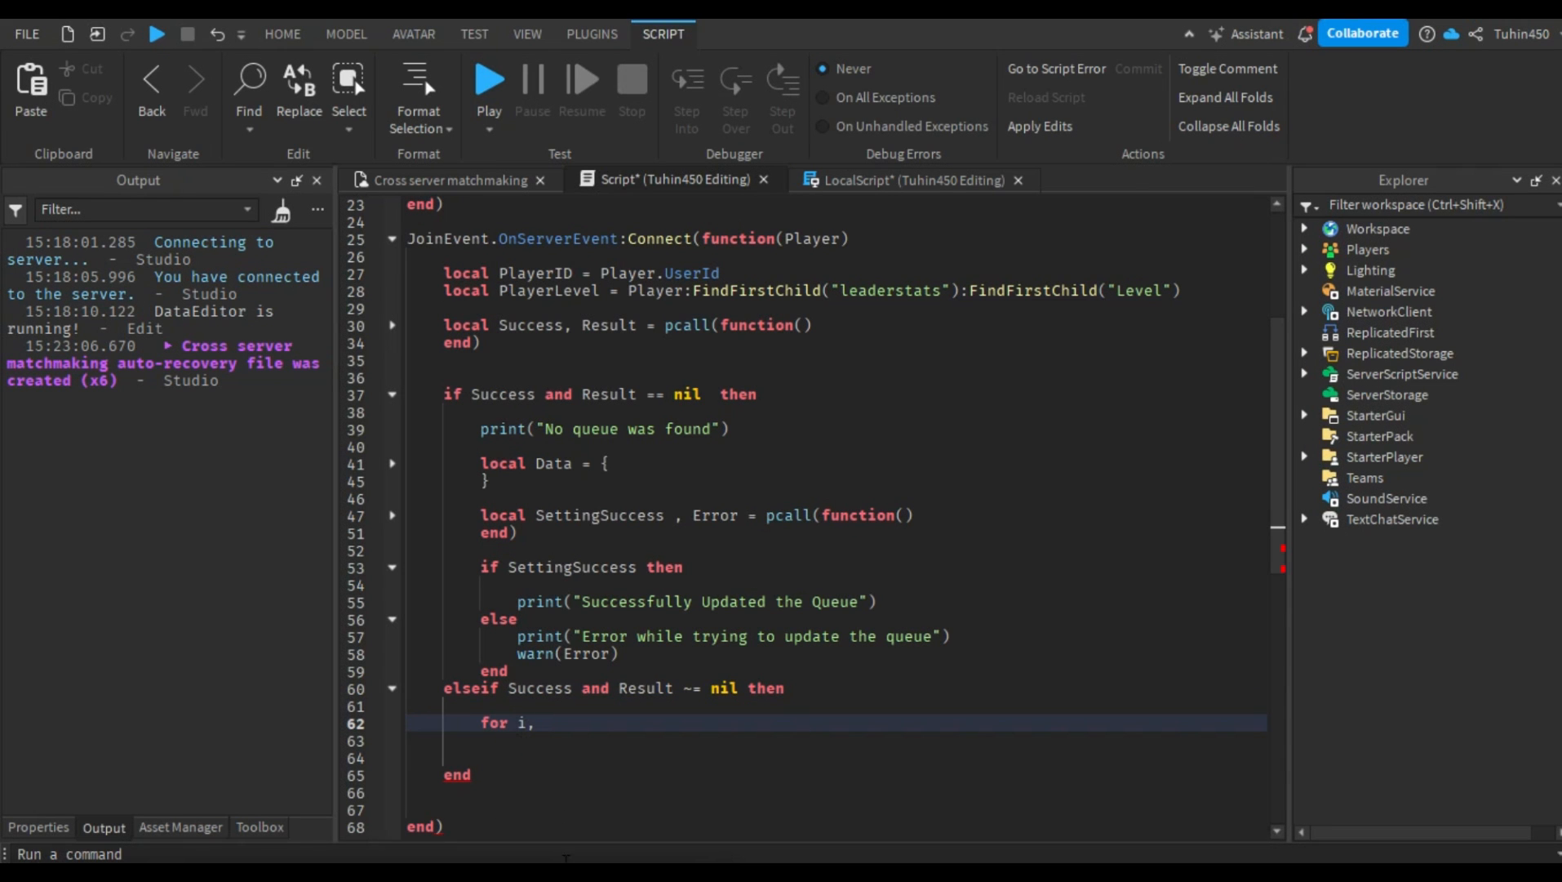
{"action": "type", "text": "data in pairs(result) do"}
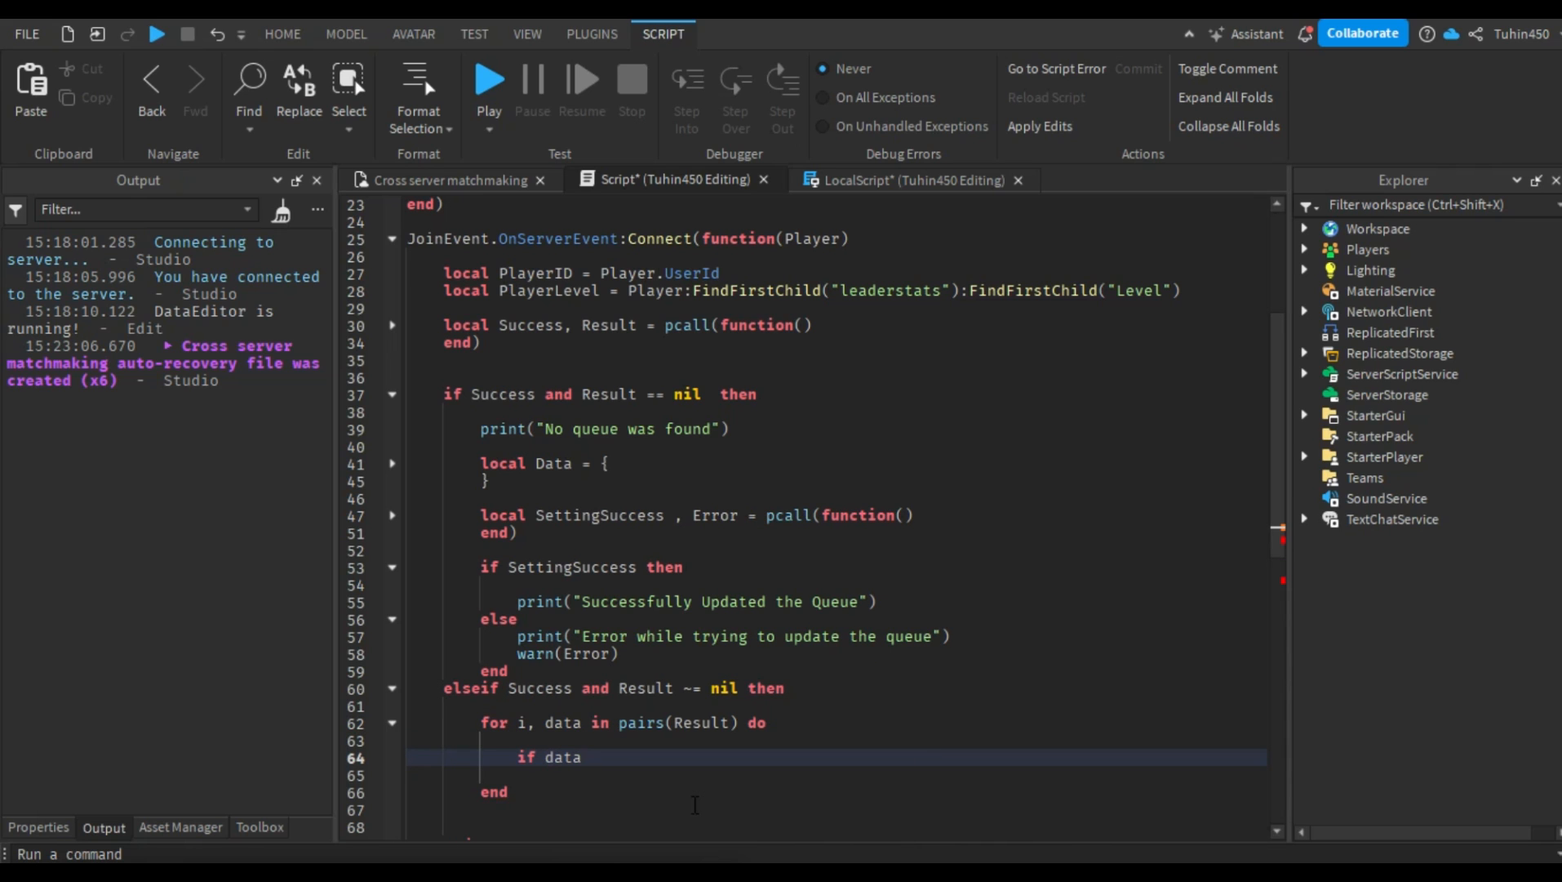
{"action": "type", "text": "['Level'] =="}
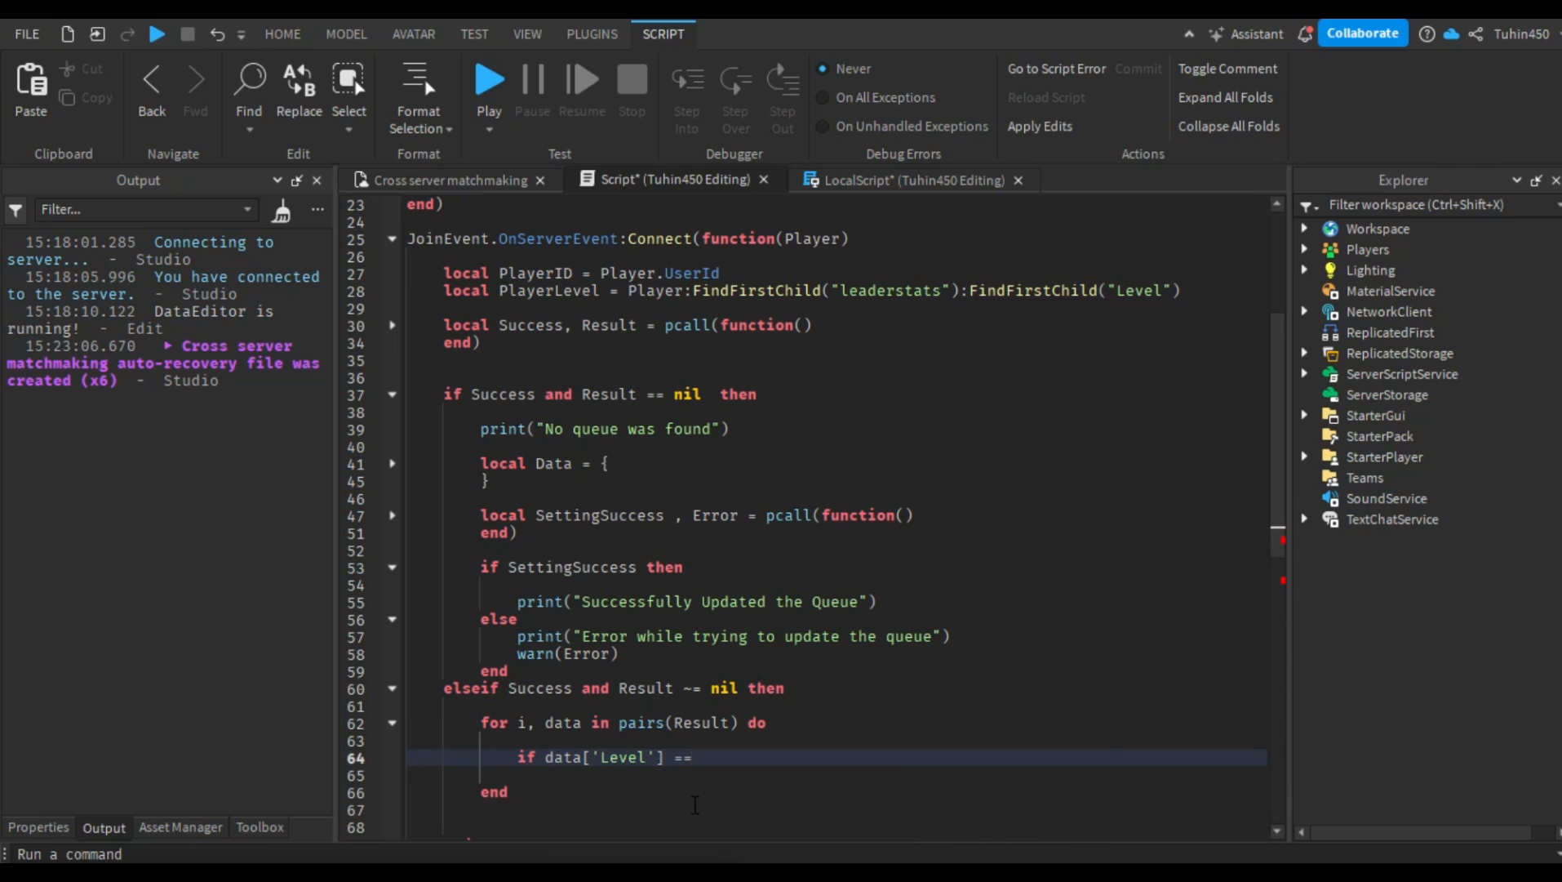
{"action": "type", "text": "PlayerLevel"}
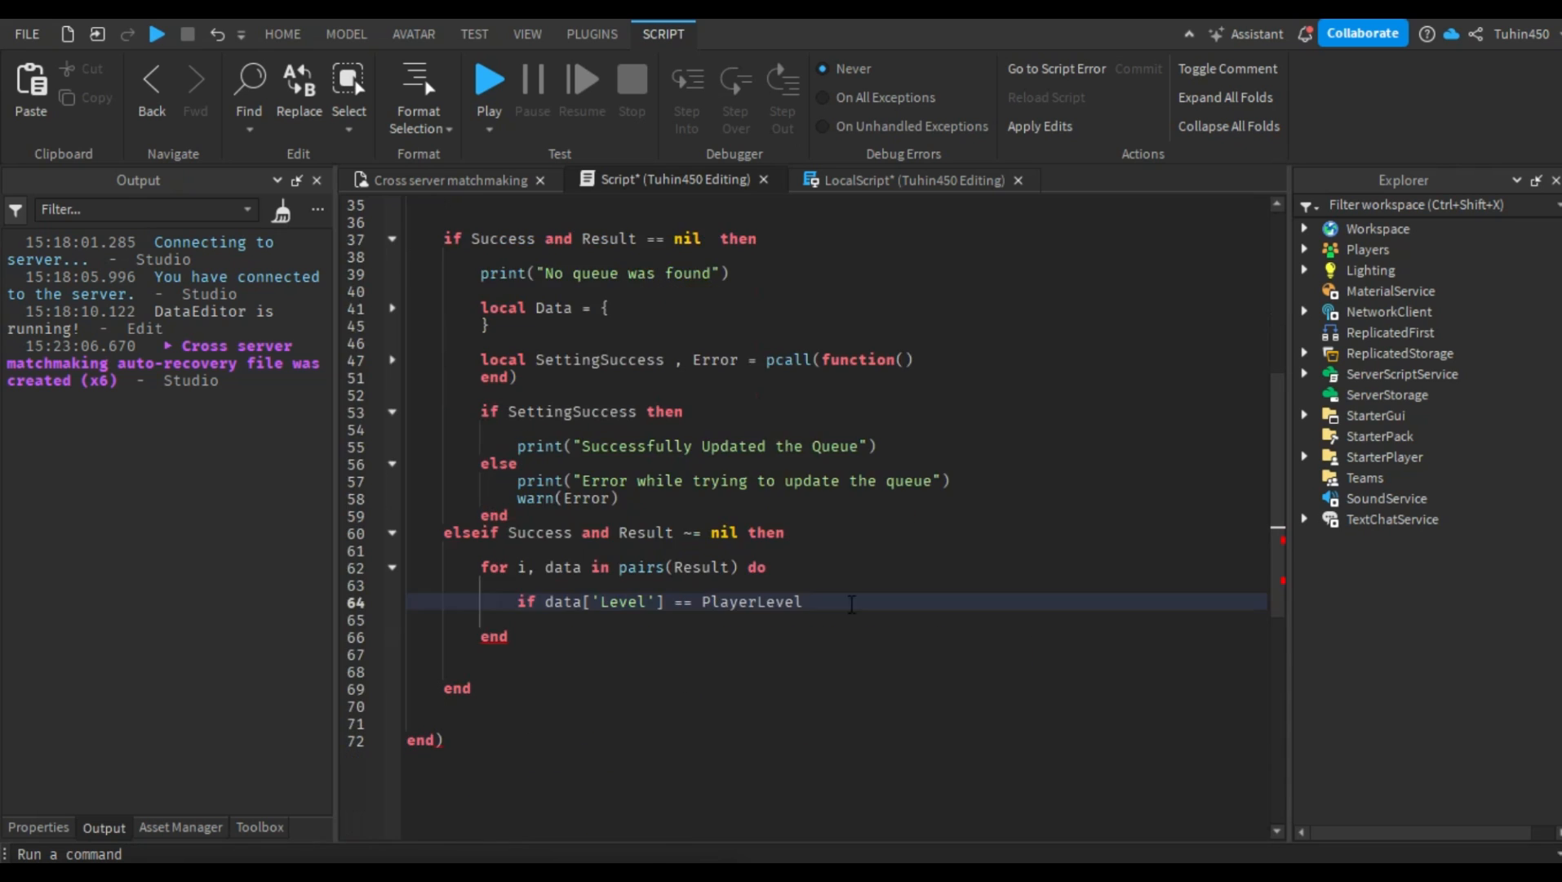
{"action": "type", "text": "table.remove(result,i"}
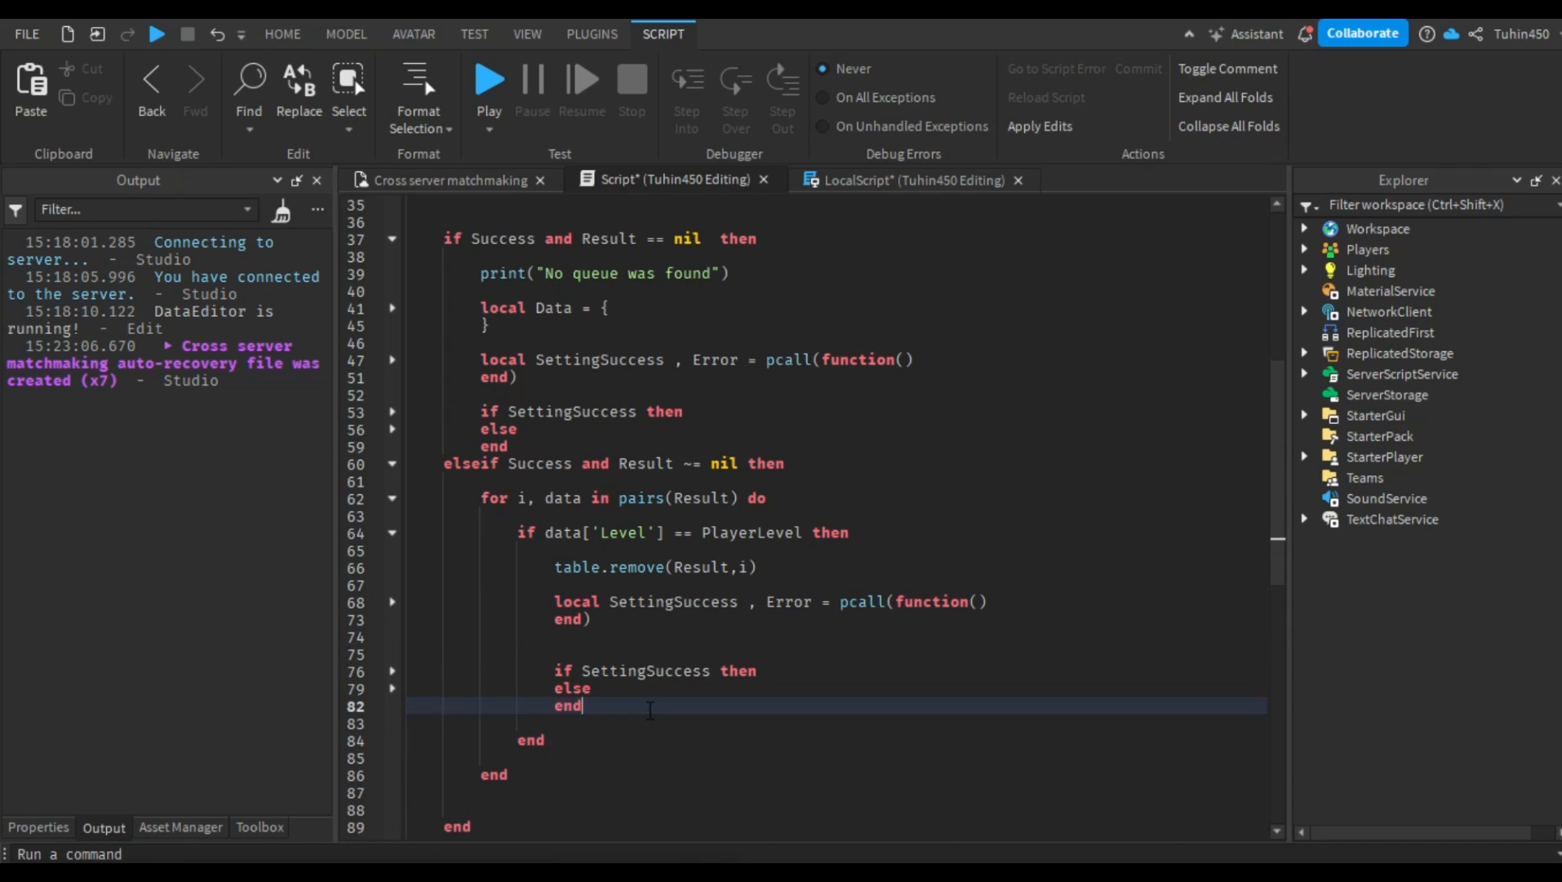
{"action": "type", "text": "local MatchedPlayer"}
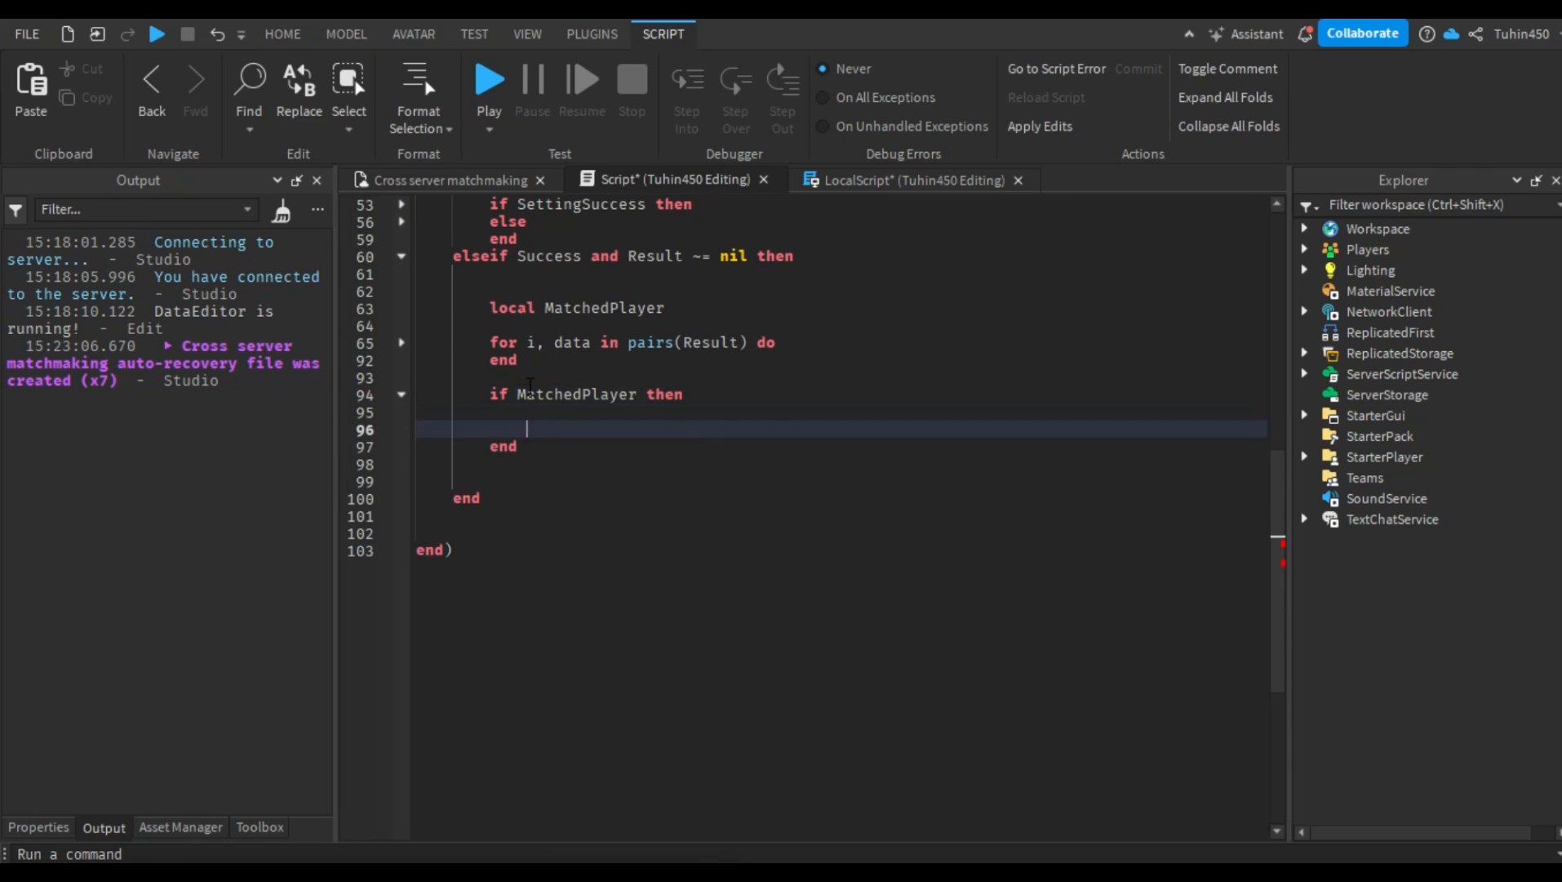
Step: Build local TeleportData = { MatchedPlayer["ID"], PlayerID, TeleportService:ReserveServer() }
{"action": "type", "text": "local"}
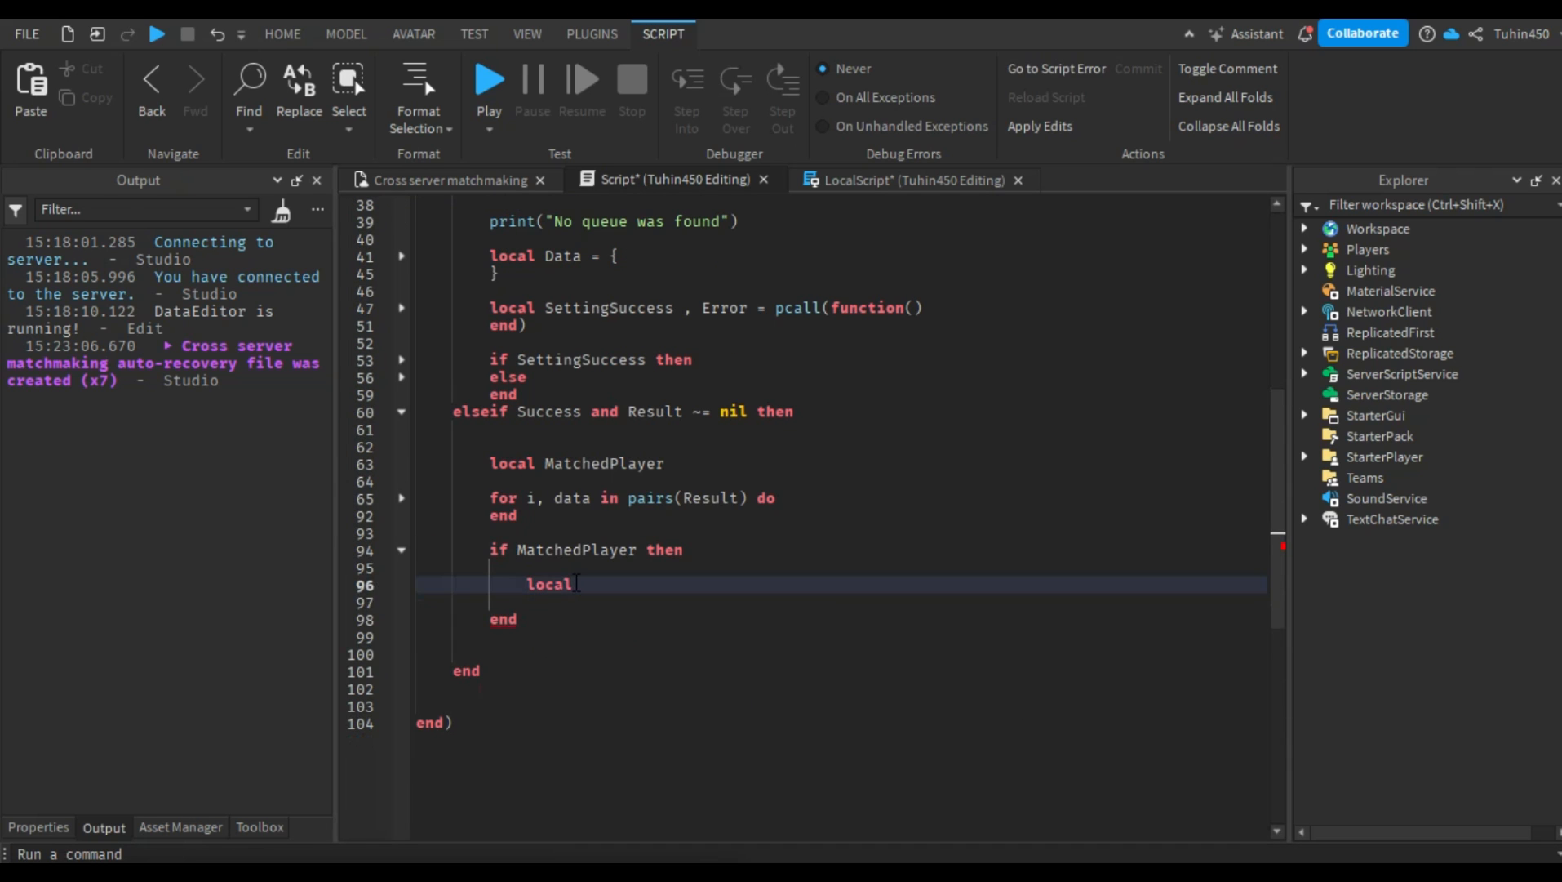
{"action": "type", "text": "TeleportData = {"}
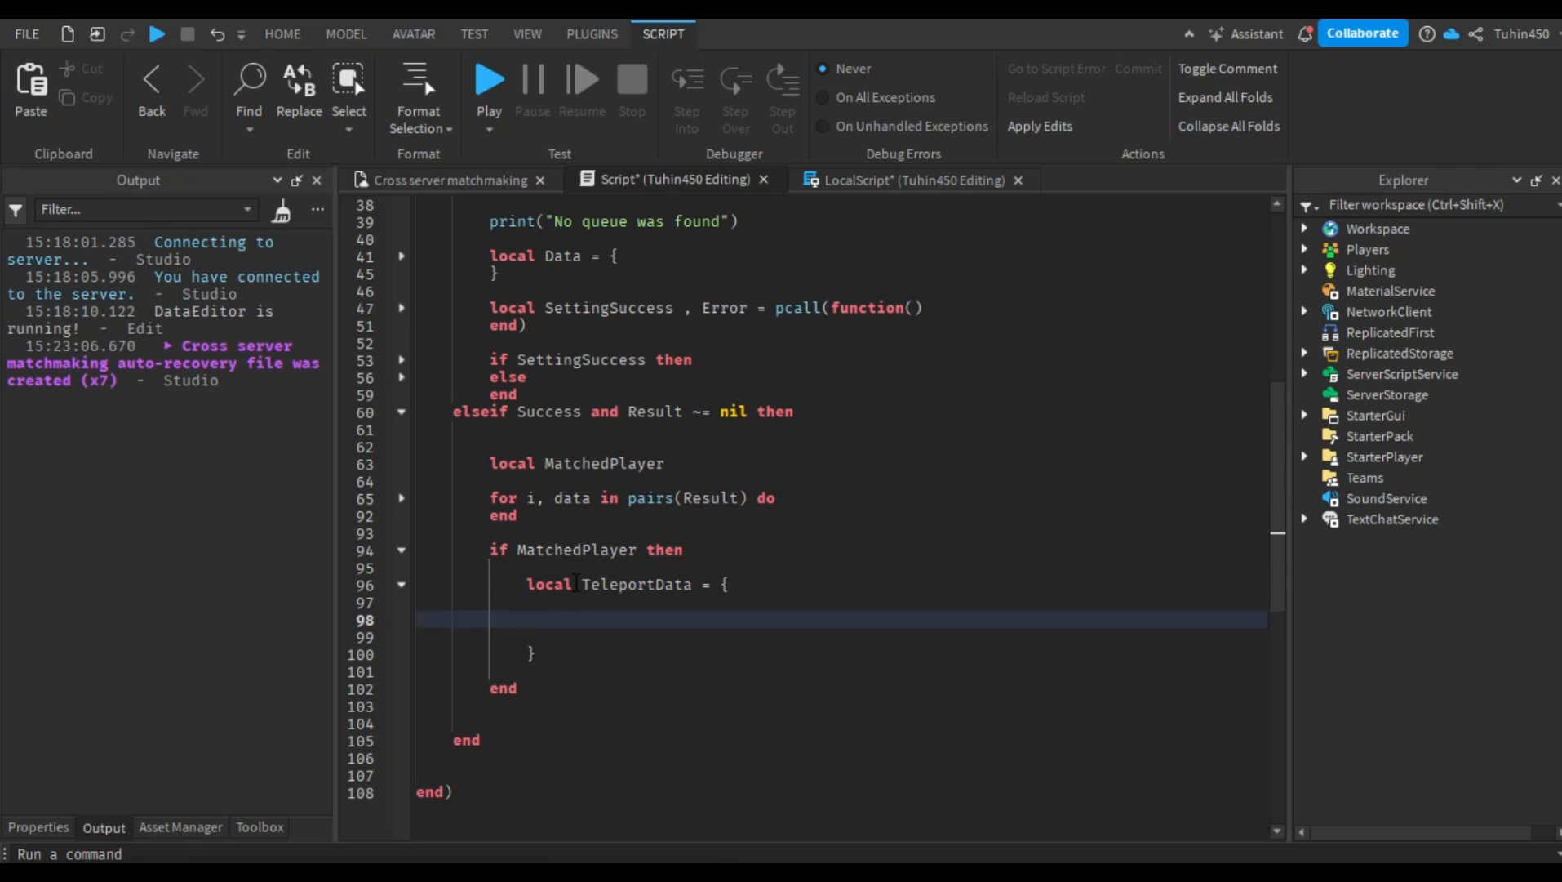
{"action": "type", "text": "MatchedPlayer[\"ID\"]"}
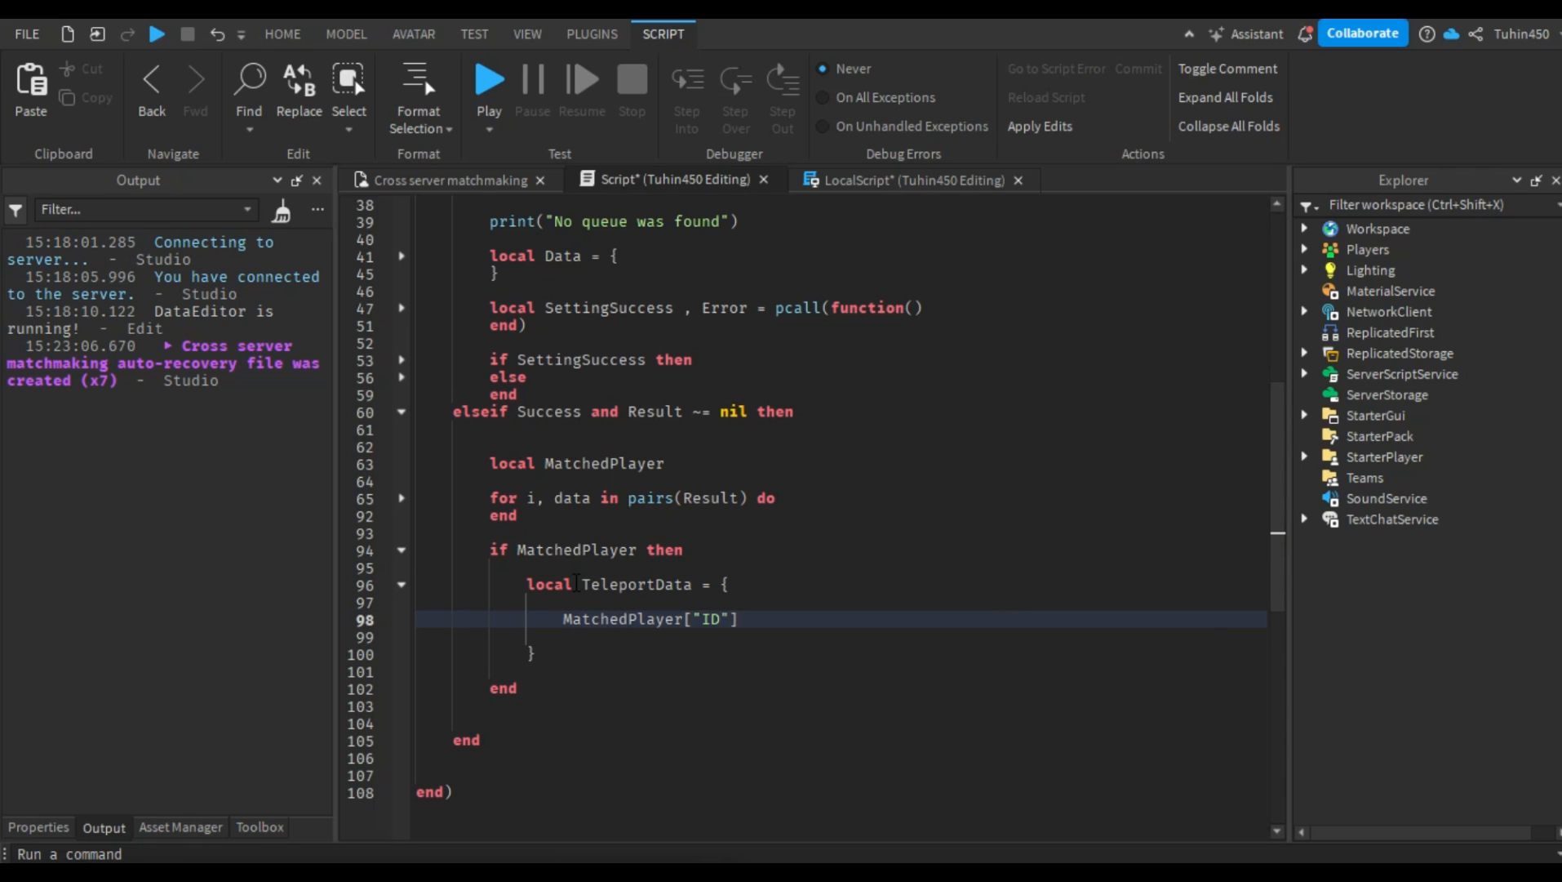
{"action": "type", "text": "PlayerID;"}
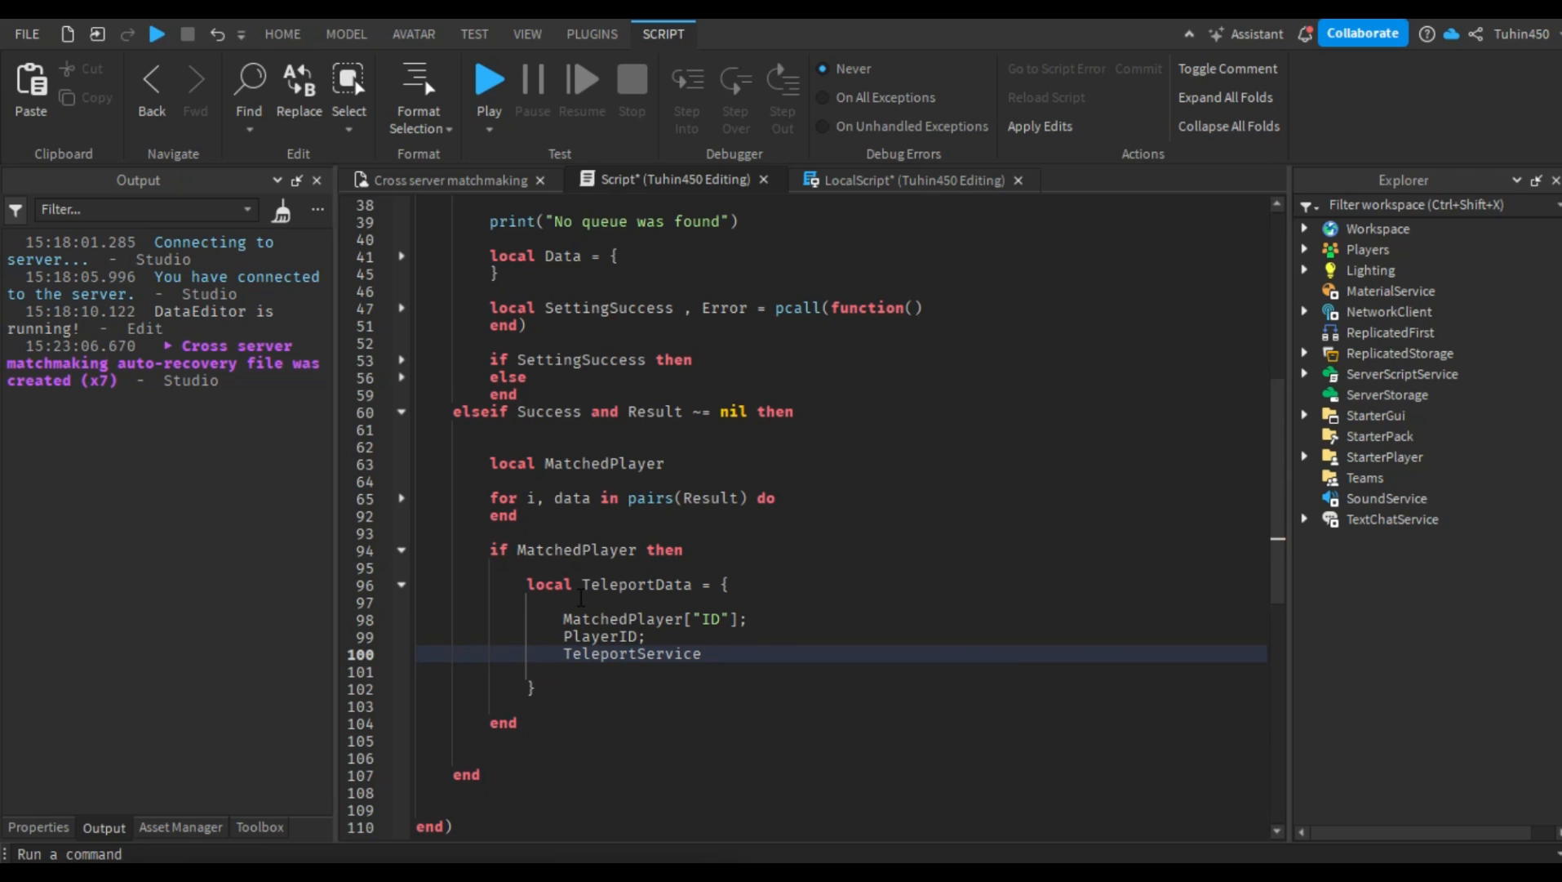
{"action": "type", "text": ":ReserveServer()"}
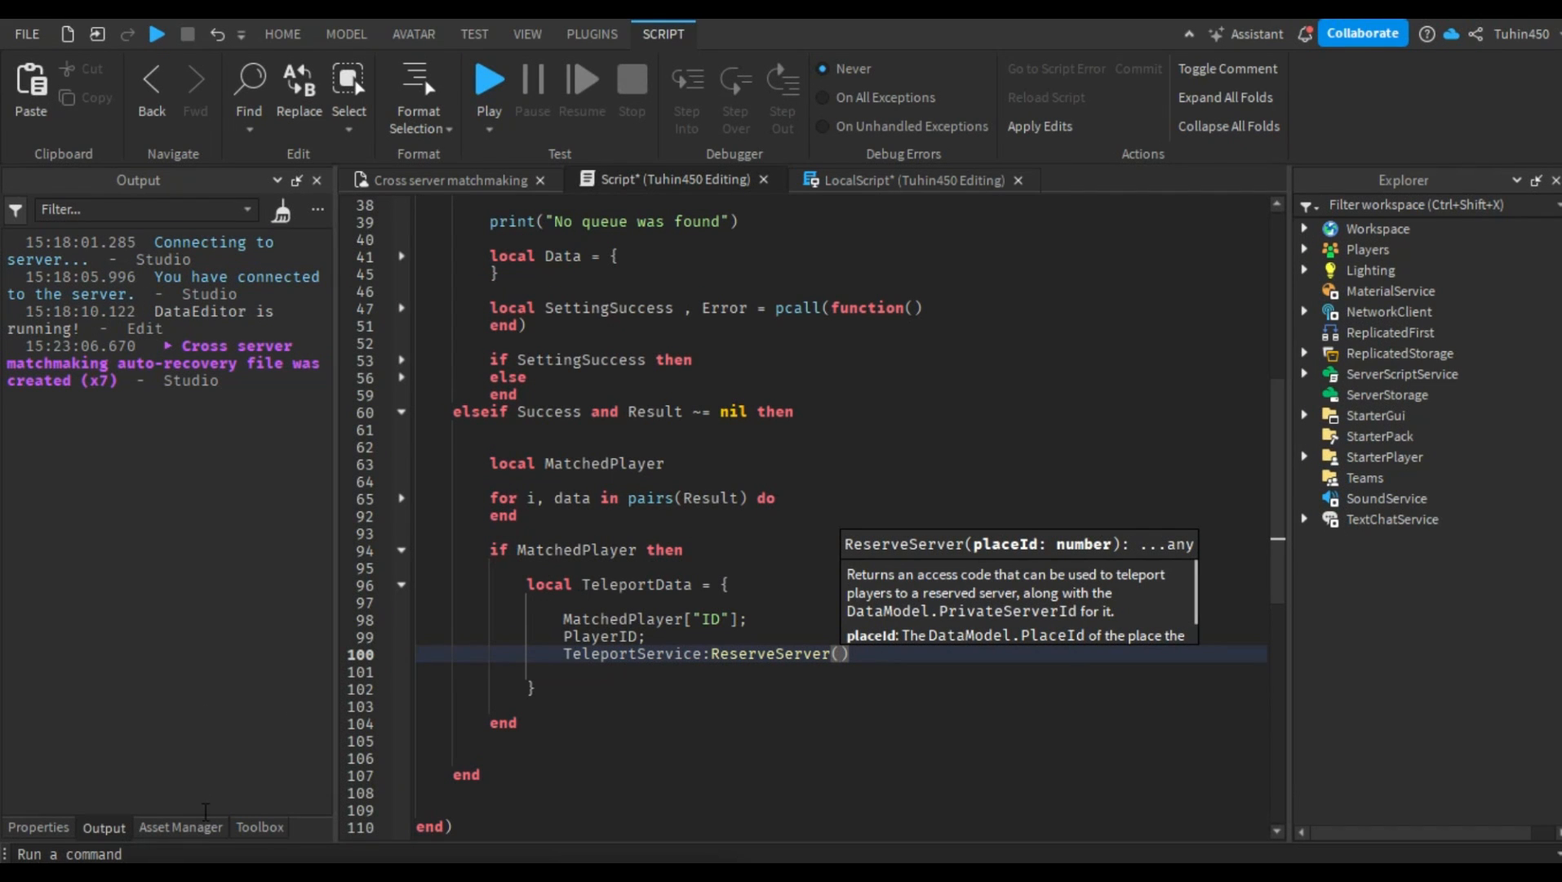
{"action": "left_click", "coordinate": [180, 826]}
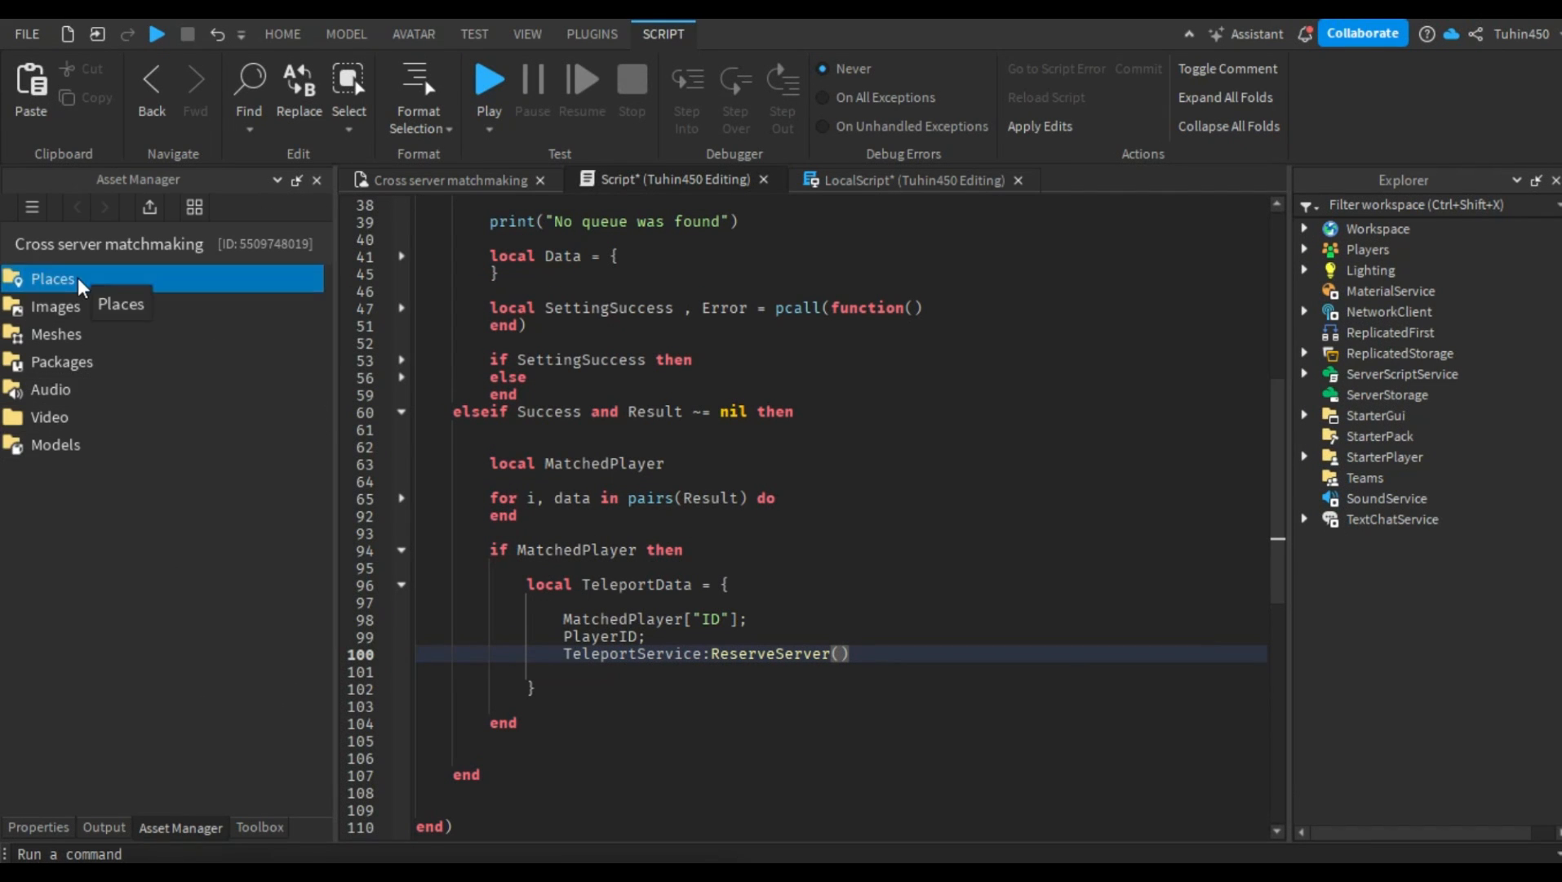
{"action": "right_click", "coordinate": [57, 305]}
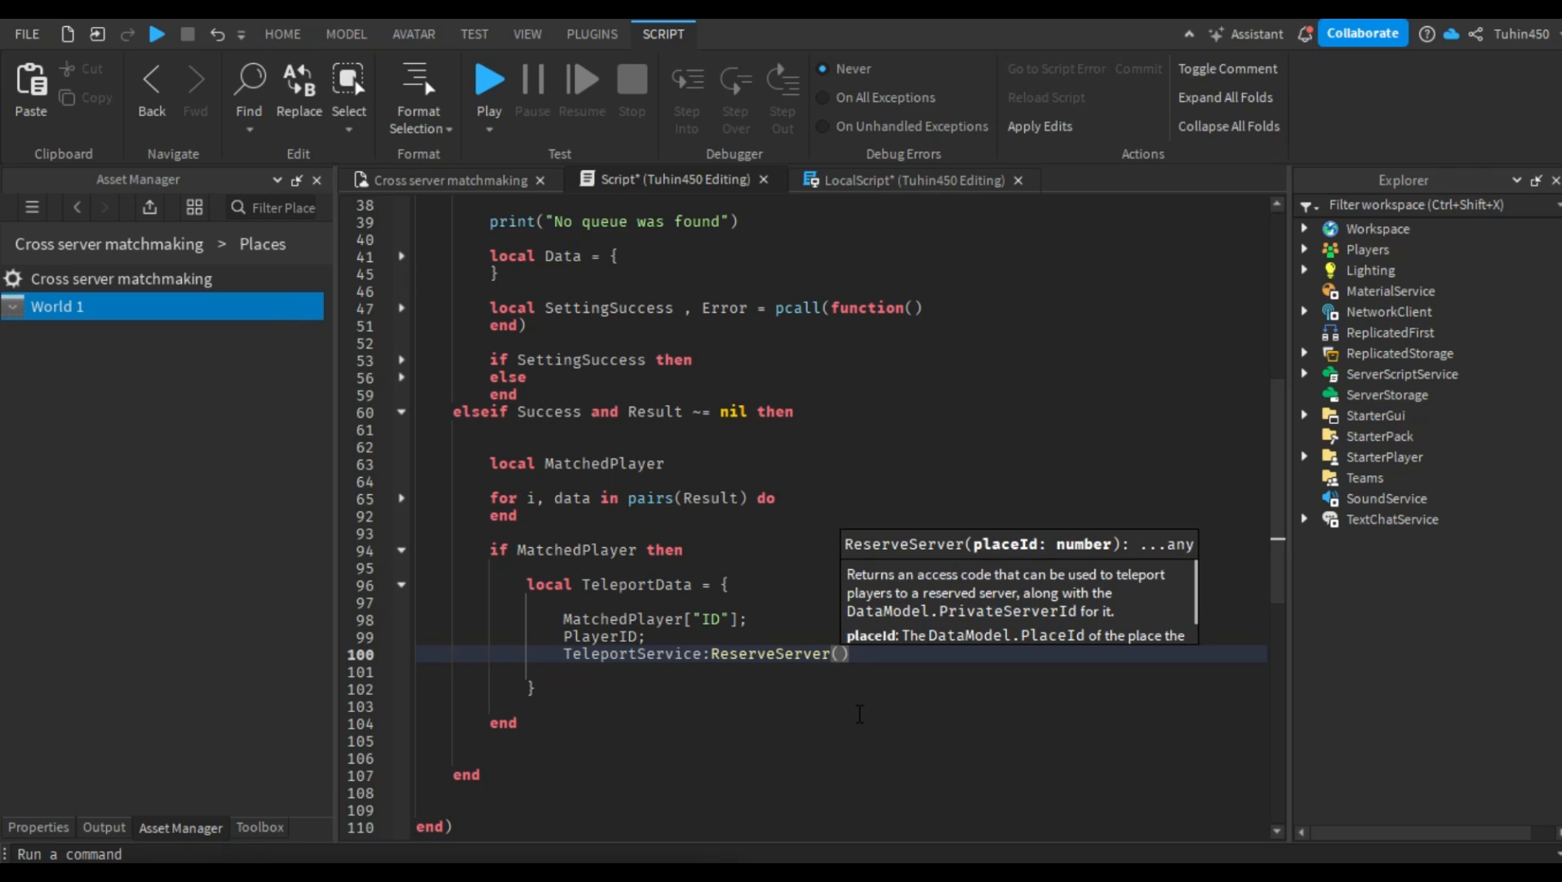
{"action": "type", "text": "15934669037"}
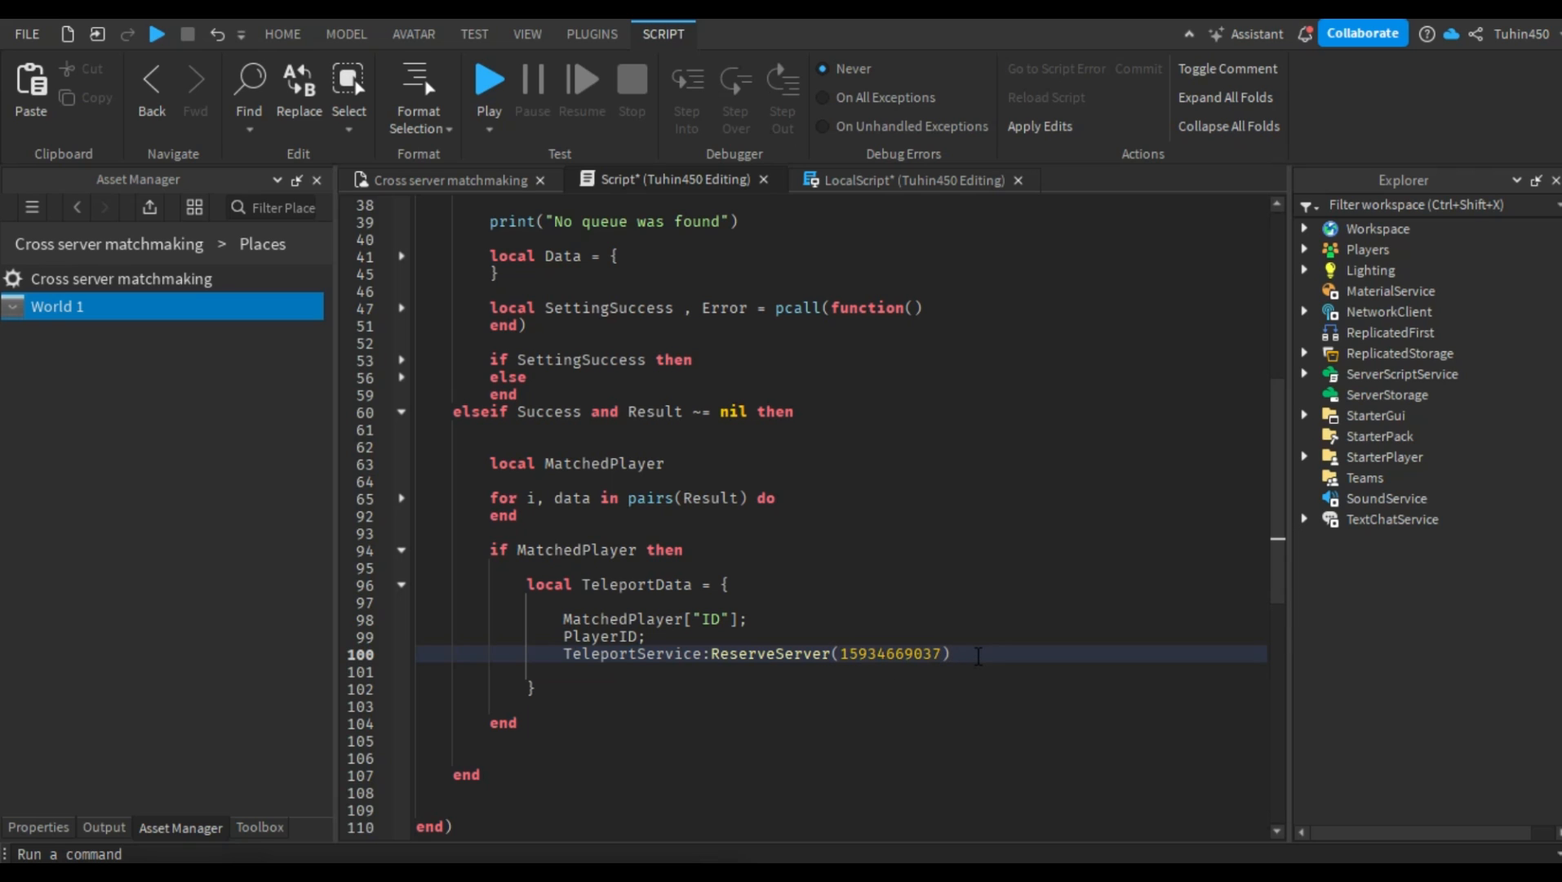
{"action": "type", "text": ";"}
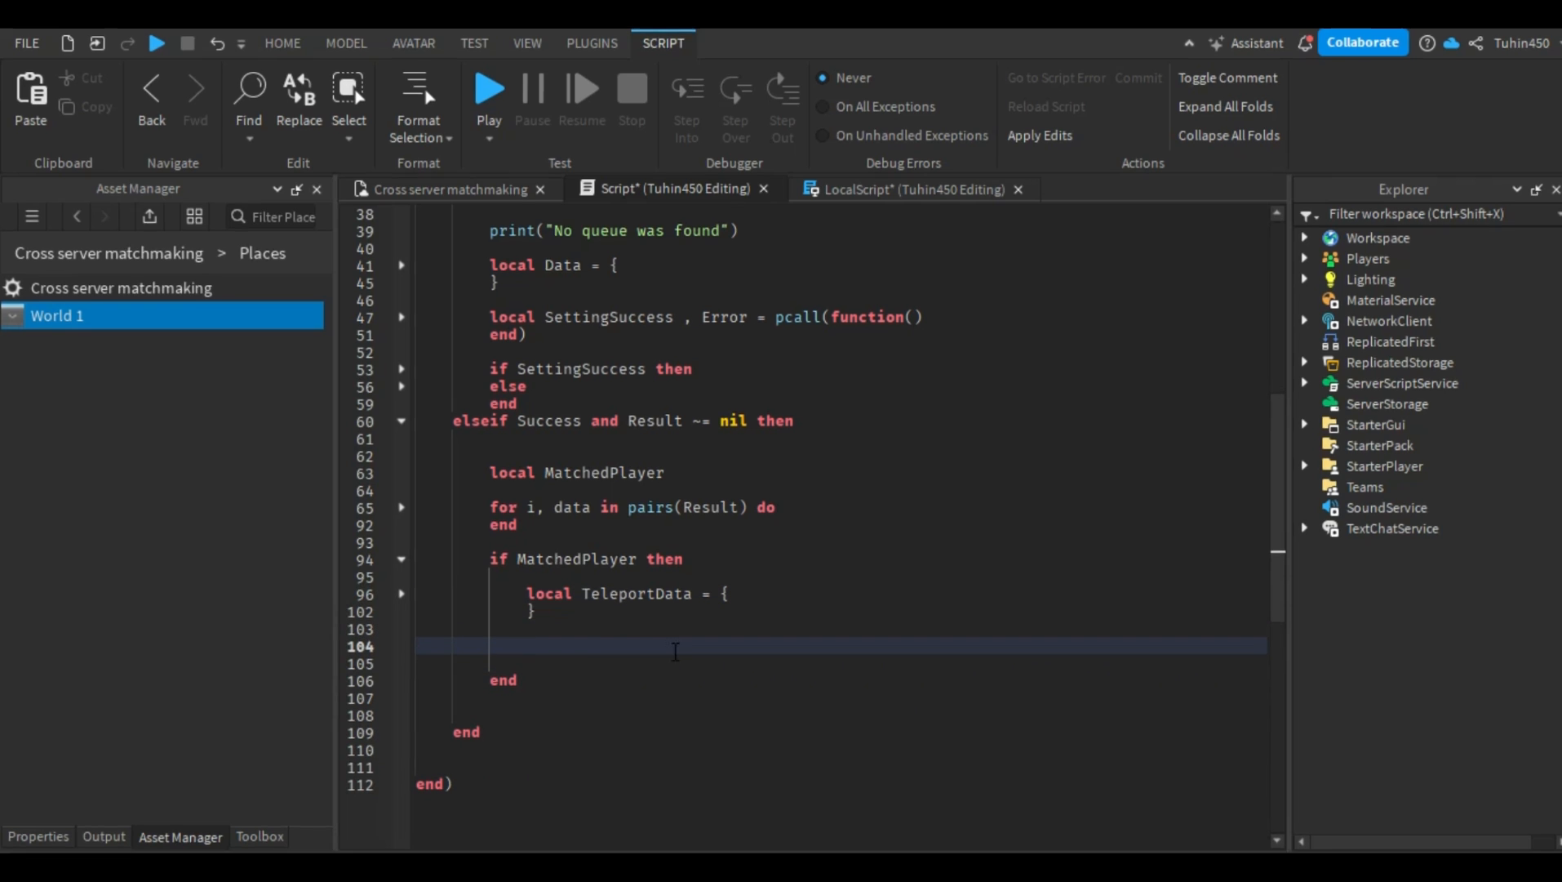
Step: Encode TeleportData with HttpService:JSONEncode and start a pcall returning PublishSuccess and Error
{"action": "type", "text": "local EncodedData = t"}
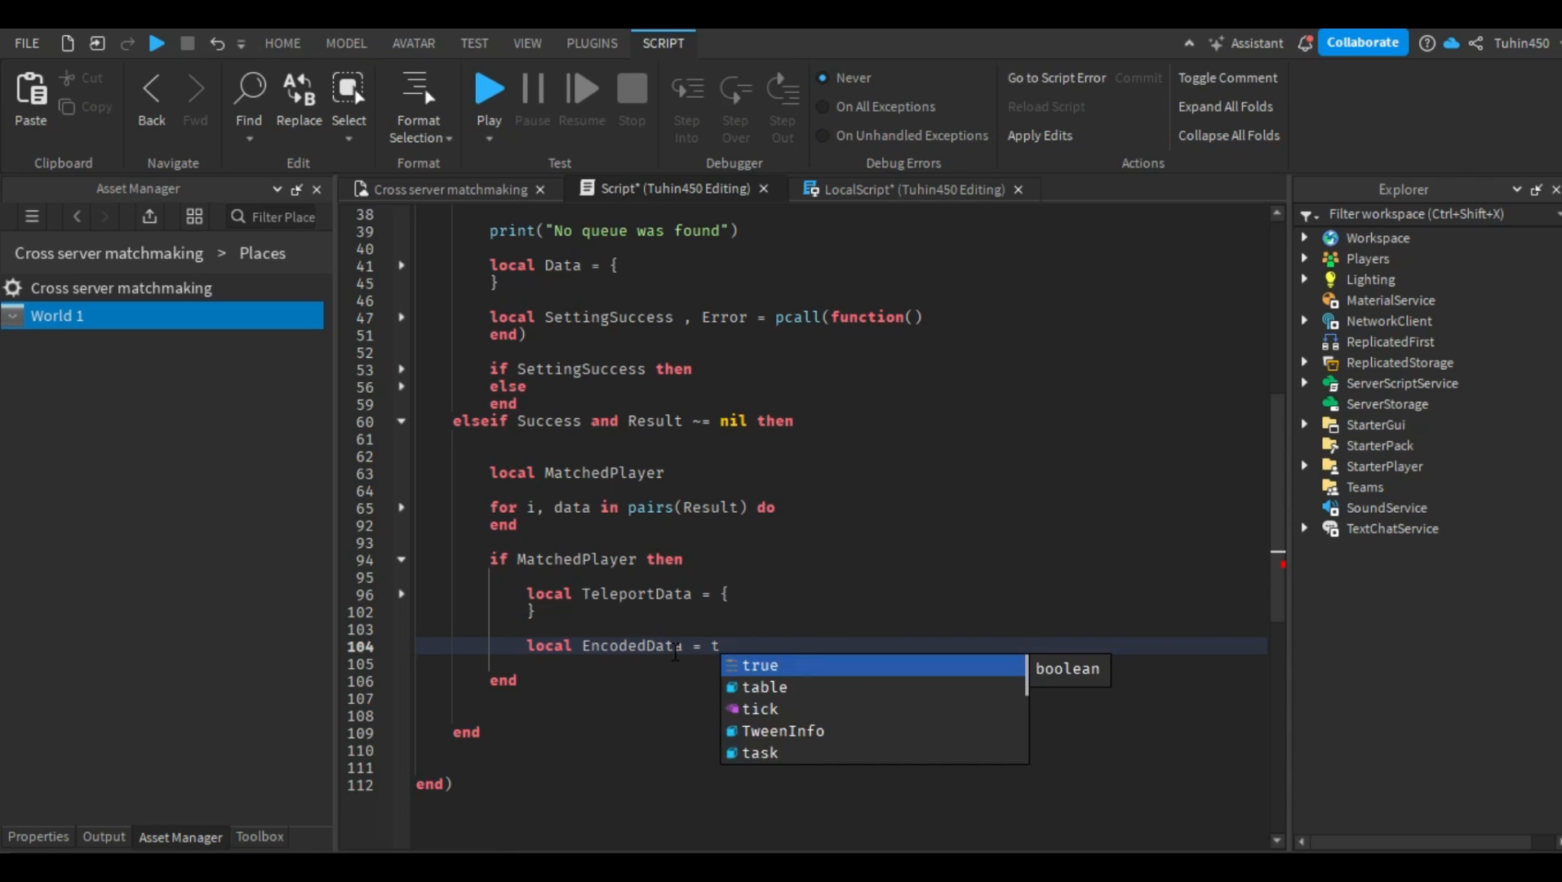
{"action": "type", "text": "HttpService:j"}
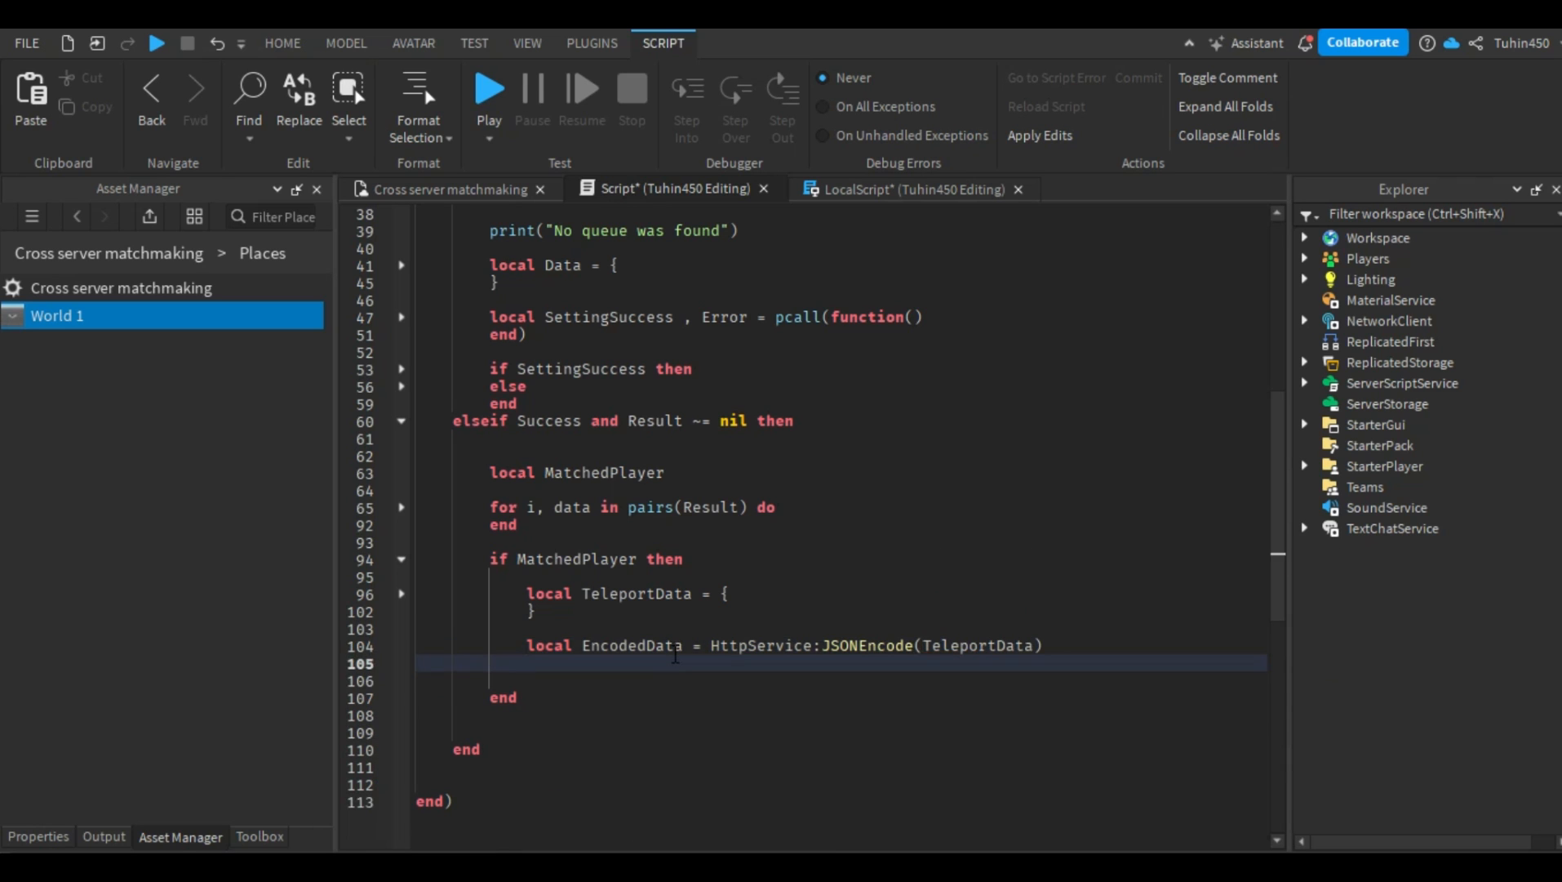
{"action": "type", "text": "local Su"}
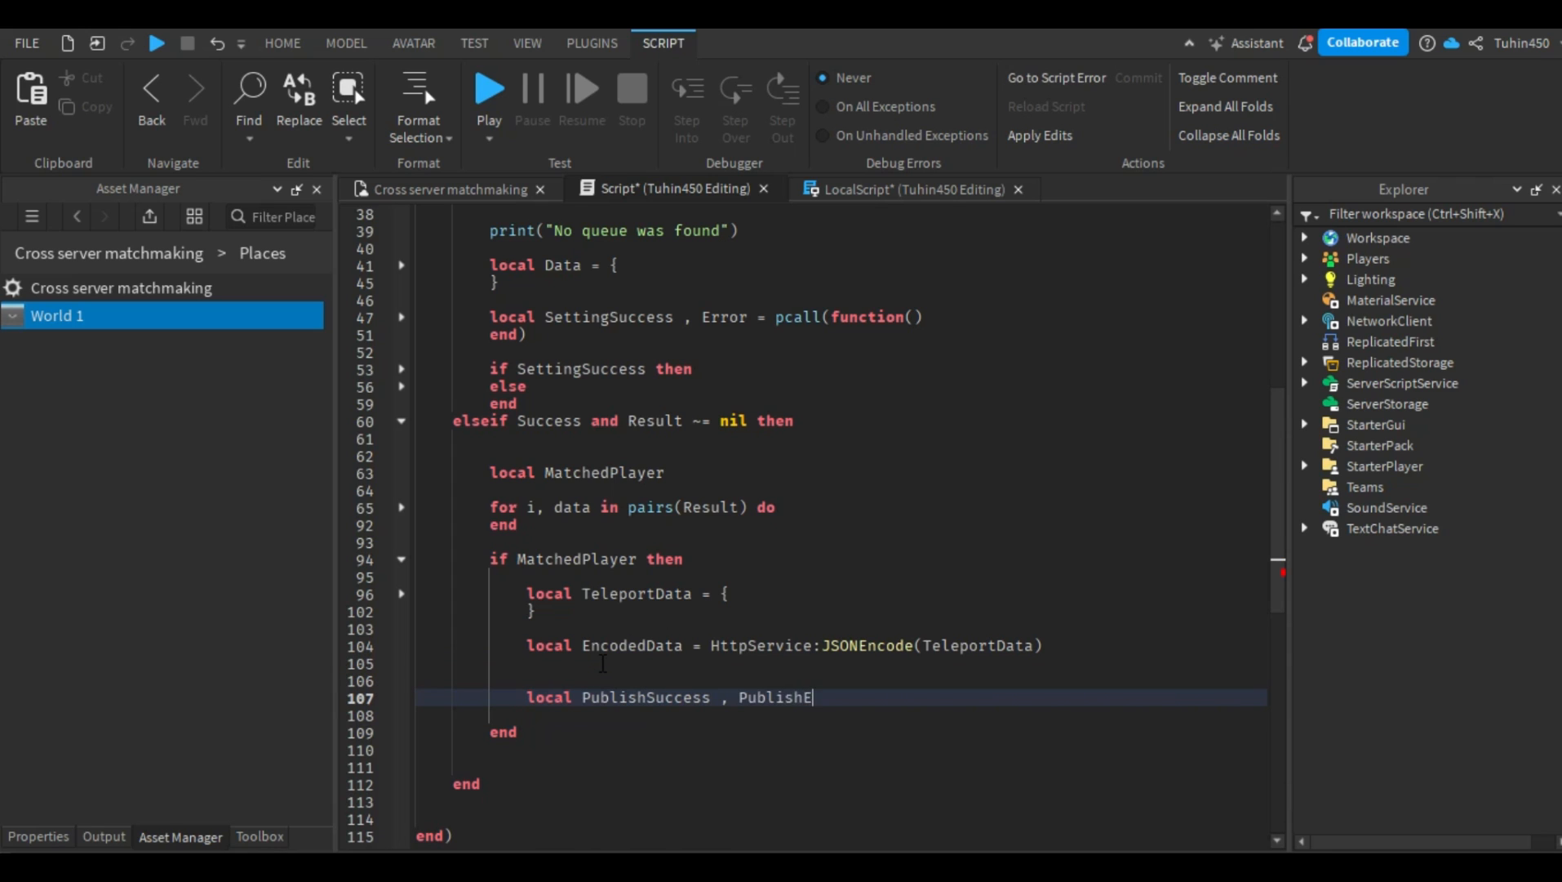
{"action": "type", "text": "rror = pcall(function()"}
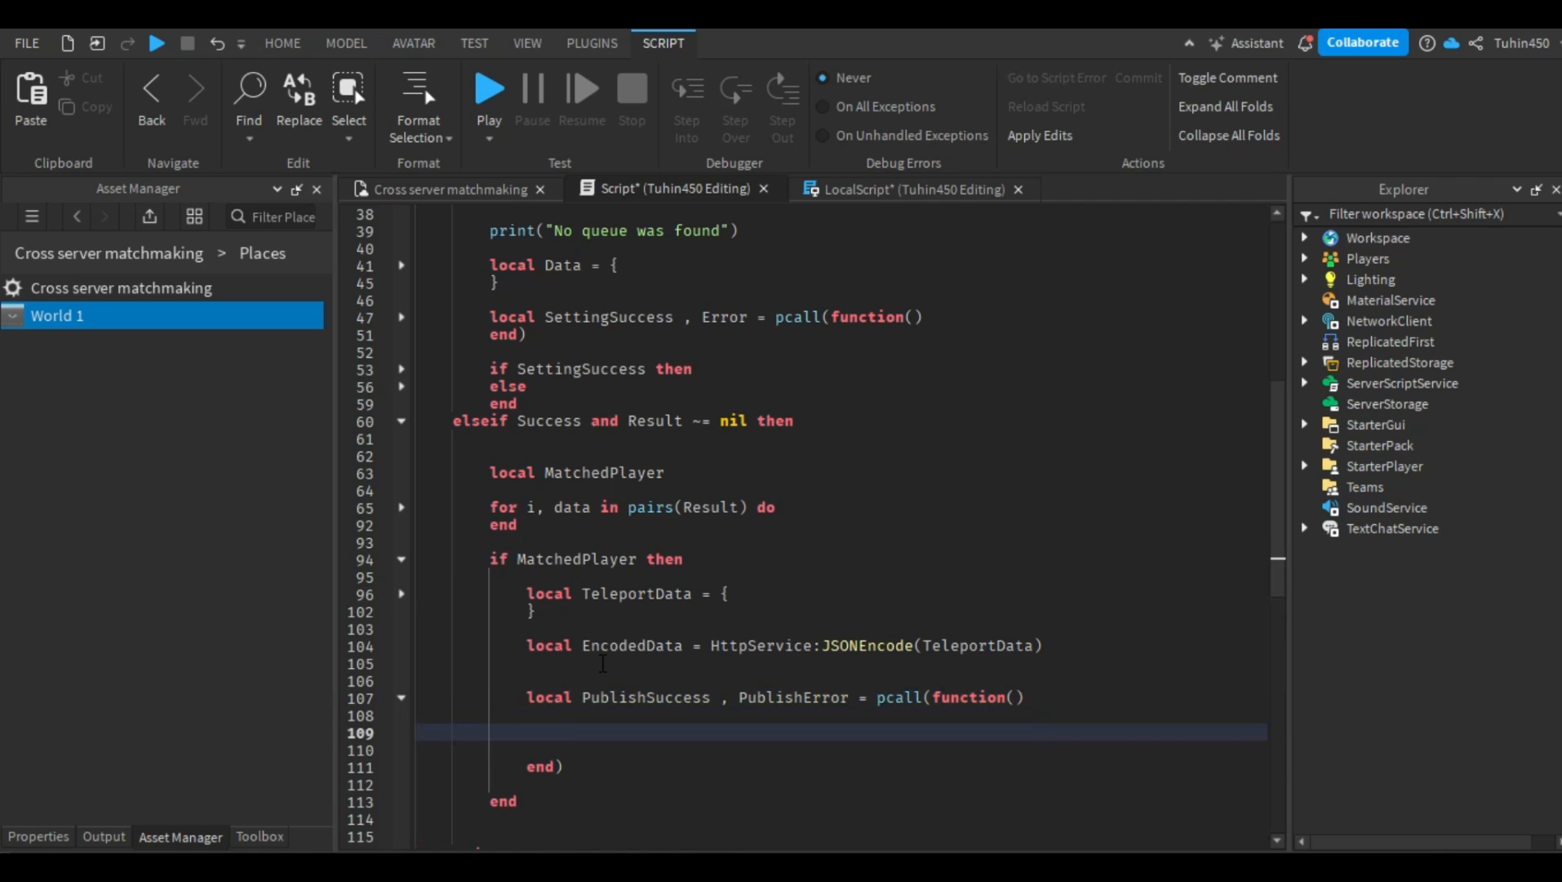
Step: Publish EncodedData on the 'matchfound' MessagingService topic, printing success or warning on failure
{"action": "type", "text": "MessagingService:PublishAsync(\""}
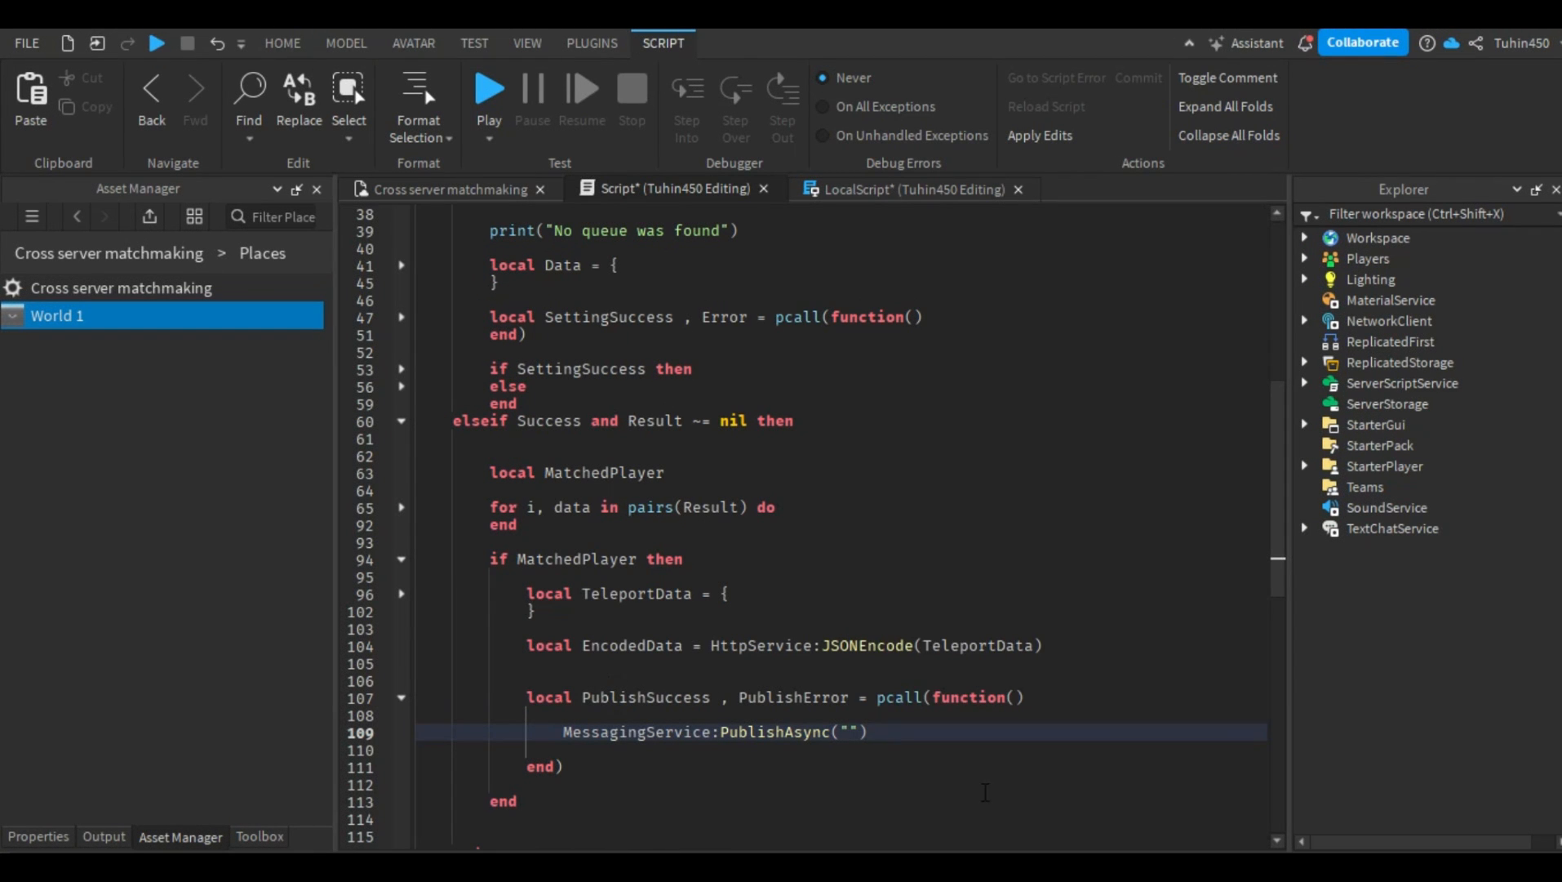
{"action": "type", "text": "matchfound"}
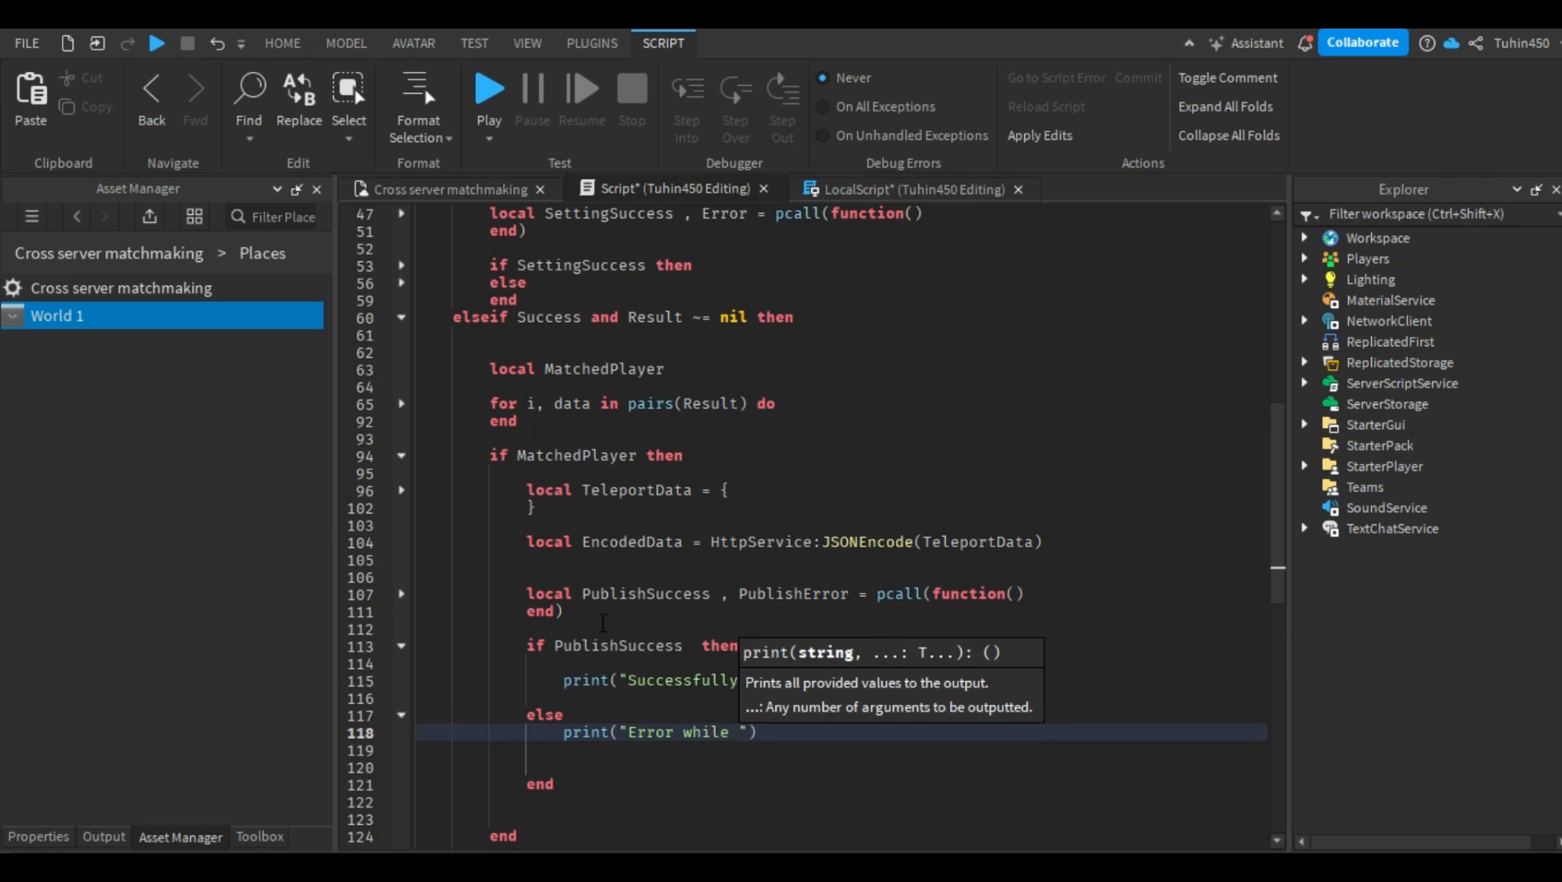
{"action": "type", "text": "publishing the message"}
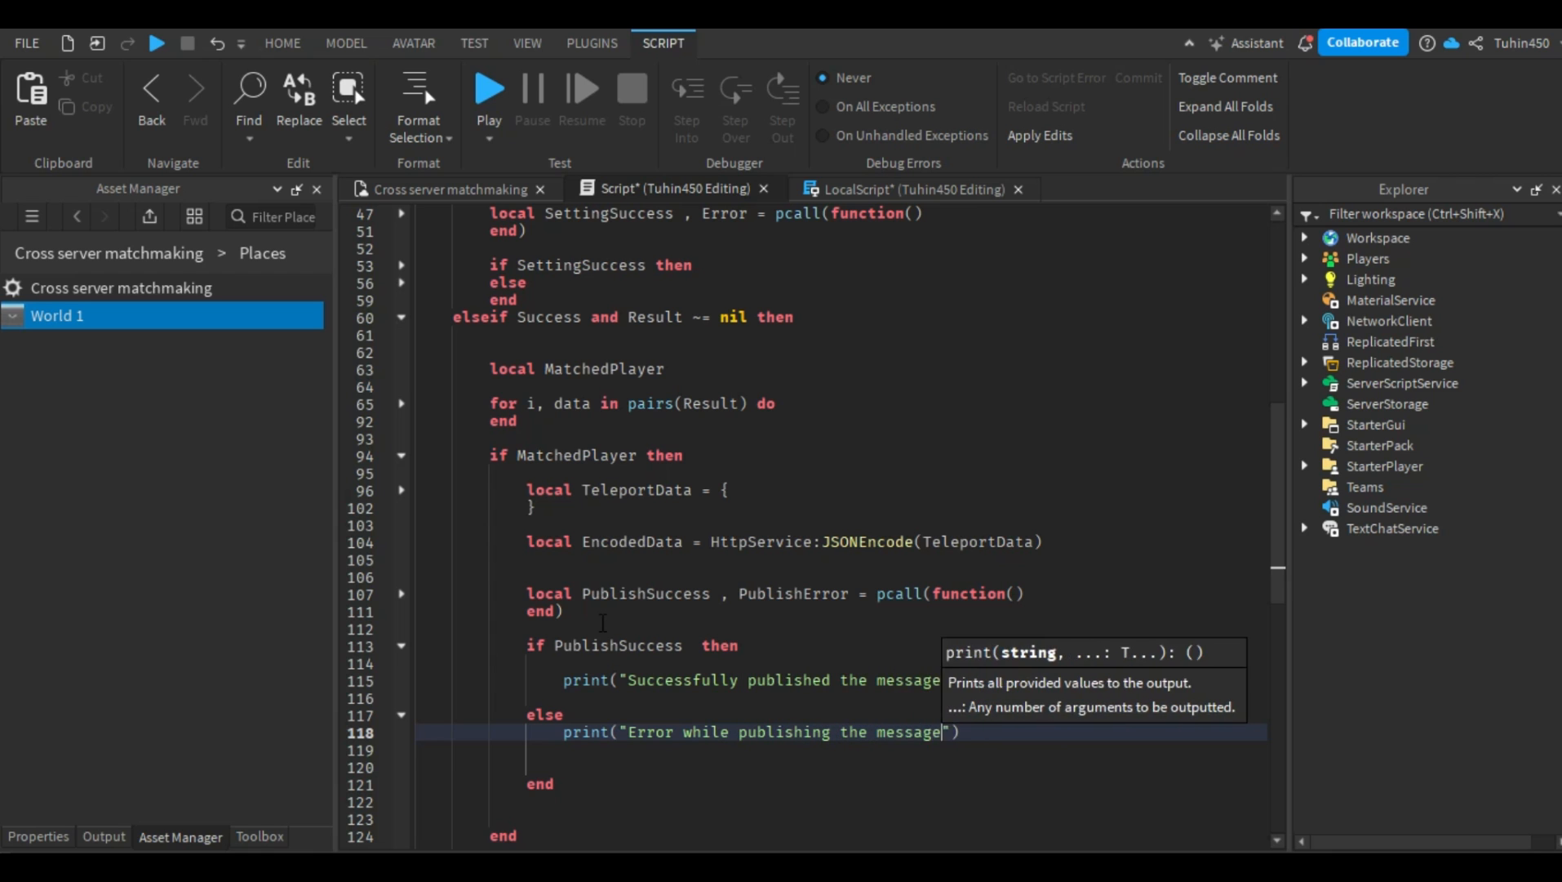
{"action": "type", "text": "warn(pub"}
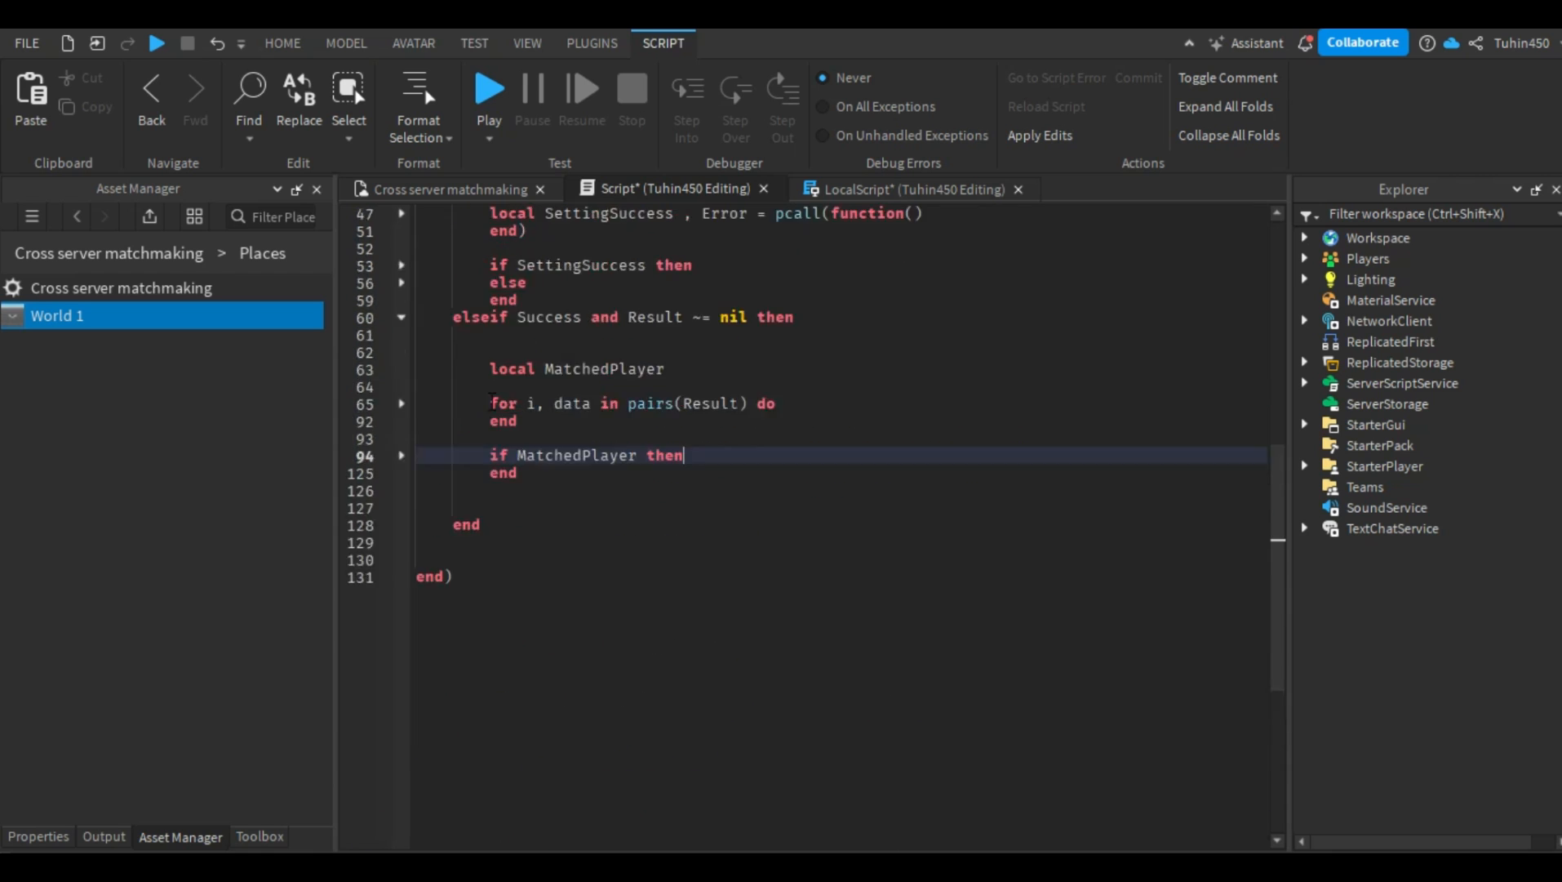
Step: Add elseif Success == false then warn("Error, Couldnt get the queue")
{"action": "type", "text": "elseif Success == false then"}
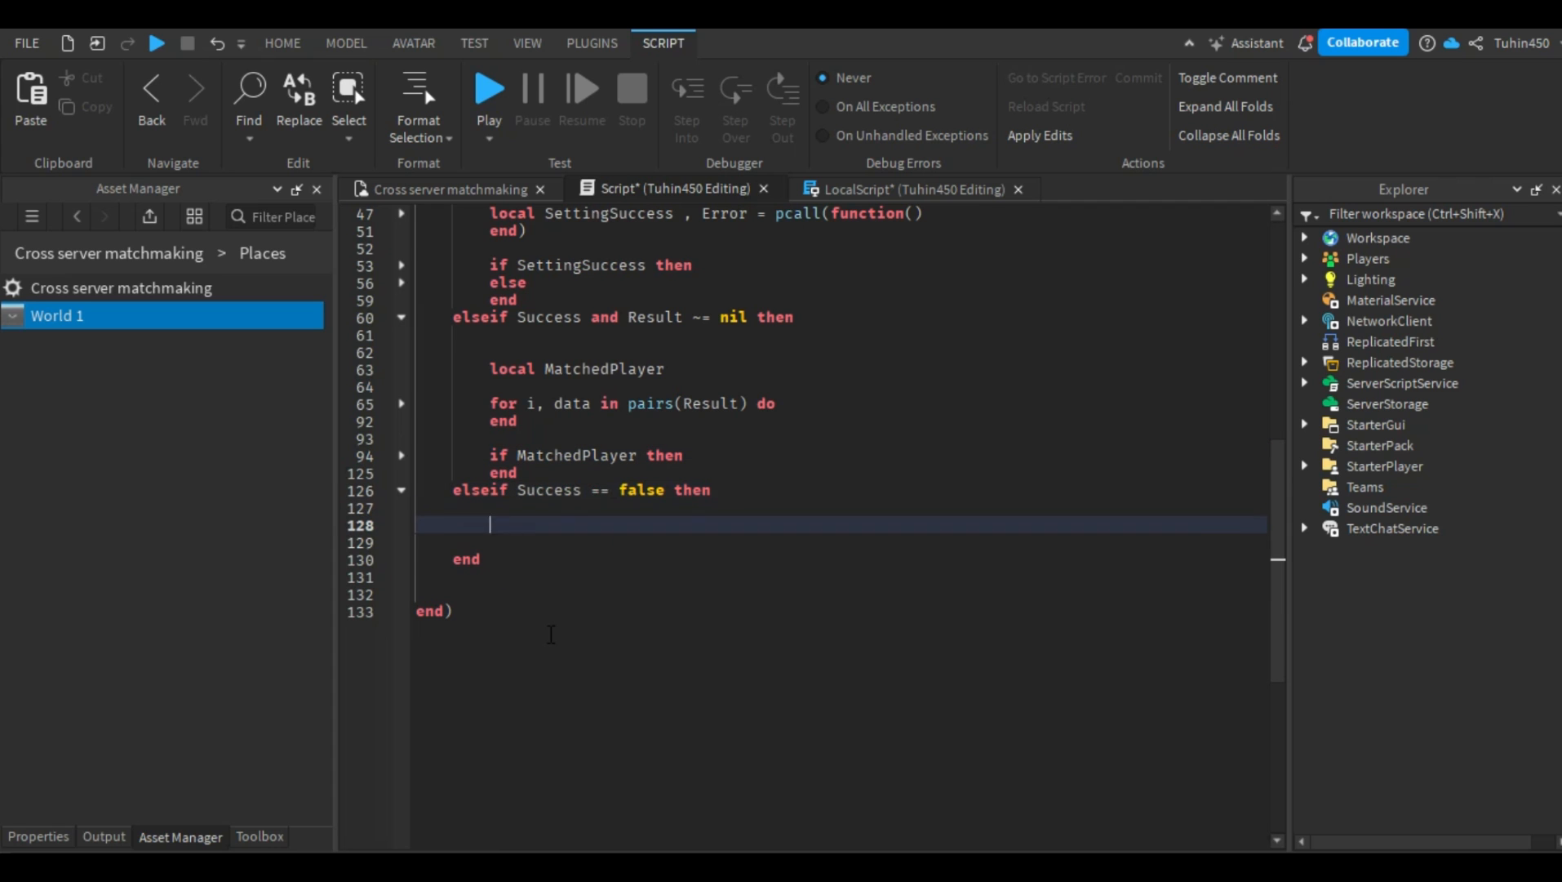
{"action": "type", "text": "warn(\"Error, Couldnt get the ge\")"}
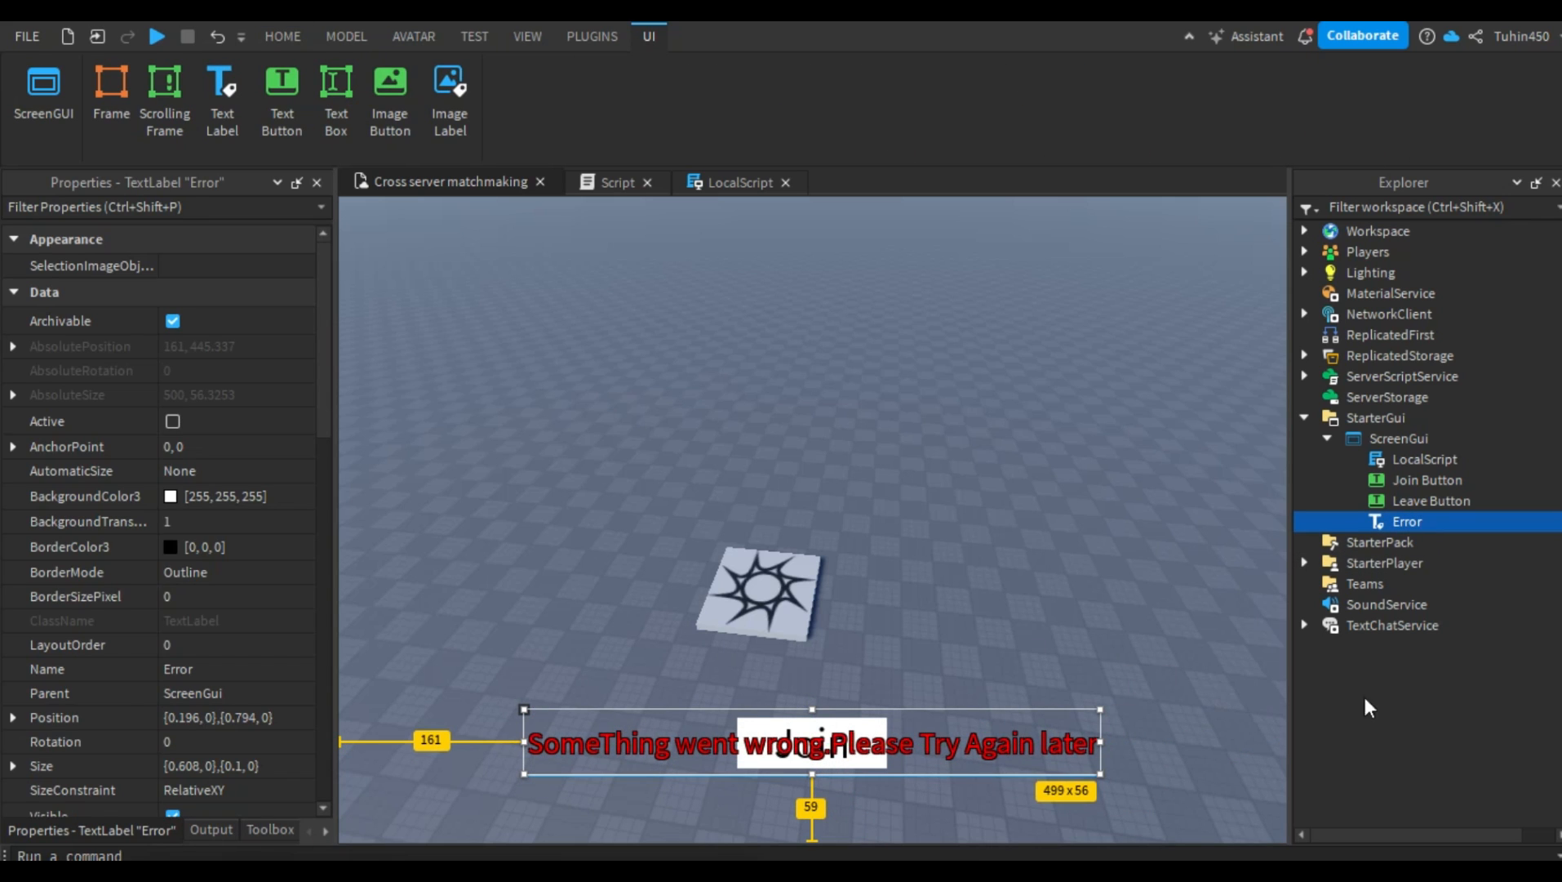
Step: In the LocalScript, drop the LeaveButton line and connect OnClientEvent checking message == "Error"
{"action": "left_click", "coordinate": [741, 181]}
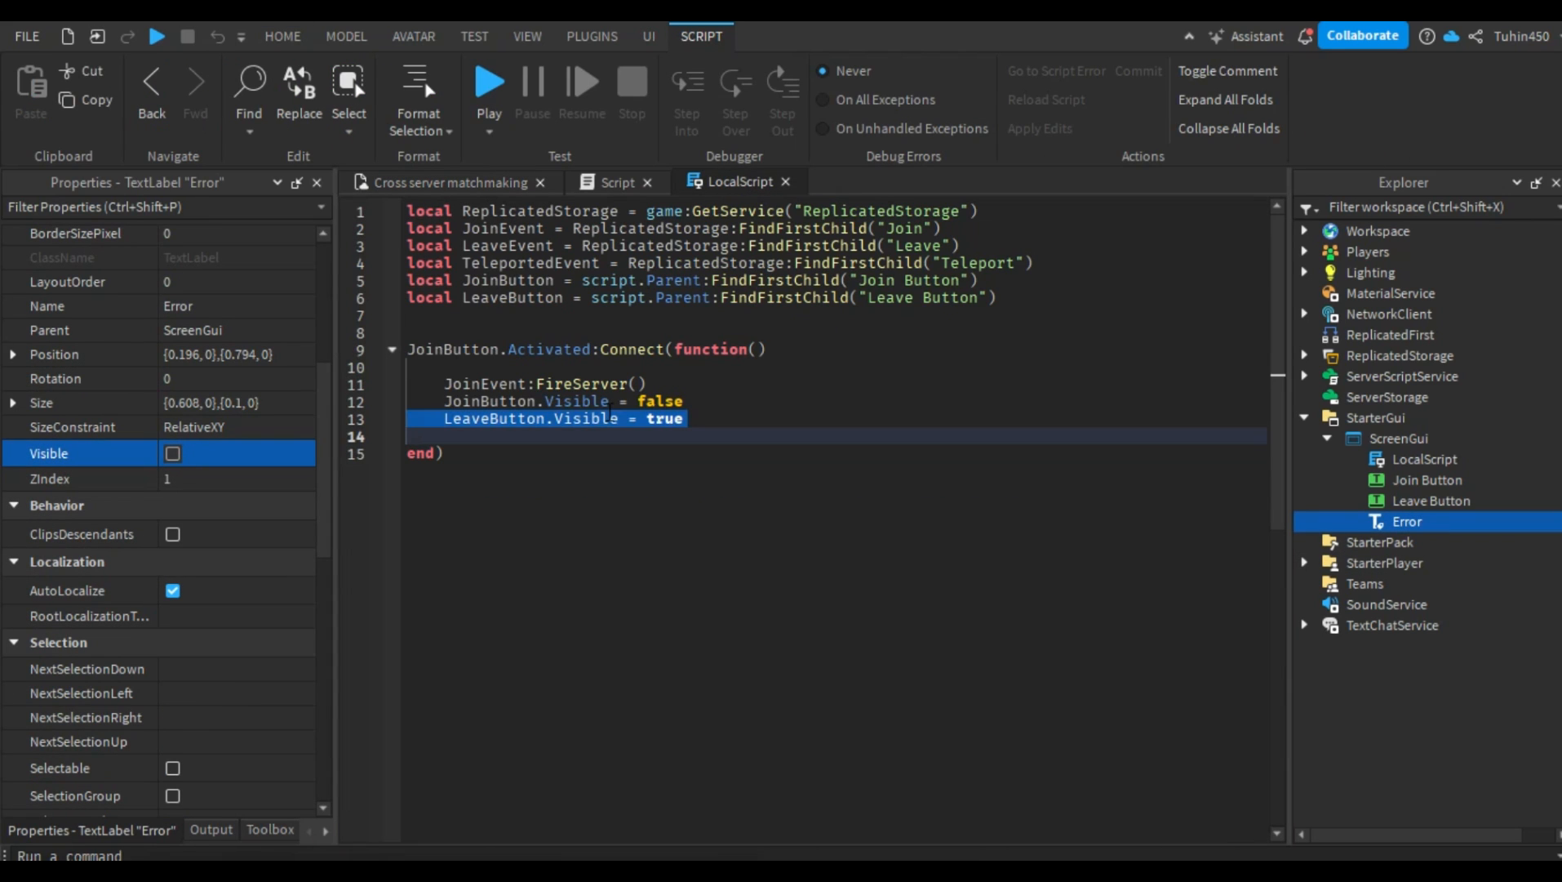
{"action": "key", "text": "Delete"}
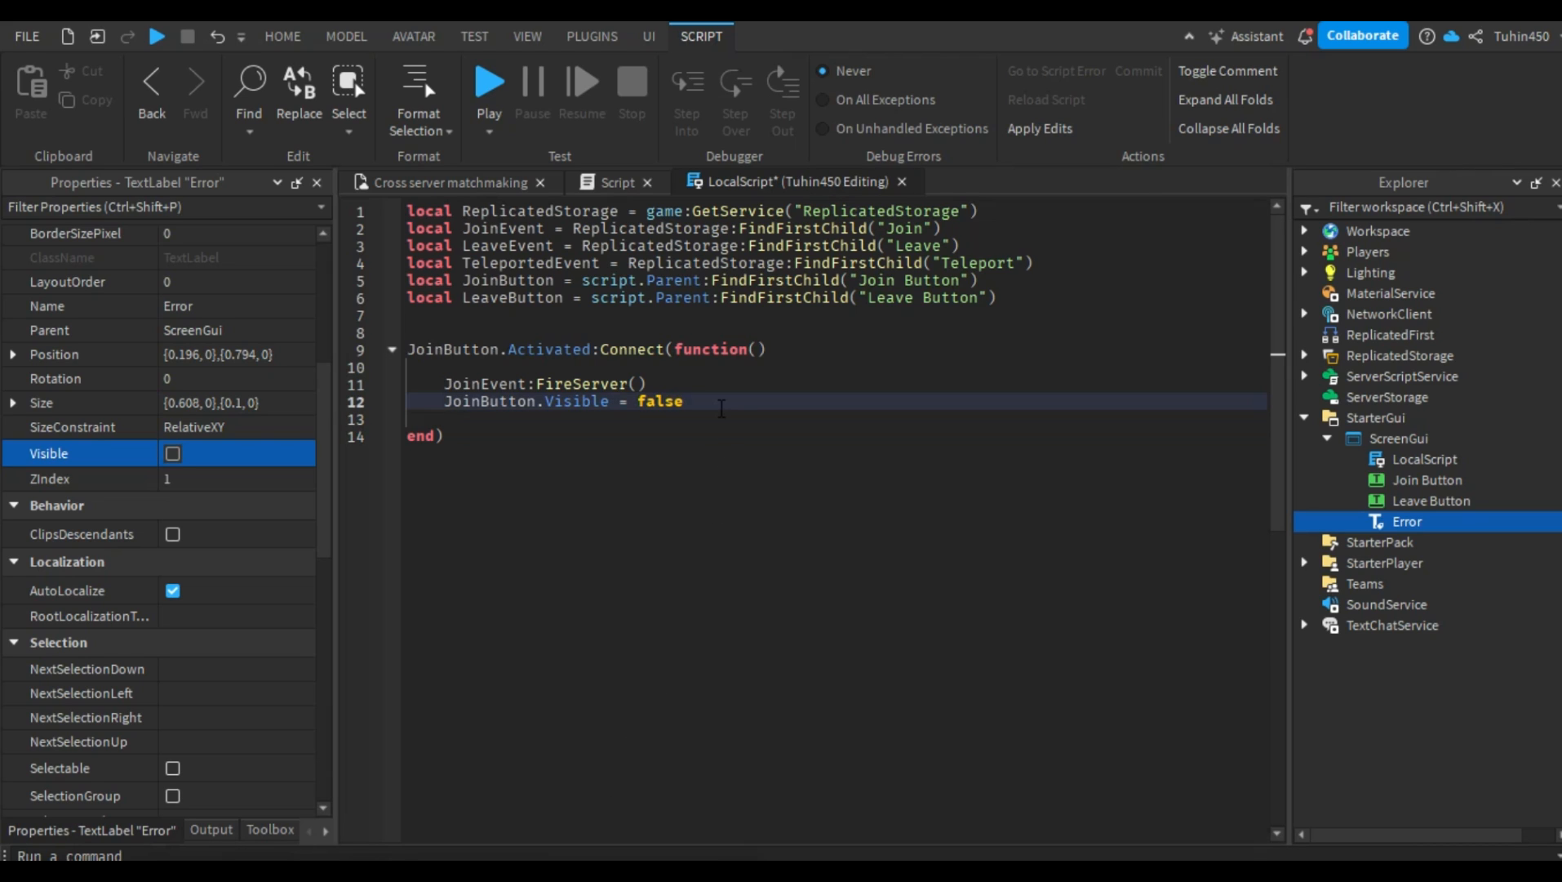
{"action": "type", "text": "local ResponceEvent"}
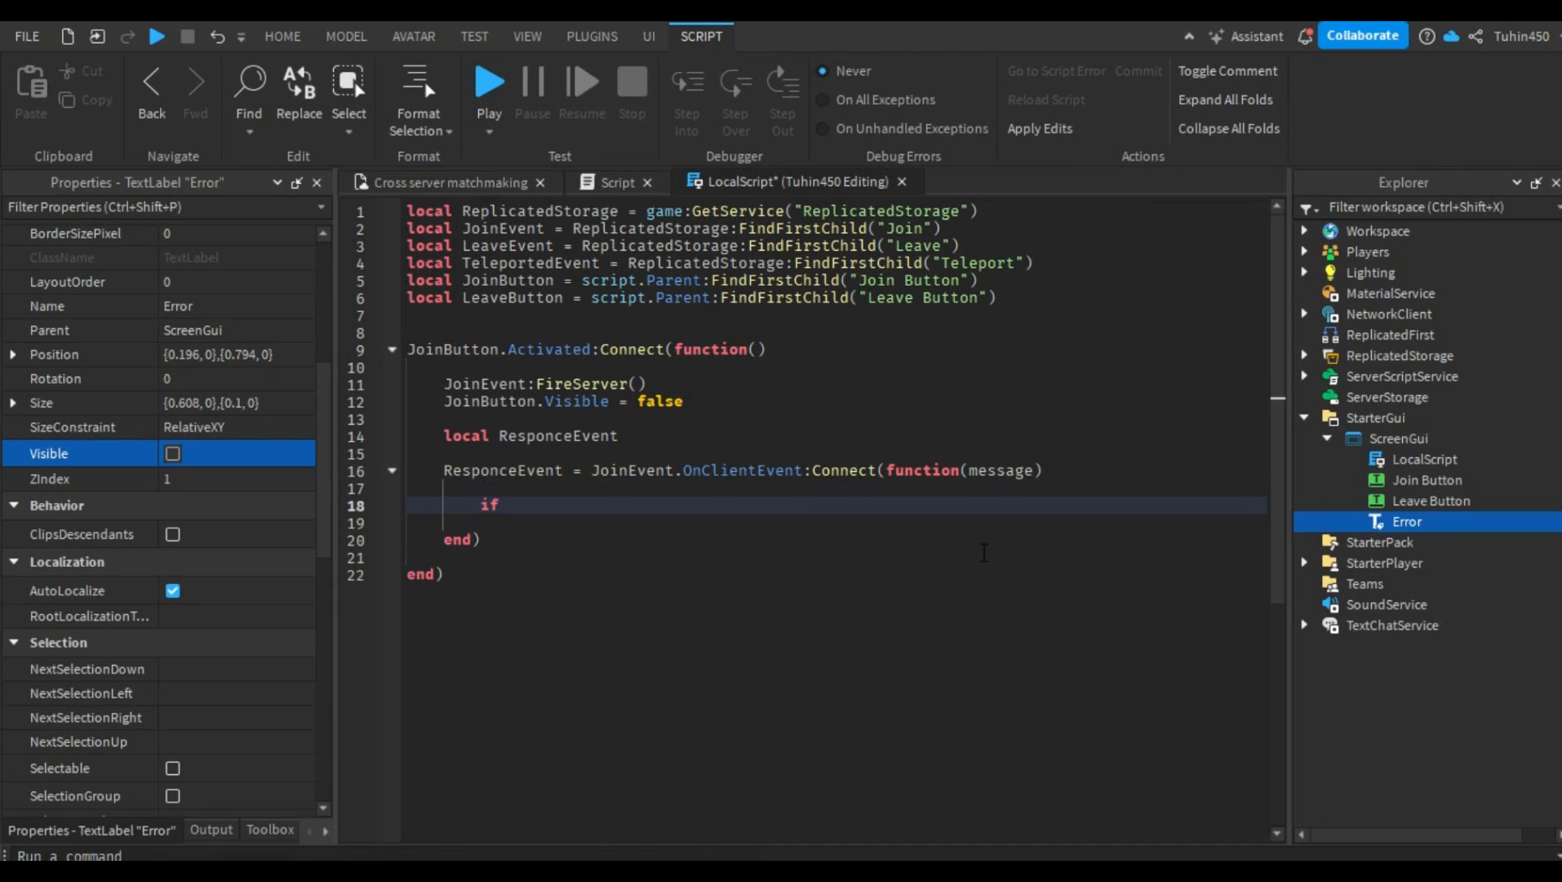
{"action": "type", "text": "message == \"Error\" then"}
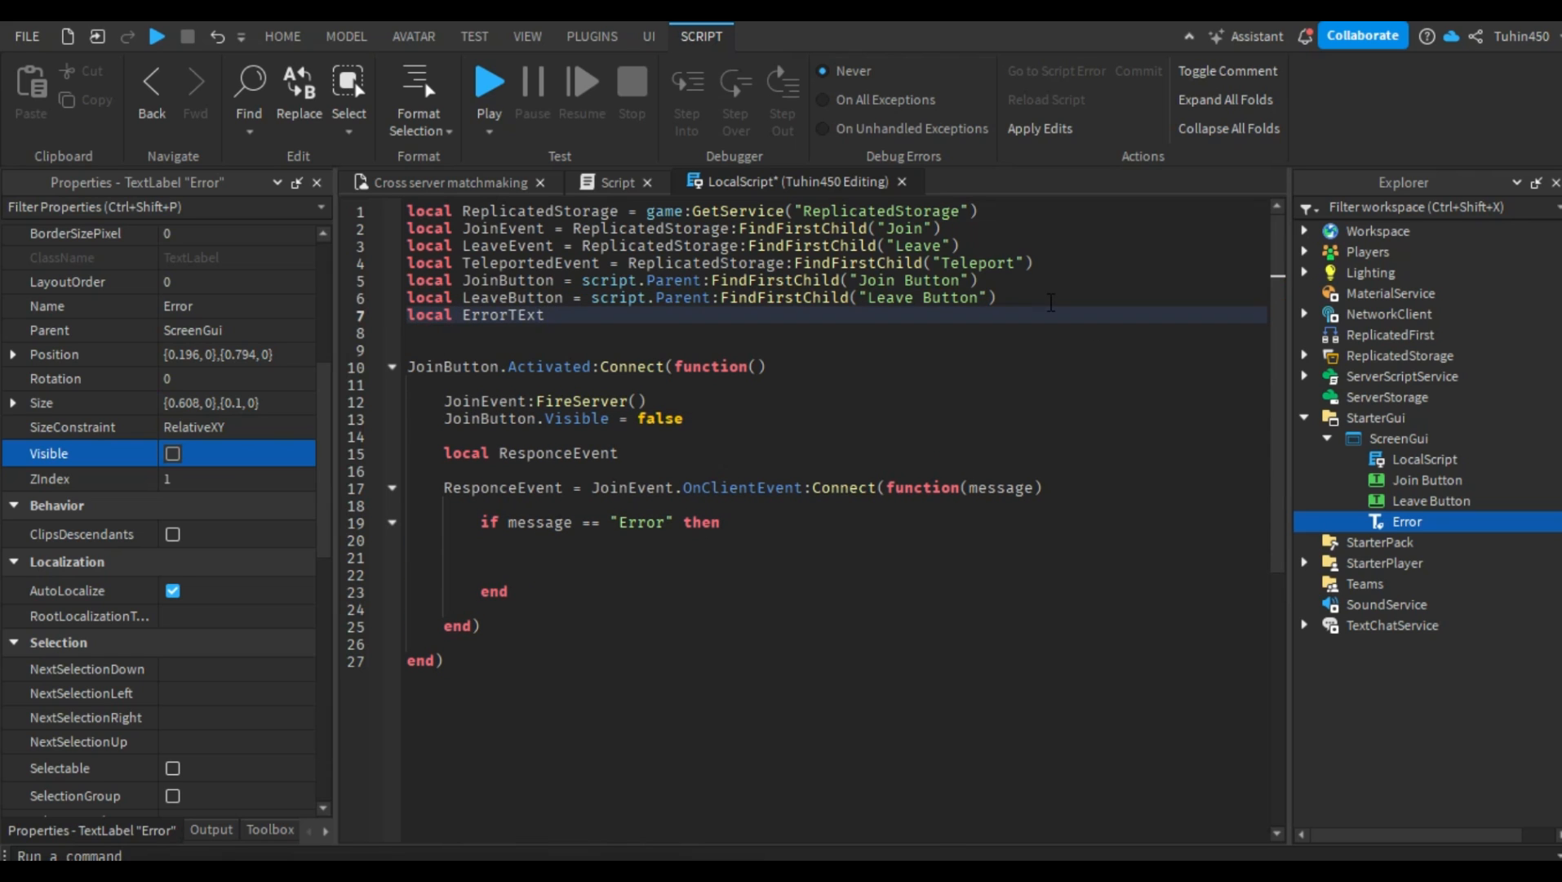
Step: On error, show script.Parent.Error briefly, hide ErrorTExt again and set JoinButton.Visible = true
{"action": "type", "text": "= script.Parent.e"}
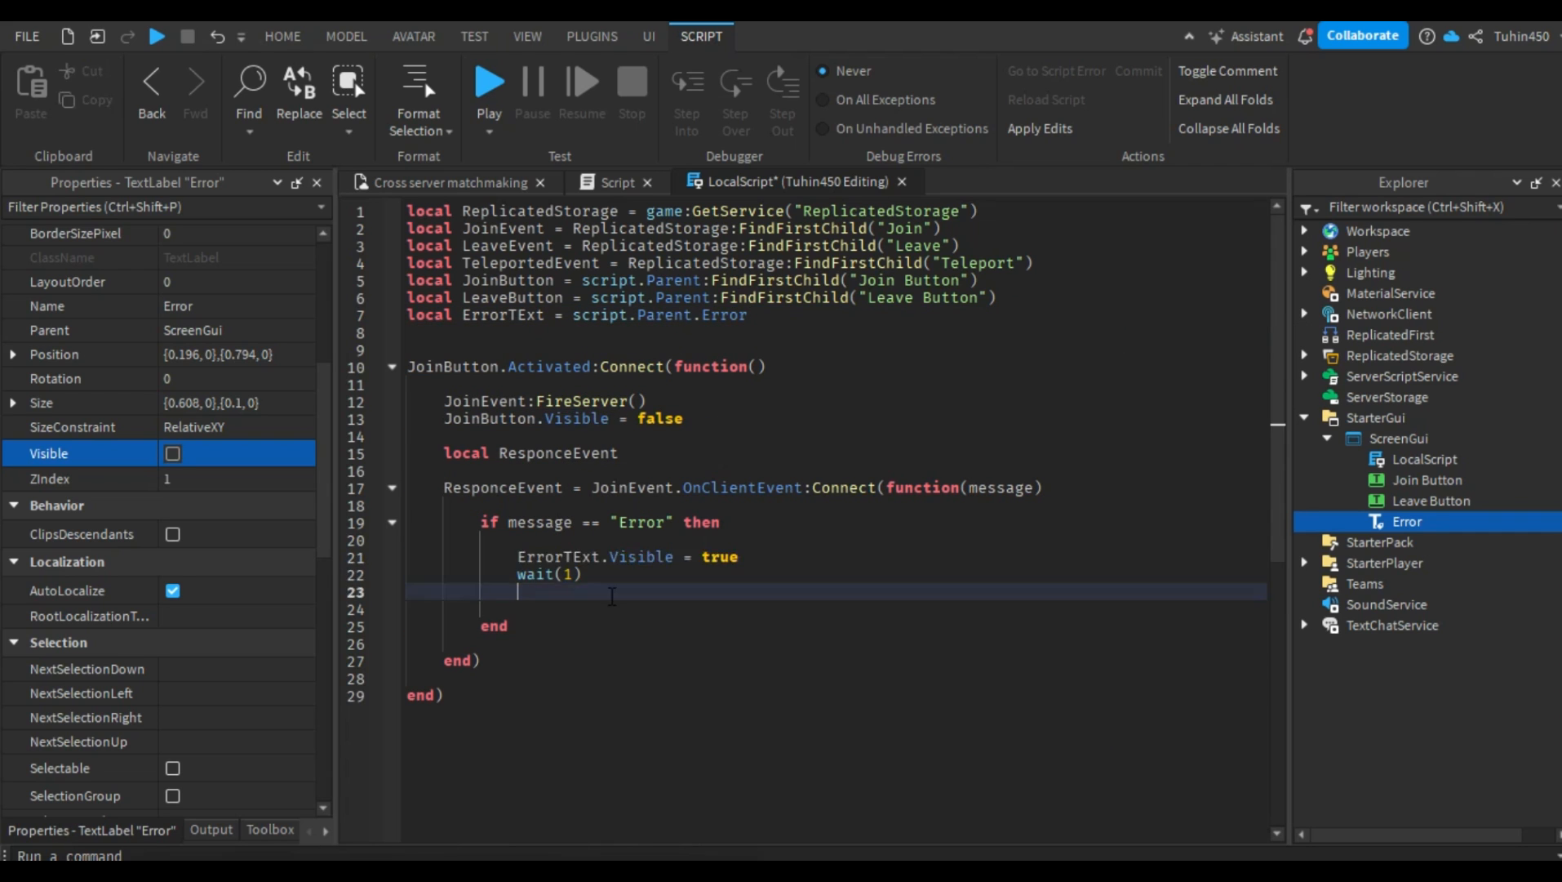
{"action": "type", "text": "ErrorTExt.Visible = false"}
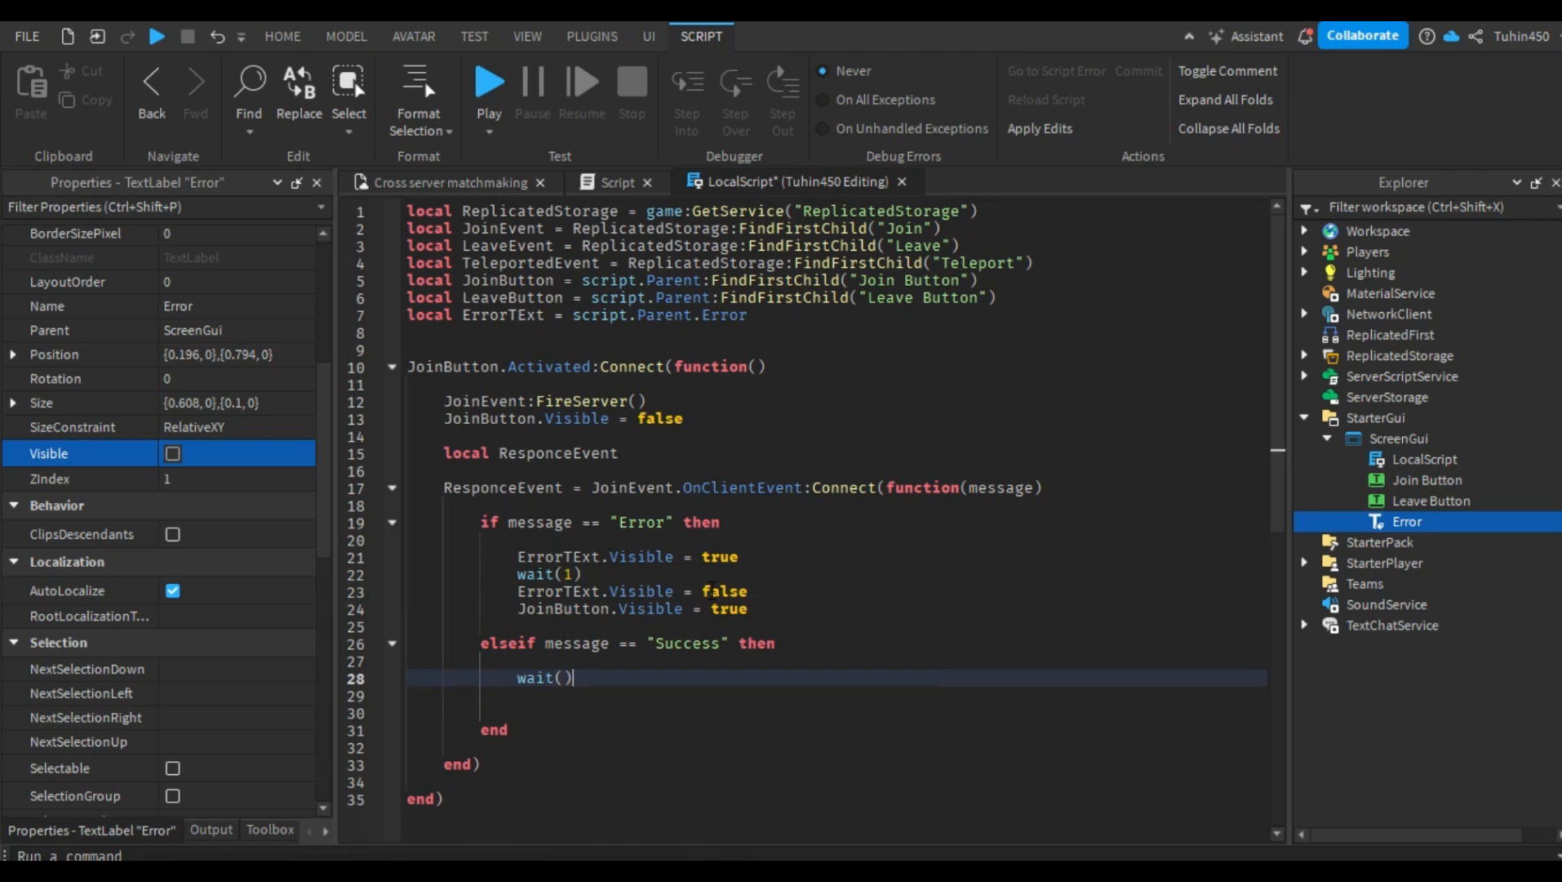
{"action": "type", "text": "JoinButton.Visible = true"}
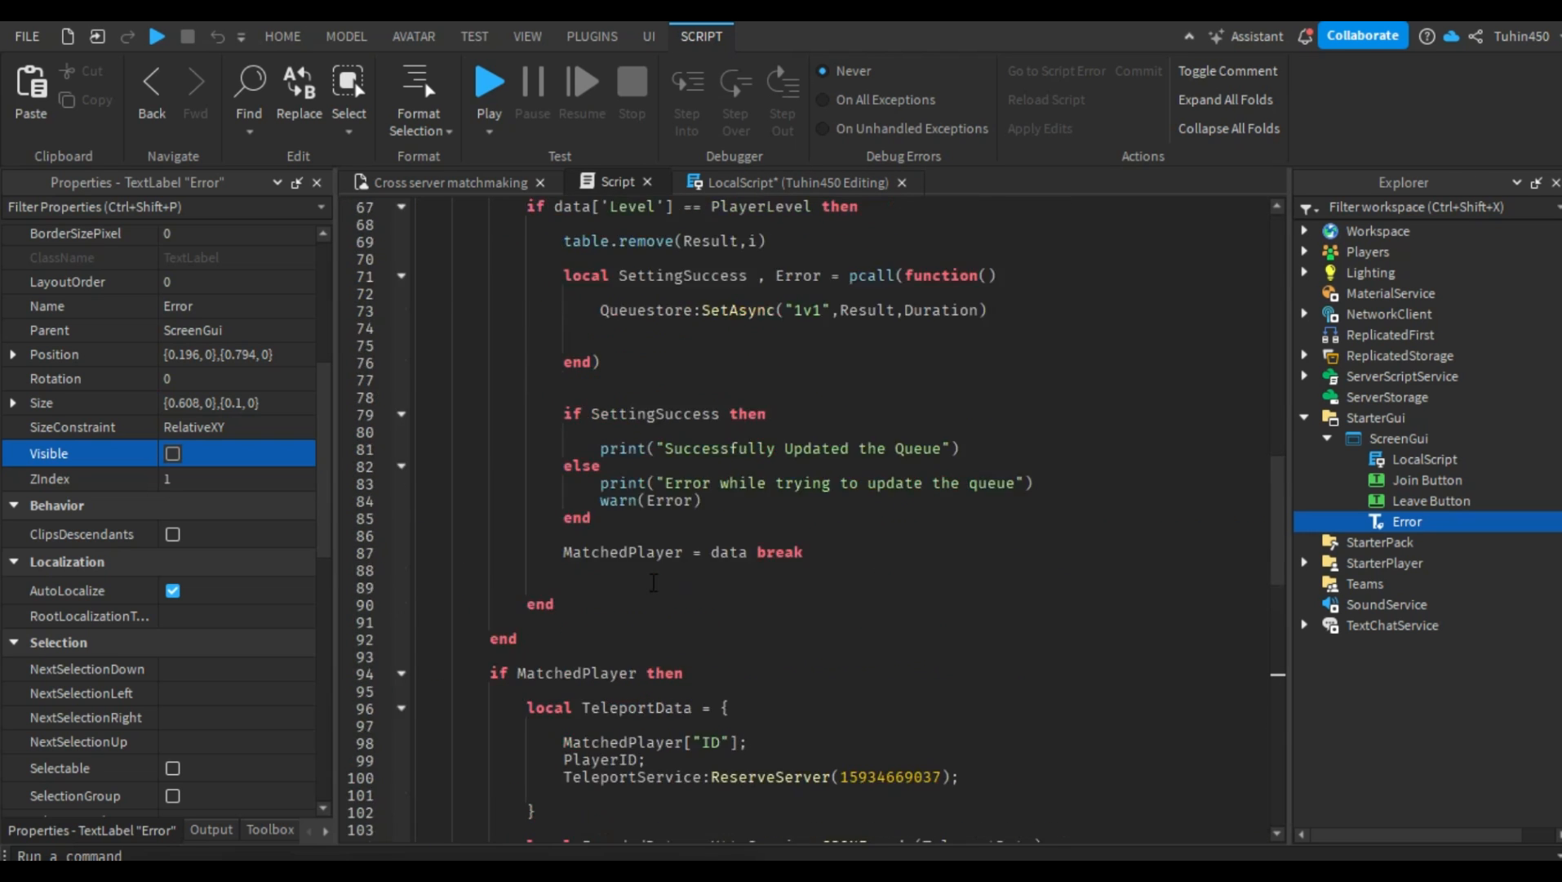
Step: Make FireClient send "Error" on queue failure and add the MatchedPlayer == nil branch
{"action": "scroll", "scroll_direction": "up", "scroll_amount": 3}
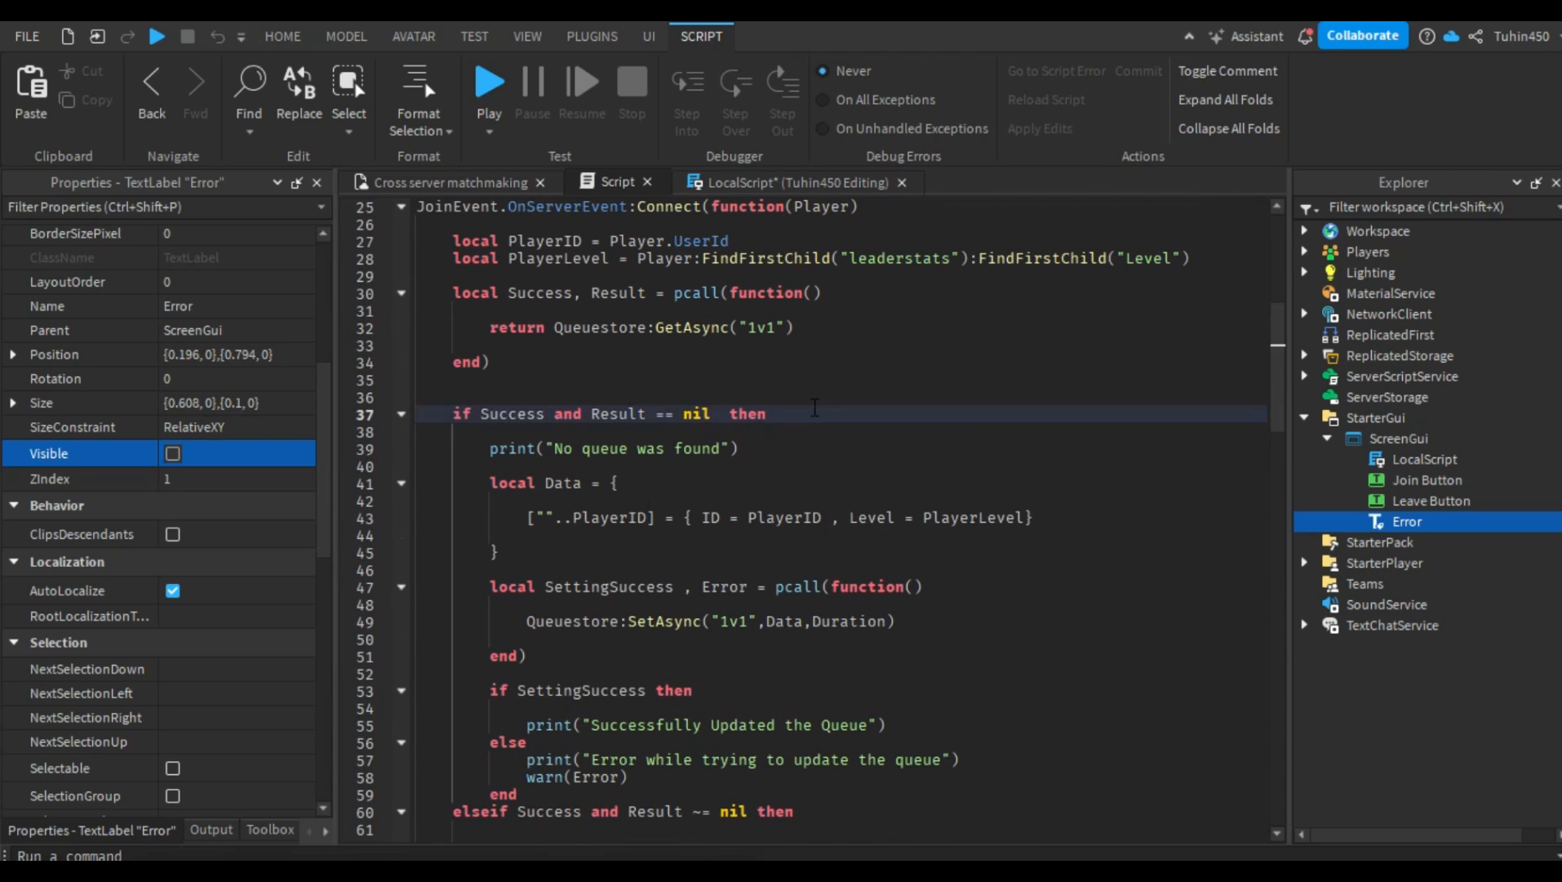
{"action": "left_click", "coordinate": [402, 413]}
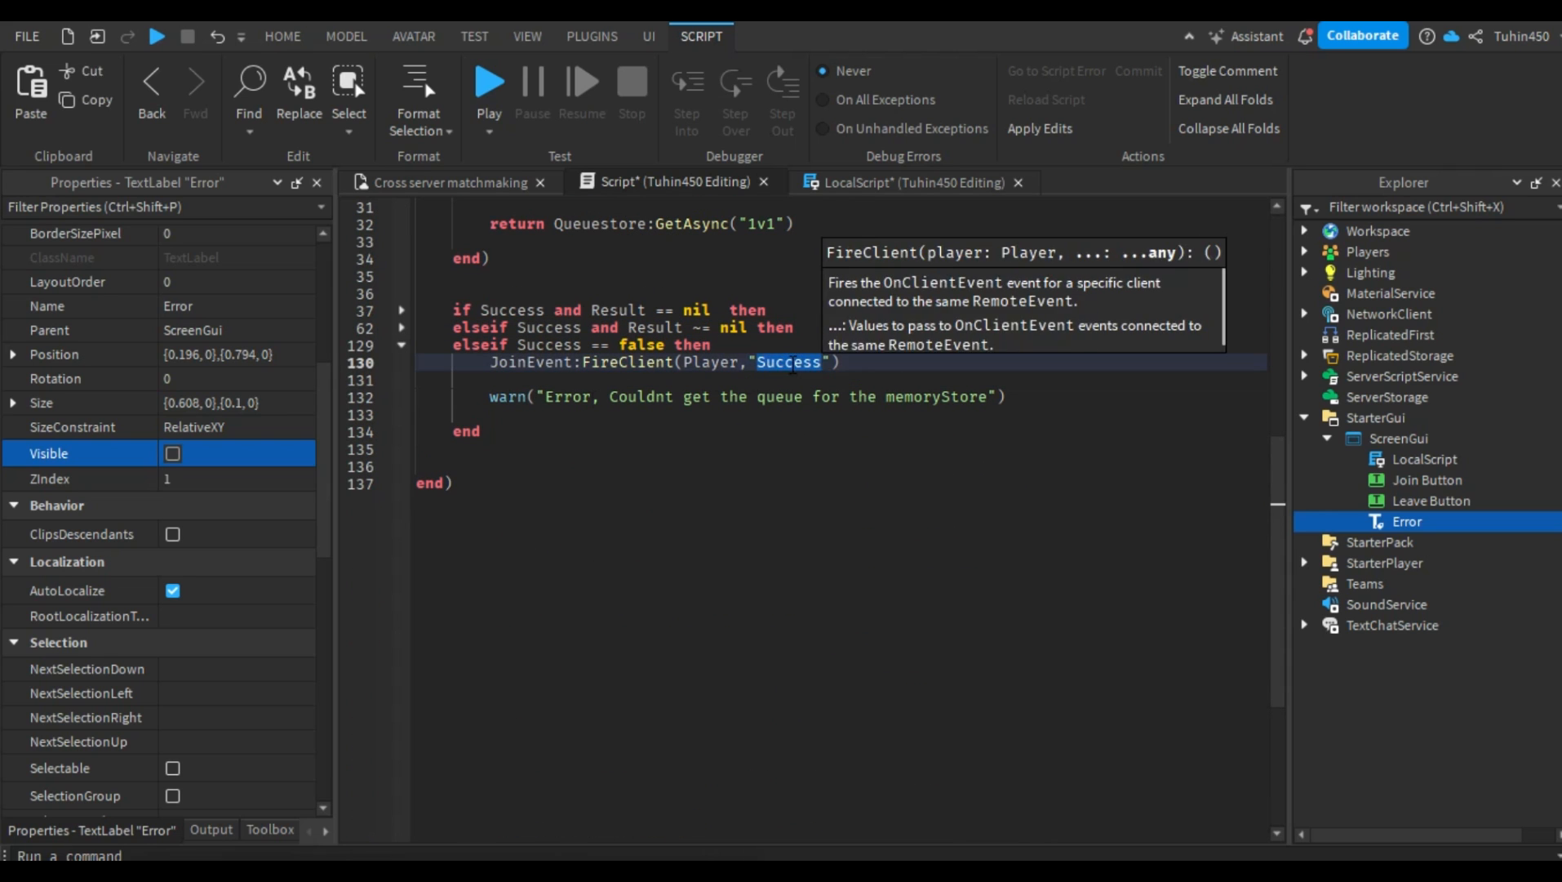
{"action": "type", "text": "Error"}
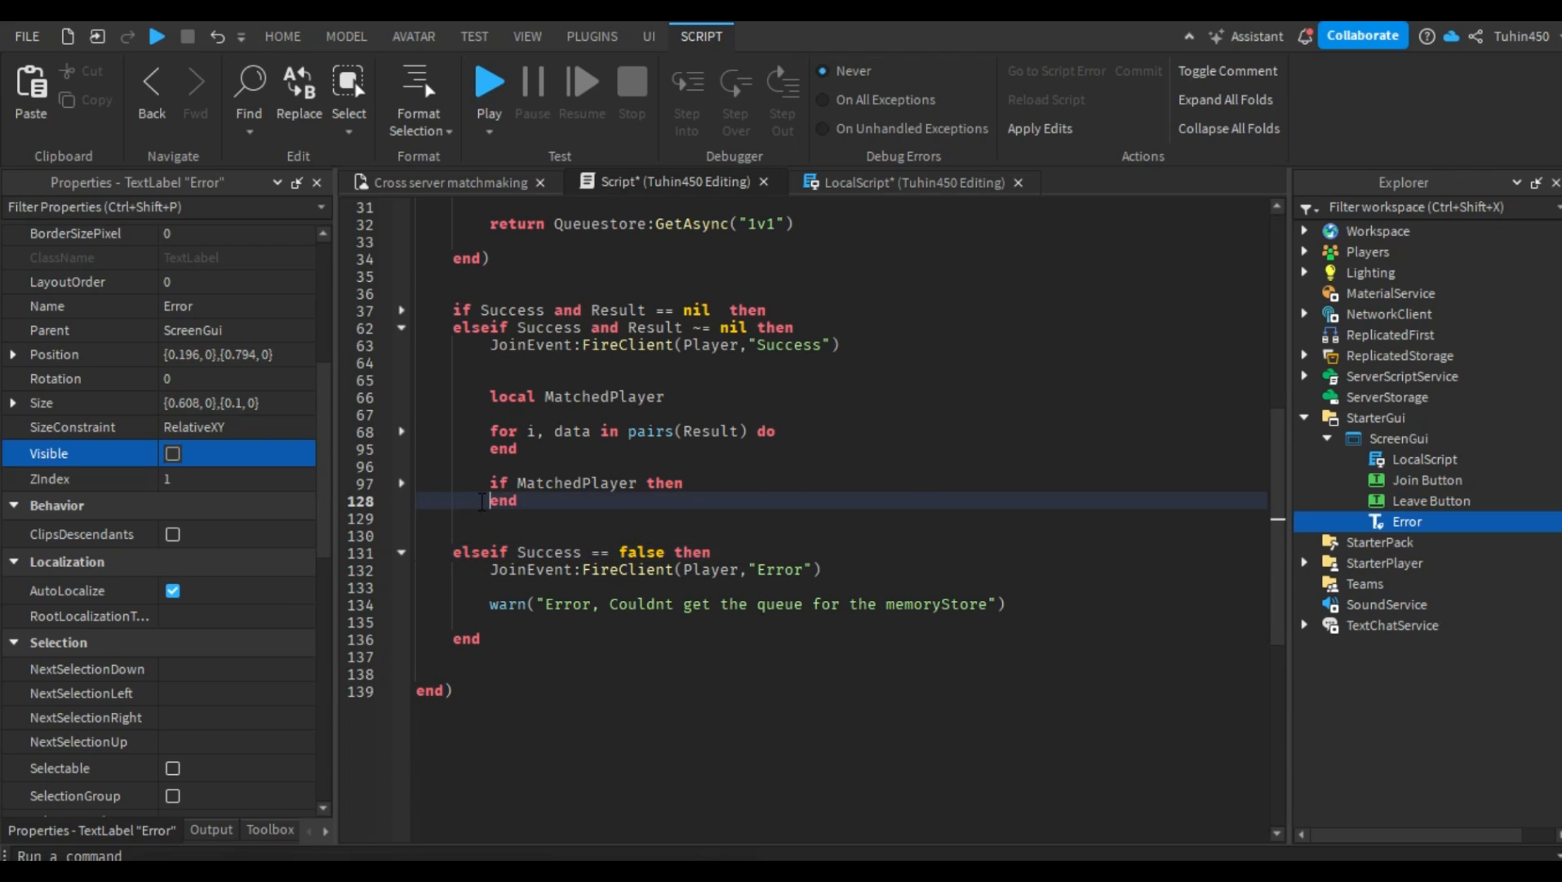
{"action": "scroll", "scroll_direction": "down", "scroll_amount": 3}
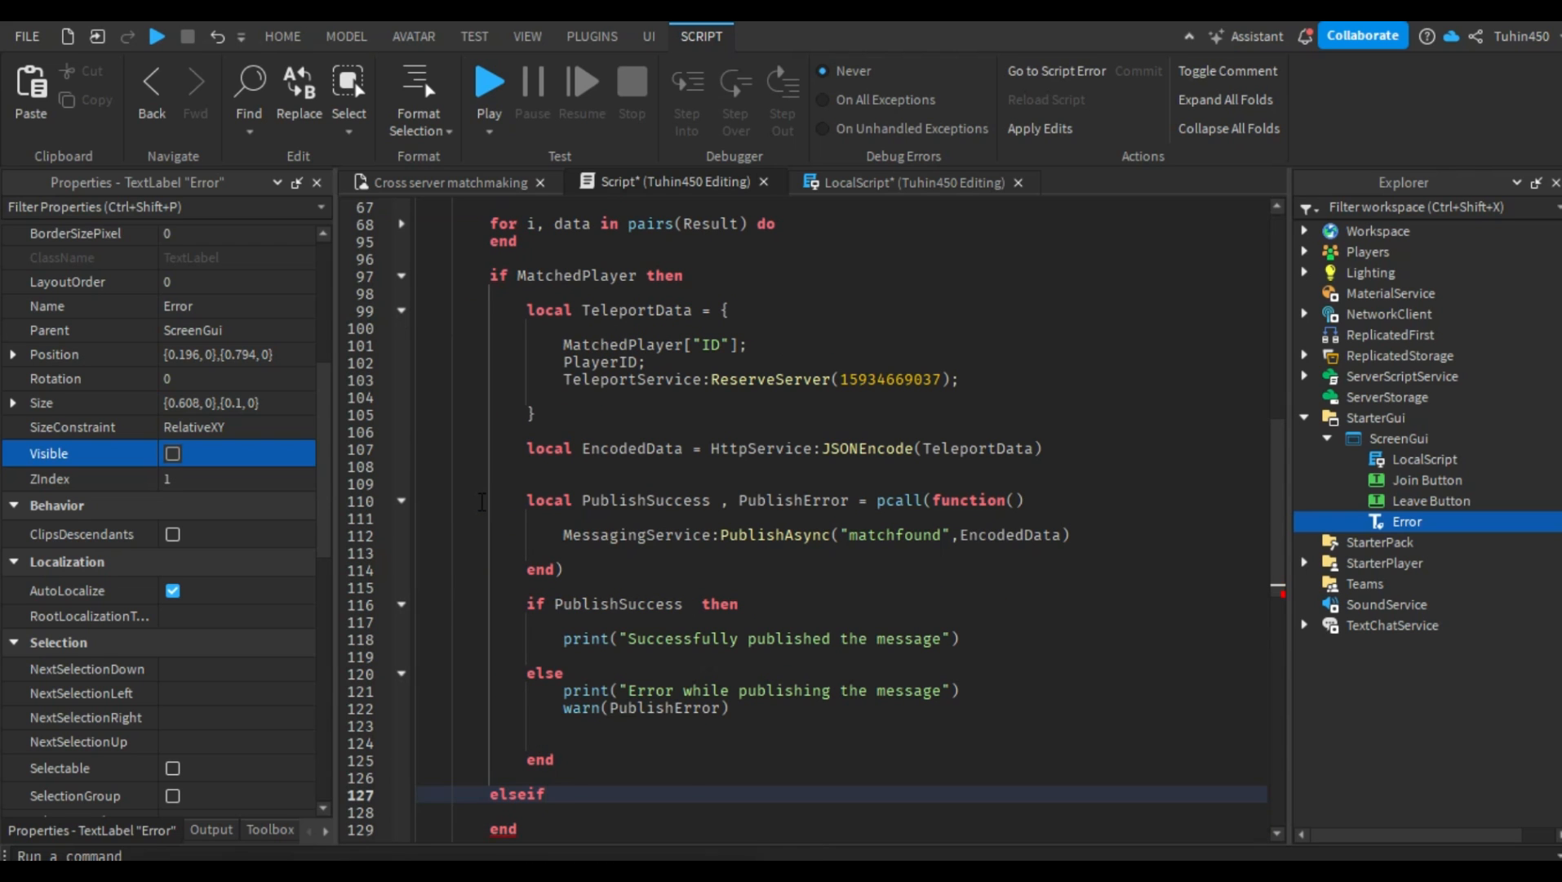
{"action": "type", "text": "MatchedPlayer == ni"}
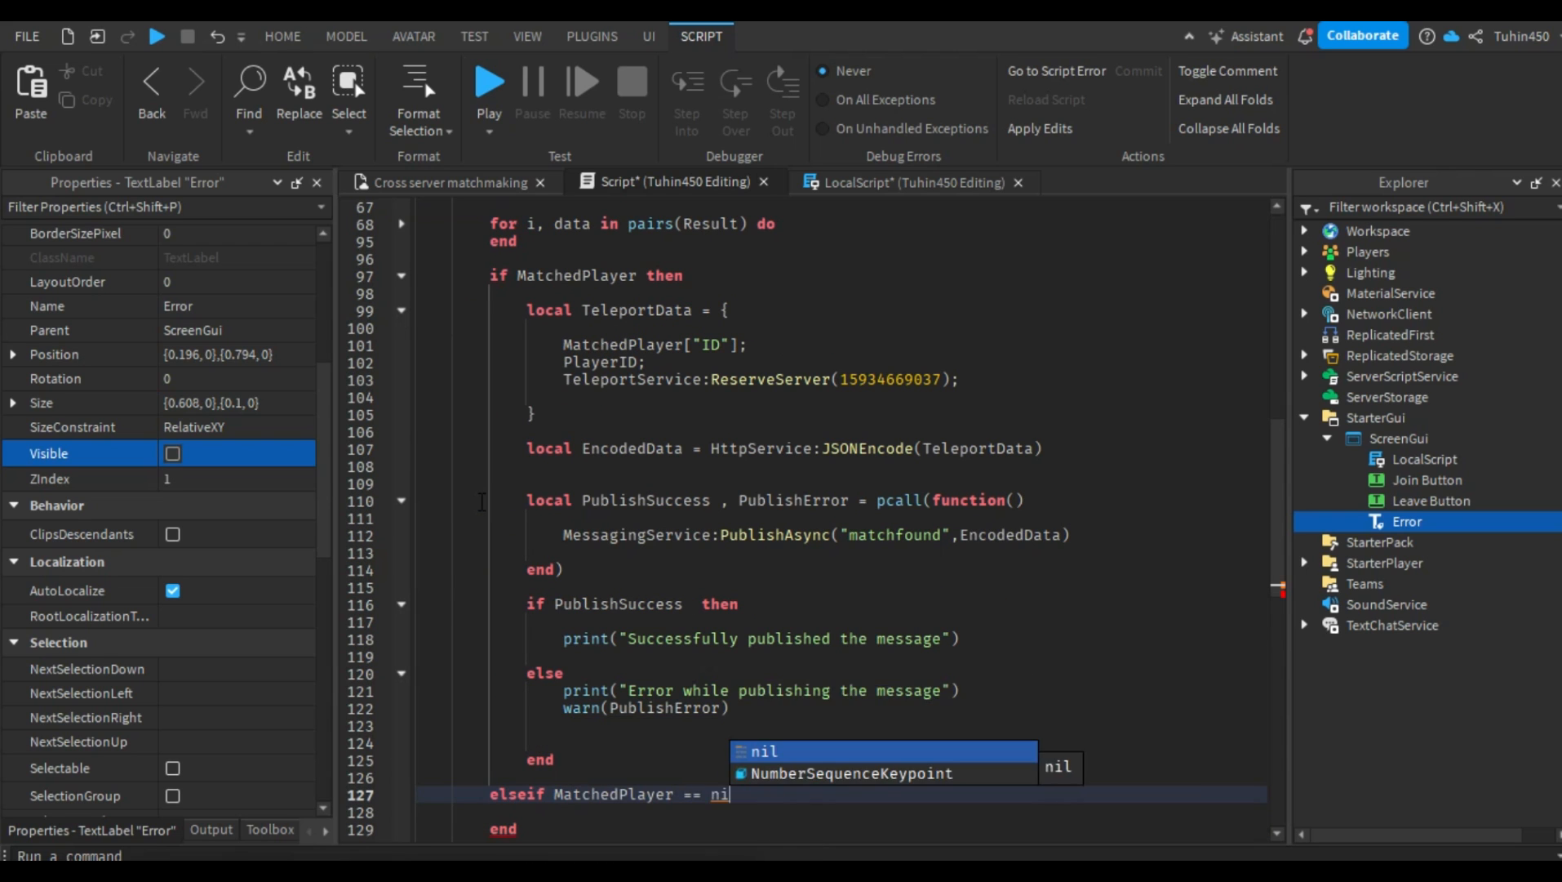
Step: Insert Result[PlayerID] = PlayerData with ID and Level, save via SetAsync, and collapse all folds
{"action": "scroll", "scroll_direction": "up", "scroll_amount": 3}
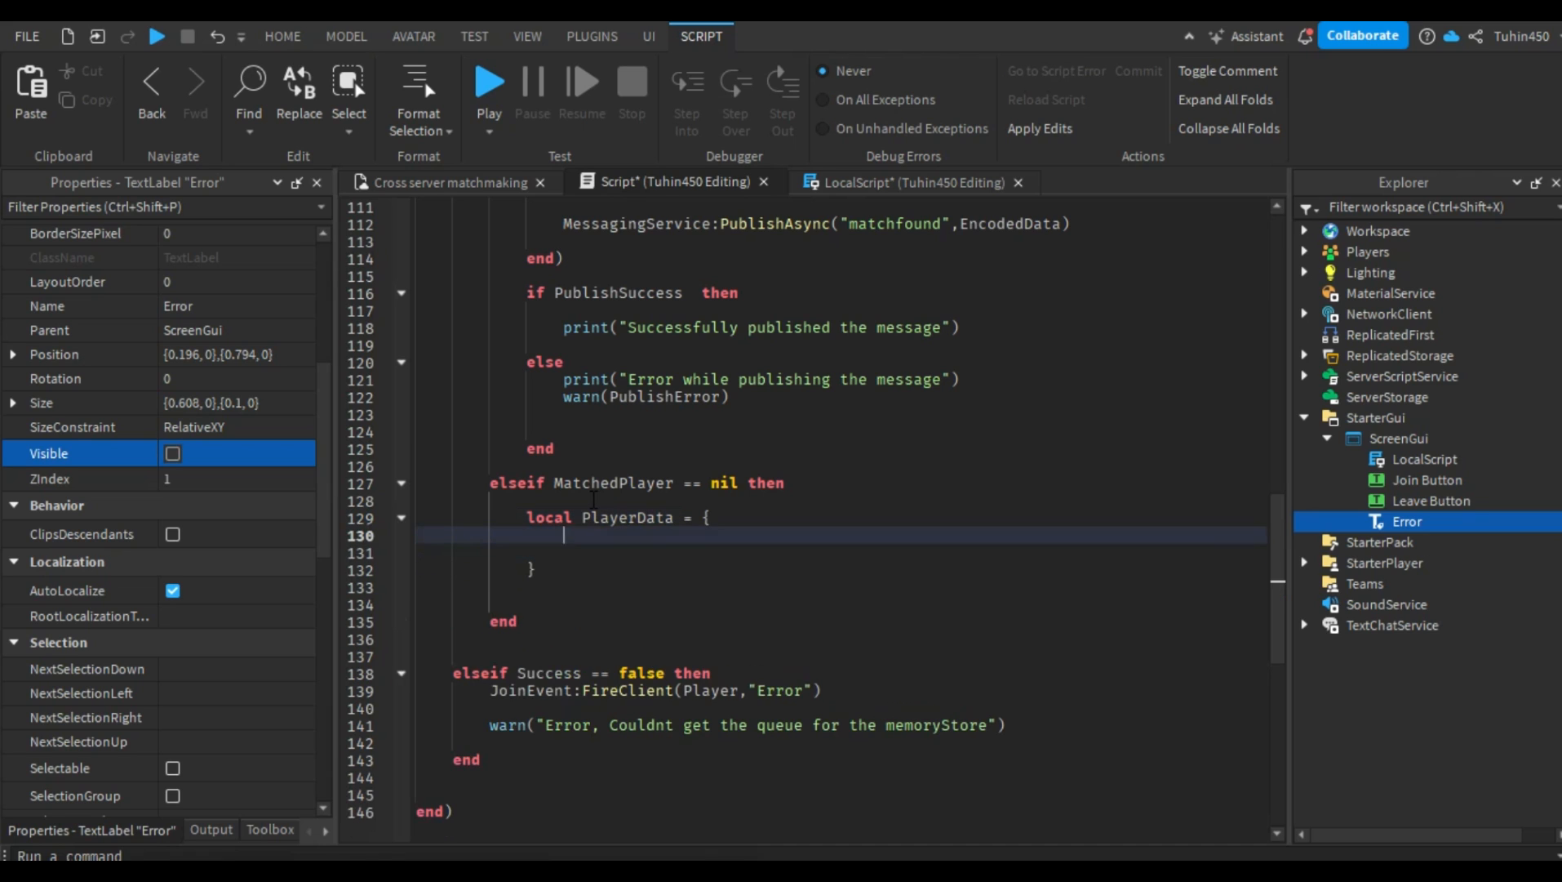
{"action": "type", "text": "ID = pla"}
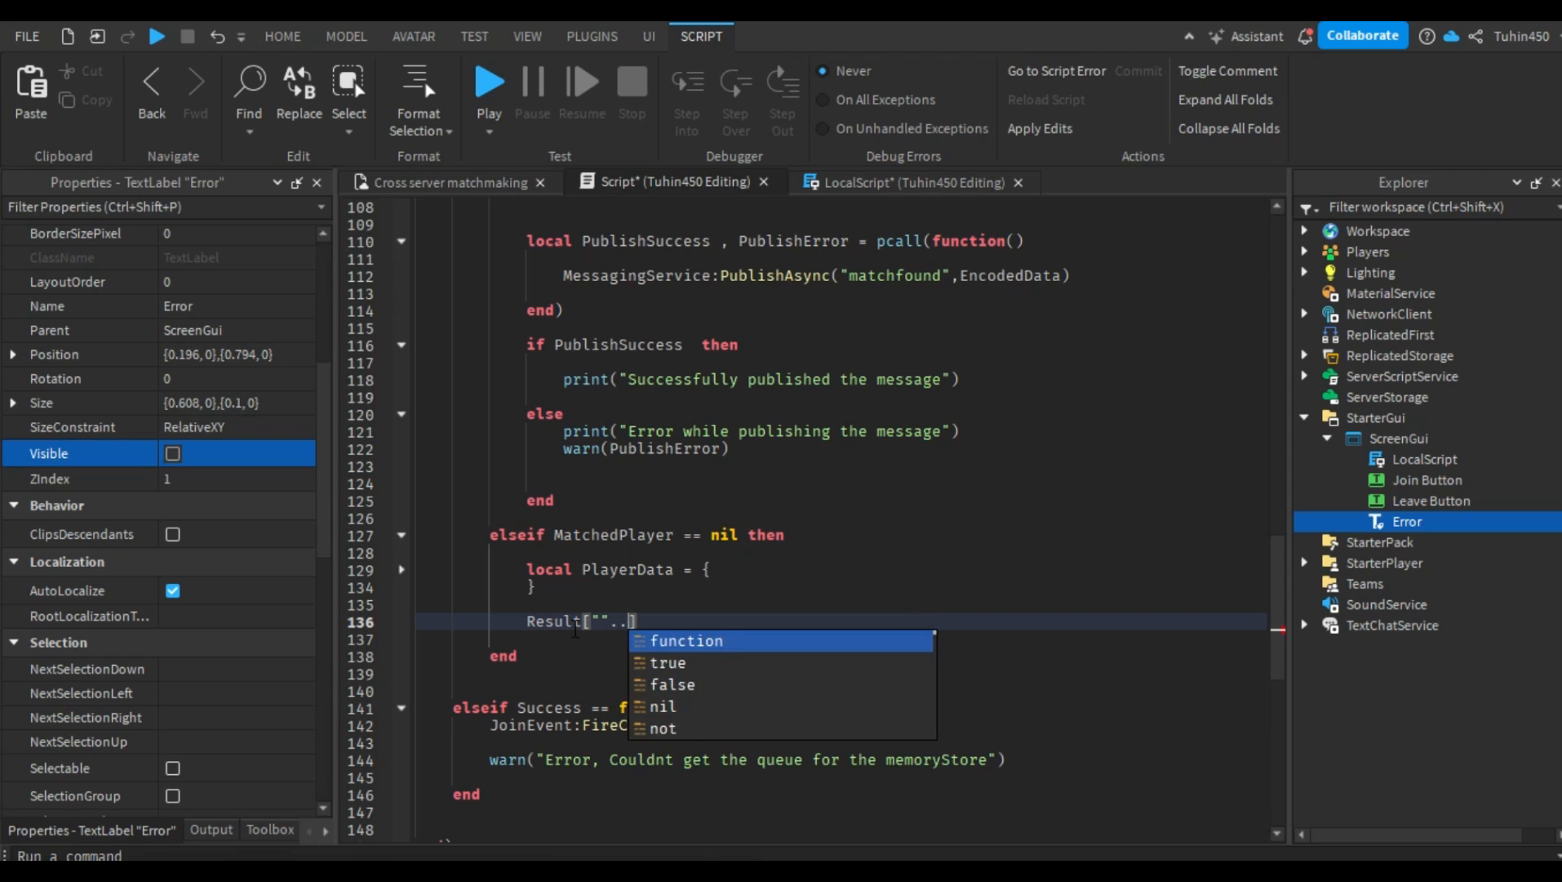
{"action": "type", "text": "PlayerID] = .."}
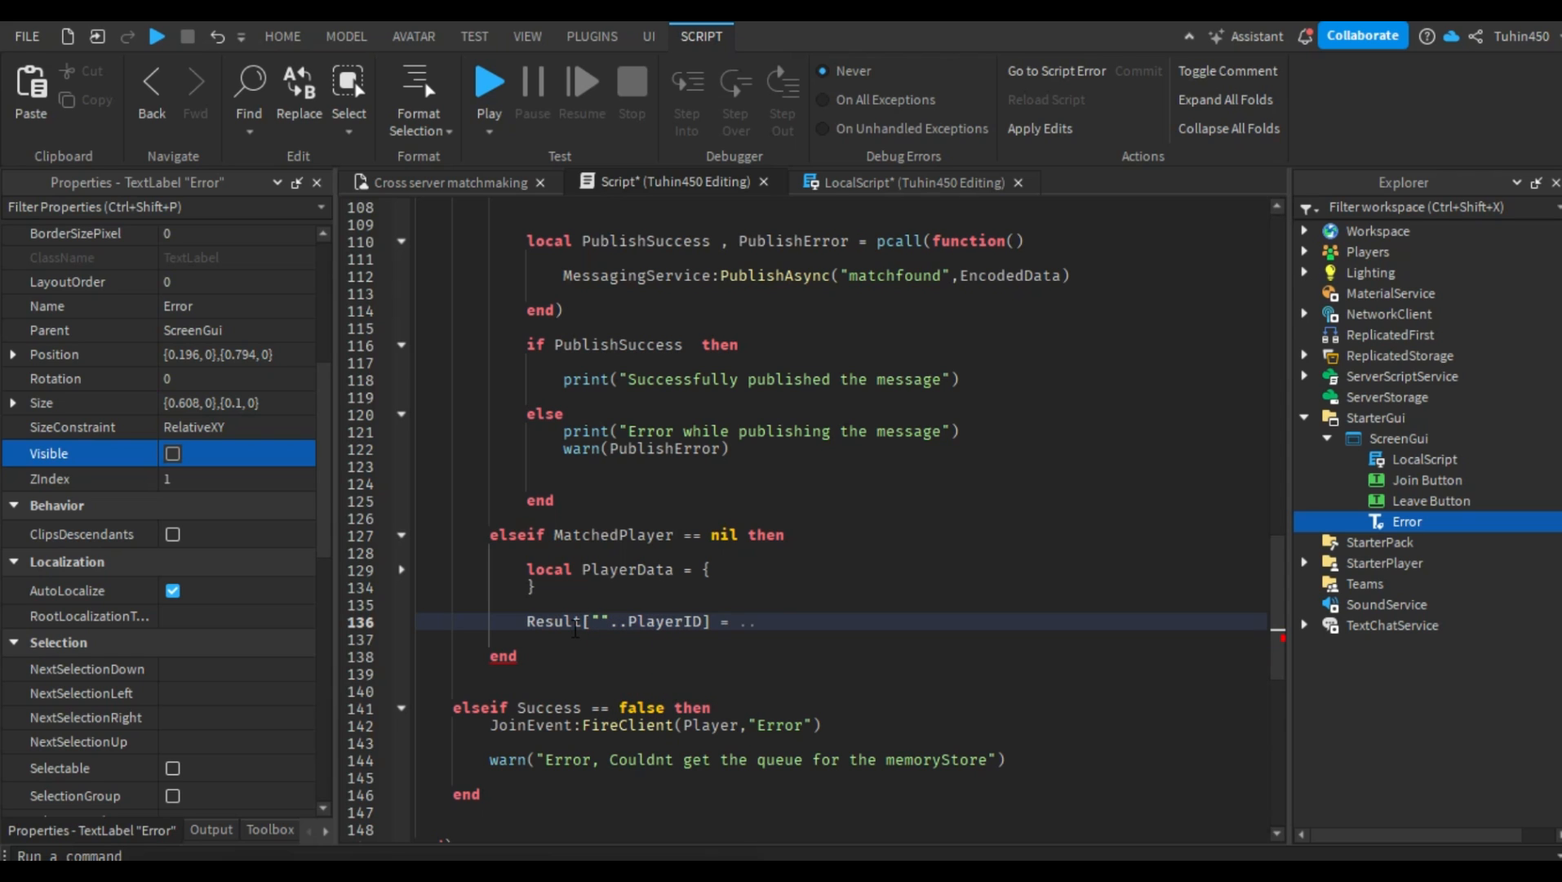
{"action": "type", "text": "PlayerData"}
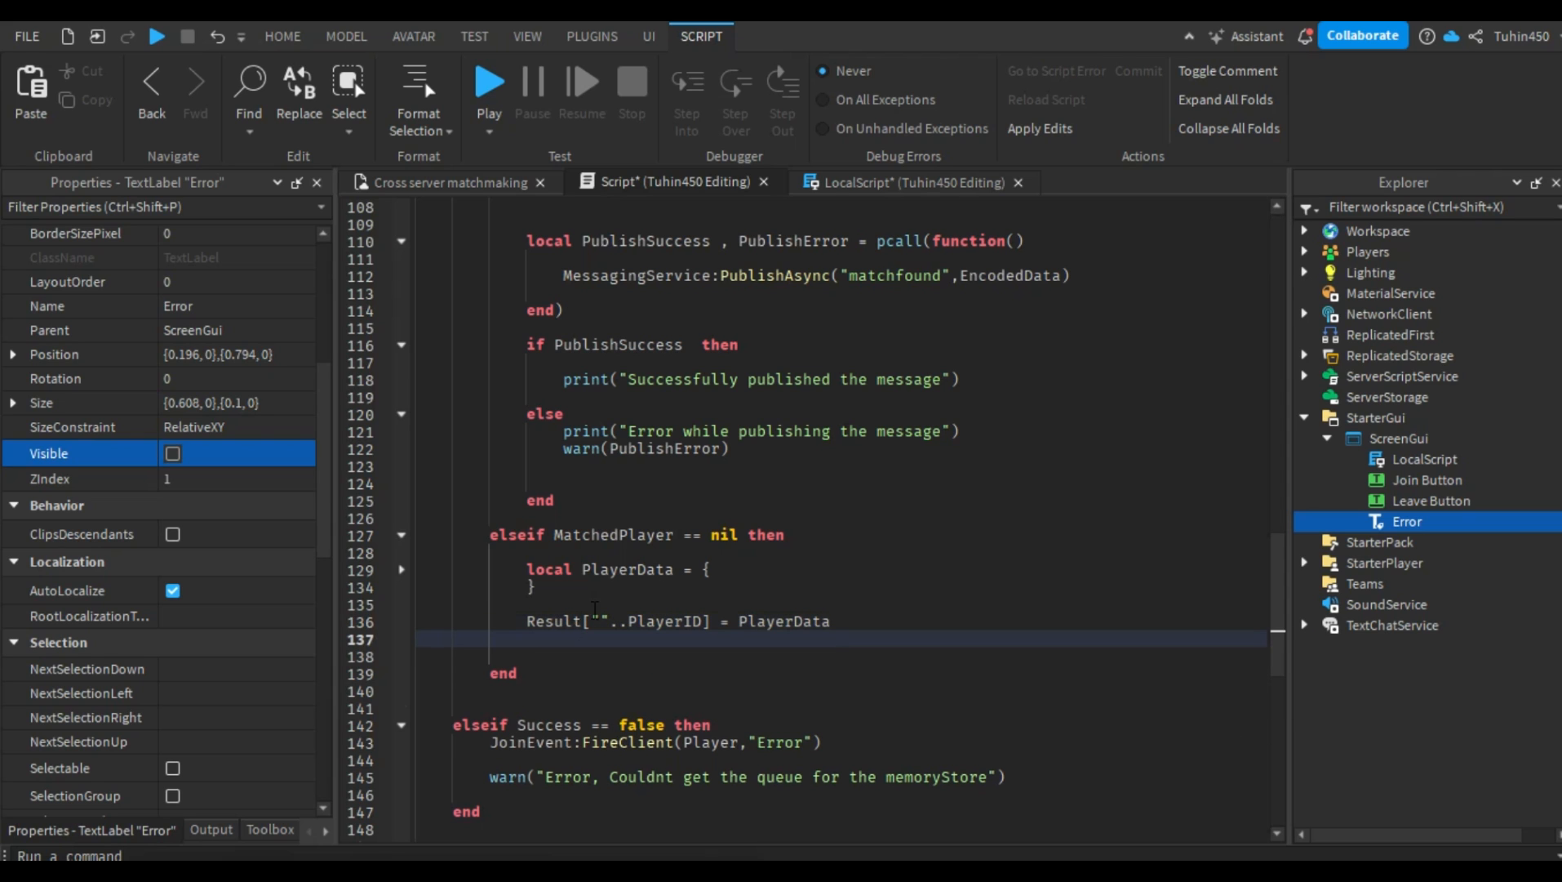
{"action": "scroll", "scroll_direction": "down", "scroll_amount": 3}
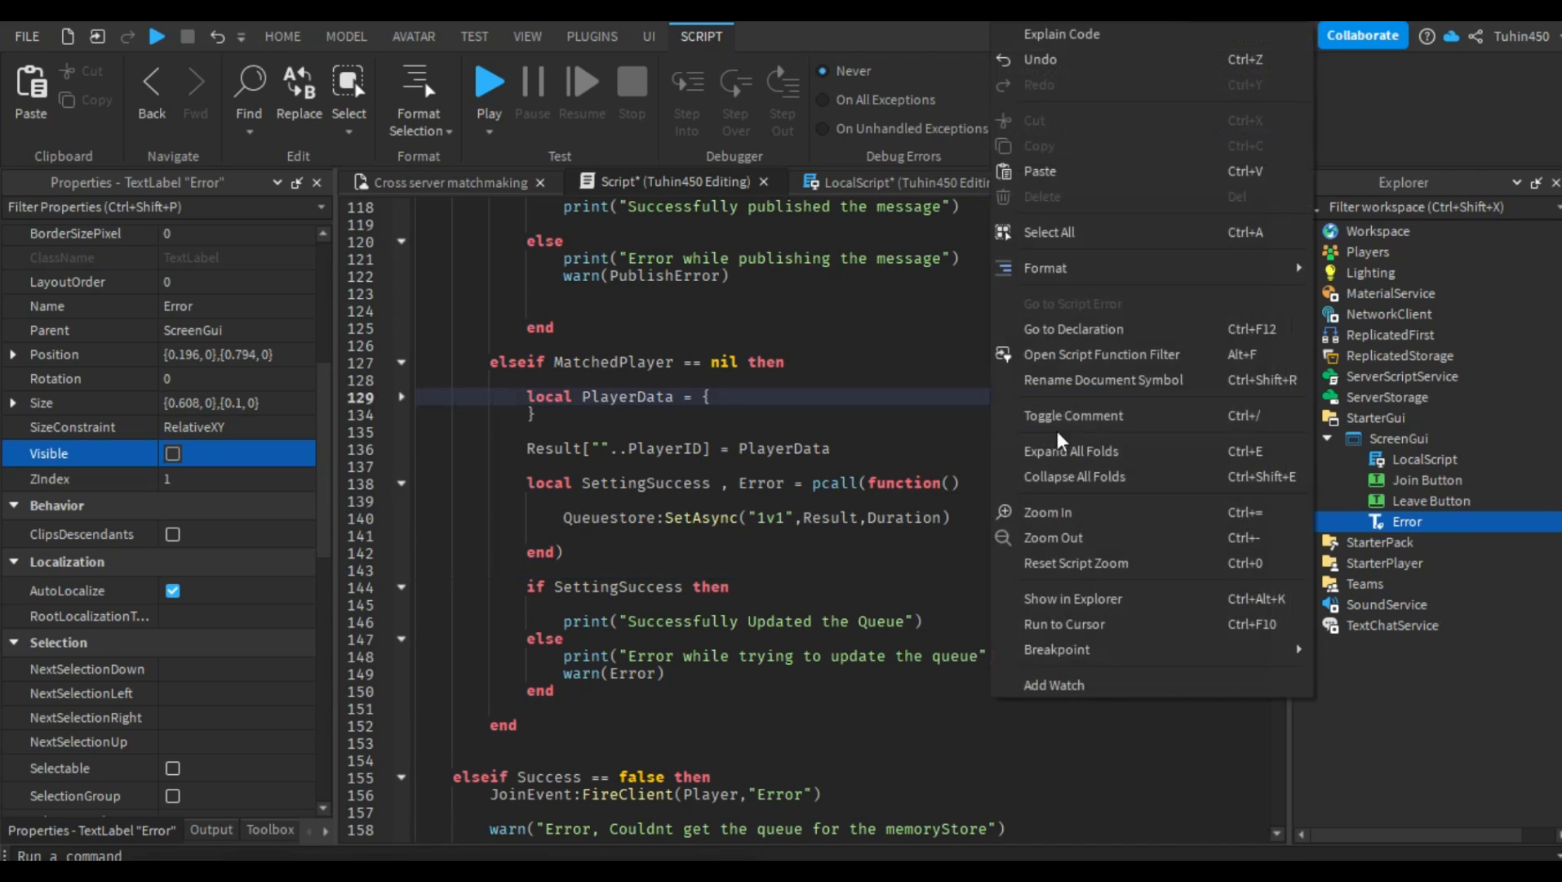
{"action": "left_click", "coordinate": [1075, 477]}
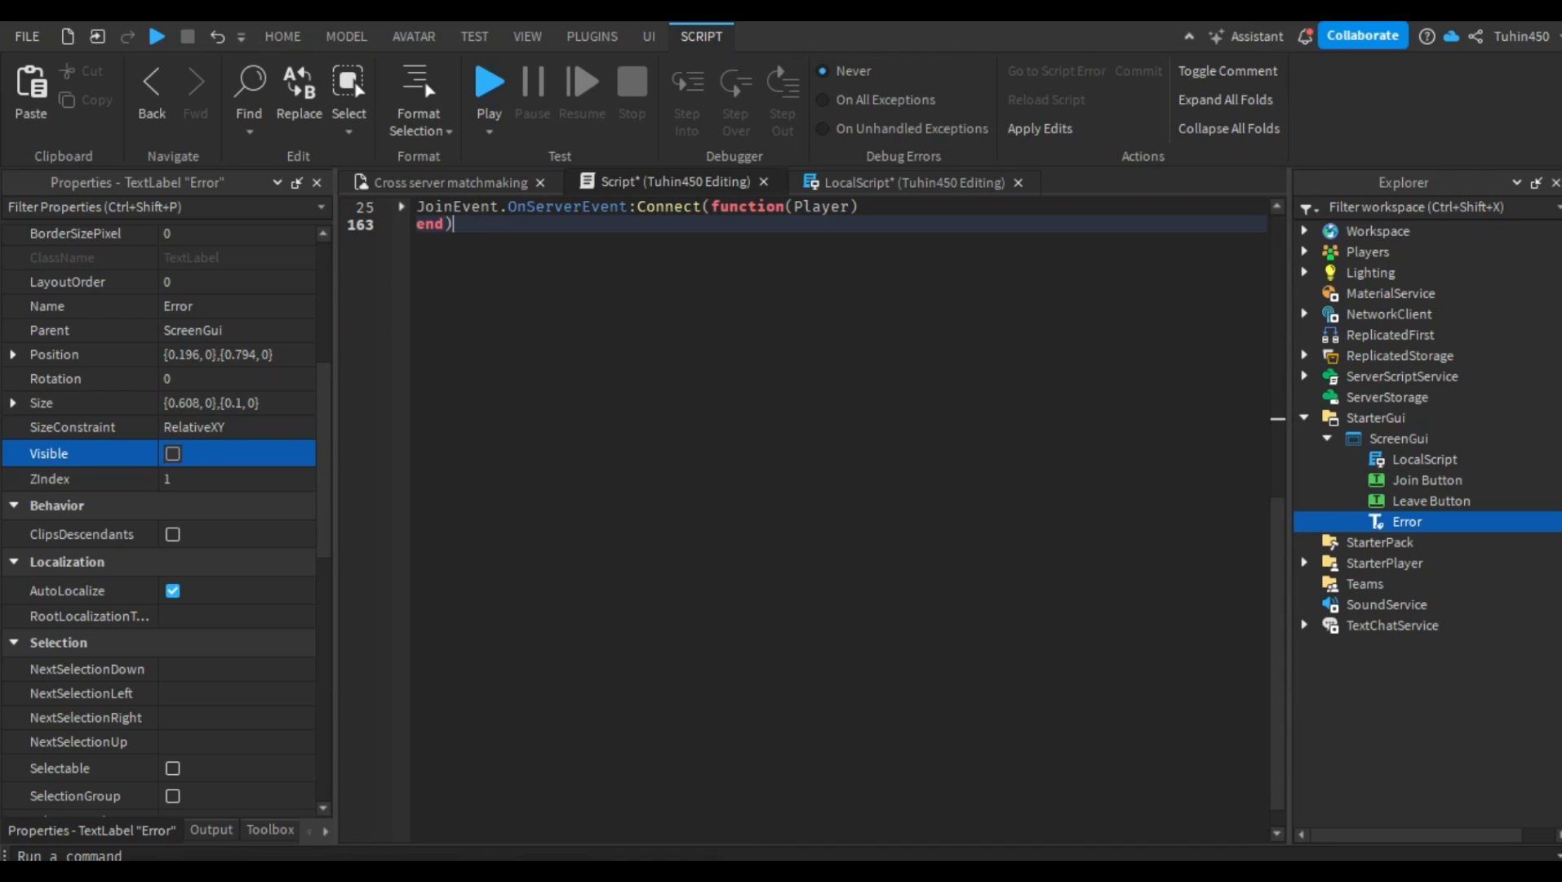
Step: Subscribe to 'matchfound', decode the message, set TeleportOptions.ReservedServerAccessCode = DecodedMessage[2], and match players by UserId
{"action": "type", "text": "me"}
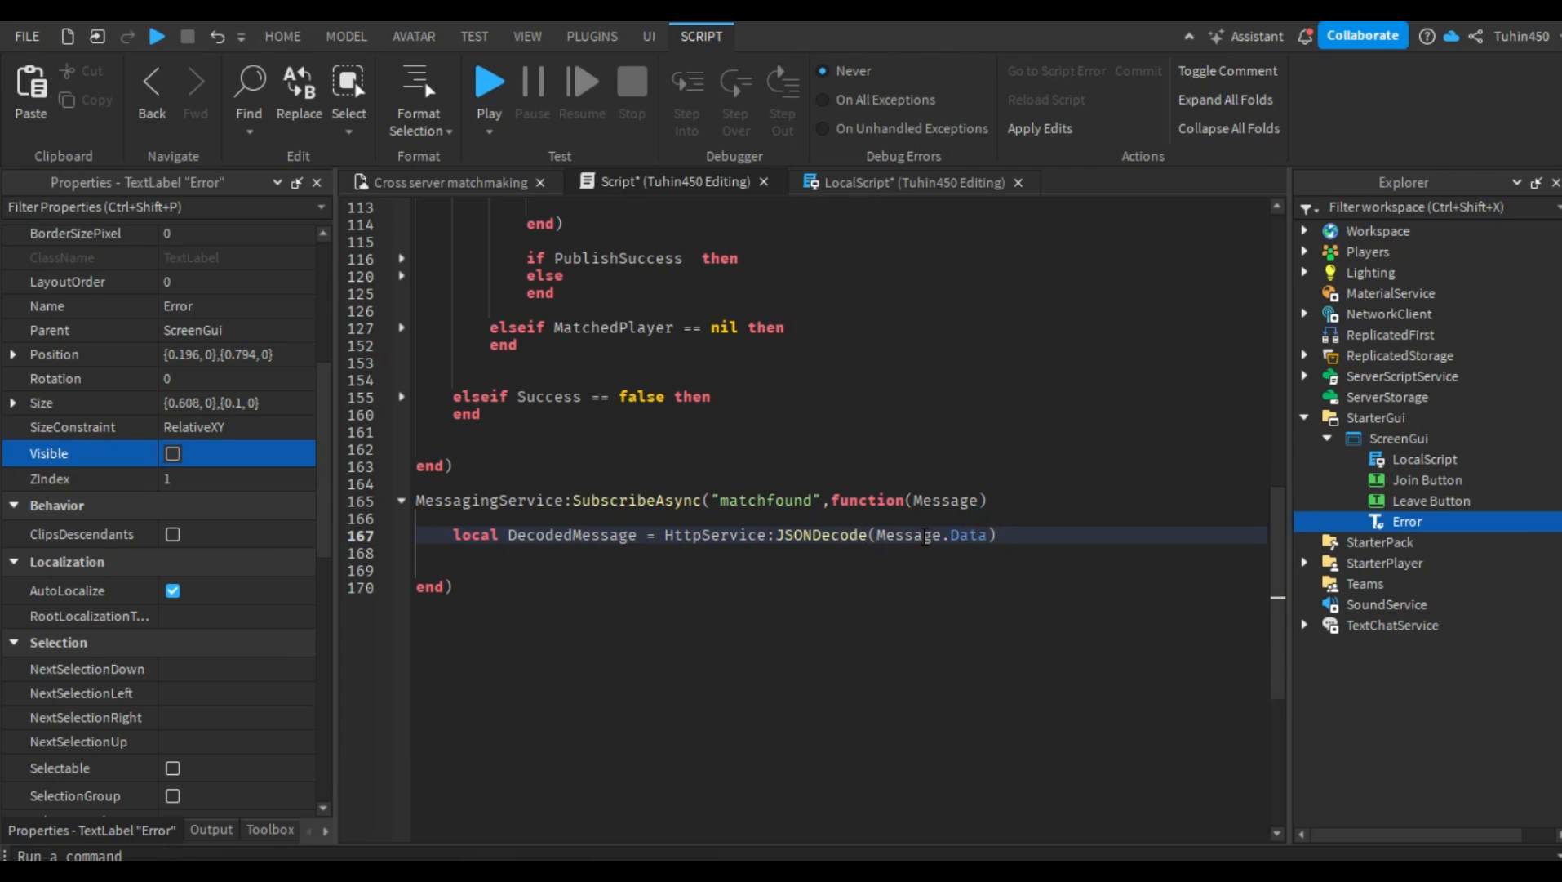
{"action": "type", "text": "local TeleportOption = Instance.new(\""}
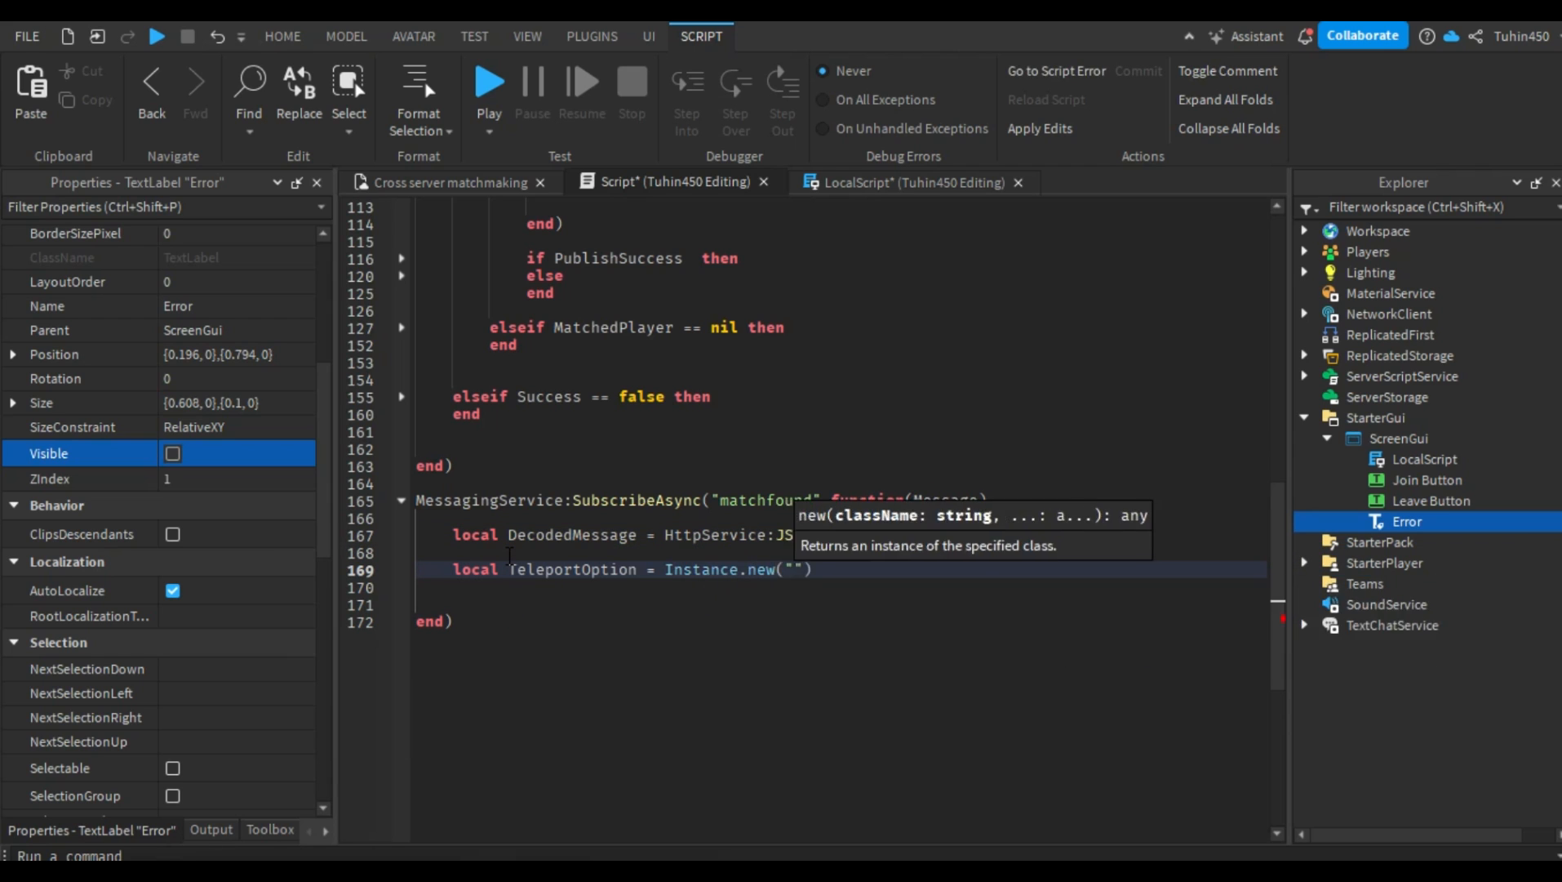
{"action": "type", "text": "TeleportOptions\")"}
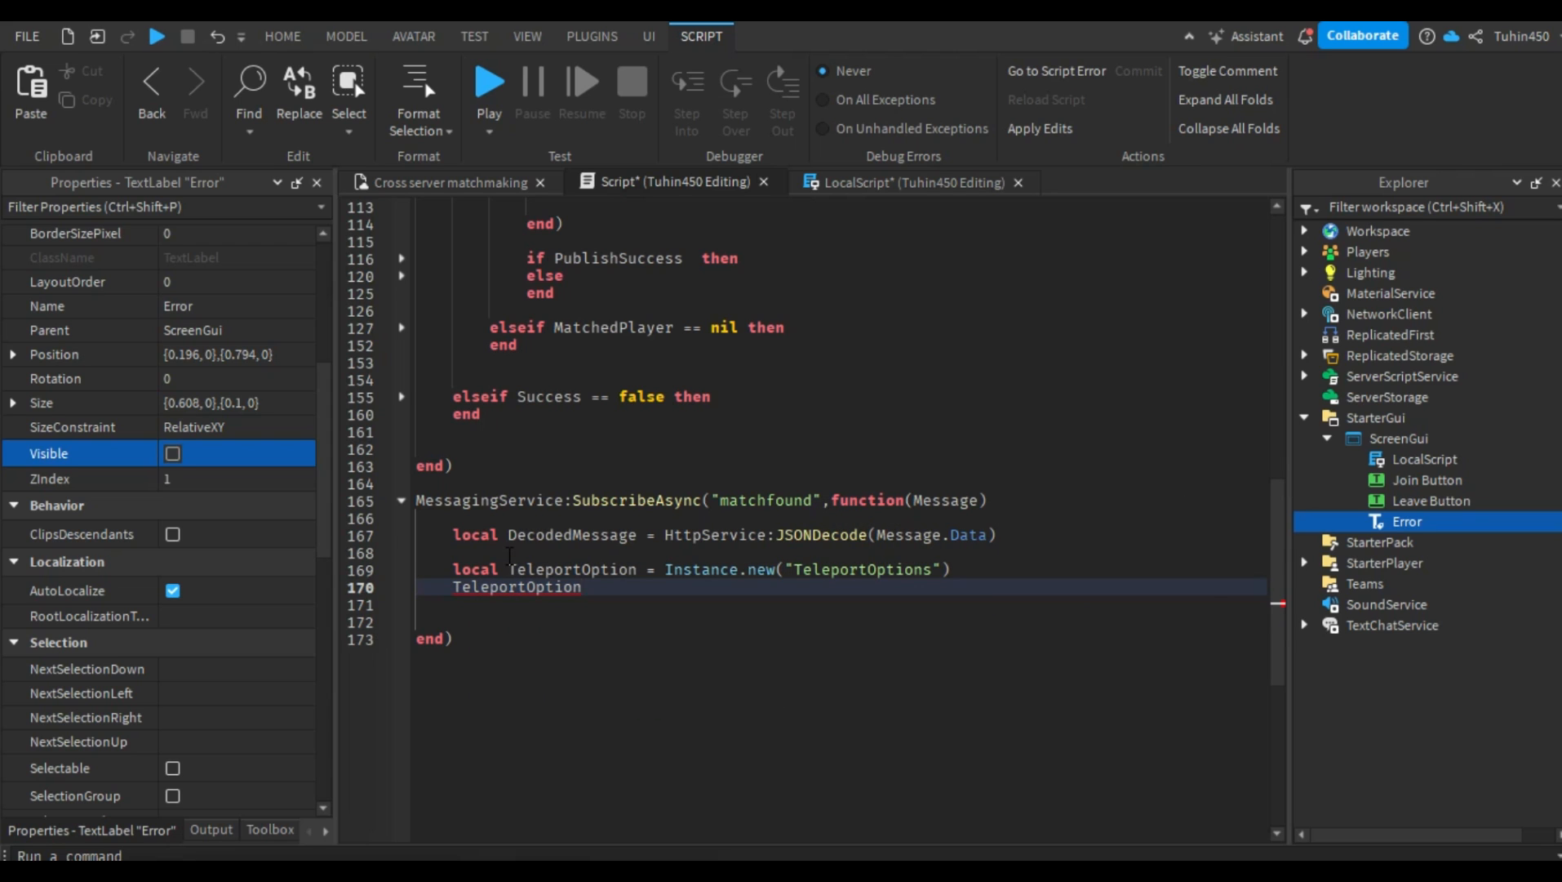
{"action": "type", "text": ".ReservedServerAccessCode = DecodedMessage[2]"}
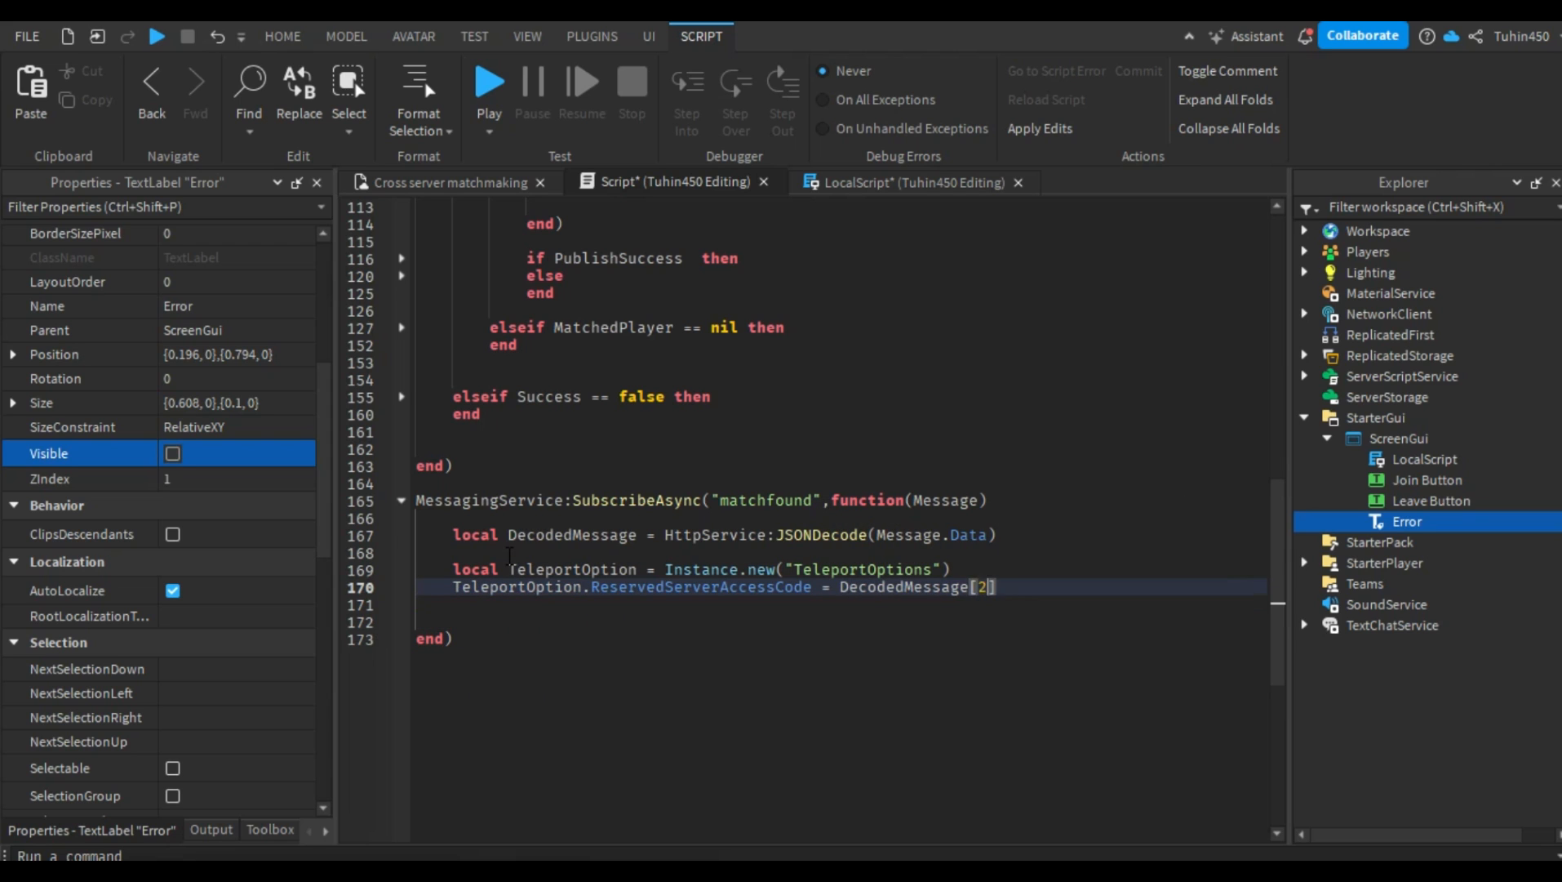
{"action": "type", "text": "for i, Player ="}
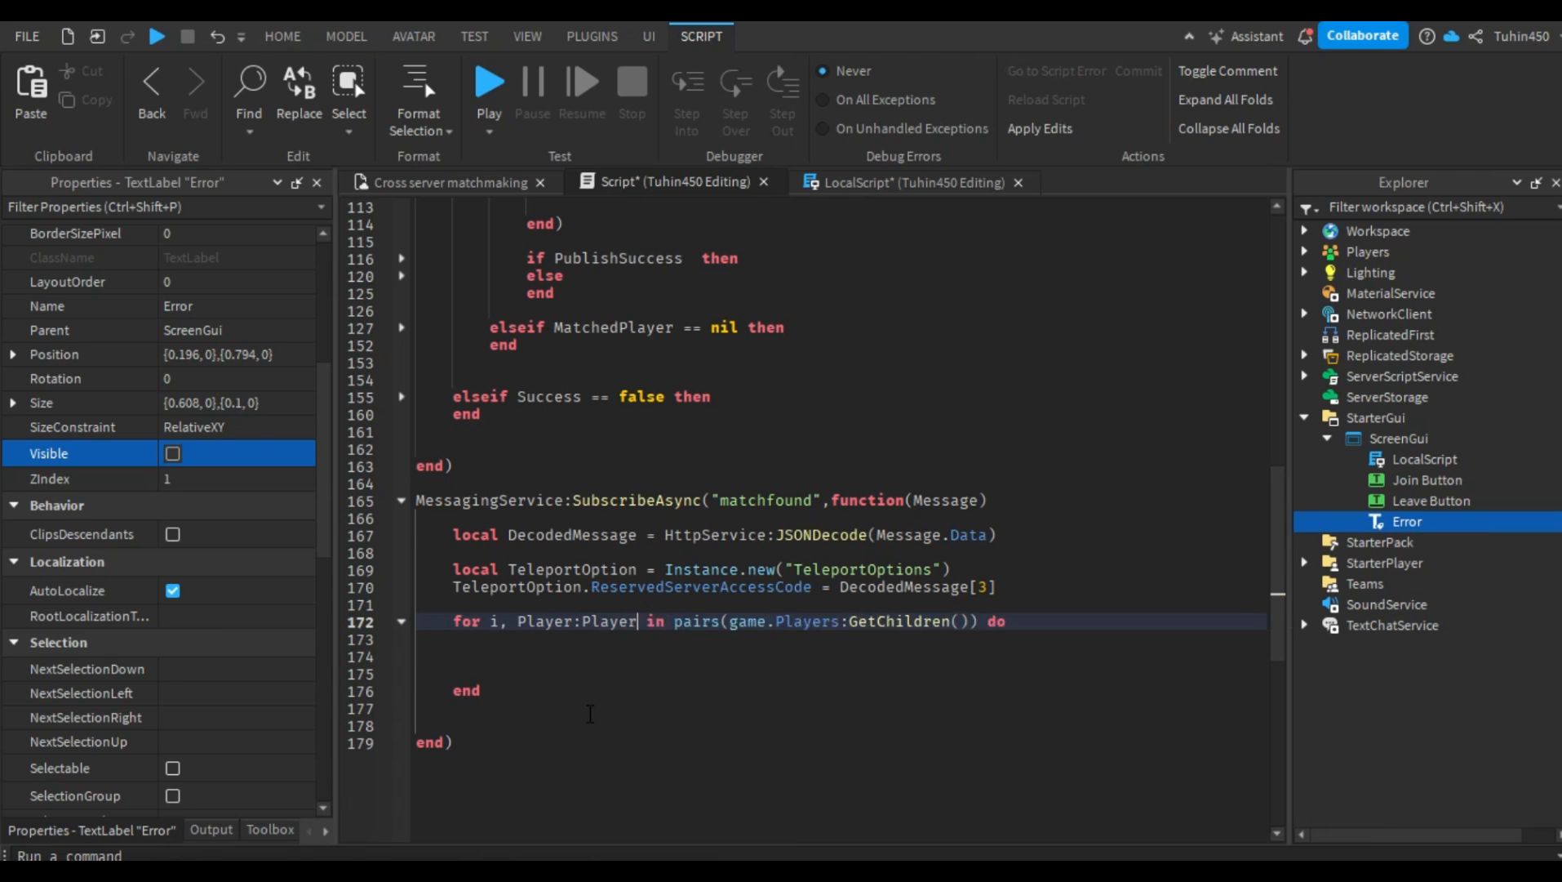
{"action": "type", "text": "if Player.UserId == decodedMessage[1] or Player.UserId"}
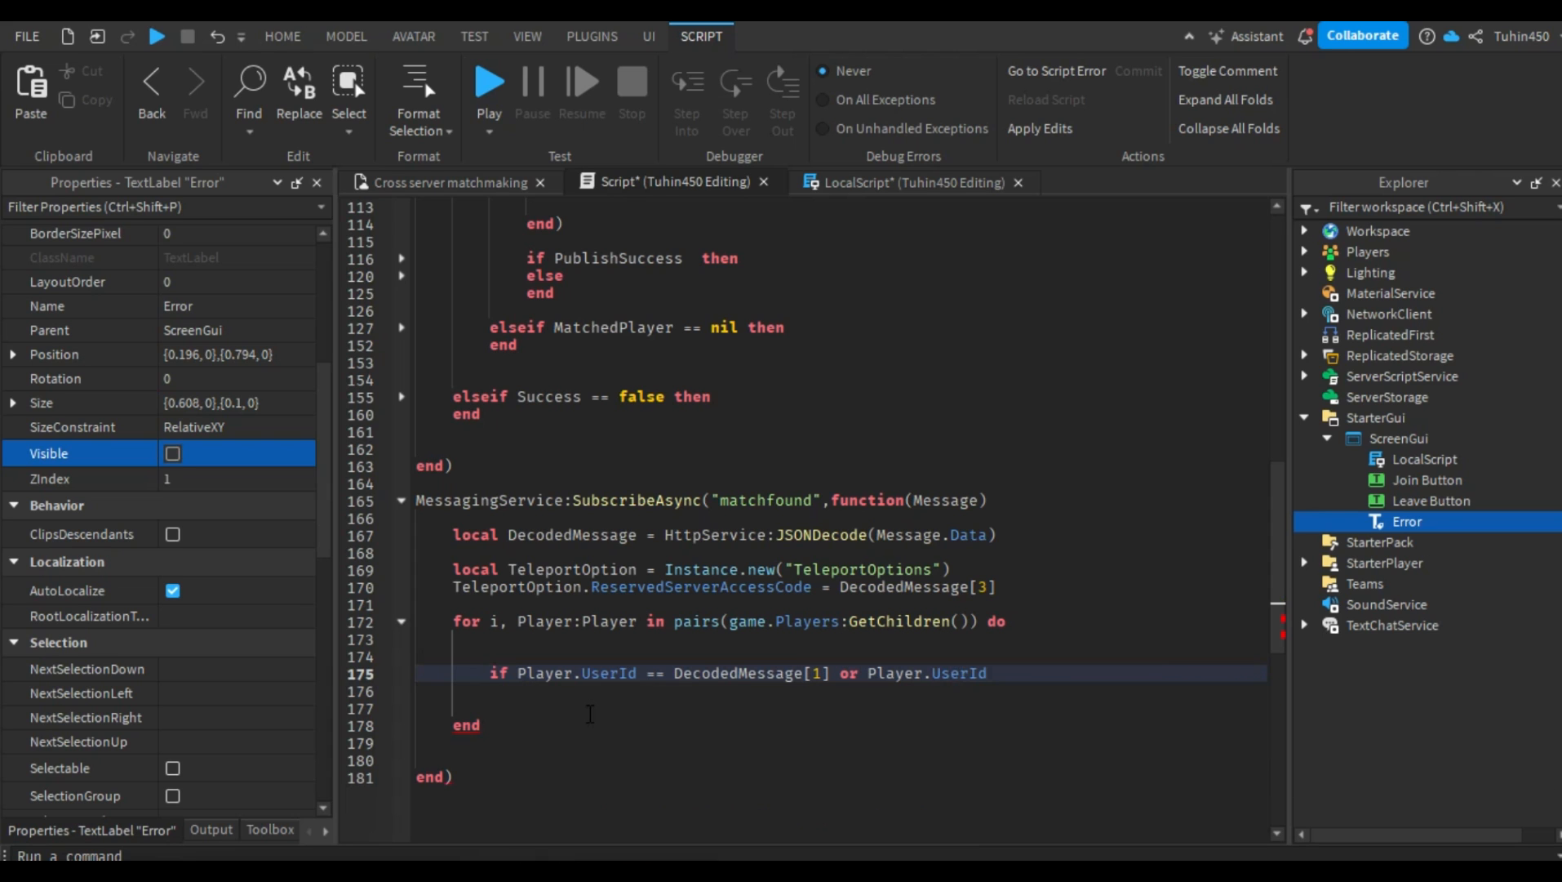
Step: pcall TeleportService:TeleportAsync to World 1 with {Player} and TeleportOptions, fire TeleportEvent:FireClient(Player), warn on error
{"action": "type", "text": "te"}
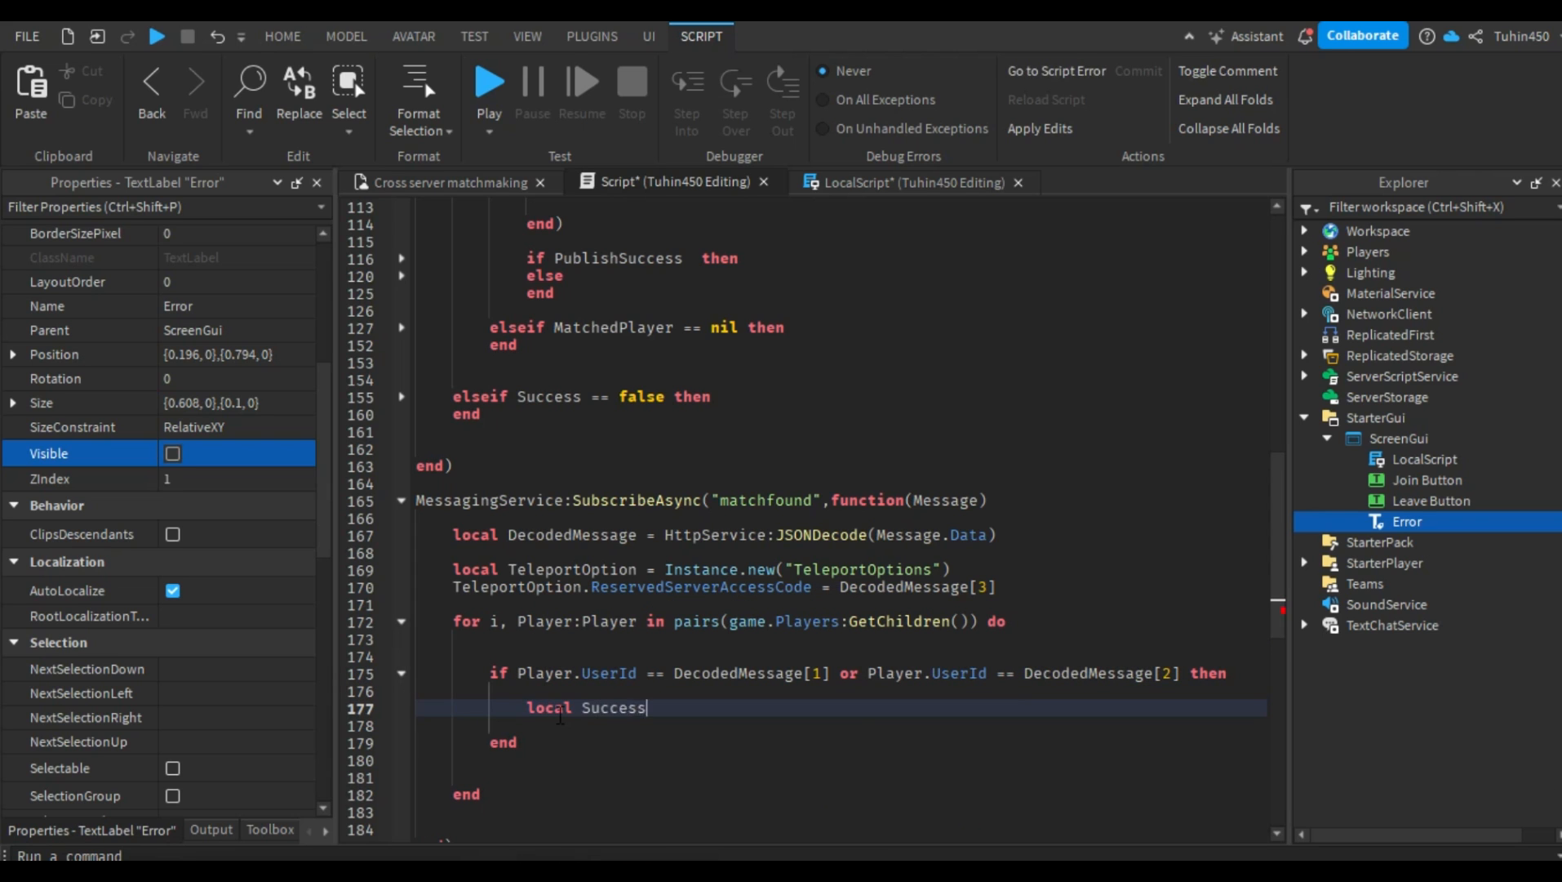
{"action": "type", "text": ", Error = pcall()"}
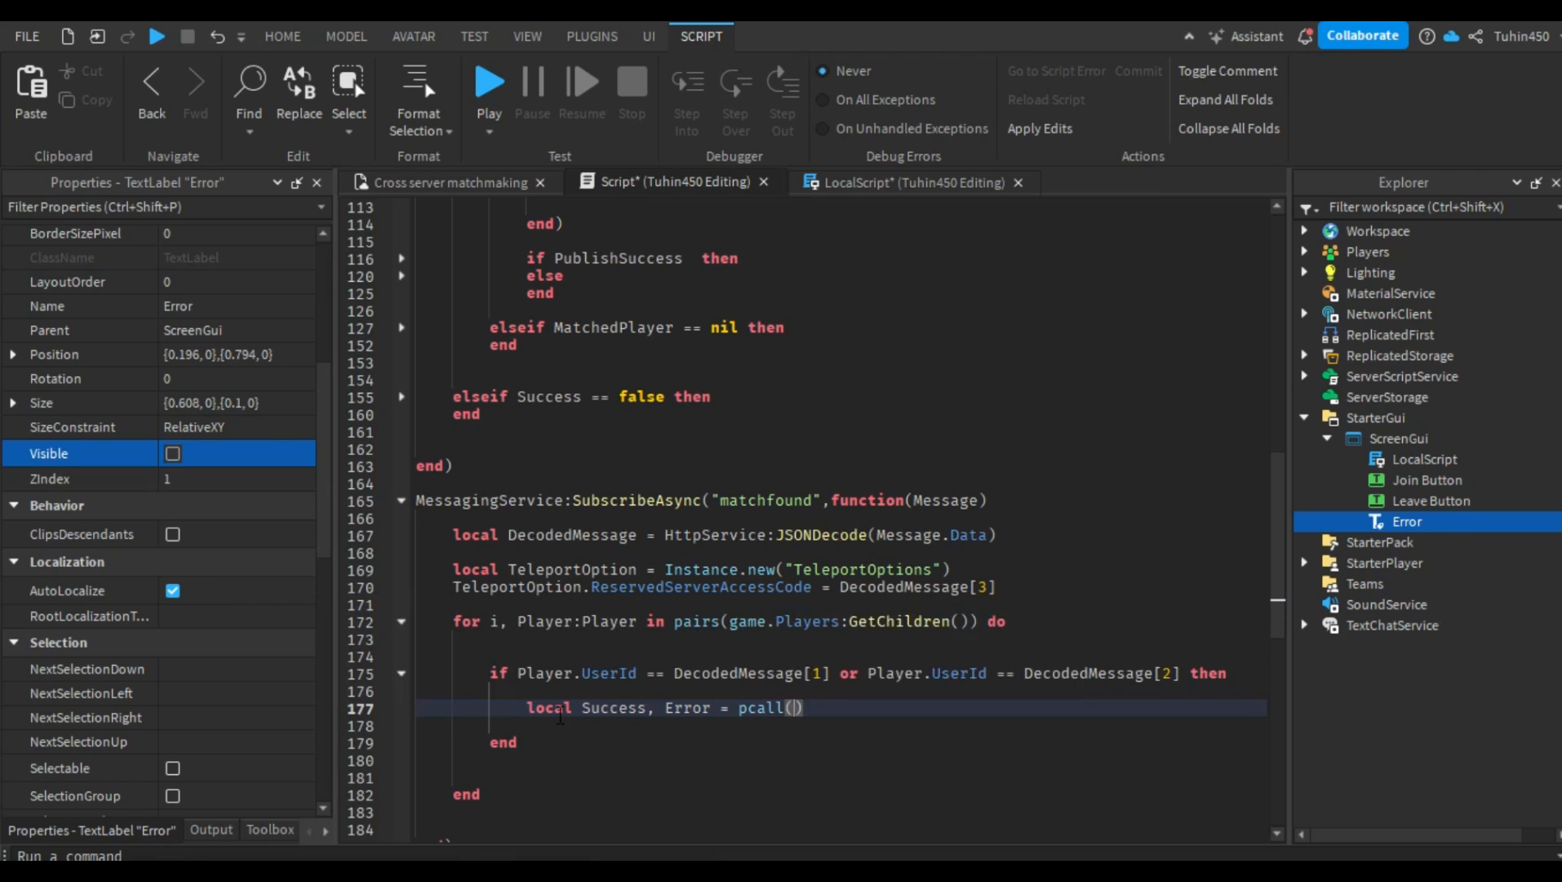
{"action": "type", "text": "te"}
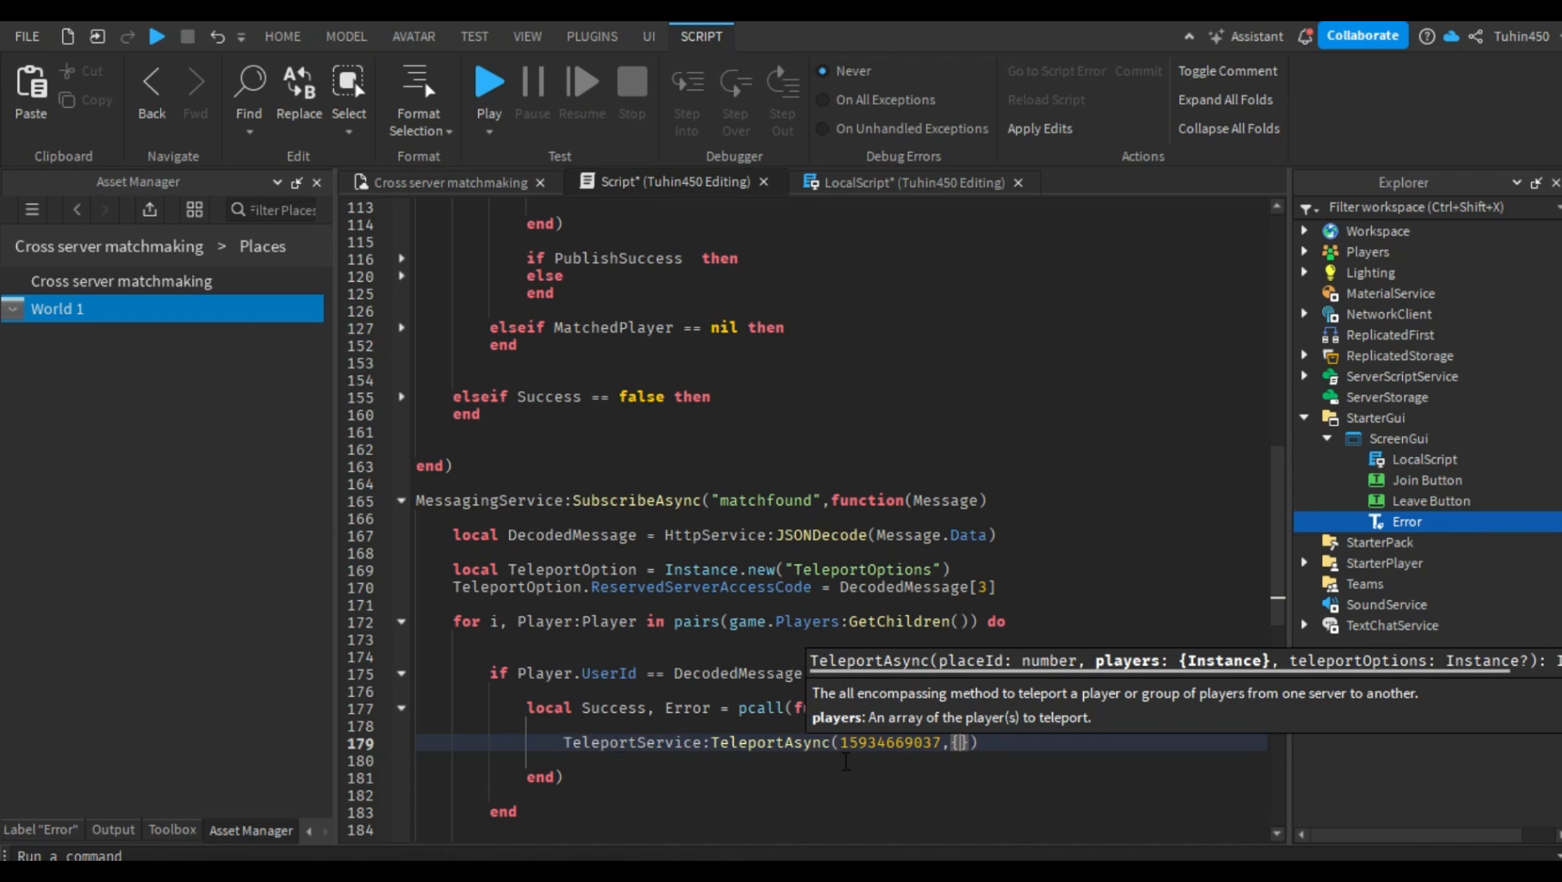
{"action": "type", "text": "Player},TeleportOption"}
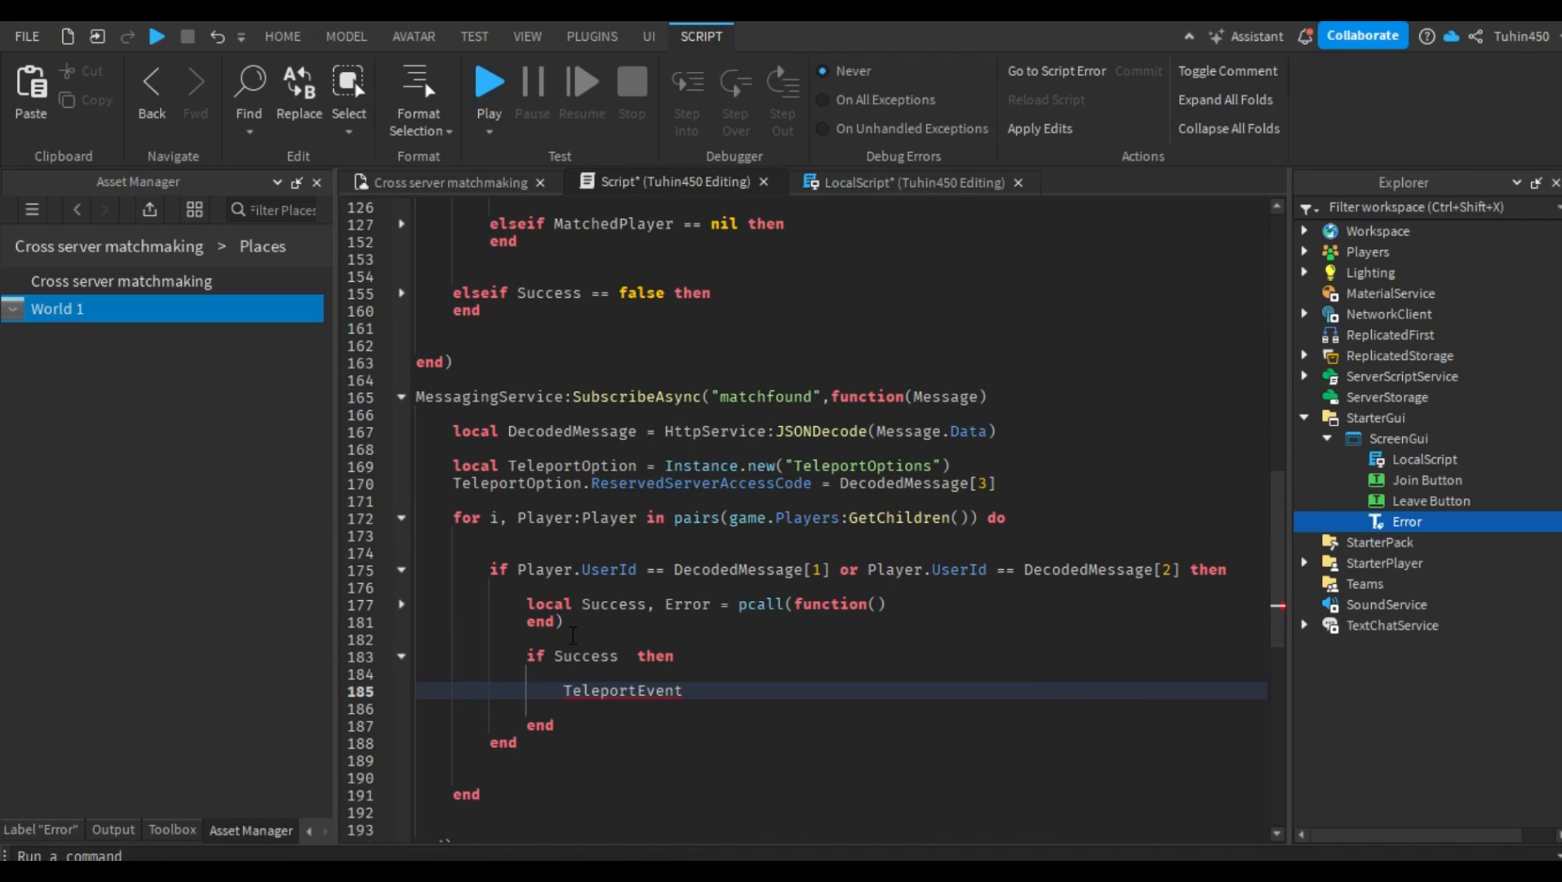
{"action": "type", "text": ":FireClient(Player)"}
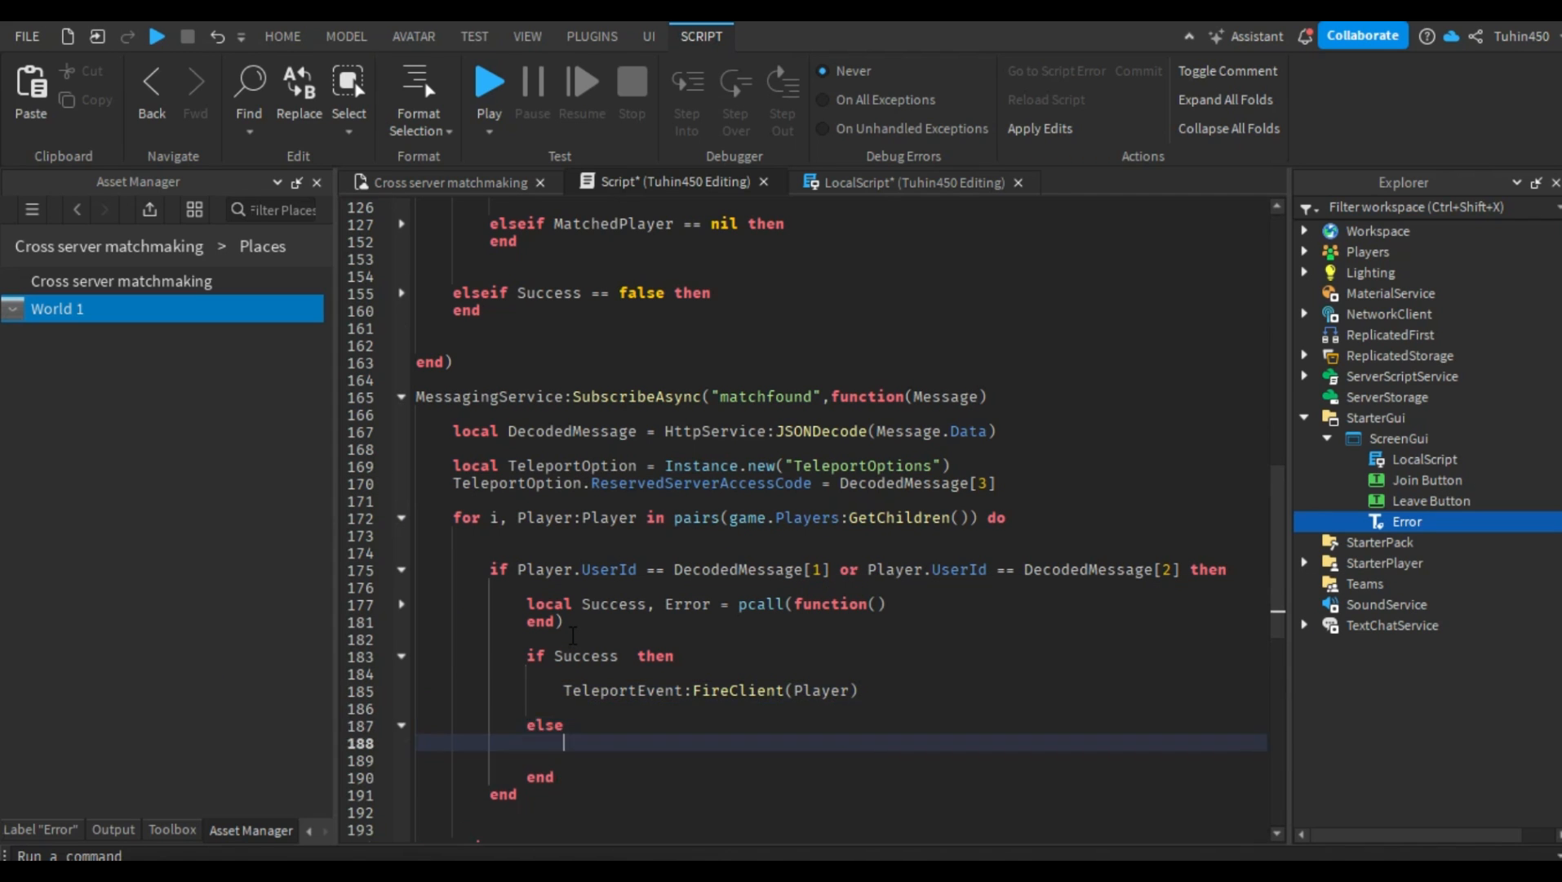
{"action": "type", "text": "warn(err"}
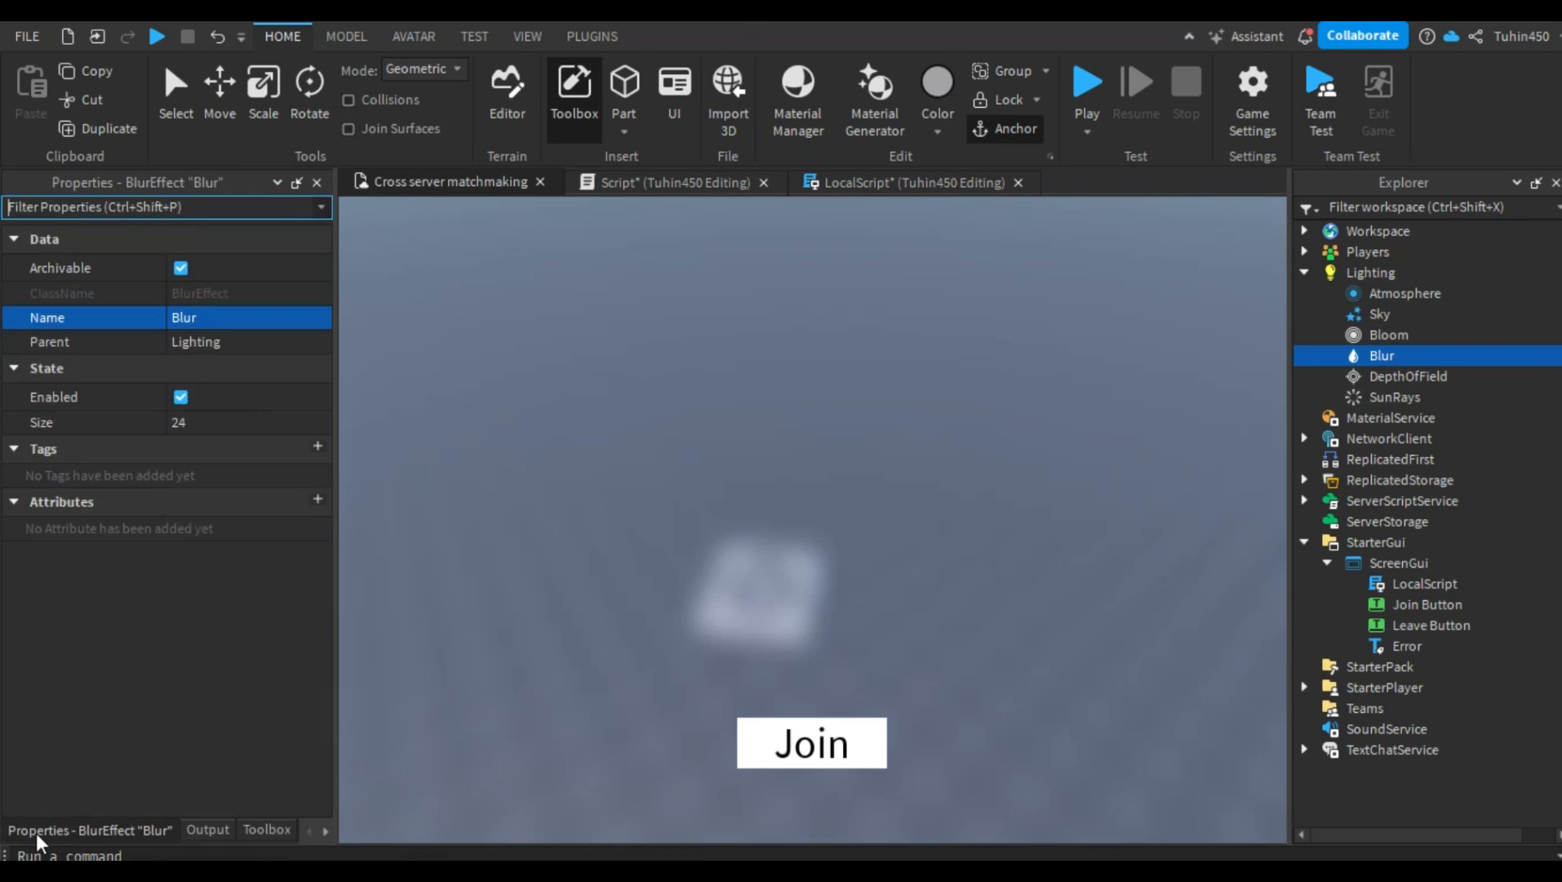
Step: On TeleportedEvent.OnClientEvent, enable BlurEffect and show TeleportingText for task.wait(5) seconds
{"action": "left_click", "coordinate": [902, 182]}
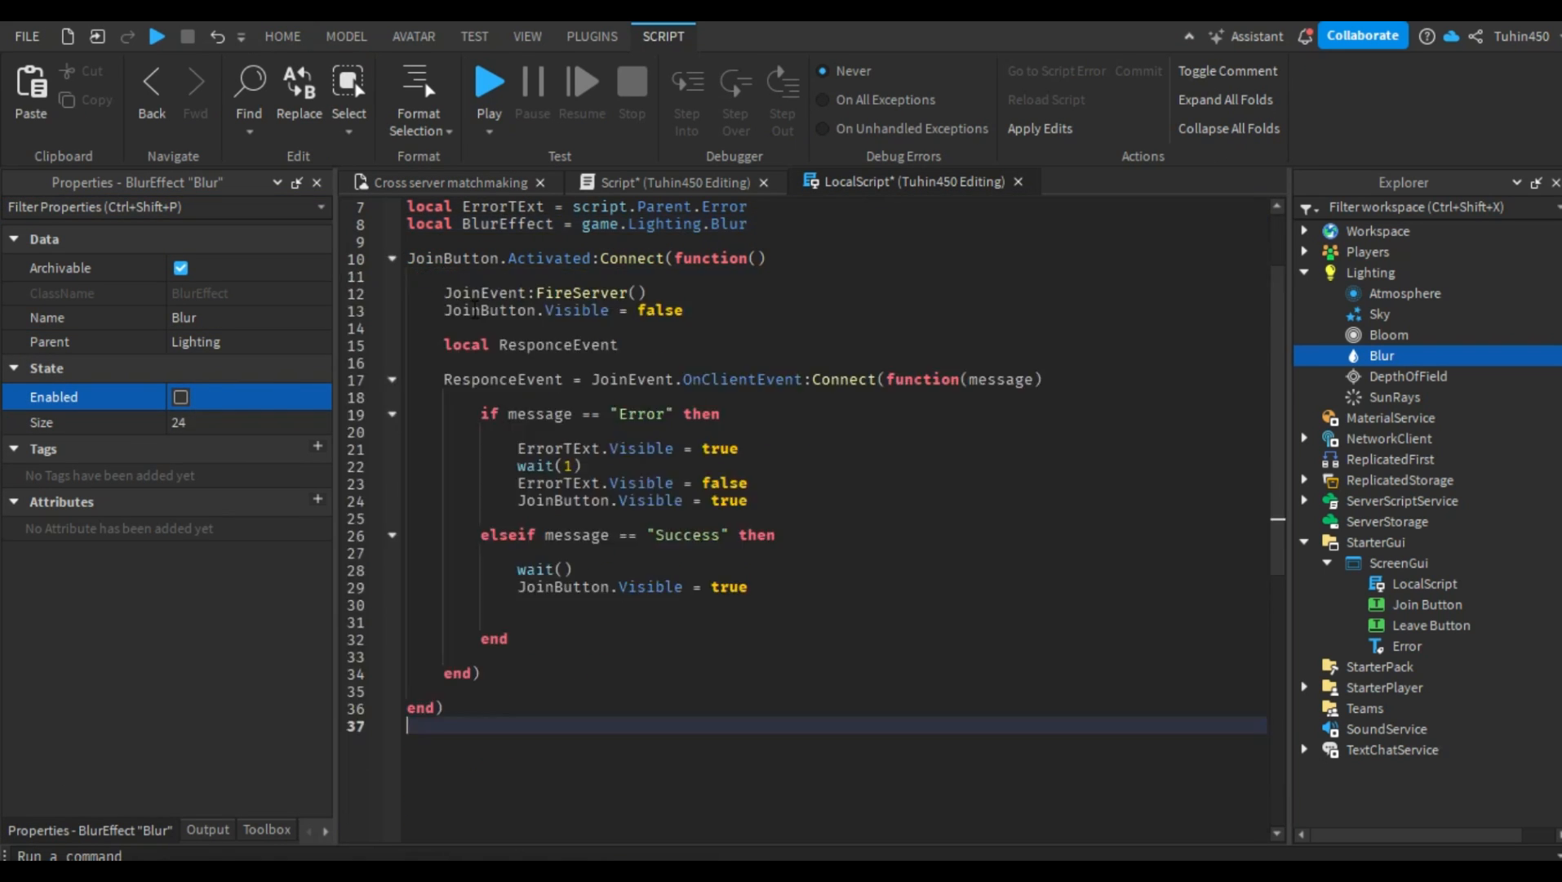
{"action": "type", "text": "TeleportedEvent.OnClientEvent:Connect(function()"}
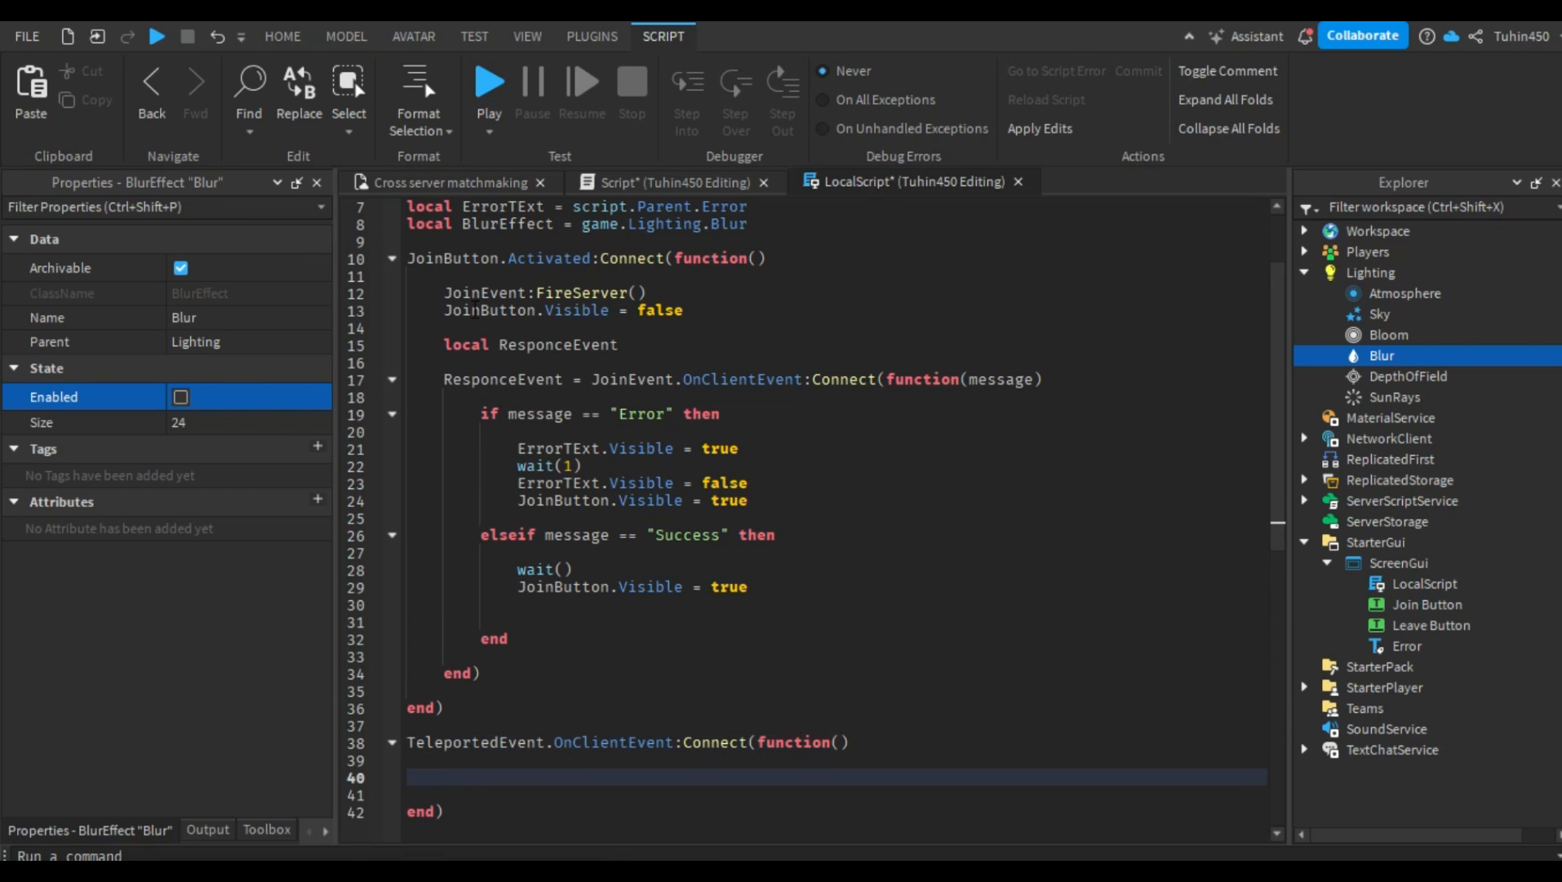
{"action": "type", "text": "BlurEffect.Enabled = true"}
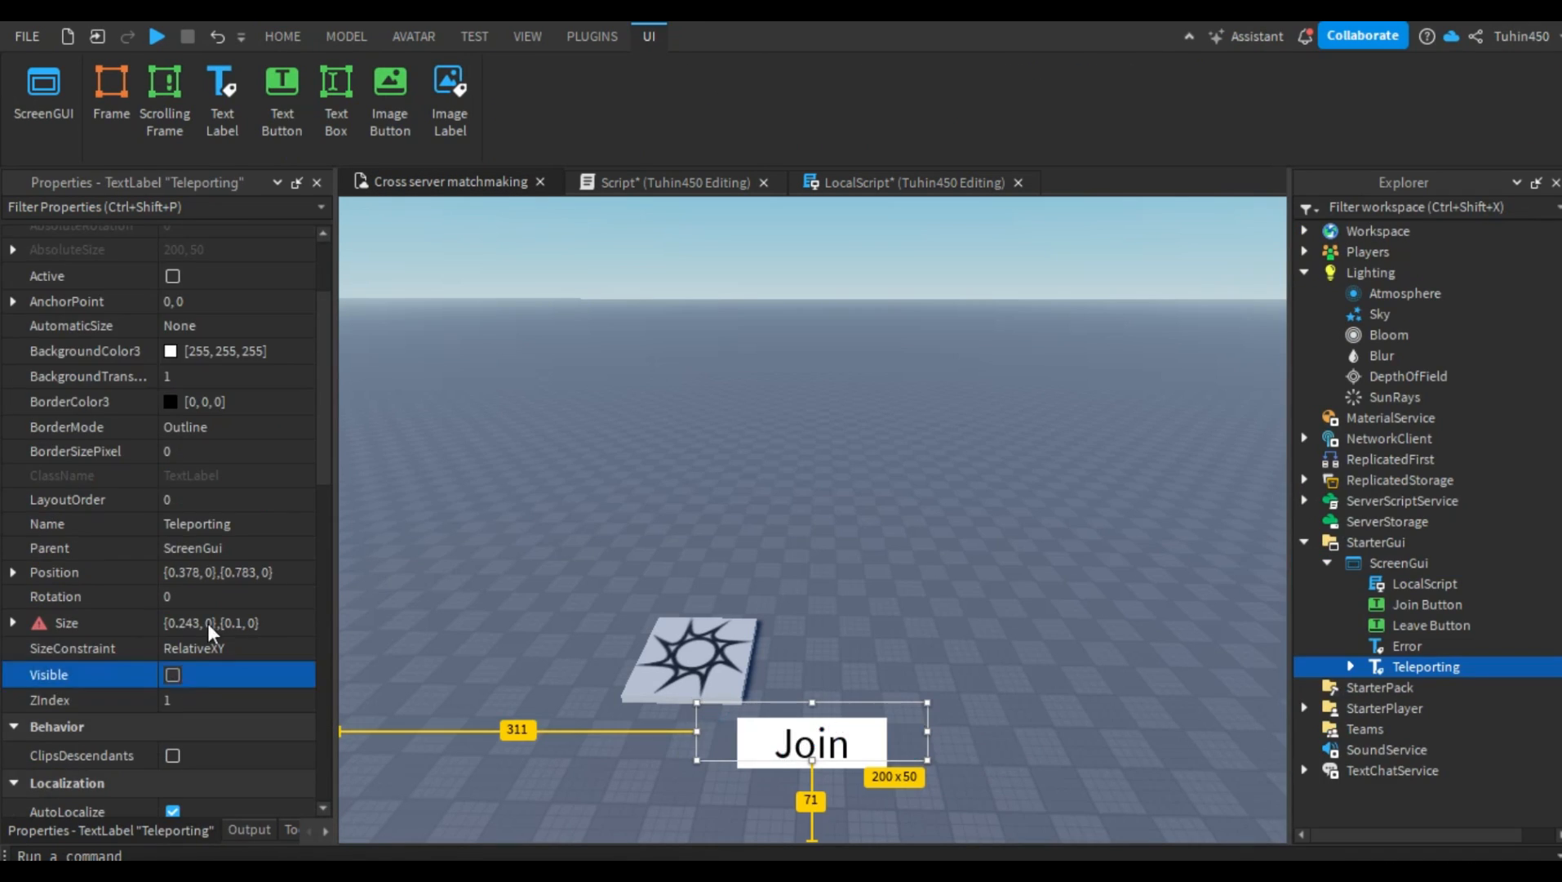
{"action": "left_click", "coordinate": [906, 181]}
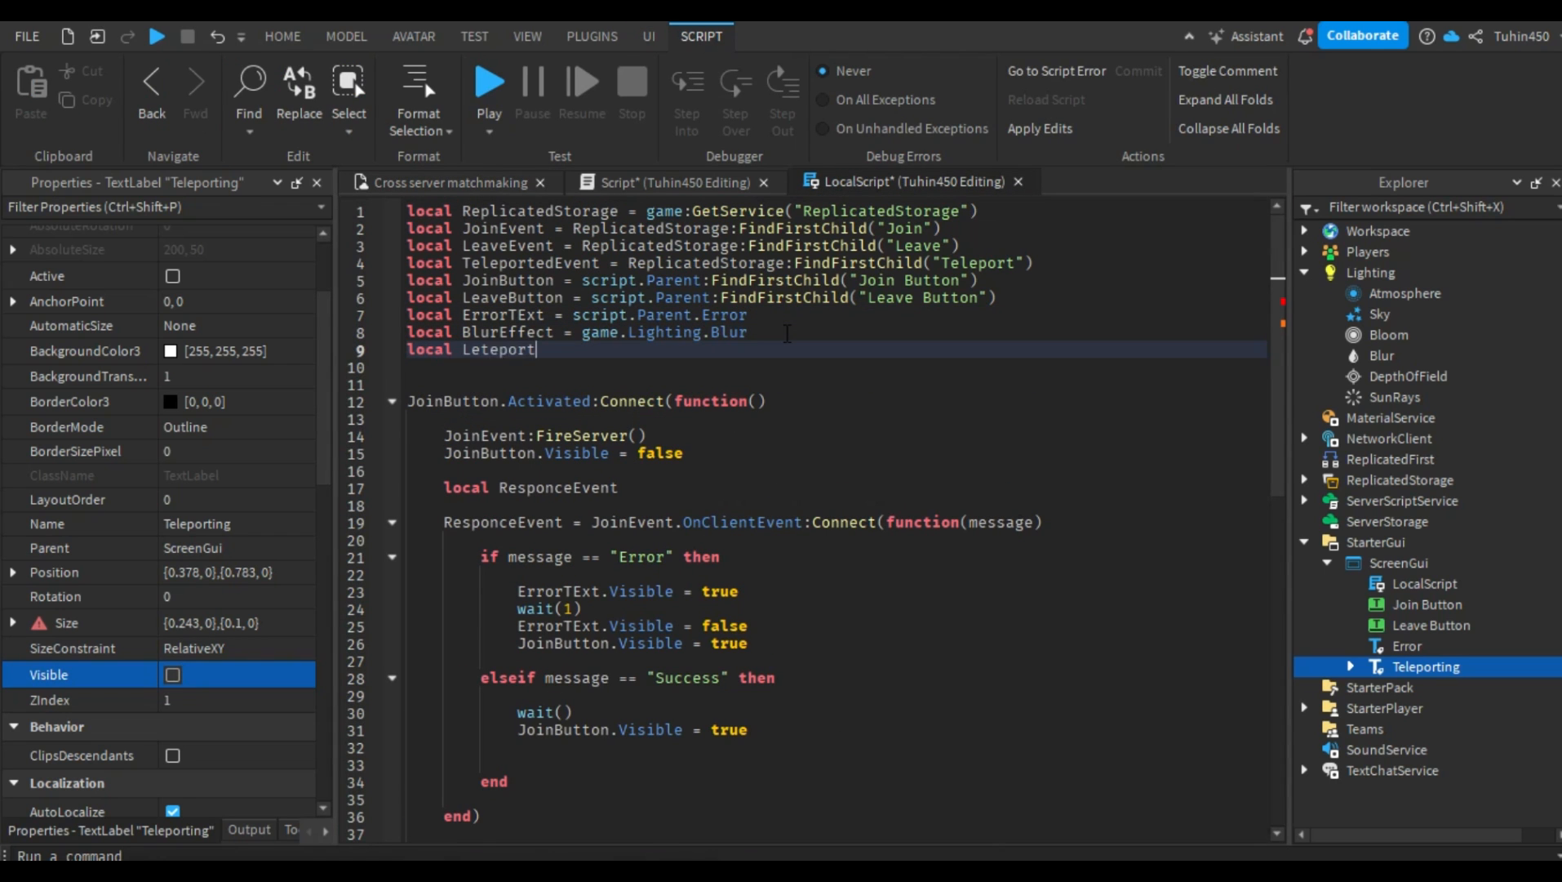
{"action": "type", "text": "TeleportingText ="}
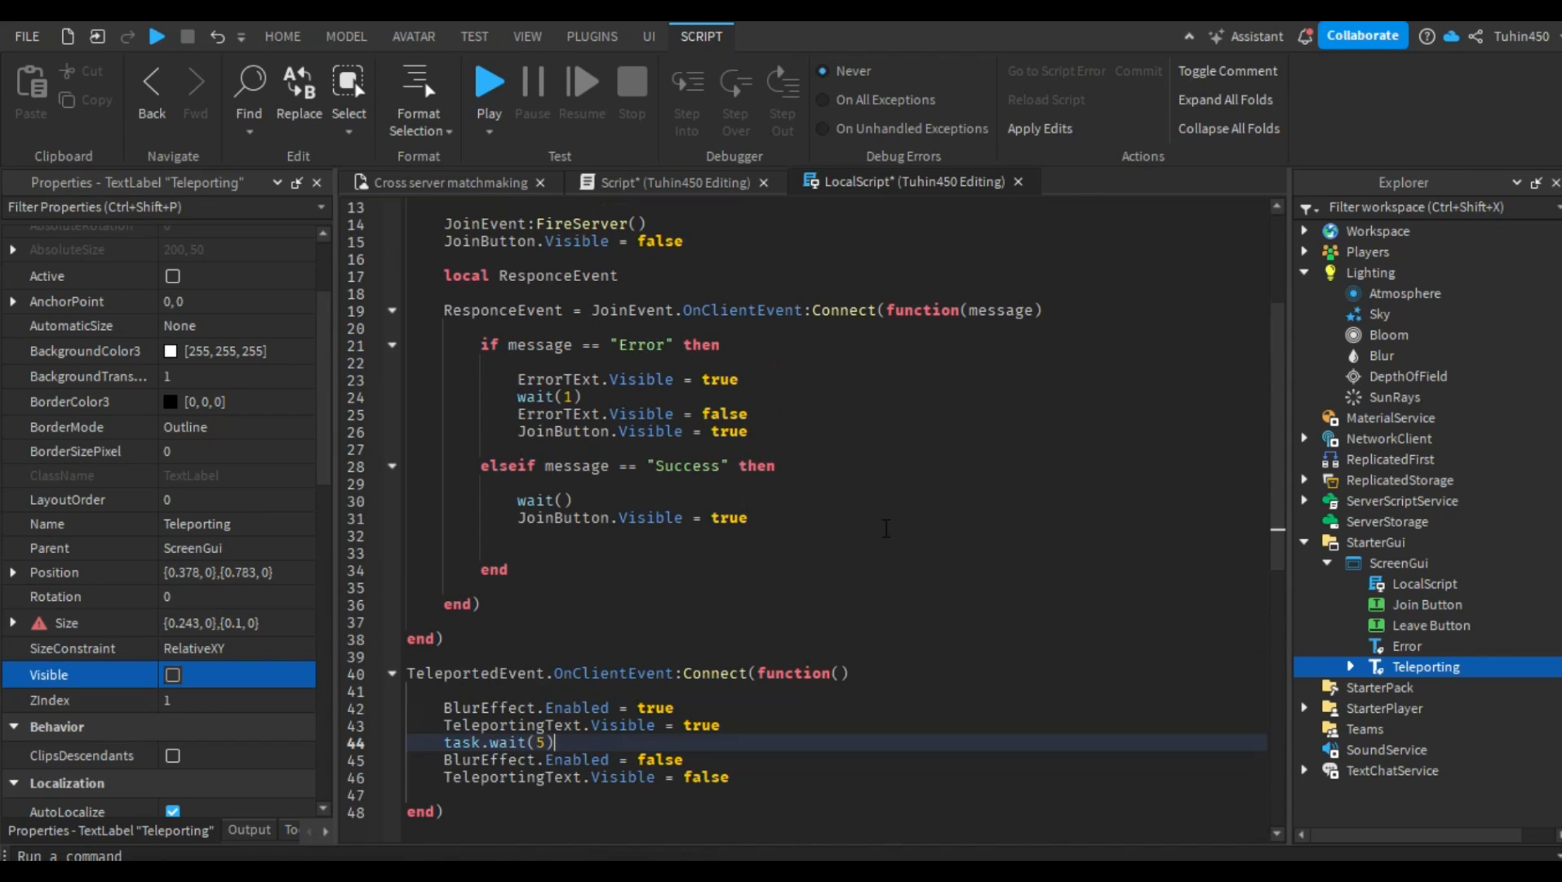
{"action": "type", "text": "e"}
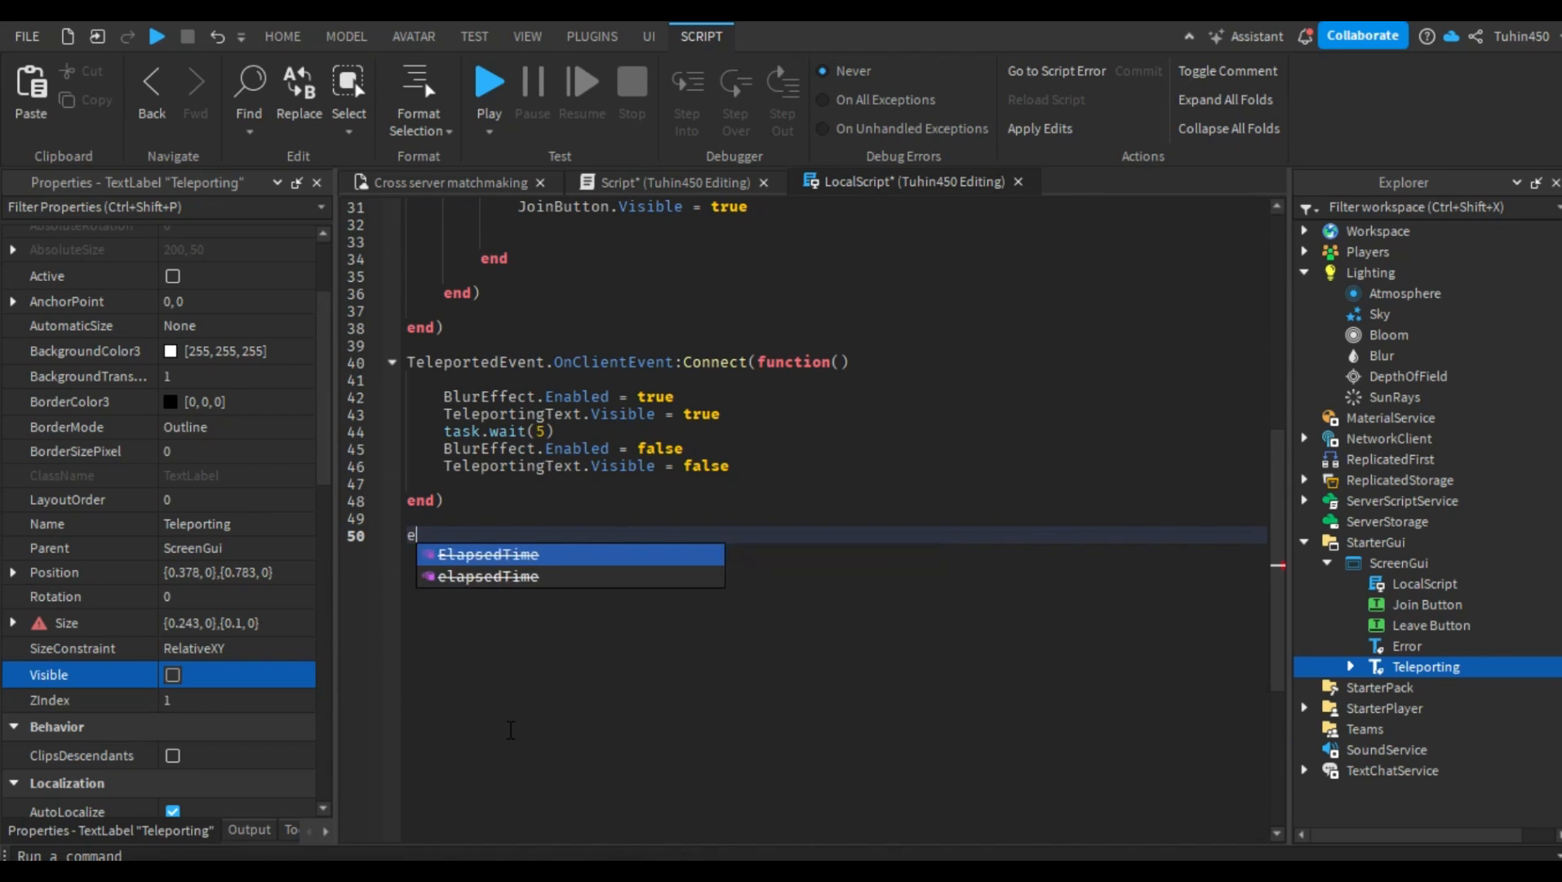
Step: Connect LeaveButton.Activated to fire LeaveEvent to the server
{"action": "type", "text": "LeaveButton.Activated:Connect(function)"}
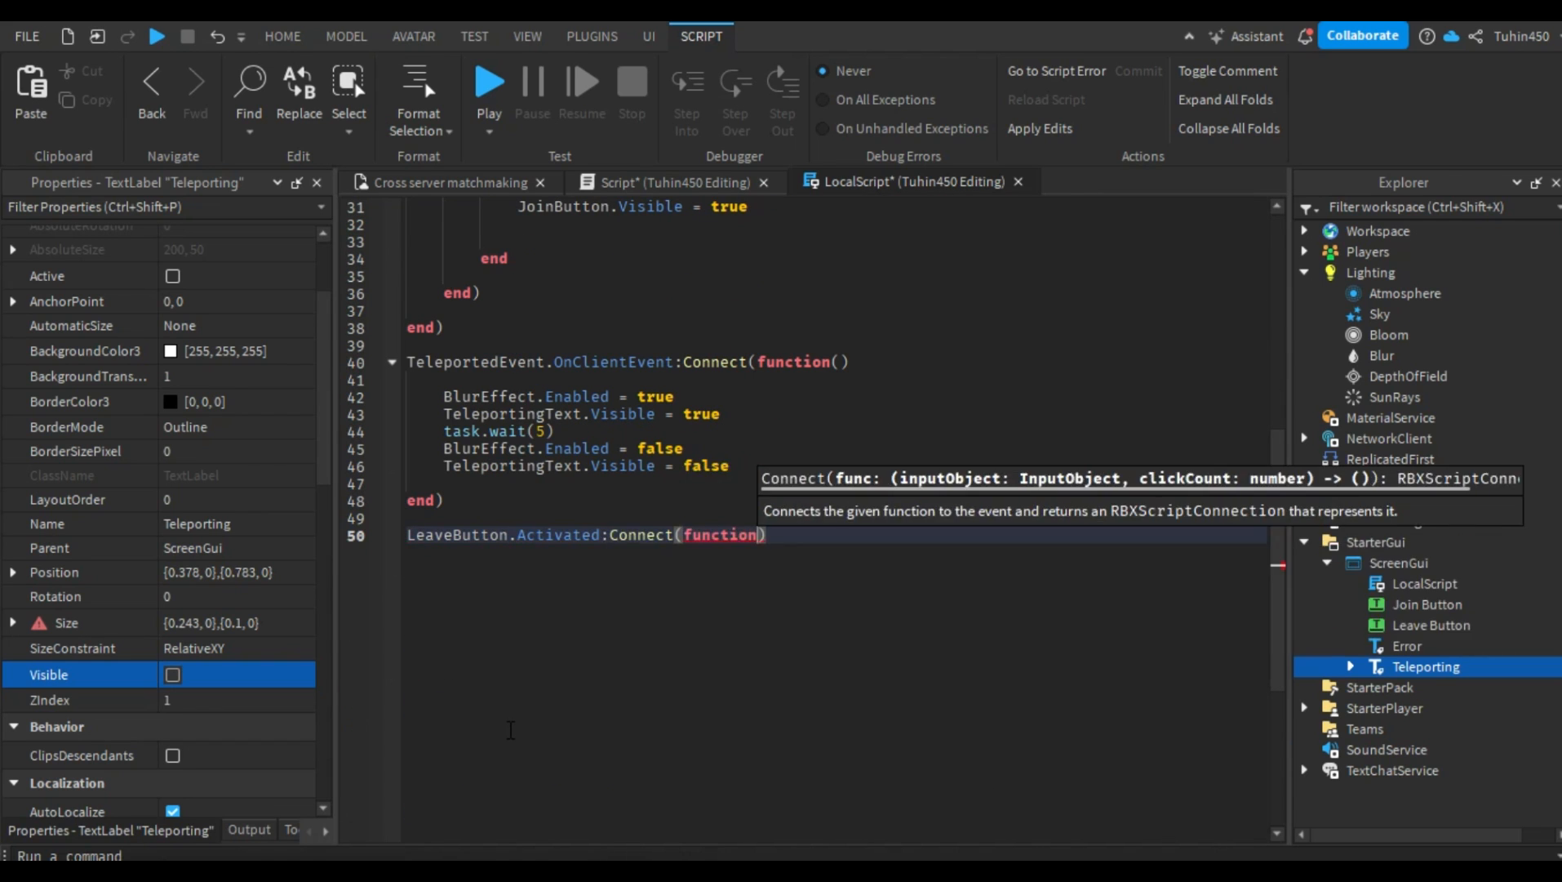
{"action": "type", "text": "LeaveEvent:fire"}
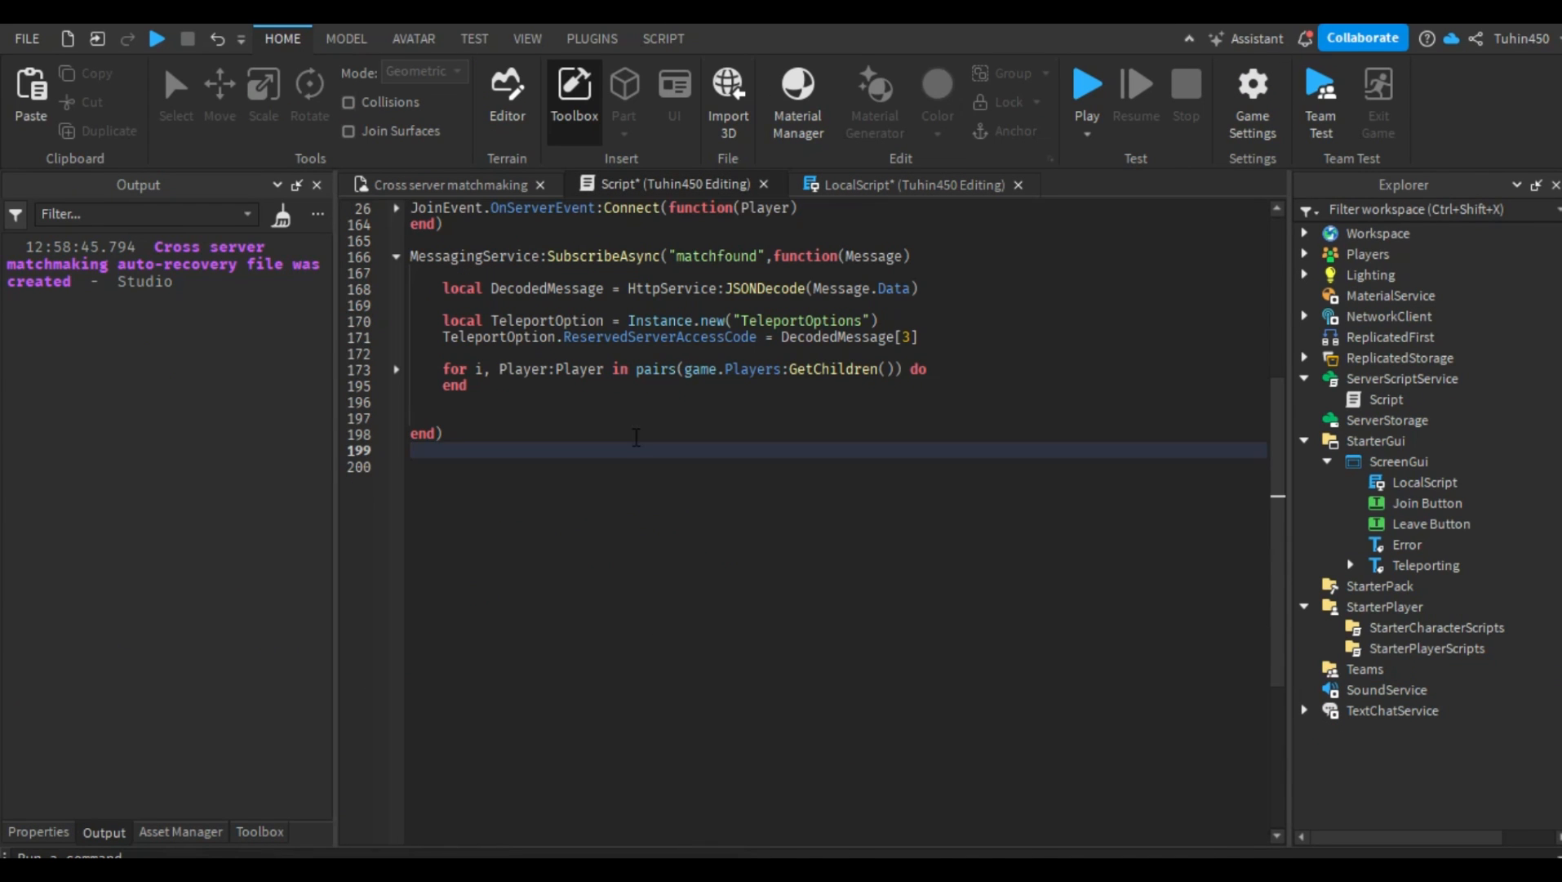
Step: In LeaveEvent.OnServerEvent, pcall Queuestore GetAsync and check the player's entry in Result
{"action": "type", "text": "LeaveEvent.OnServerEvent:Connect(function()"}
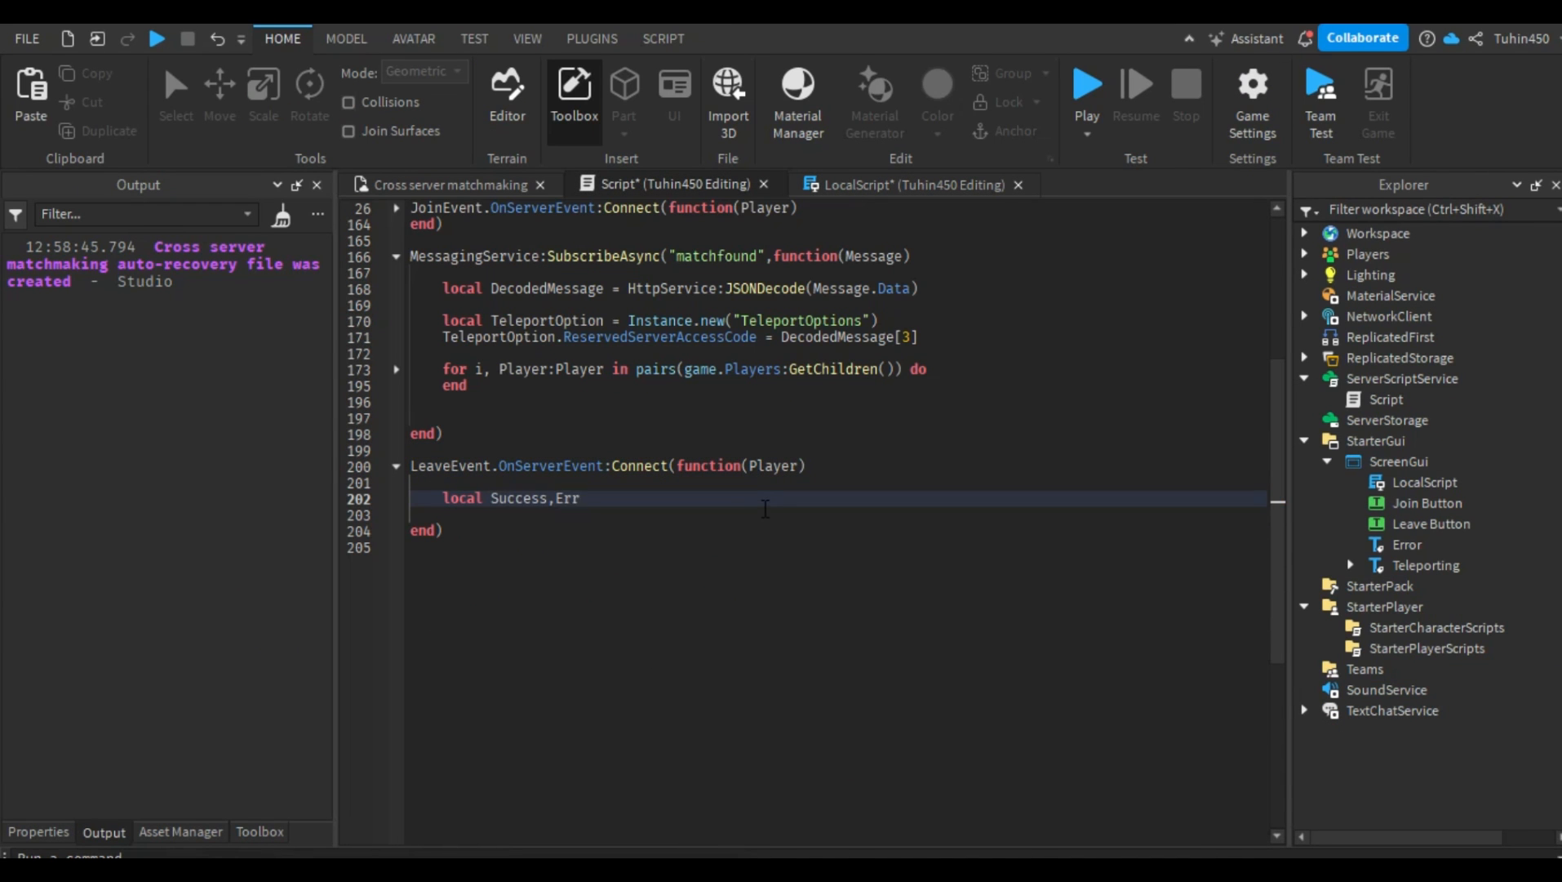
{"action": "type", "text": "Result = pcall(function()"}
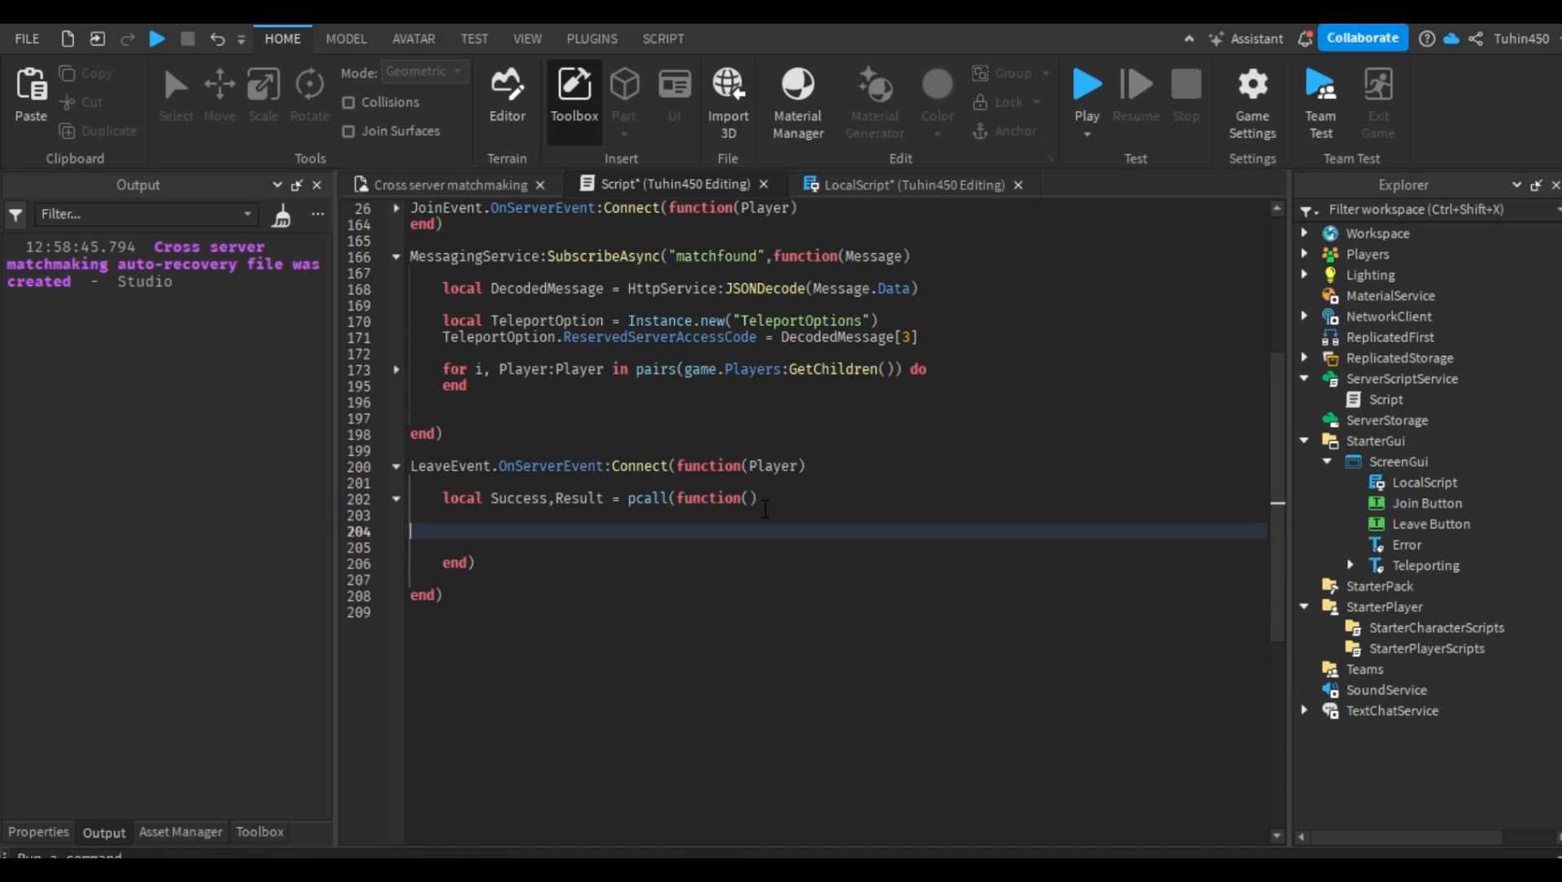
{"action": "type", "text": "return Queuestore:ge"}
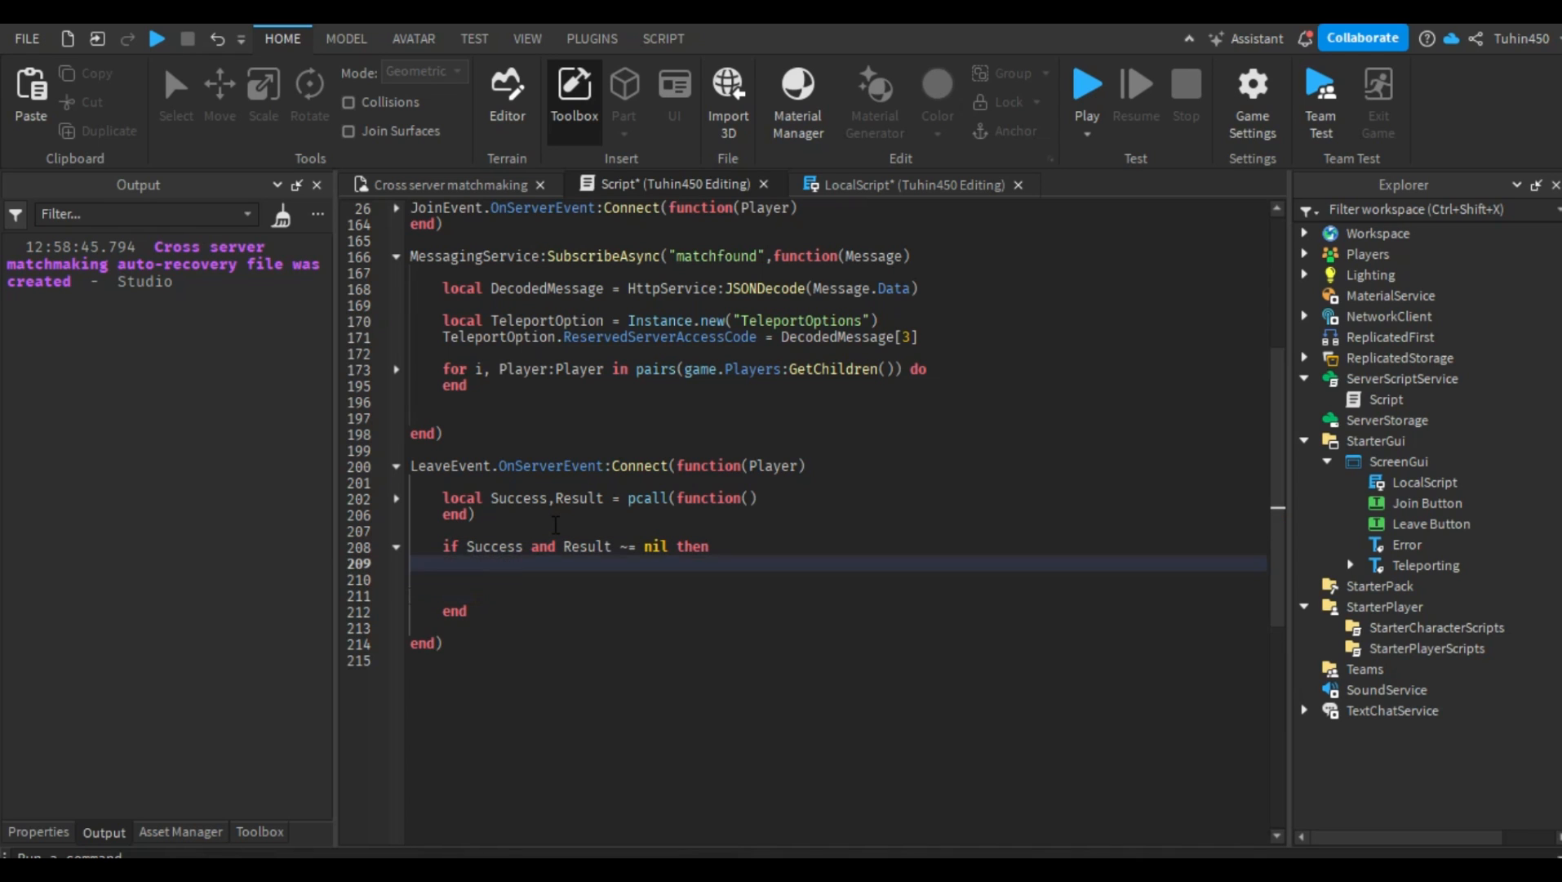
{"action": "type", "text": "if Result['']"}
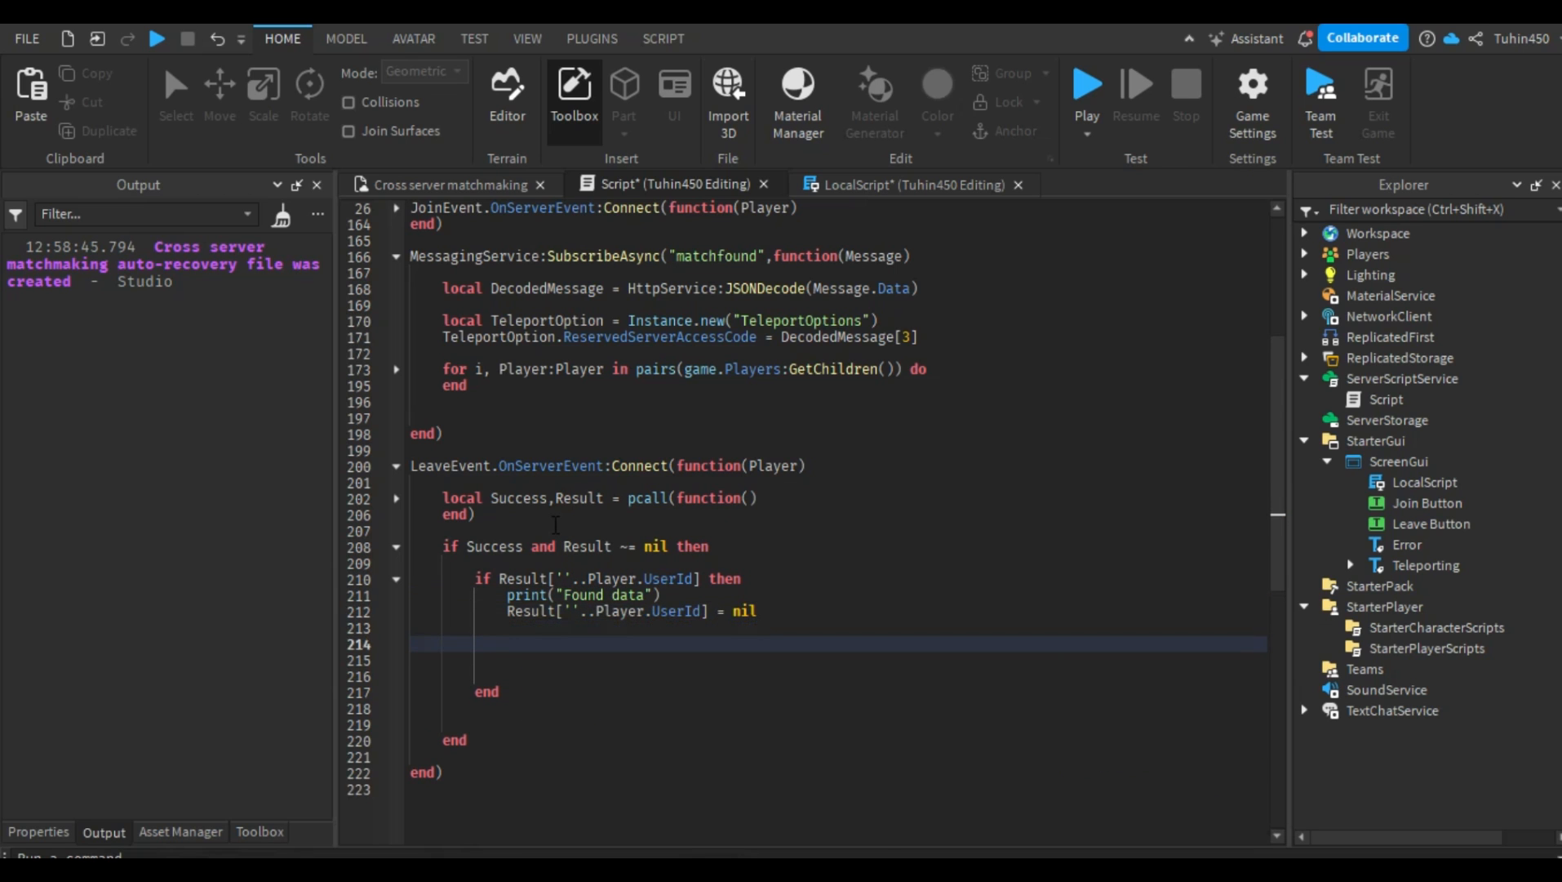
Step: Clear the player's entry and pcall Queuestore:SetAsync('1v1', Result) into SettingSuccess, Error
{"action": "type", "text": "local SettingSuccess,"}
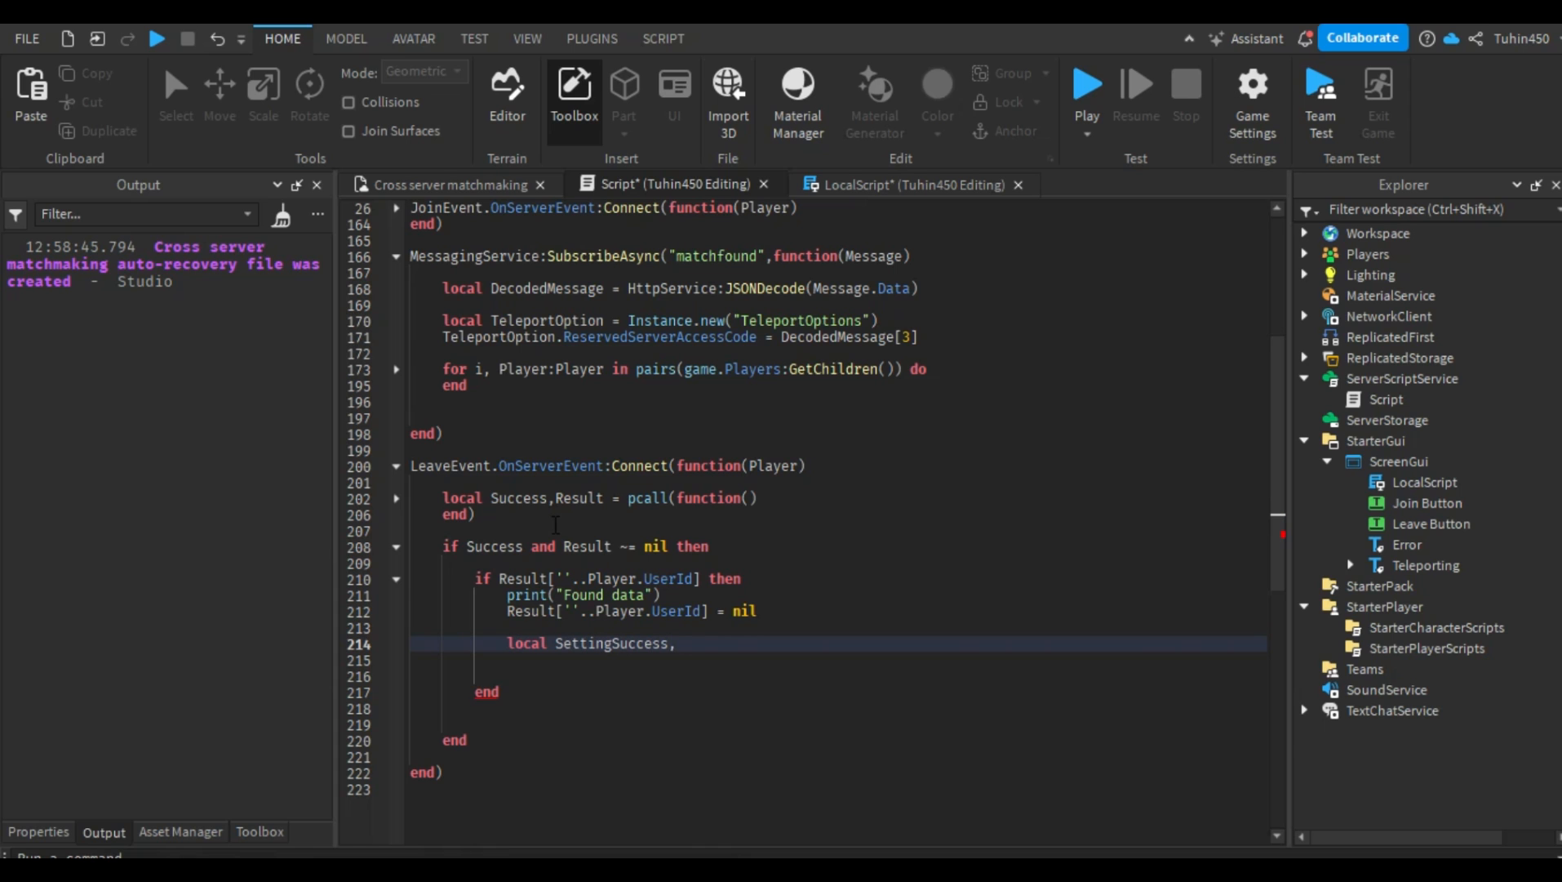
{"action": "type", "text": "Error = pcall(function()"}
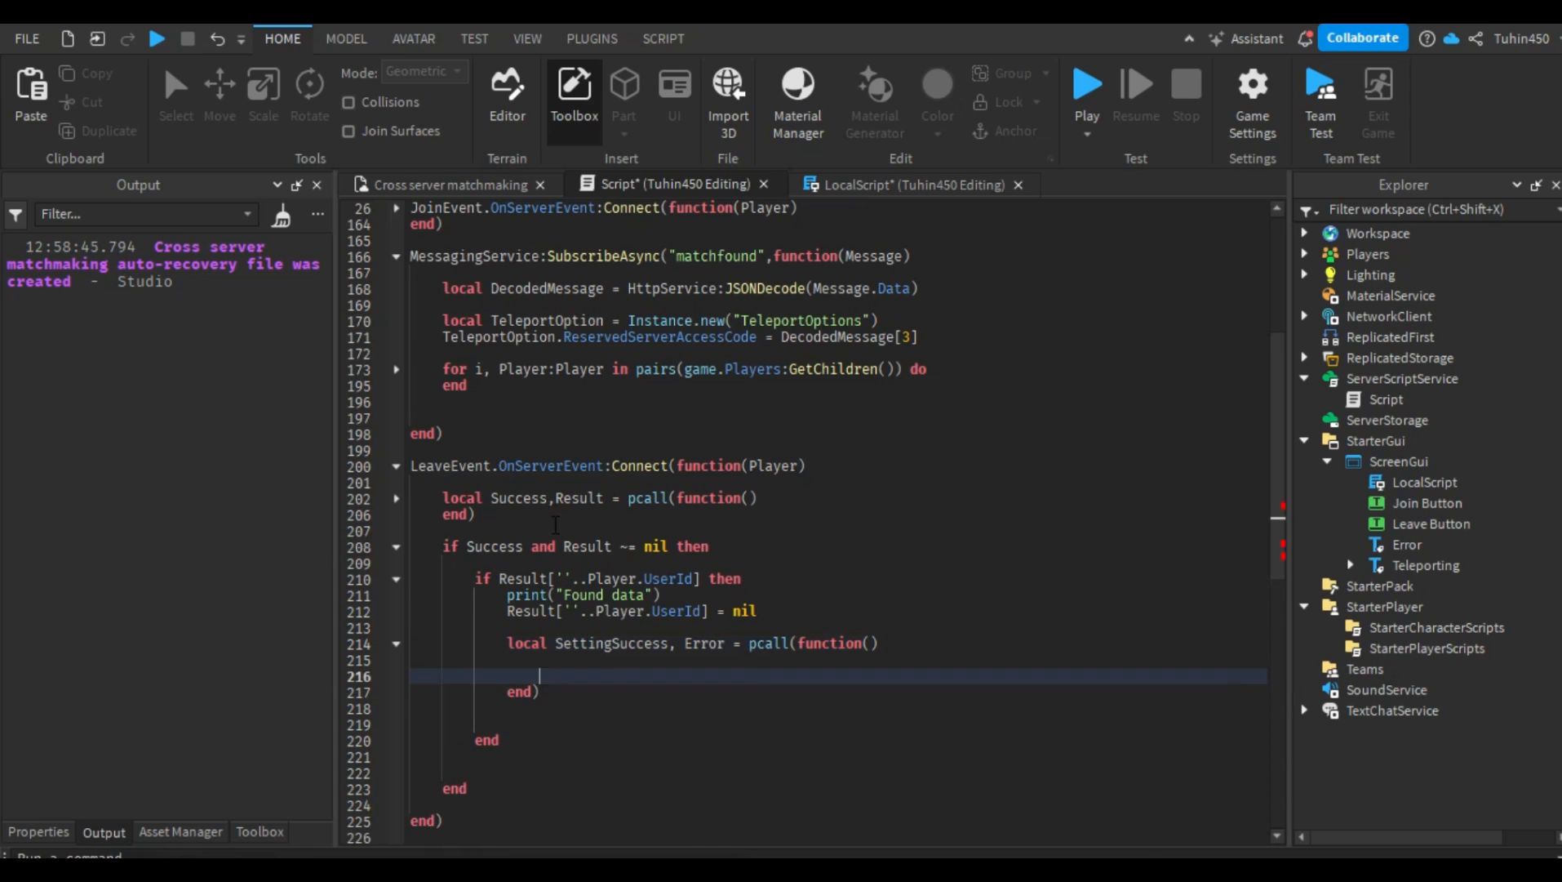
{"action": "type", "text": "Queuestore:SetAsync("}
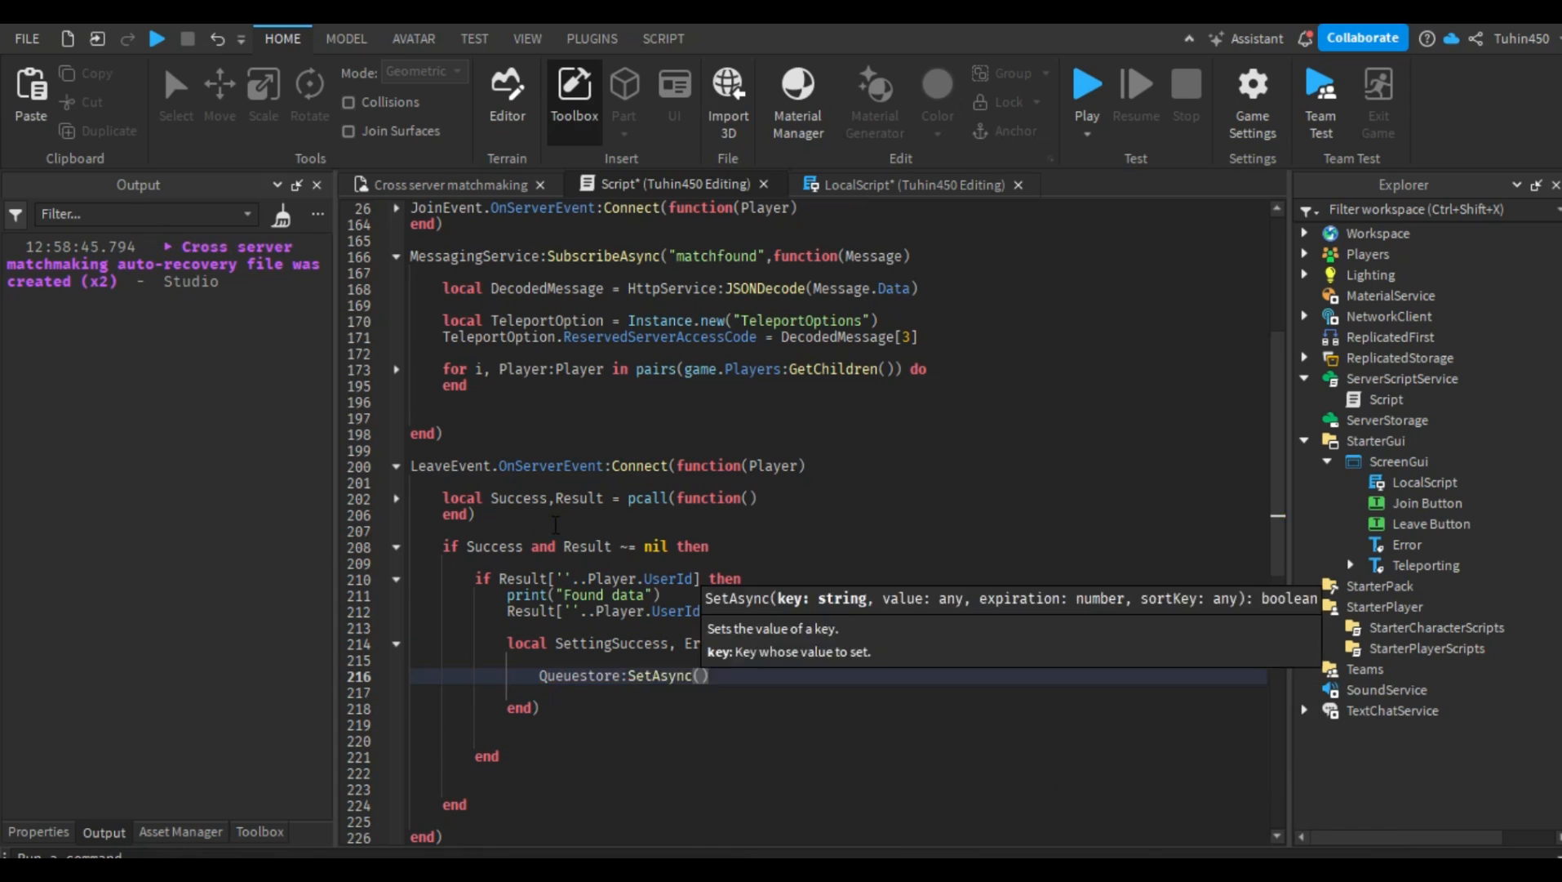
{"action": "type", "text": "'1v1',Result,"}
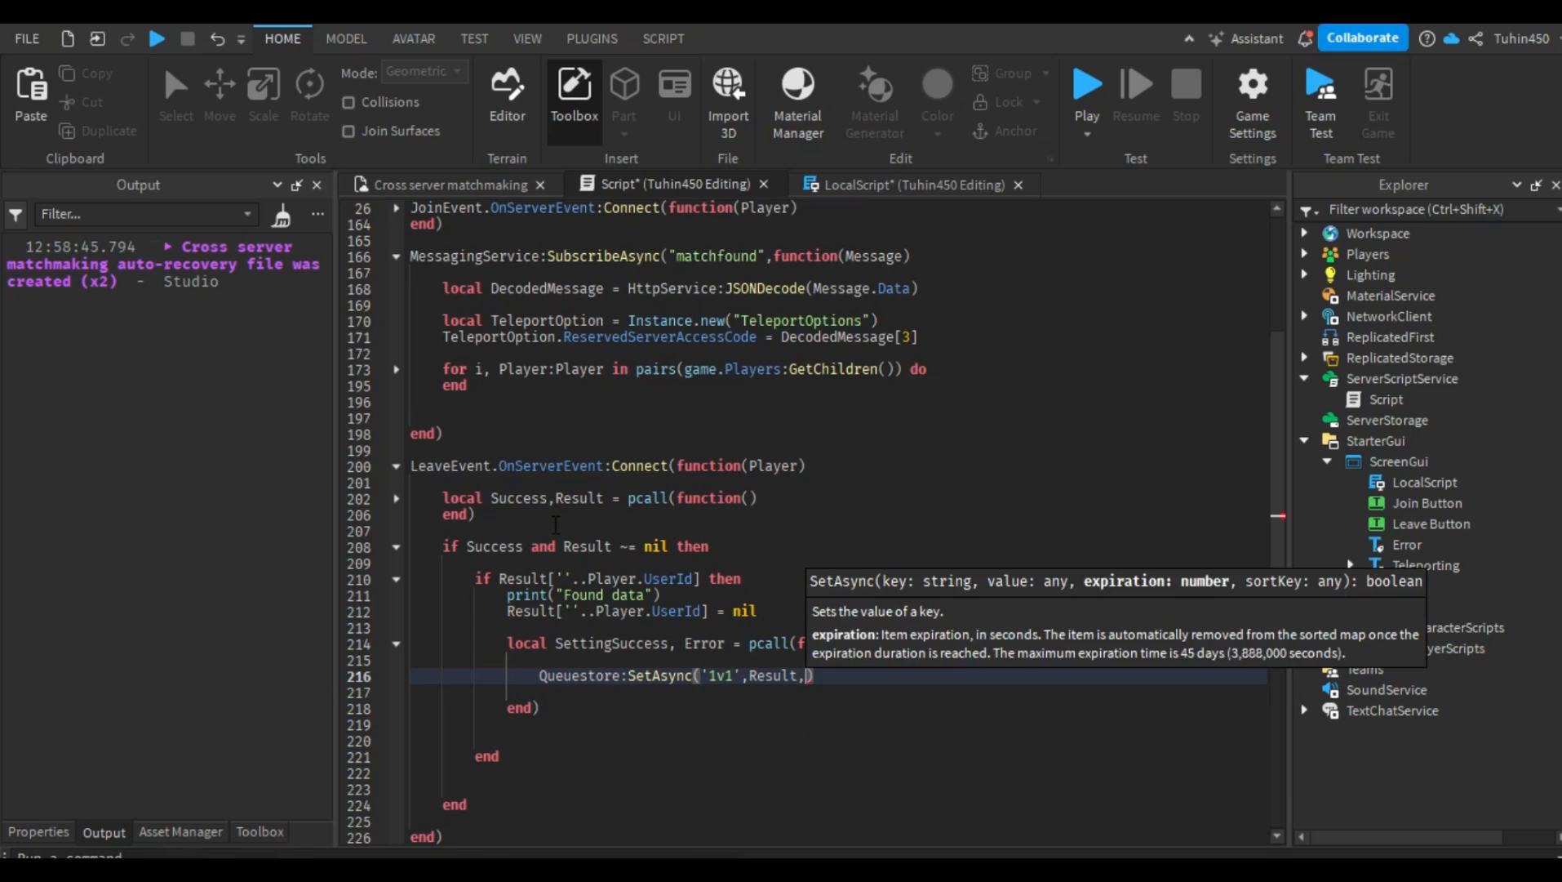
Step: FireClient Success or Error with warn, then review the LocalScript's leave responses
{"action": "type", "text": "if Success"}
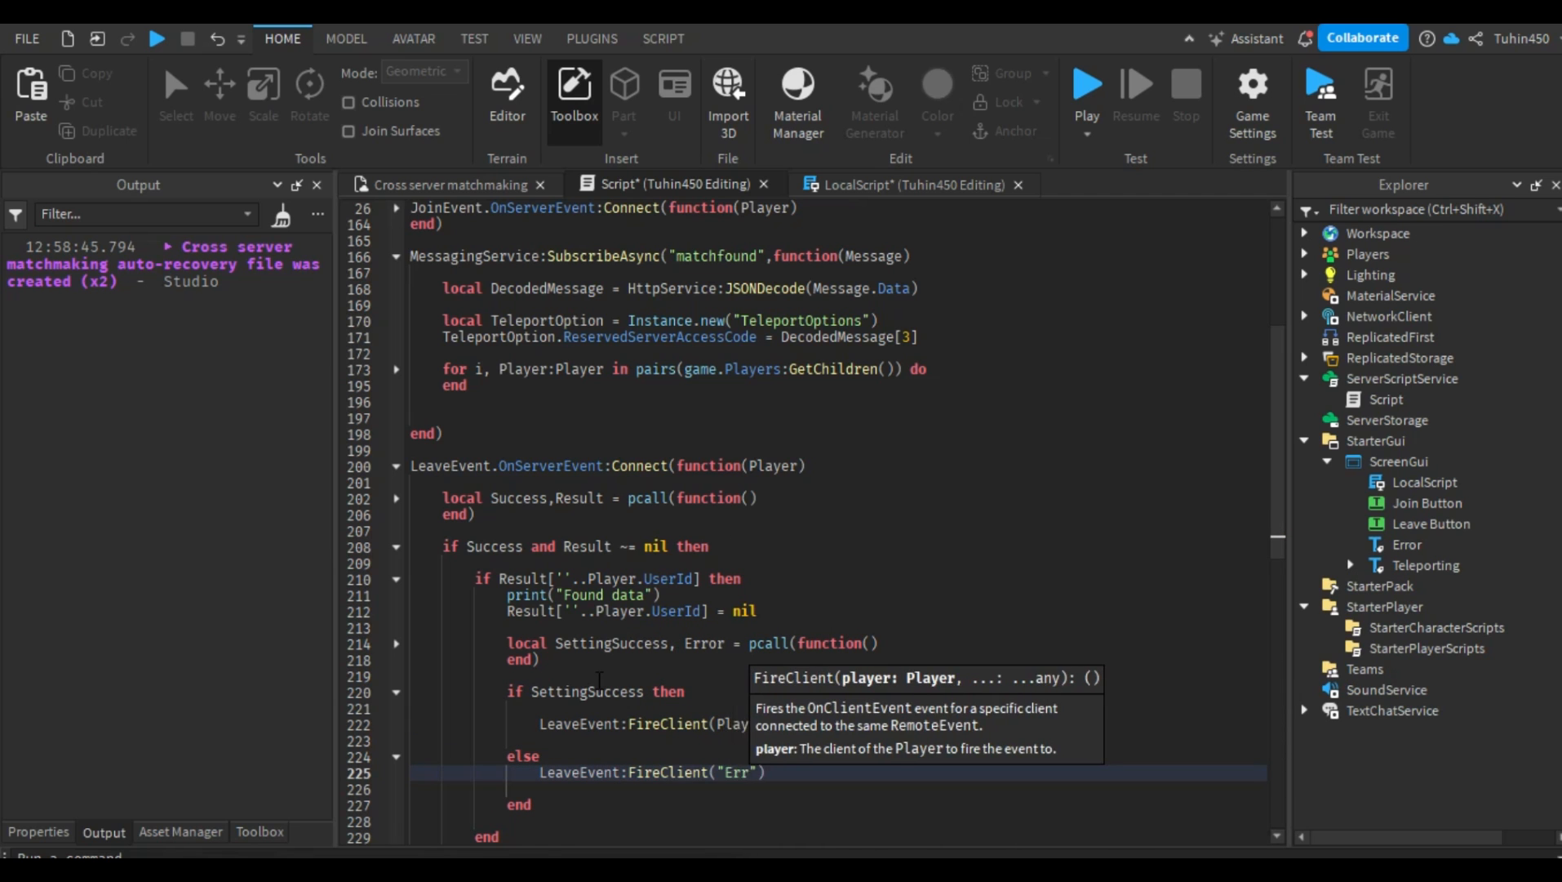
{"action": "type", "text": "Player,\"Error\""}
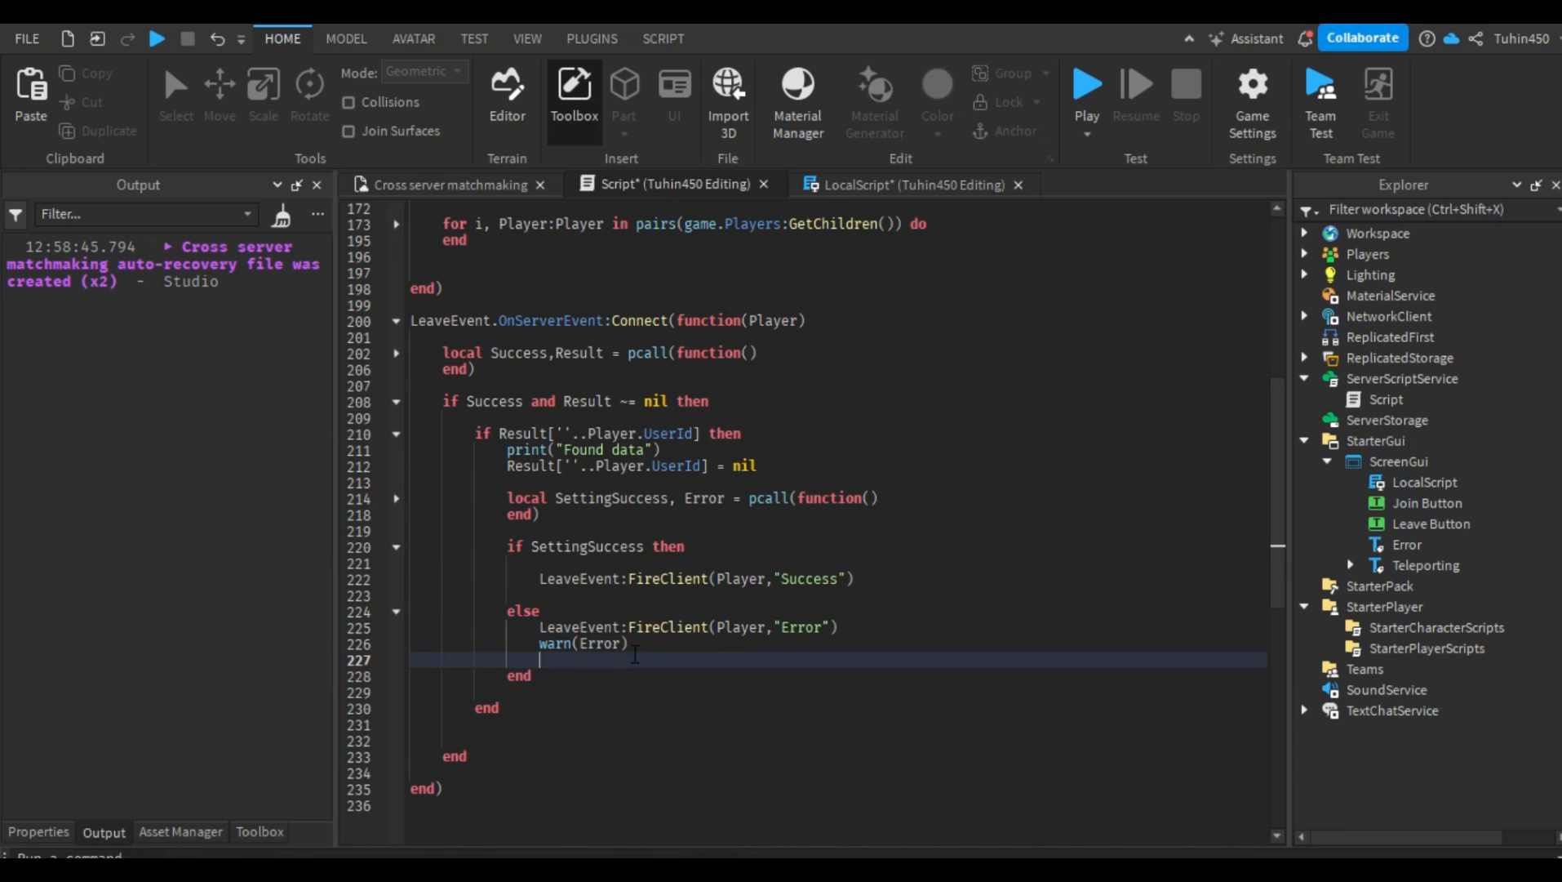
{"action": "left_click", "coordinate": [395, 546]}
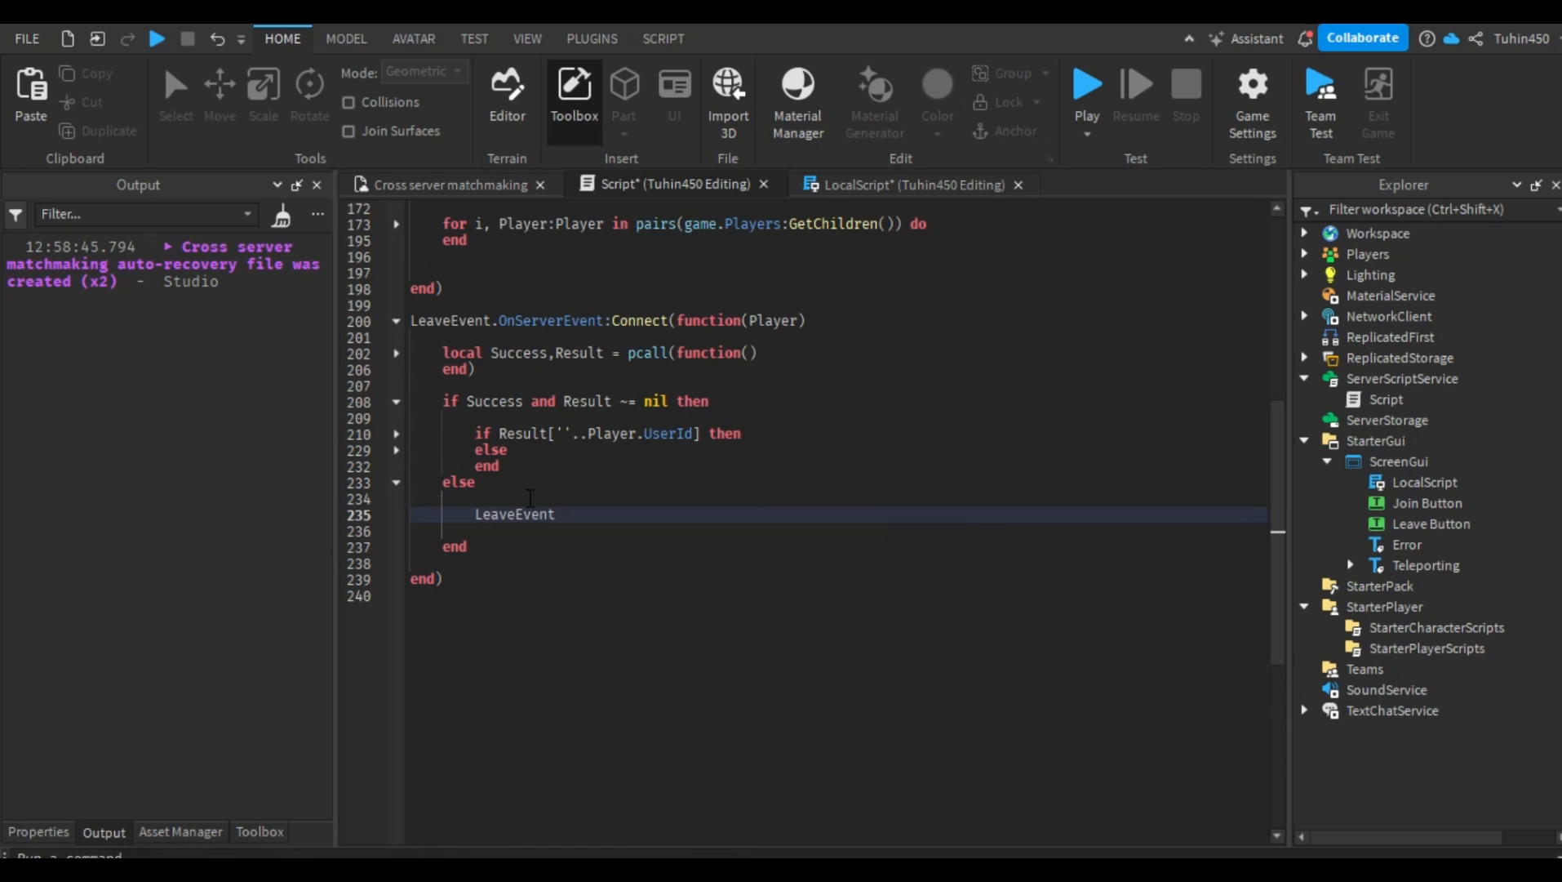
{"action": "type", "text": "warn(\"e\""}
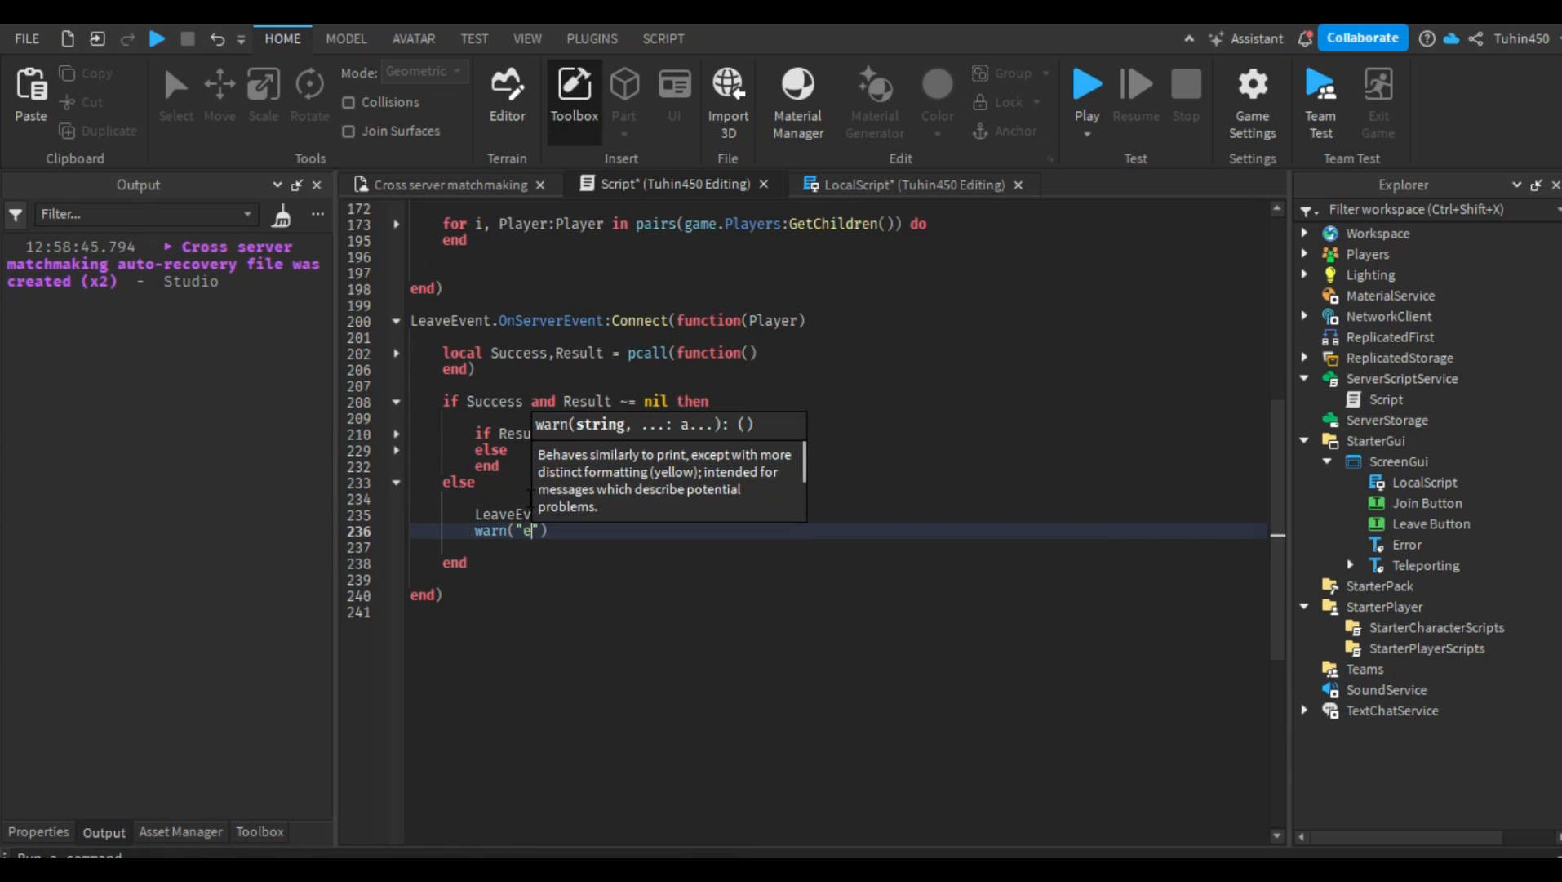
{"action": "left_click", "coordinate": [906, 184]}
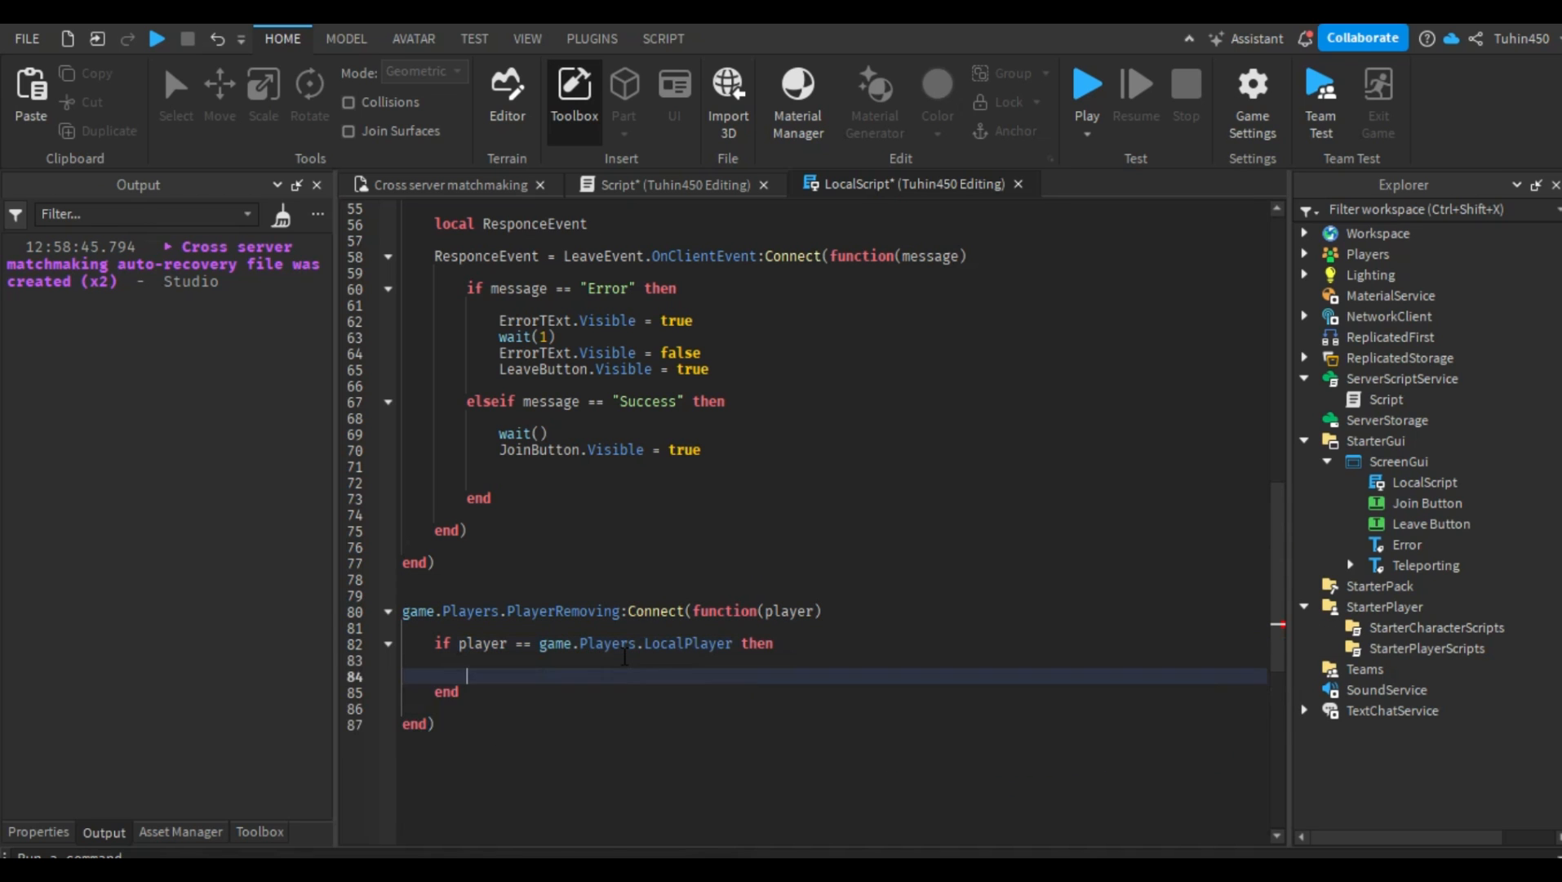
Step: Add game:BindToClose(function() with a for loop over game.Players:GetChildren() in the server script
{"action": "left_click", "coordinate": [667, 184]}
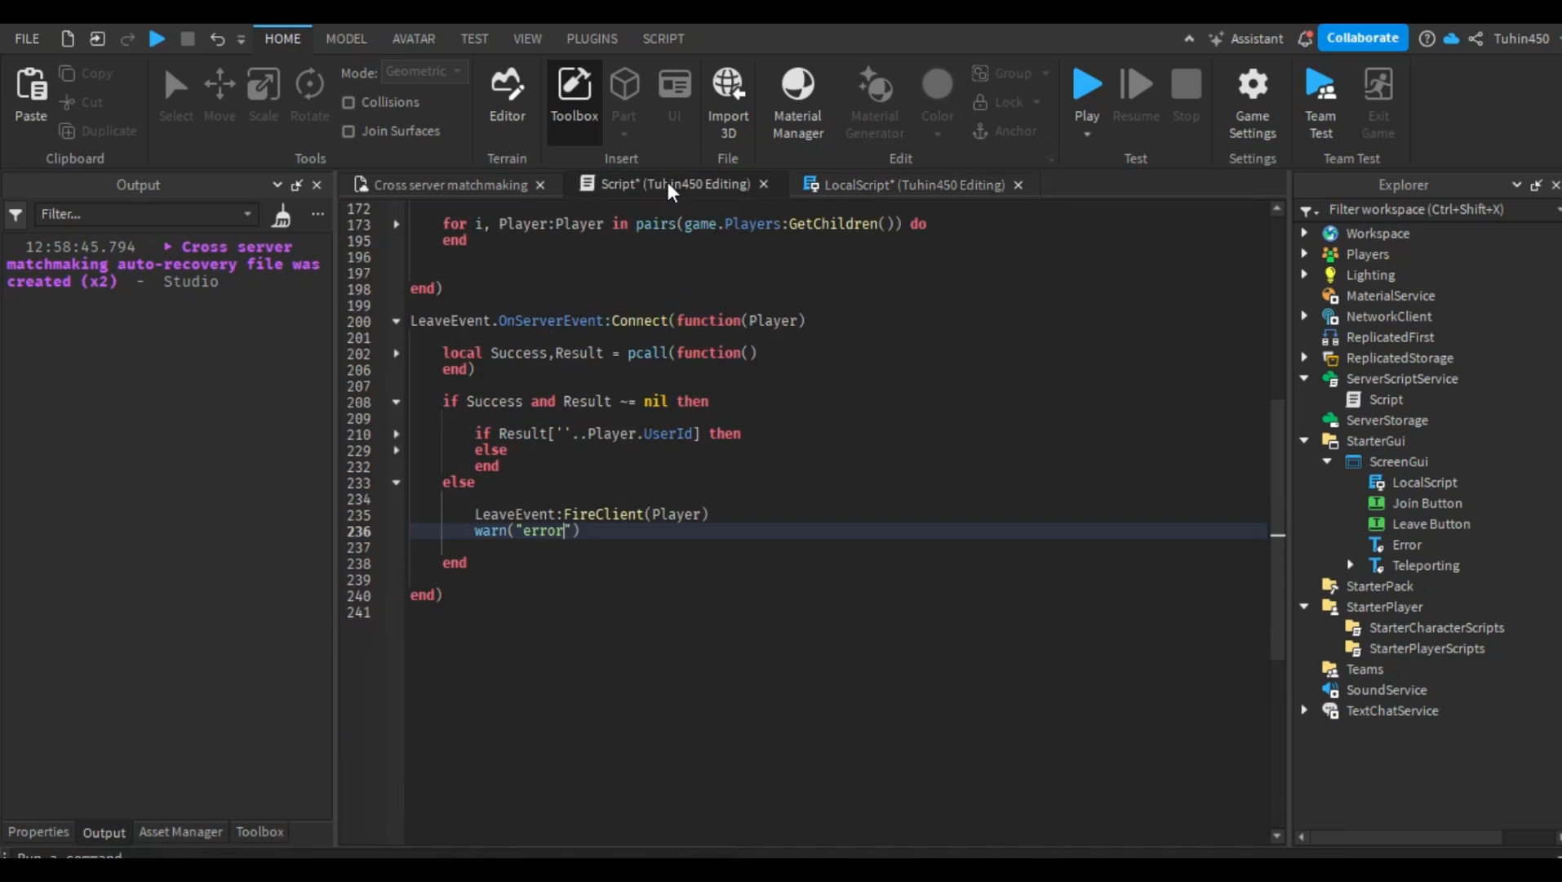
{"action": "type", "text": "game.b"}
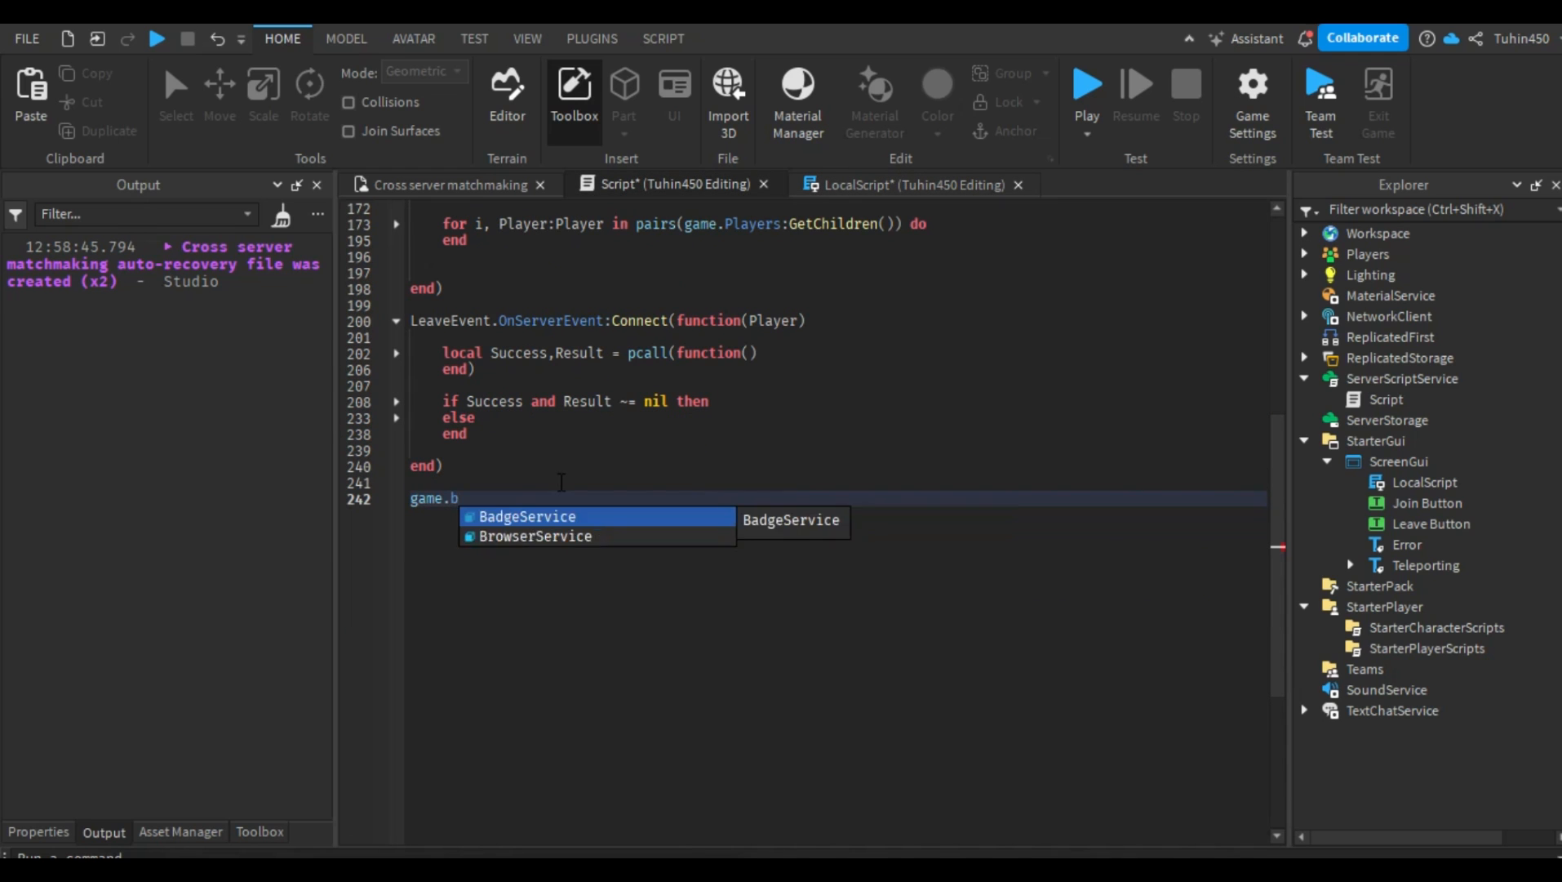
{"action": "type", "text": ":BindToClose()"}
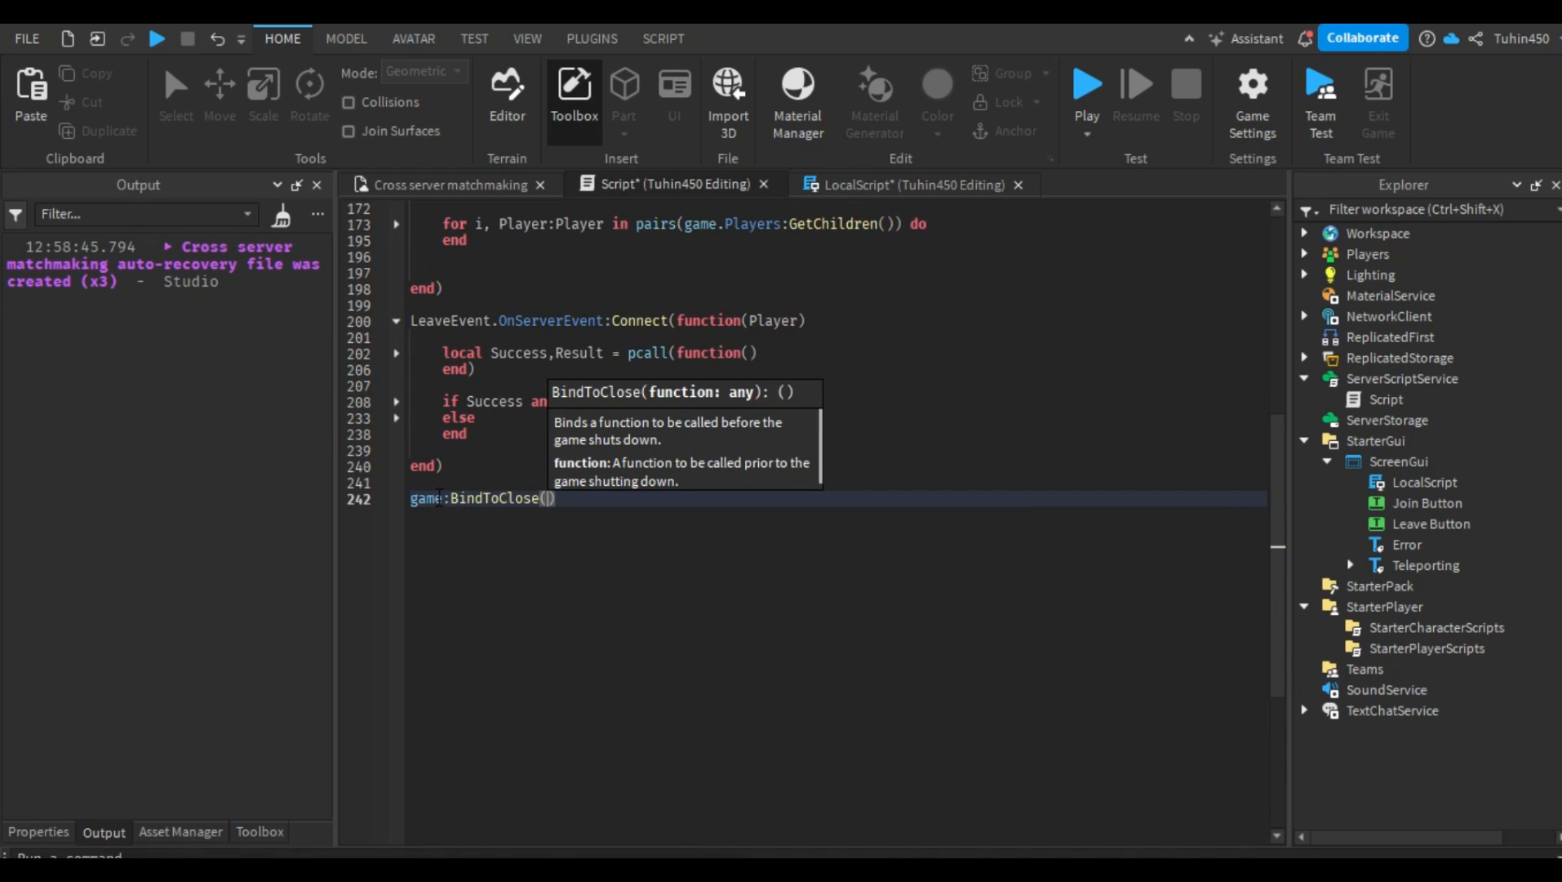
{"action": "type", "text": "function()"}
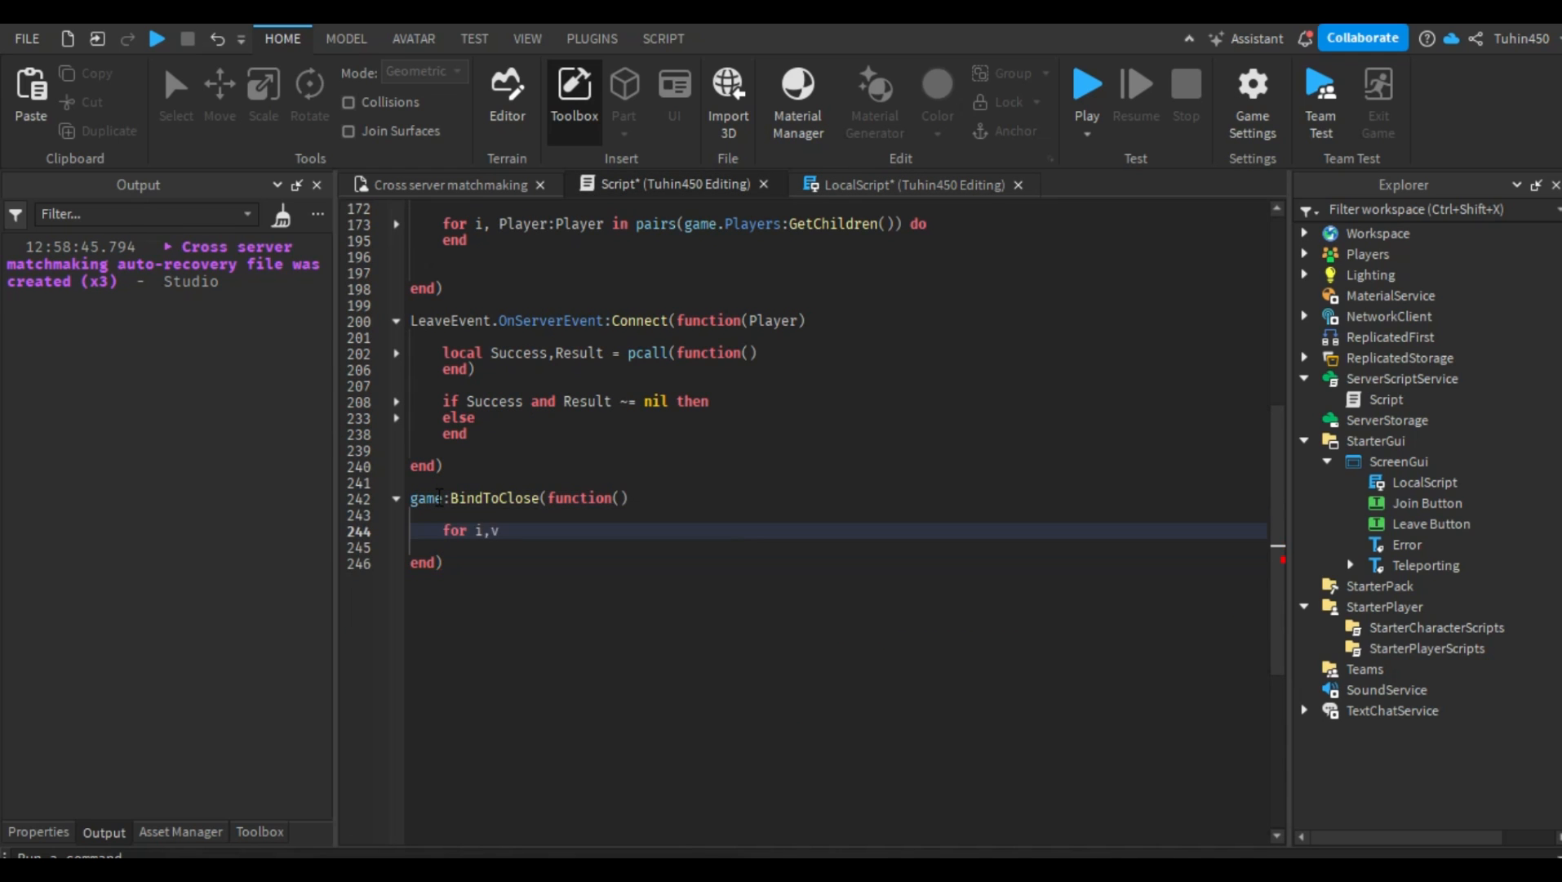
{"action": "type", "text": "in pairs(game.Players:GetChildren()) do"}
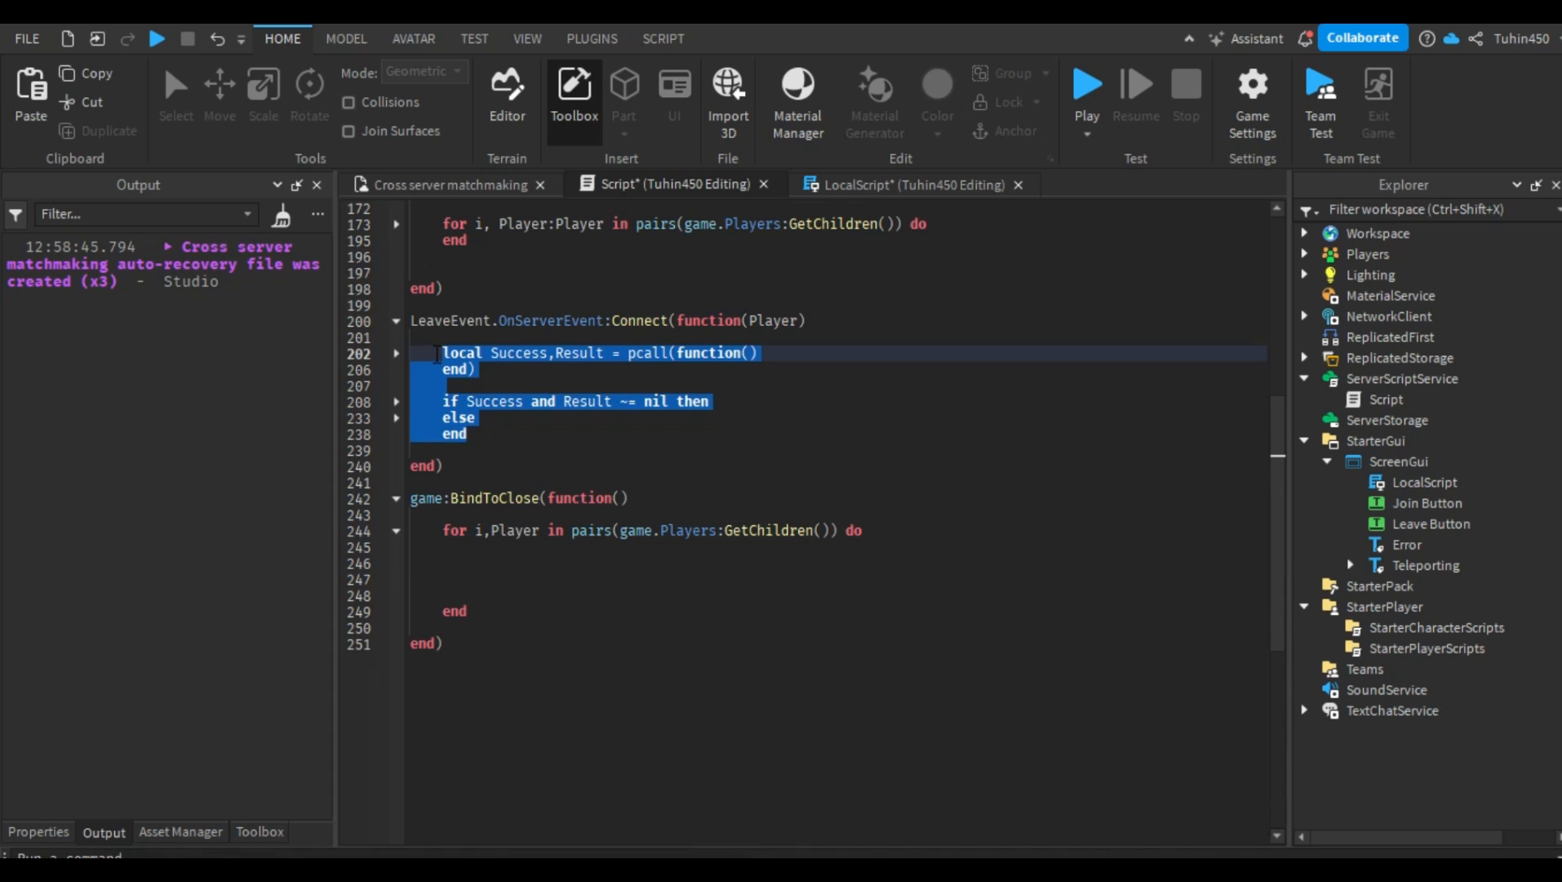
{"action": "scroll", "scroll_direction": "down", "scroll_amount": 3}
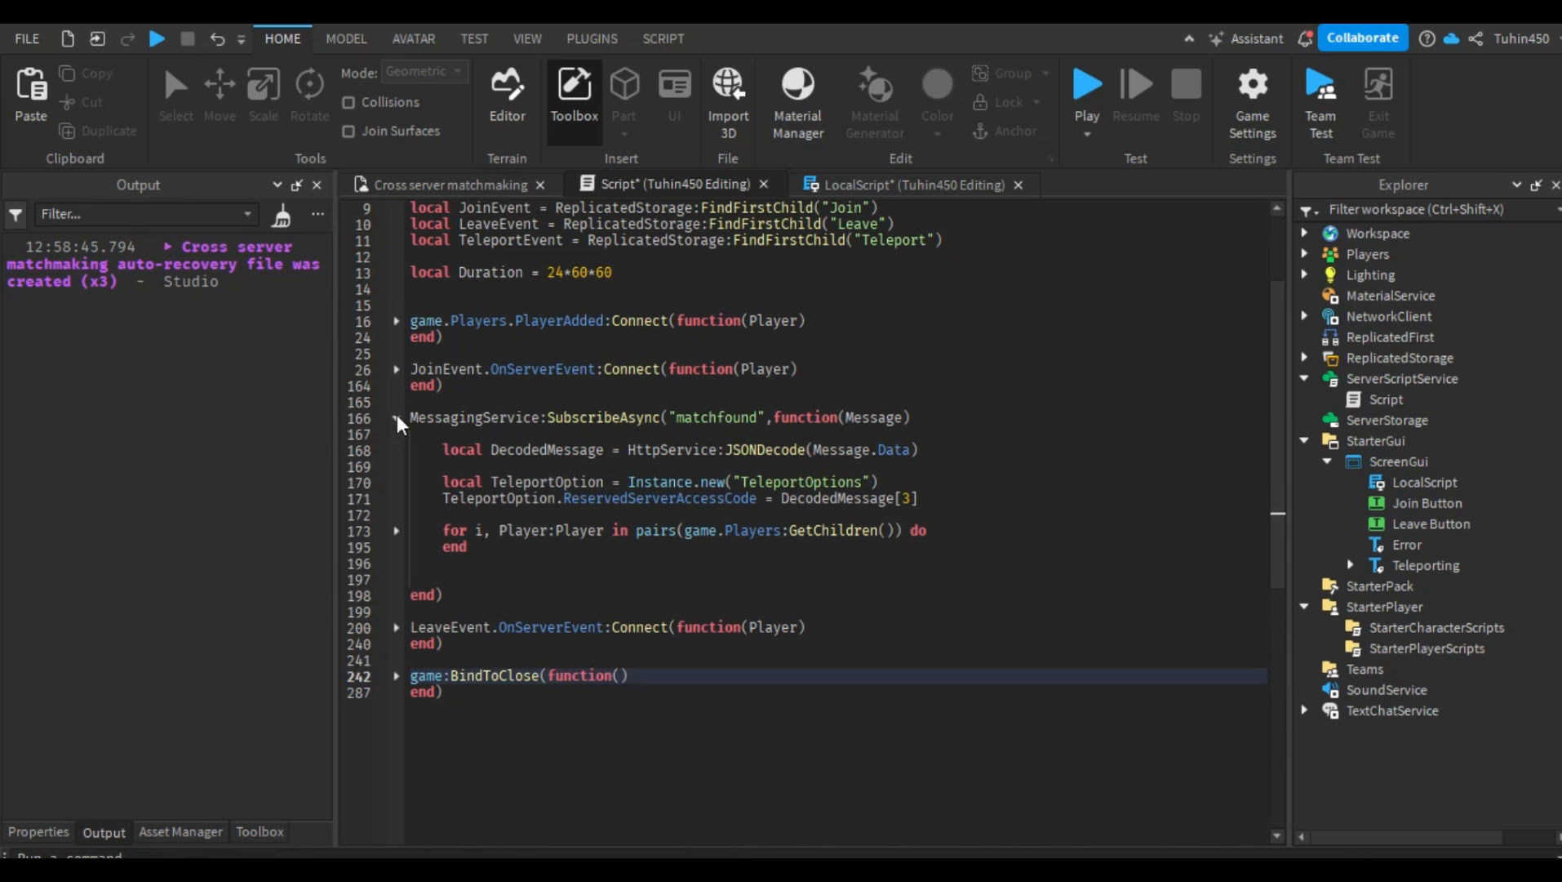
Step: Confirm Permissions is Public in Game Settings, then open the World 1 place
{"action": "left_click", "coordinate": [1252, 85]}
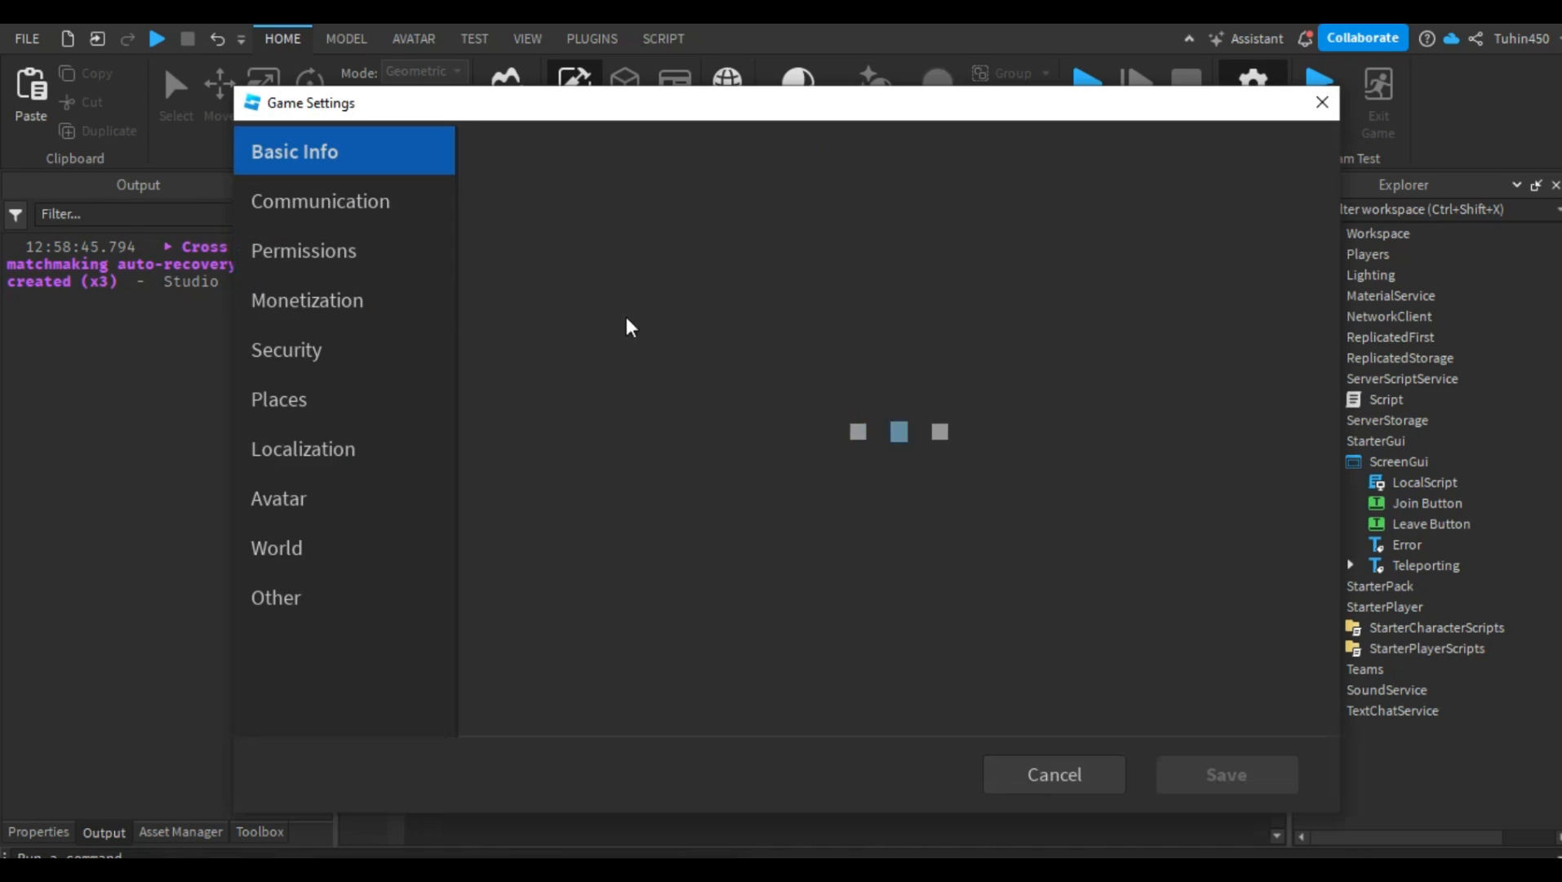
{"action": "left_click", "coordinate": [306, 250]}
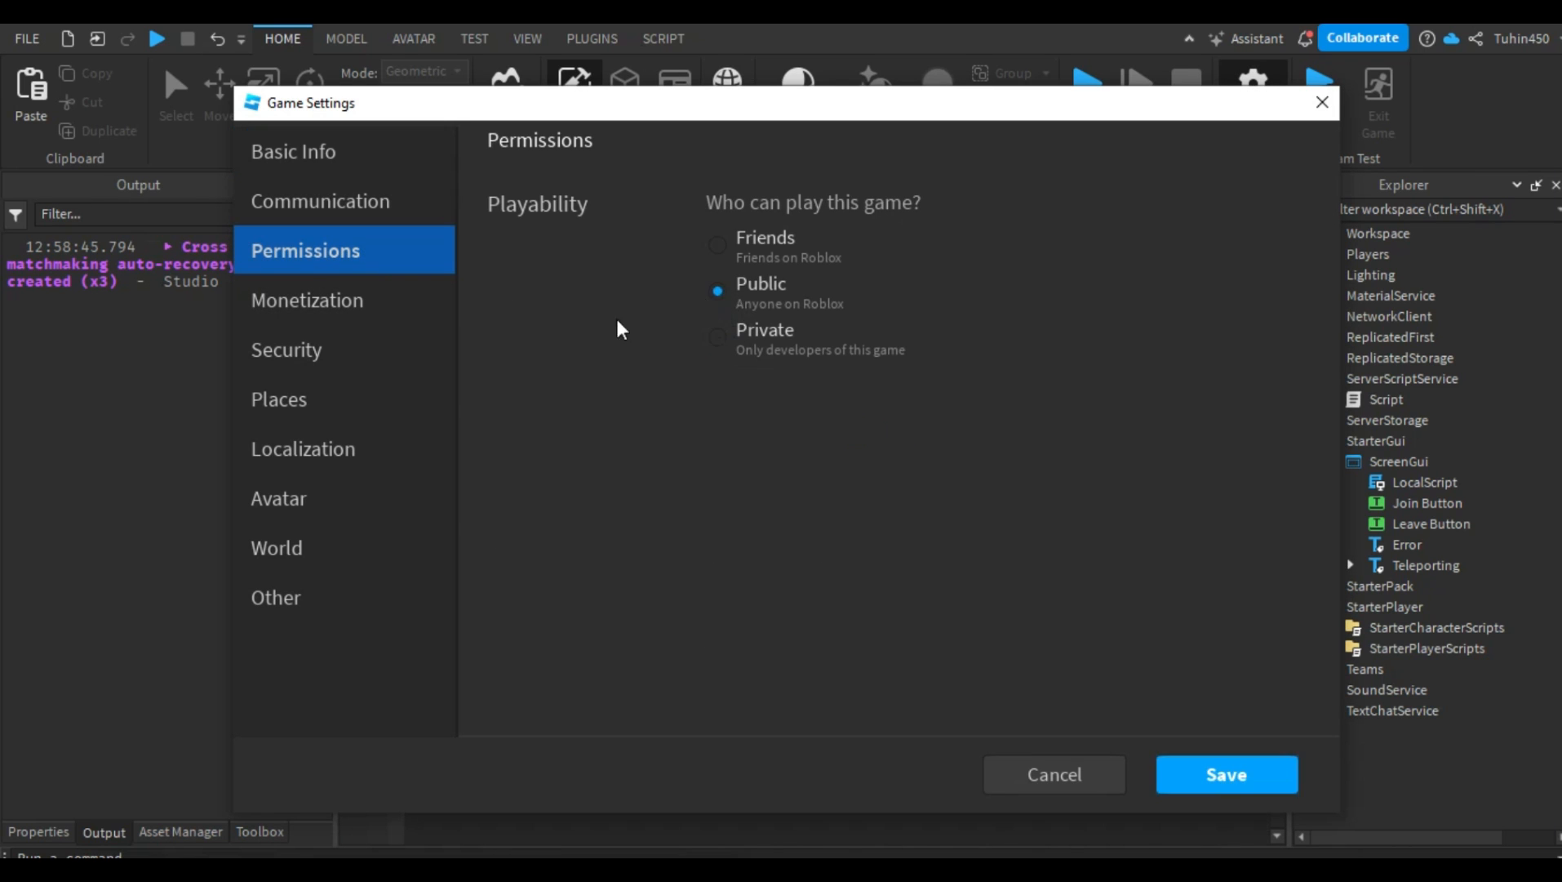
{"action": "left_click", "coordinate": [290, 350]}
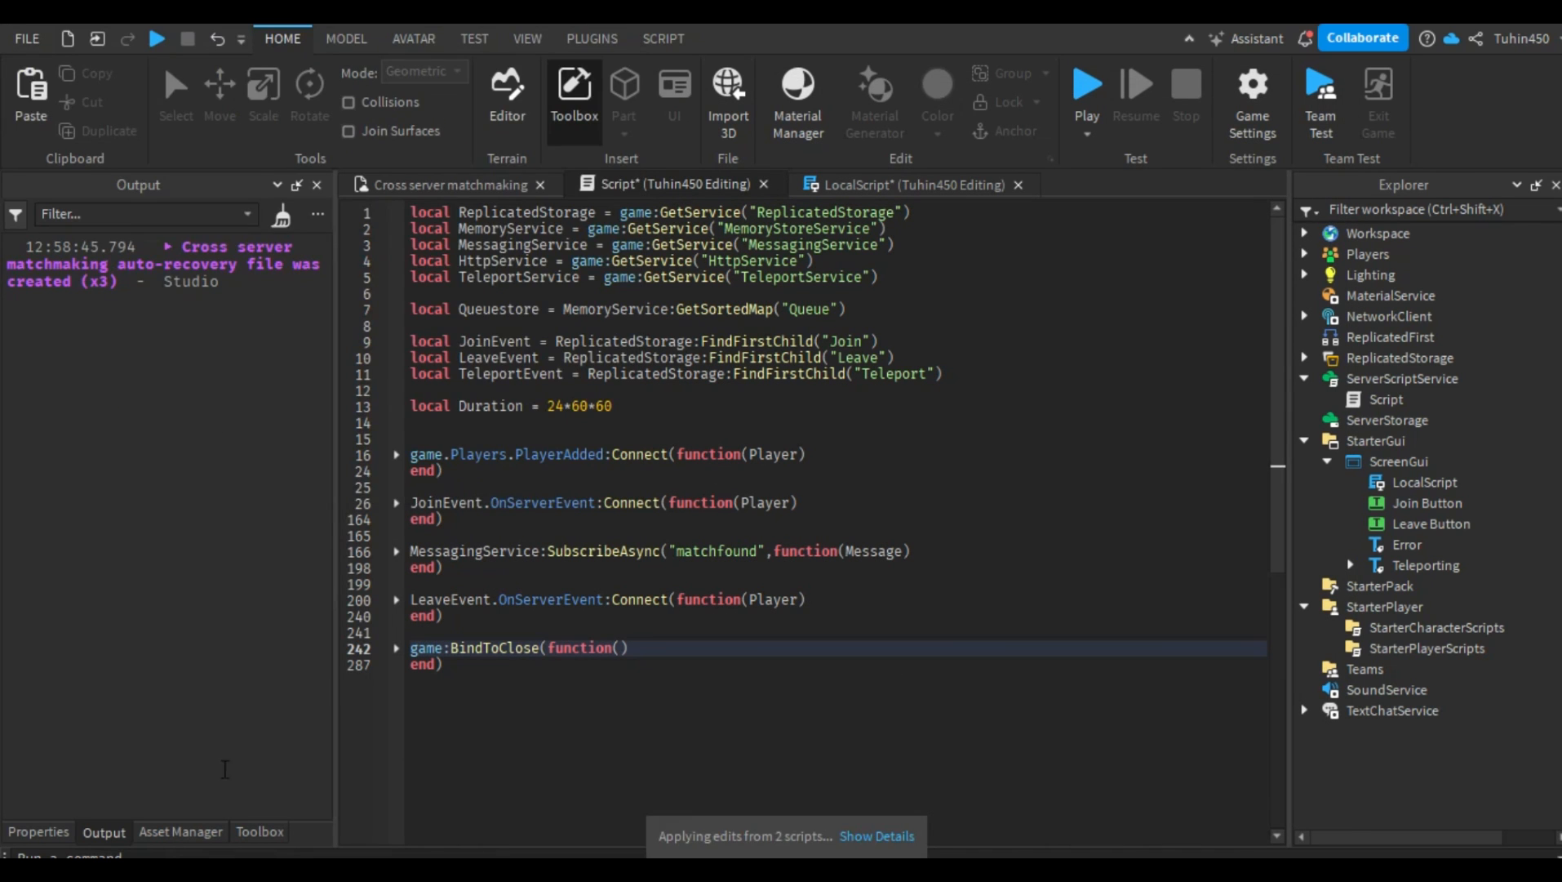
{"action": "left_click", "coordinate": [179, 831]}
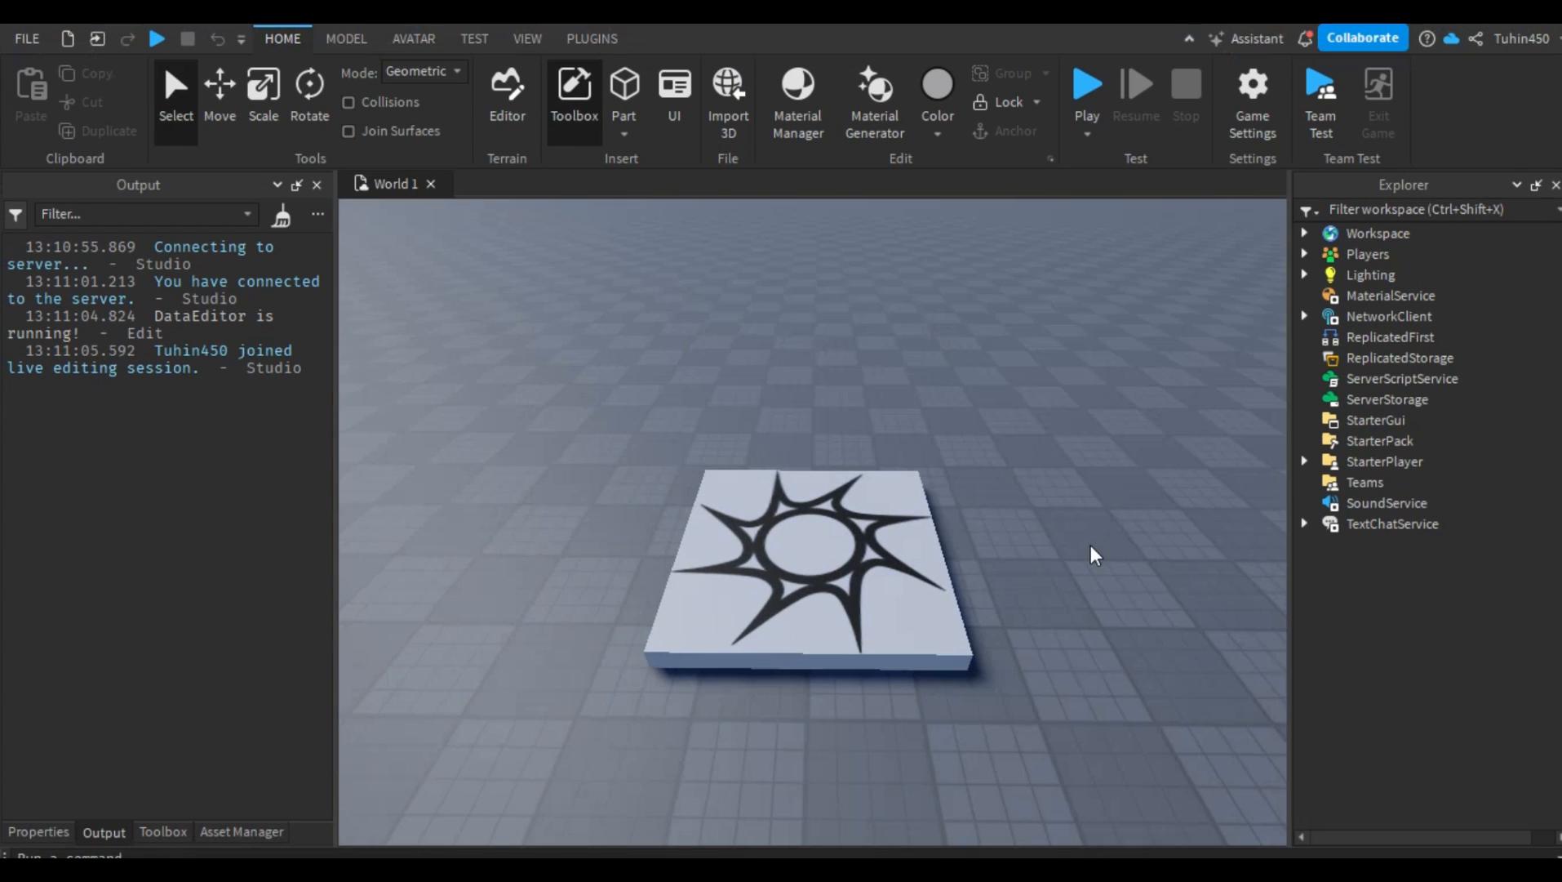
Step: Set the Workspace Baseplate's BrickColor to Lapis, then bring up the game's Roblox page
{"action": "left_click", "coordinate": [1305, 233]}
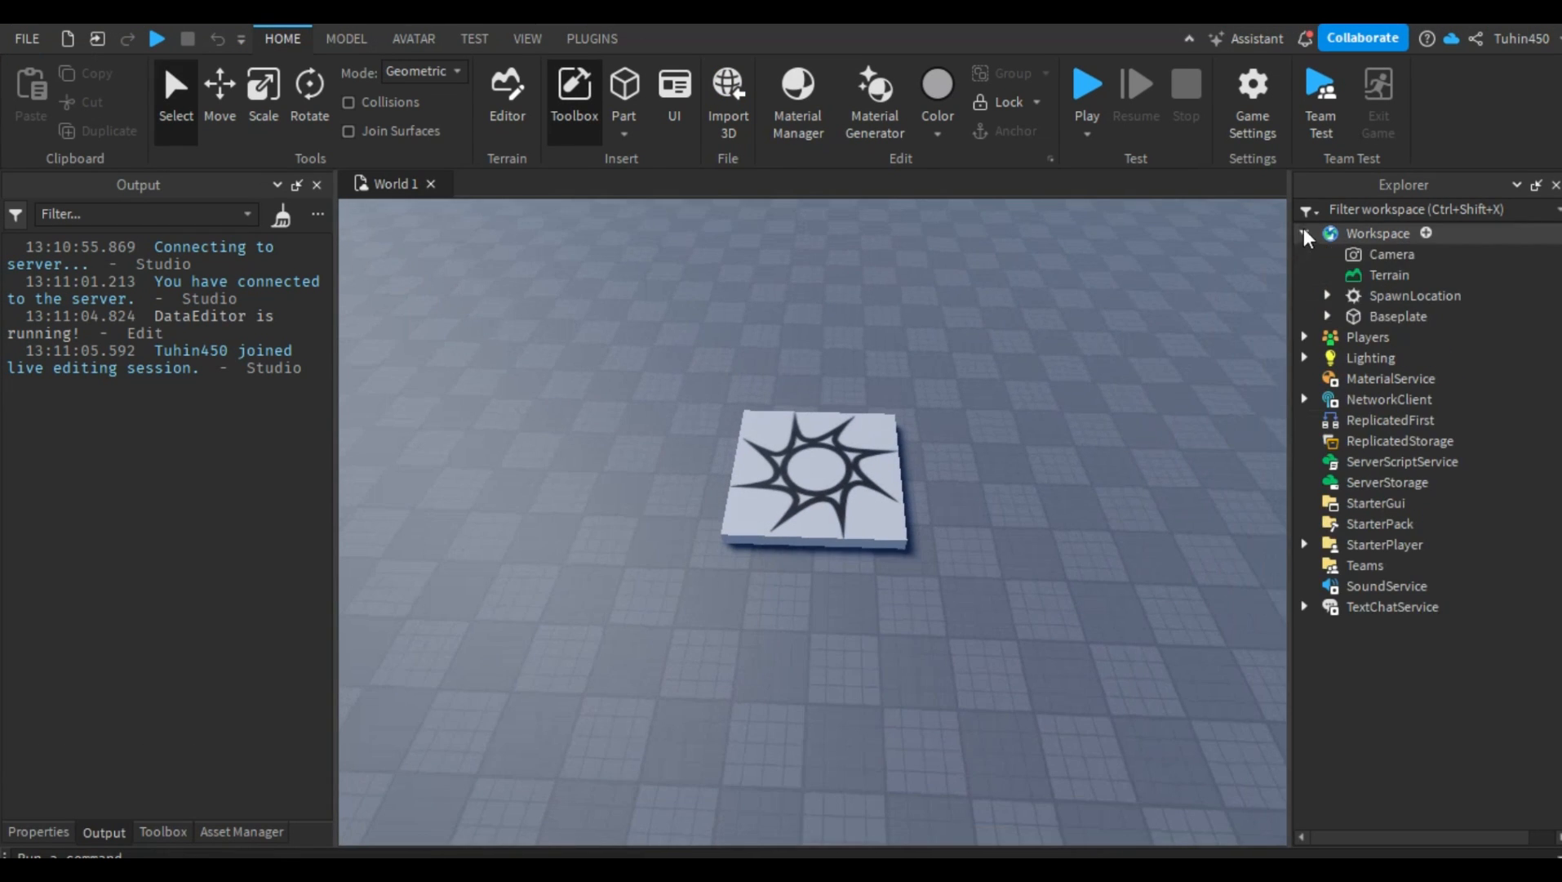
{"action": "left_click", "coordinate": [315, 336]}
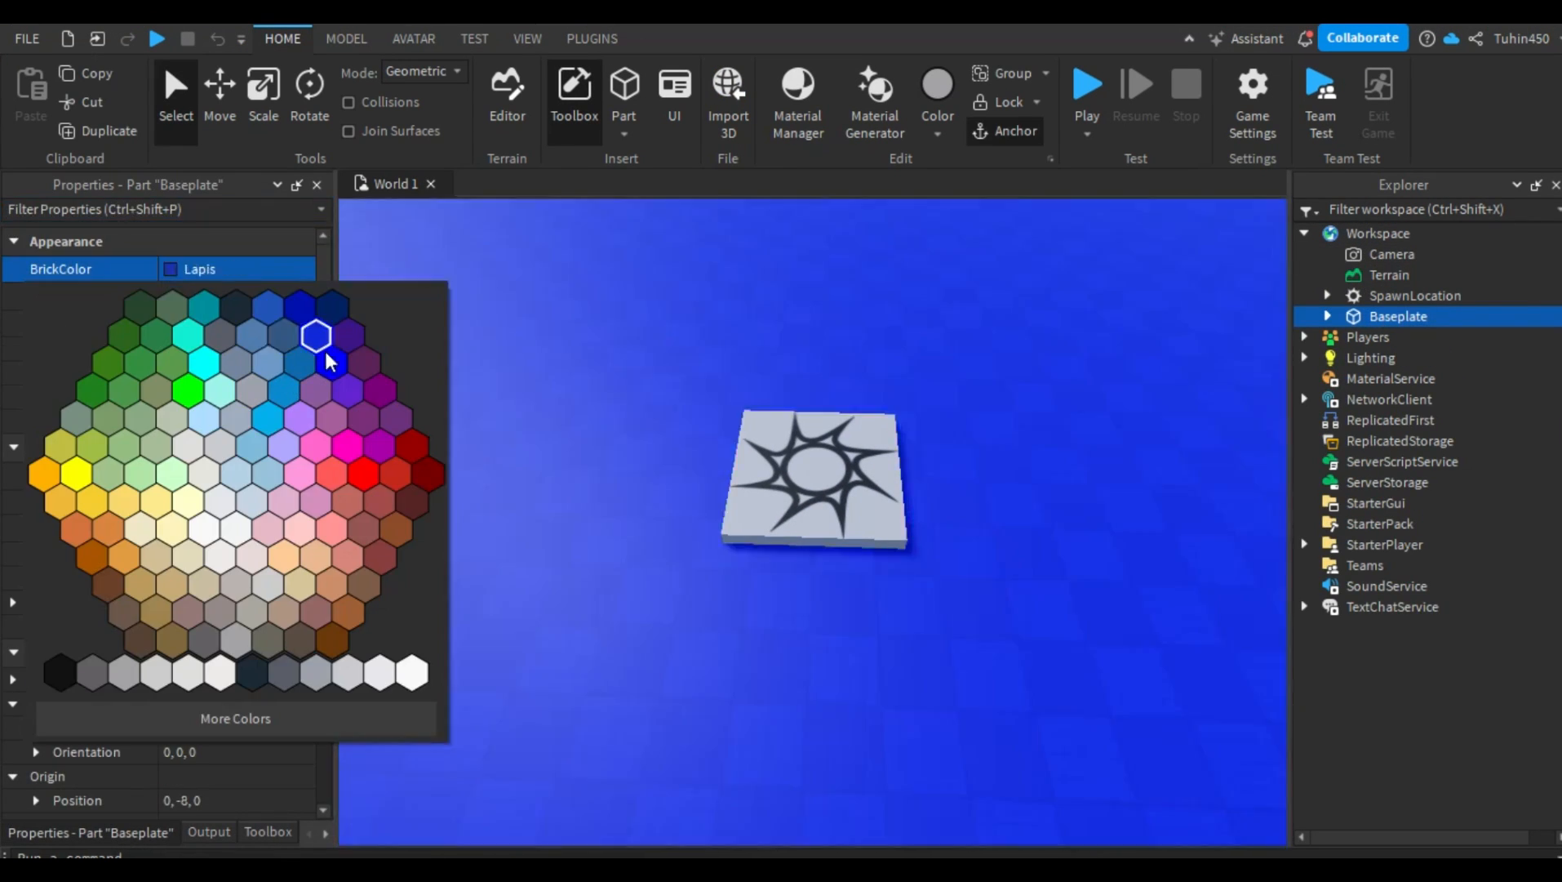
{"action": "left_click", "coordinate": [315, 336]}
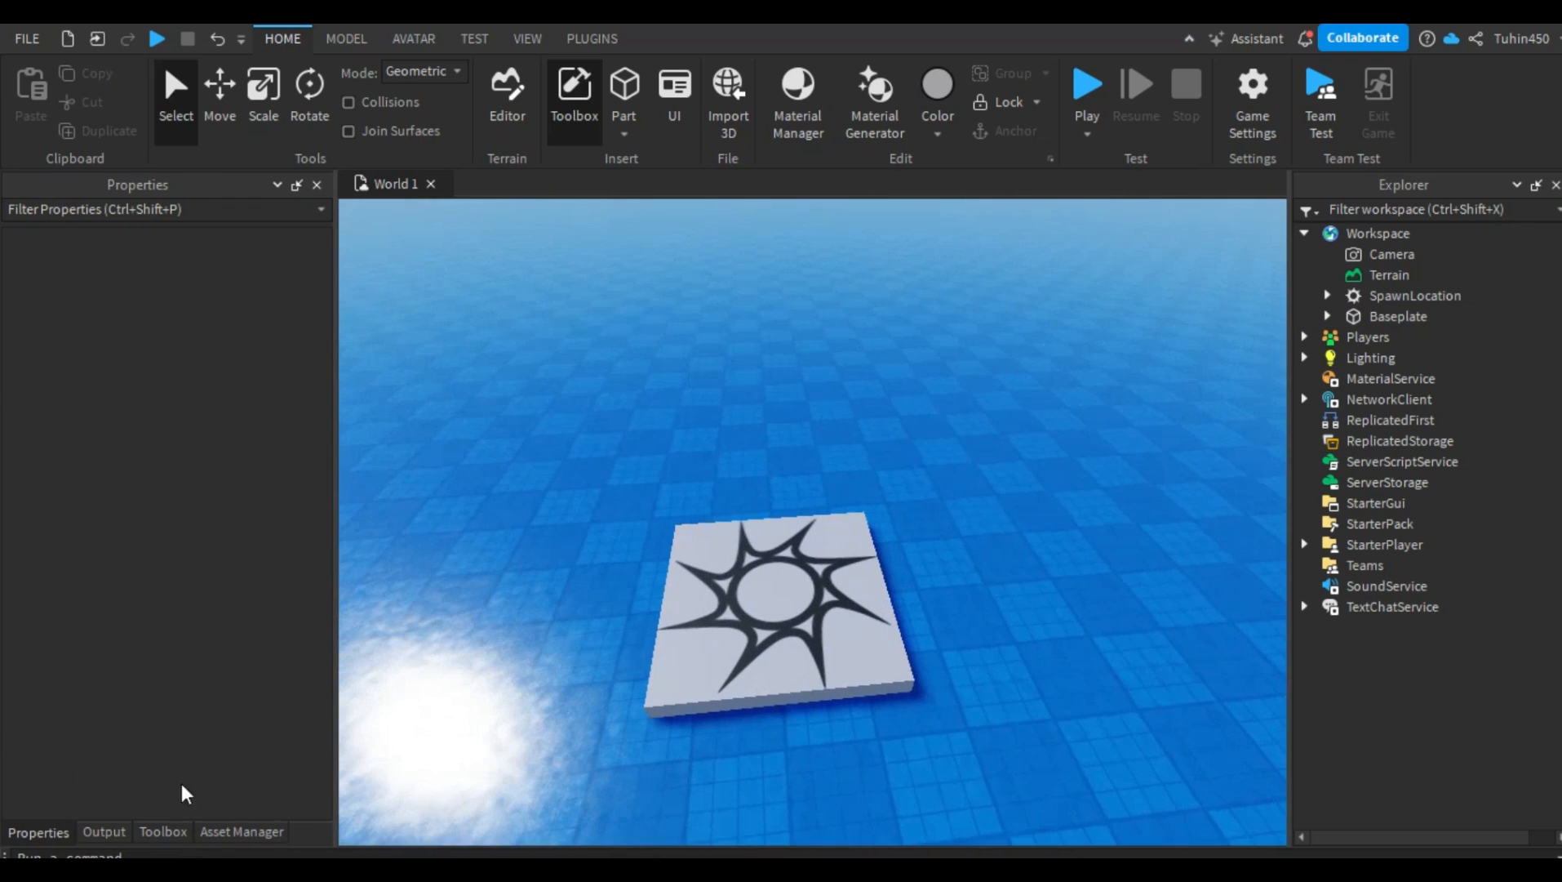
{"action": "mouse_move", "coordinate": [354, 640]}
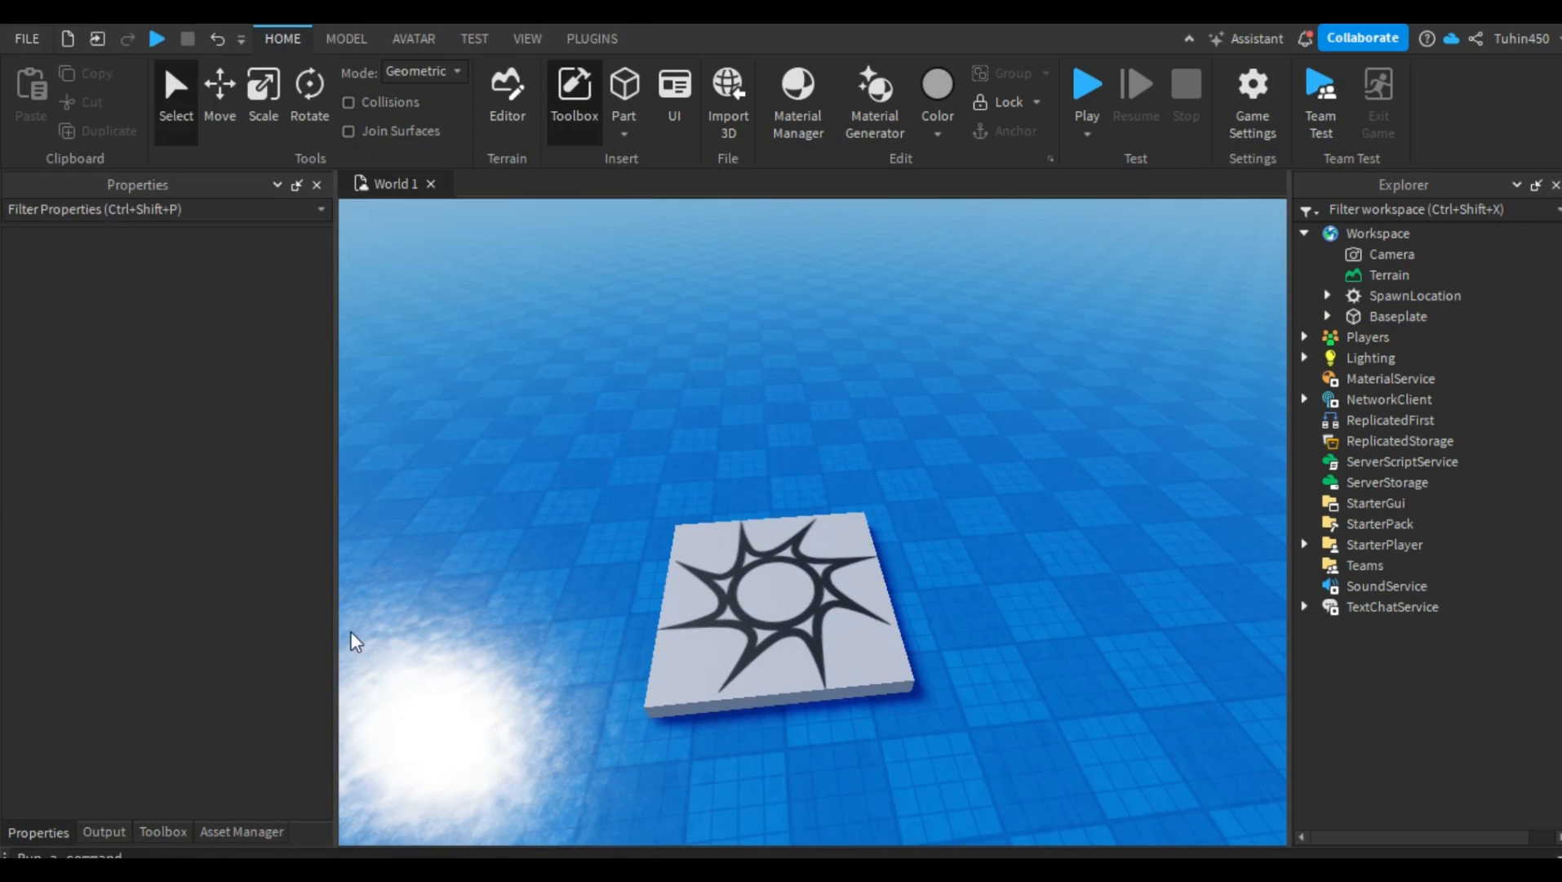
{"action": "left_click", "coordinate": [103, 831]}
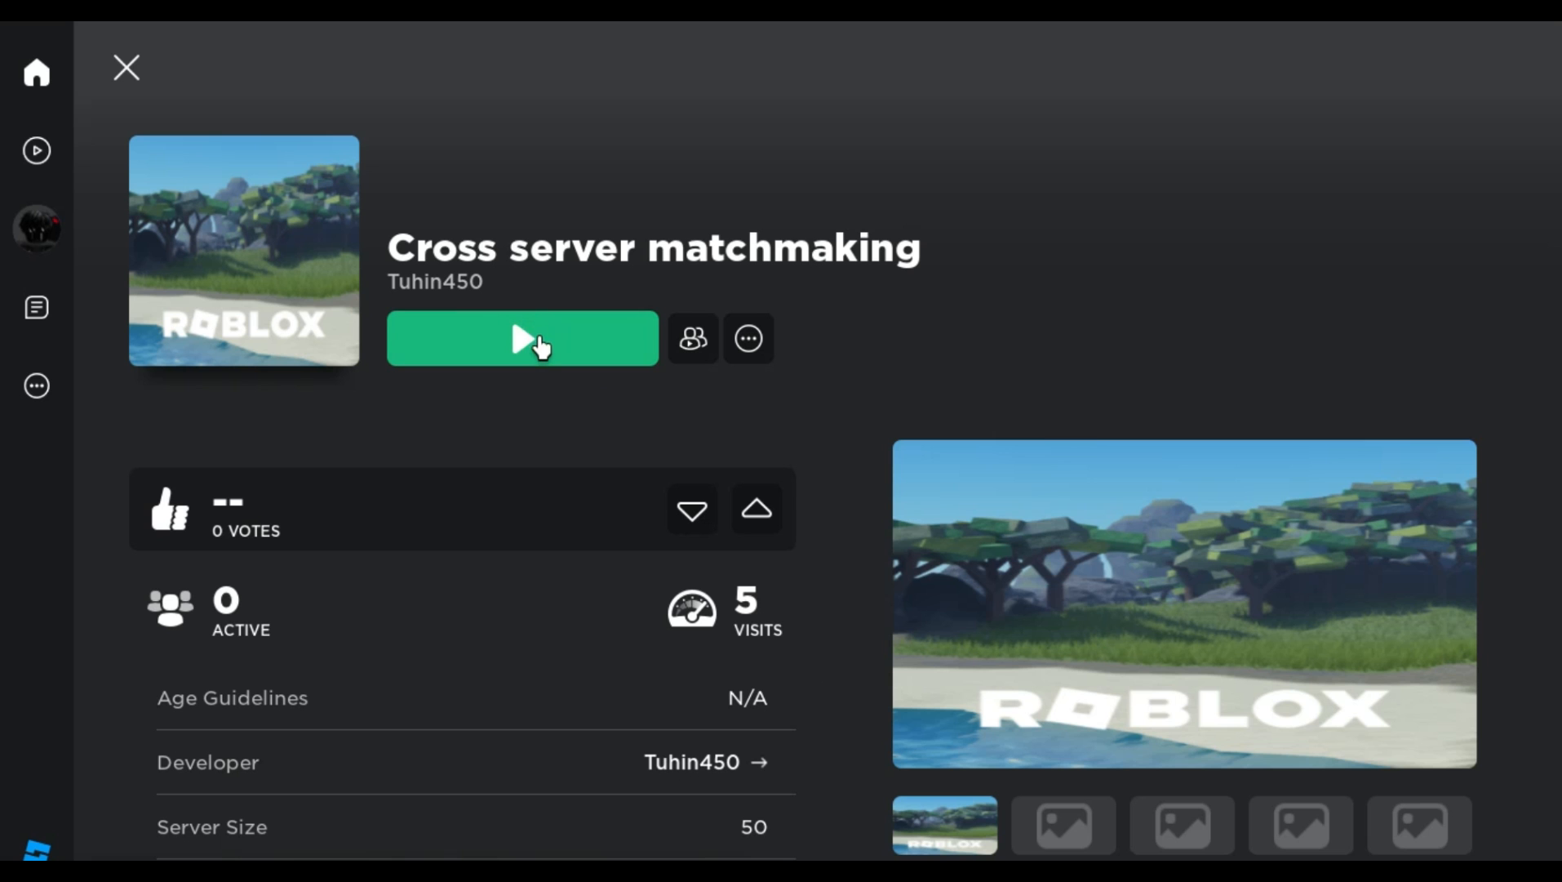
Step: Play the game with two clients and press Join to queue, triggering the Teleporting blur
{"action": "left_click", "coordinate": [522, 338]}
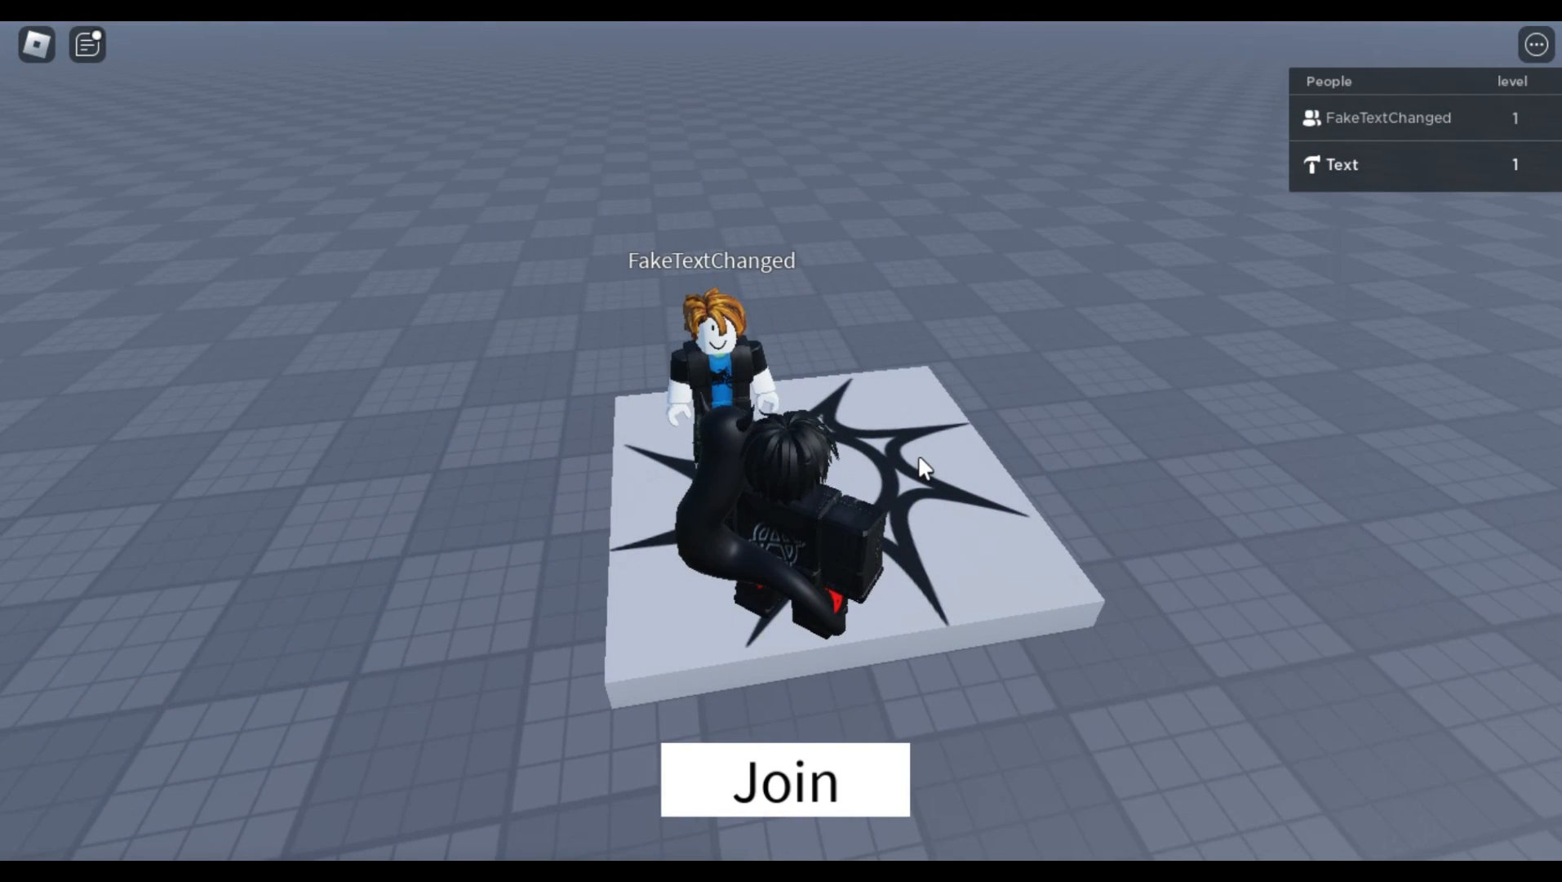
{"action": "left_click", "coordinate": [783, 778]}
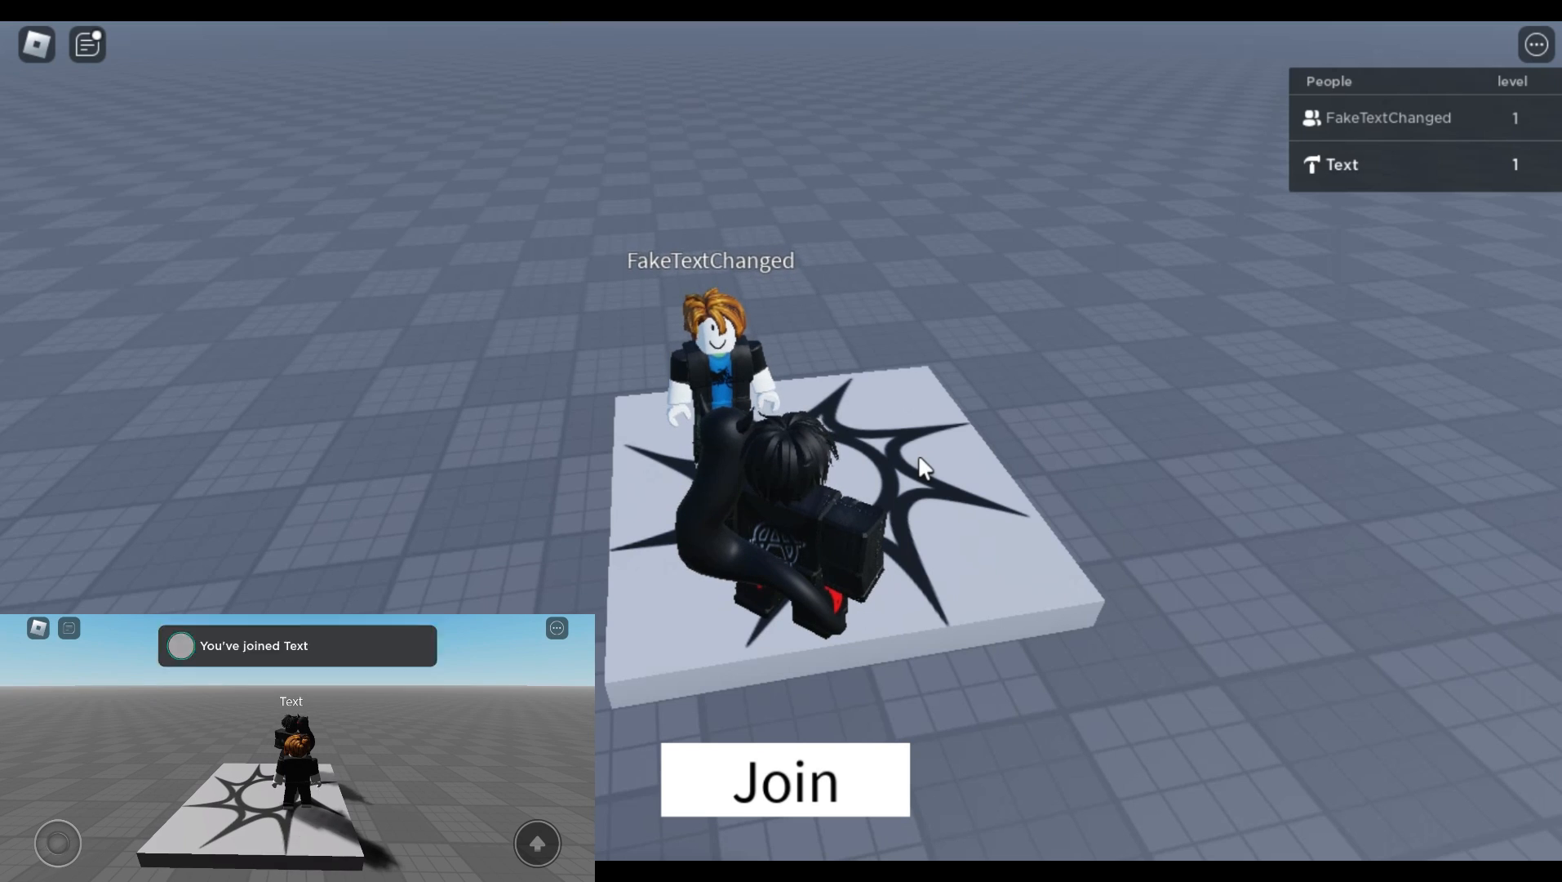
{"action": "left_click", "coordinate": [784, 779]}
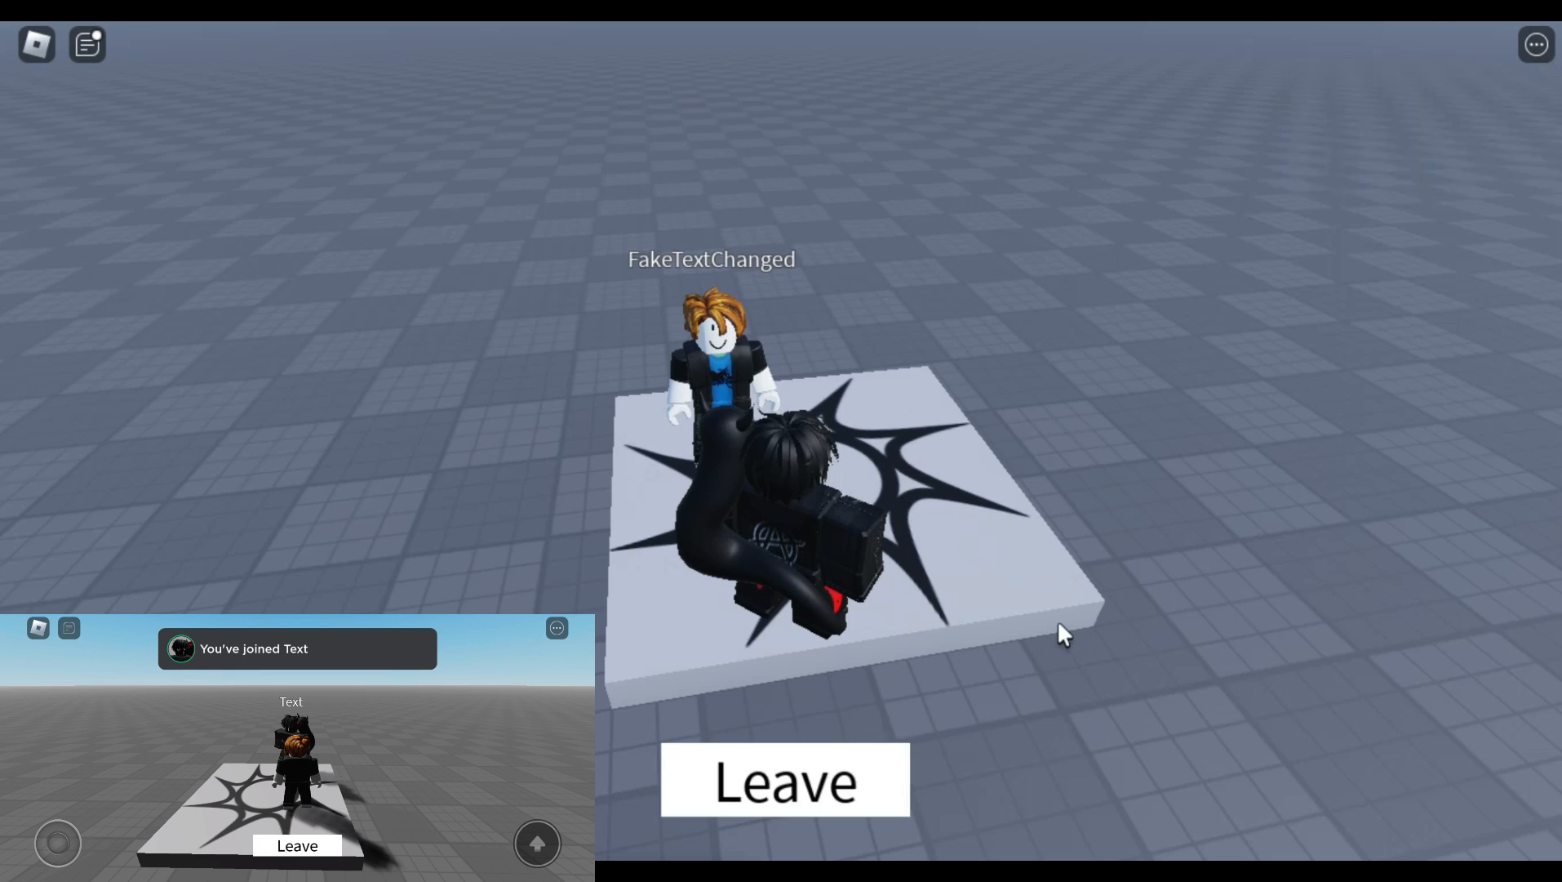
{"action": "left_click", "coordinate": [784, 781]}
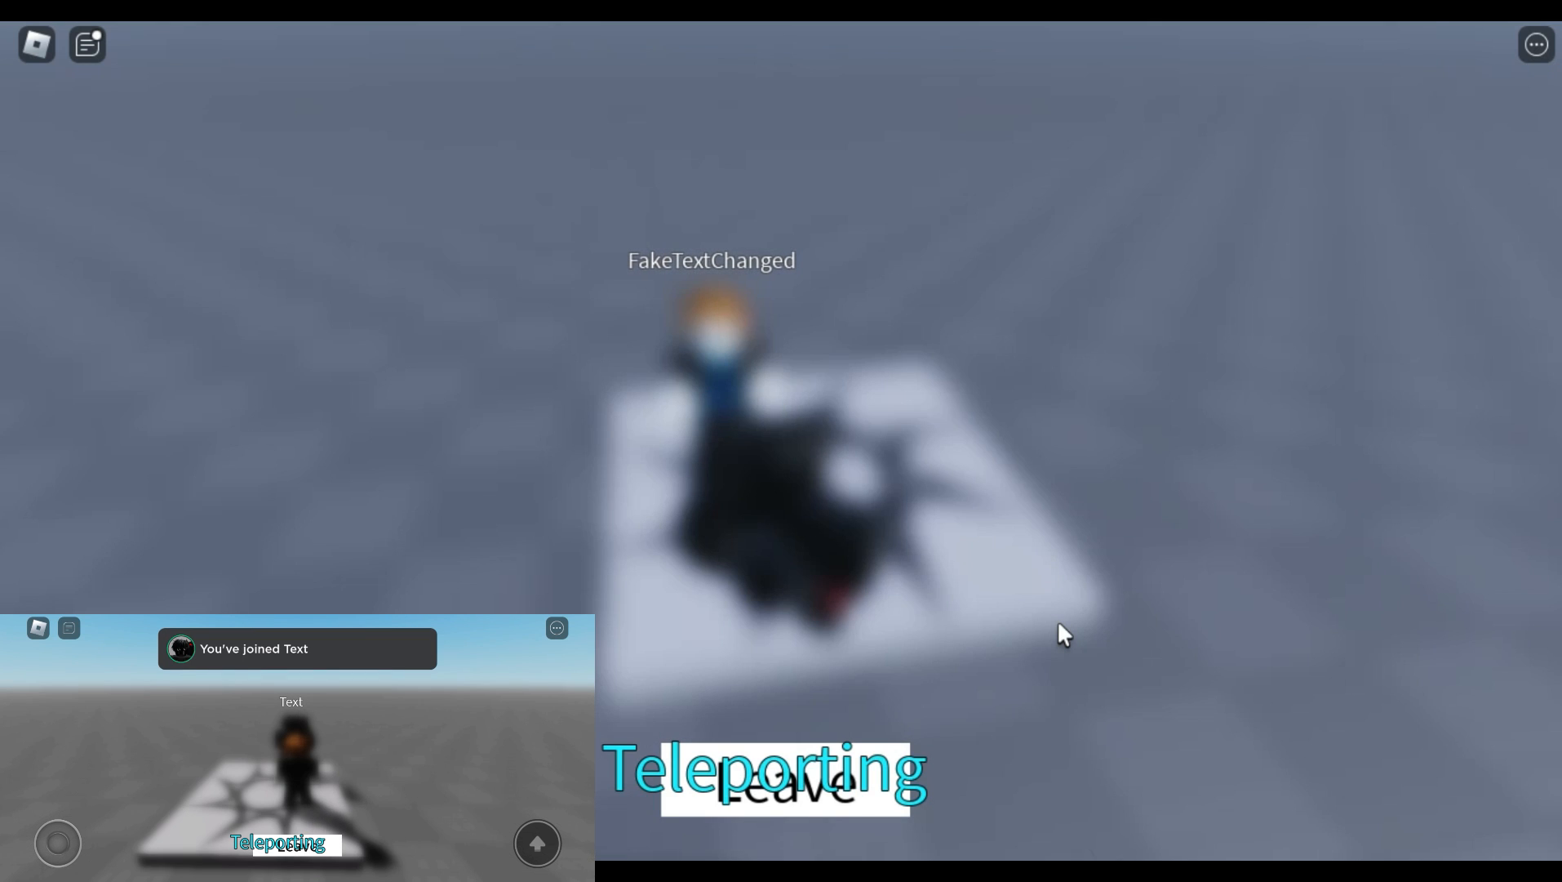